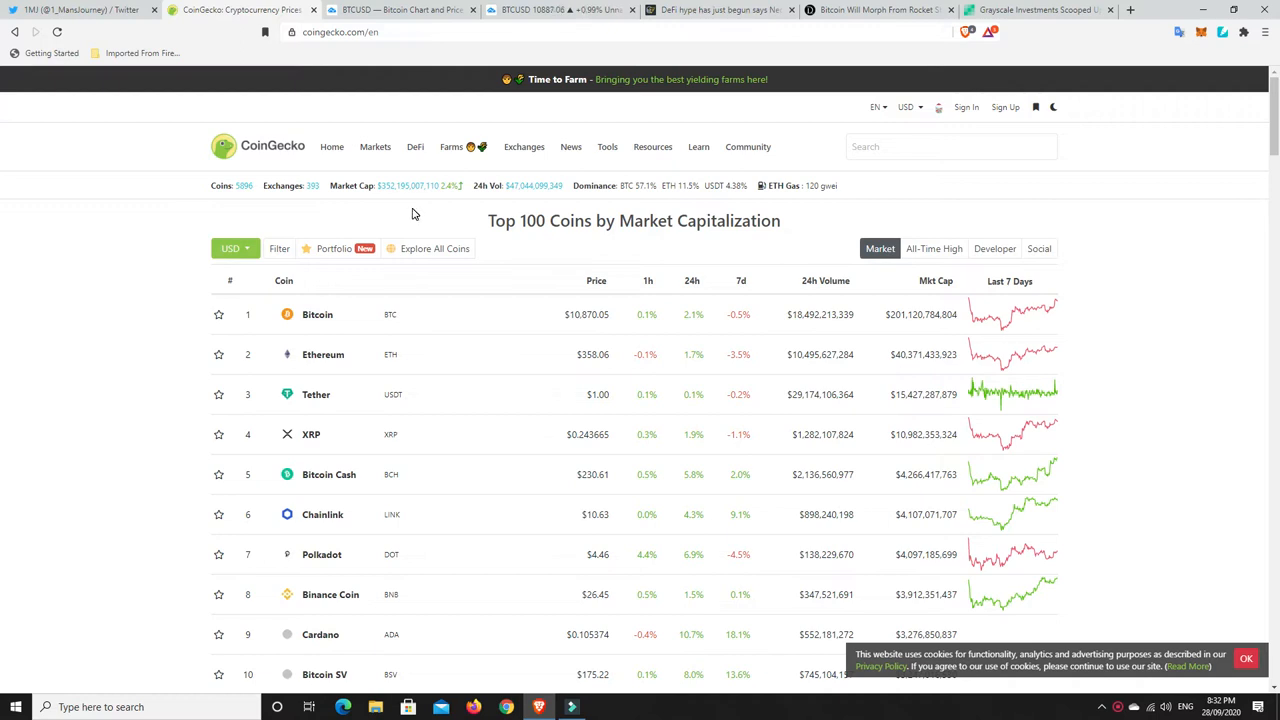
mouse_move(396, 192)
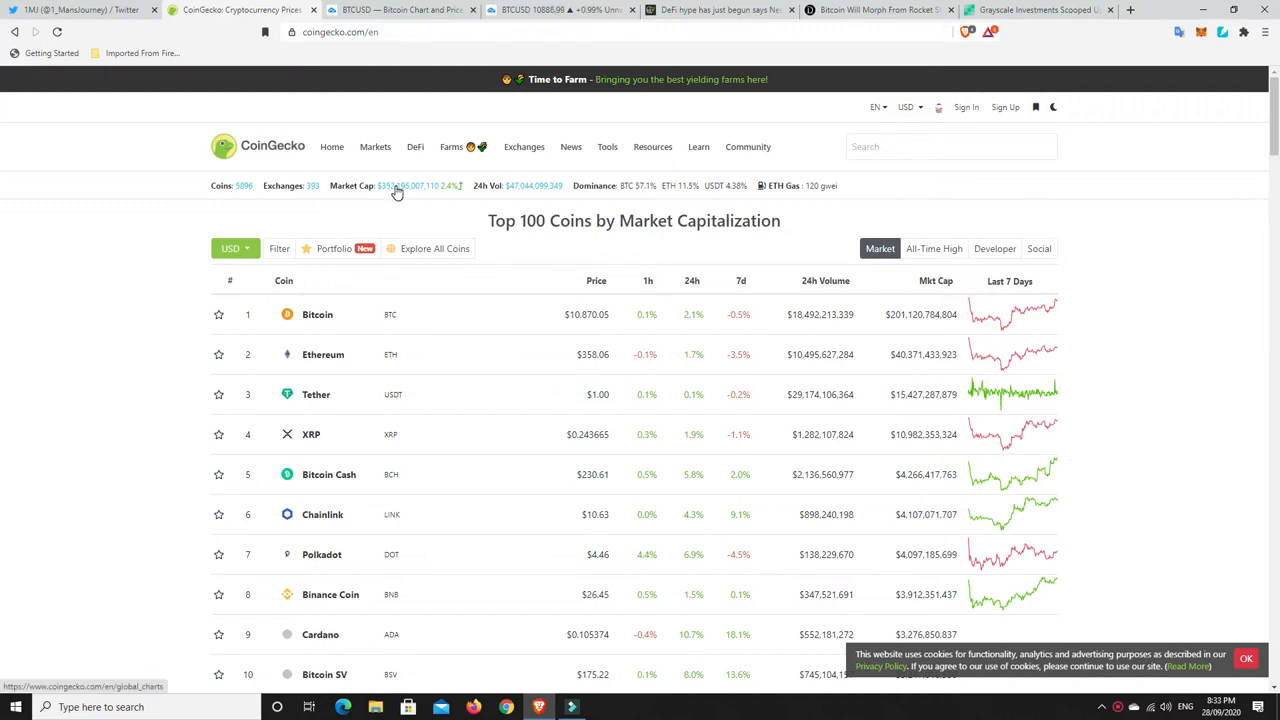
mouse_move(398, 214)
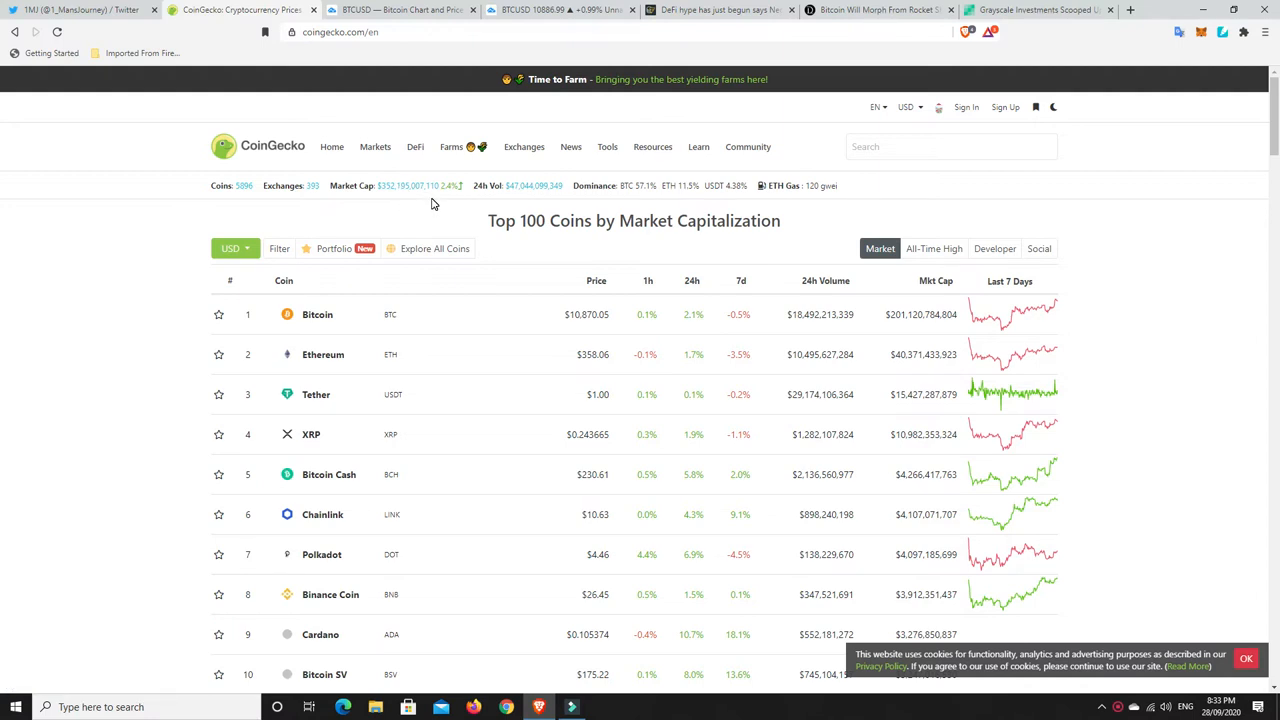
mouse_move(408, 208)
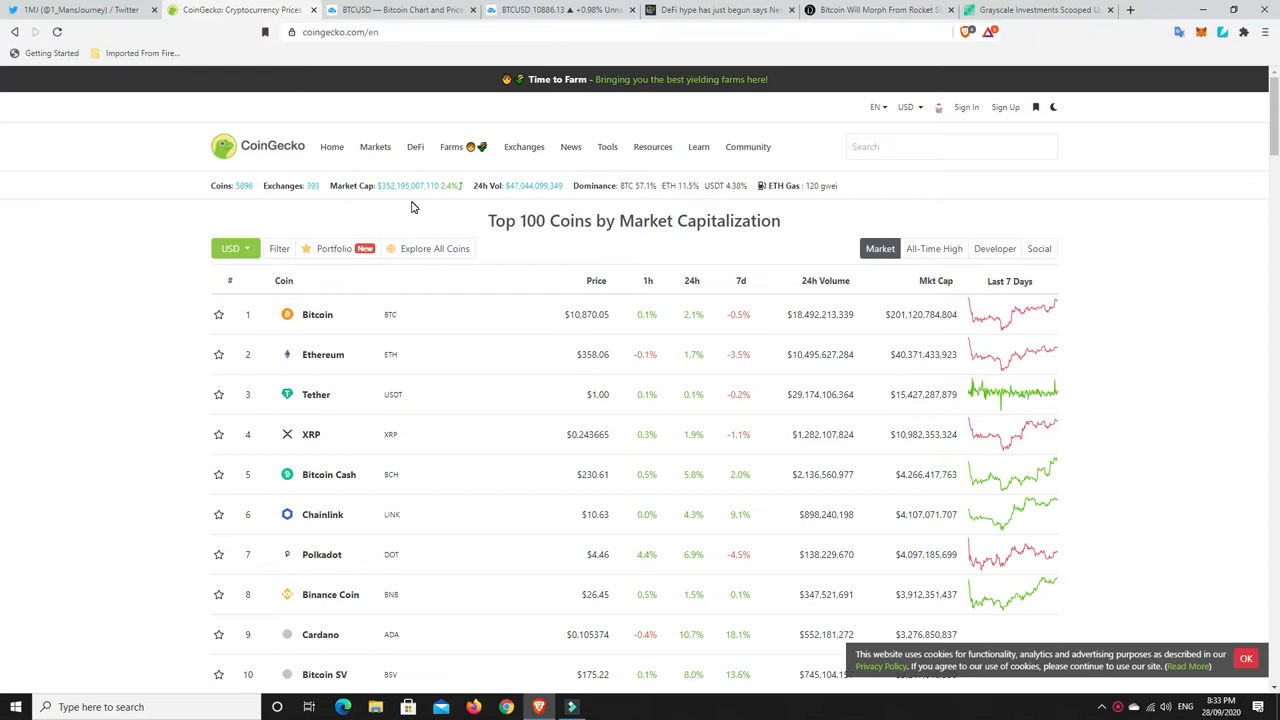
mouse_move(420, 226)
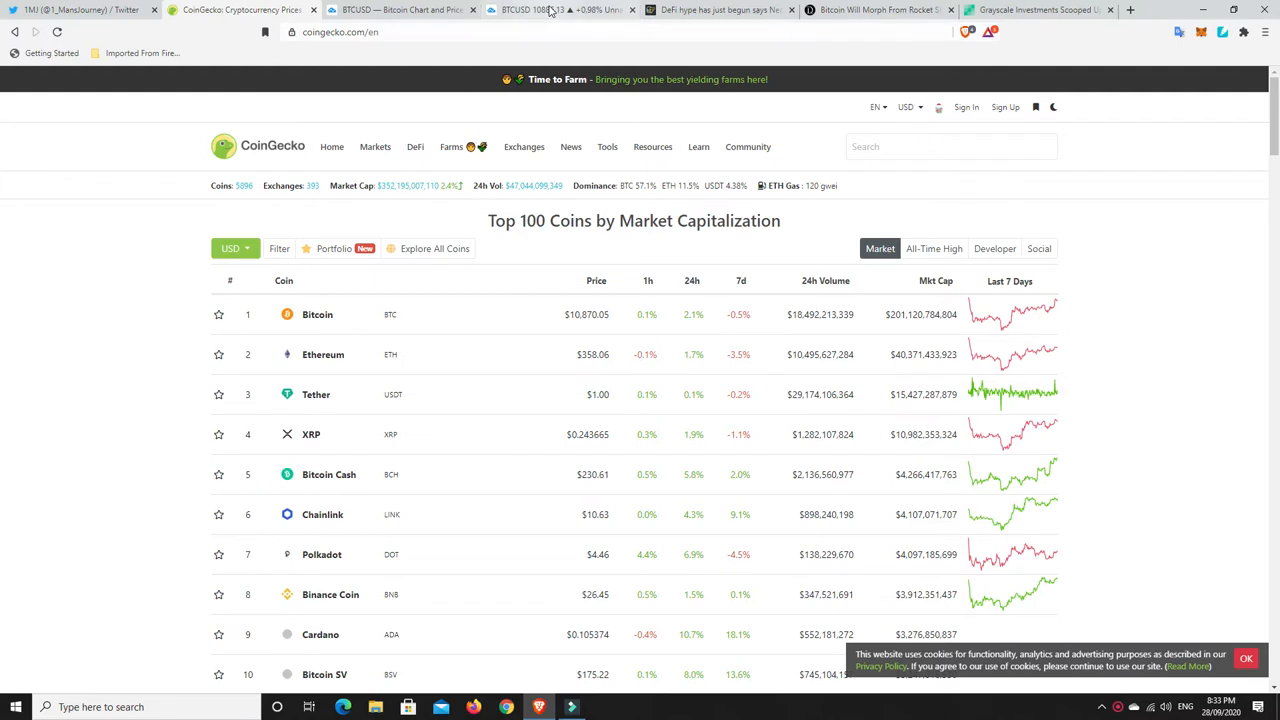
Step: Switch to the TradingView daily BTC/USD chart with converging triangle trendlines
left_click(560, 10)
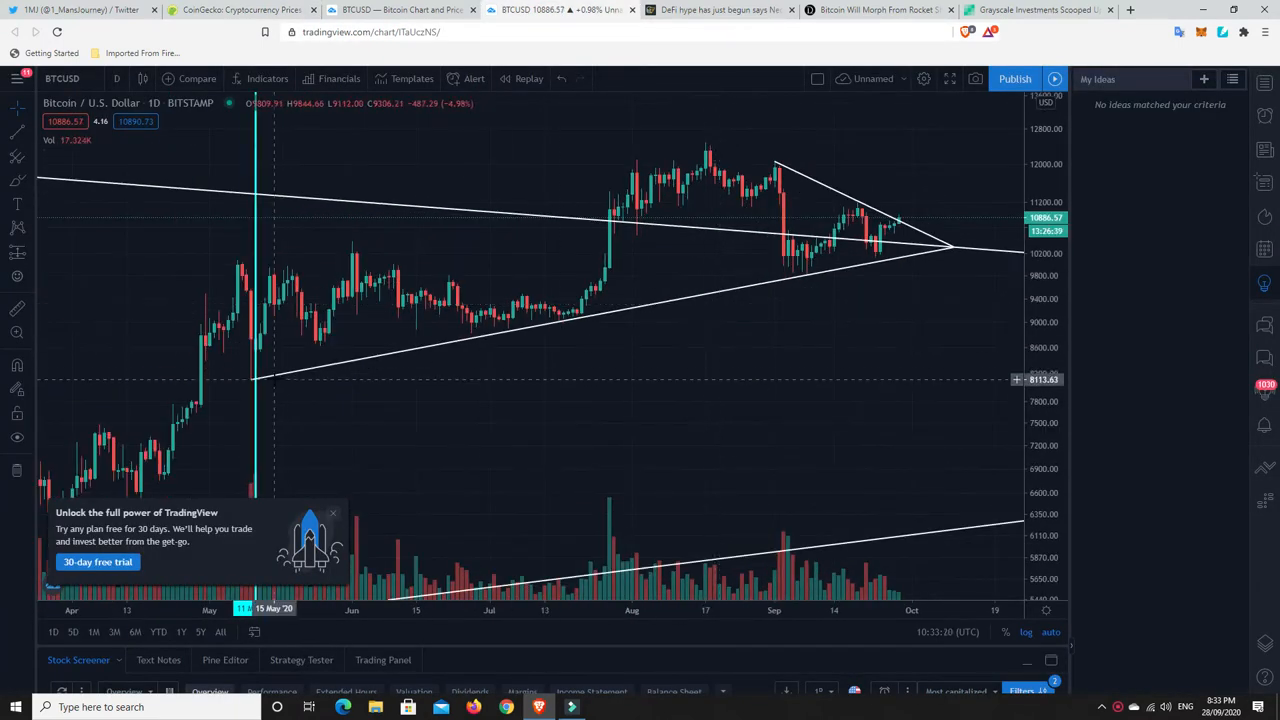
mouse_move(672, 310)
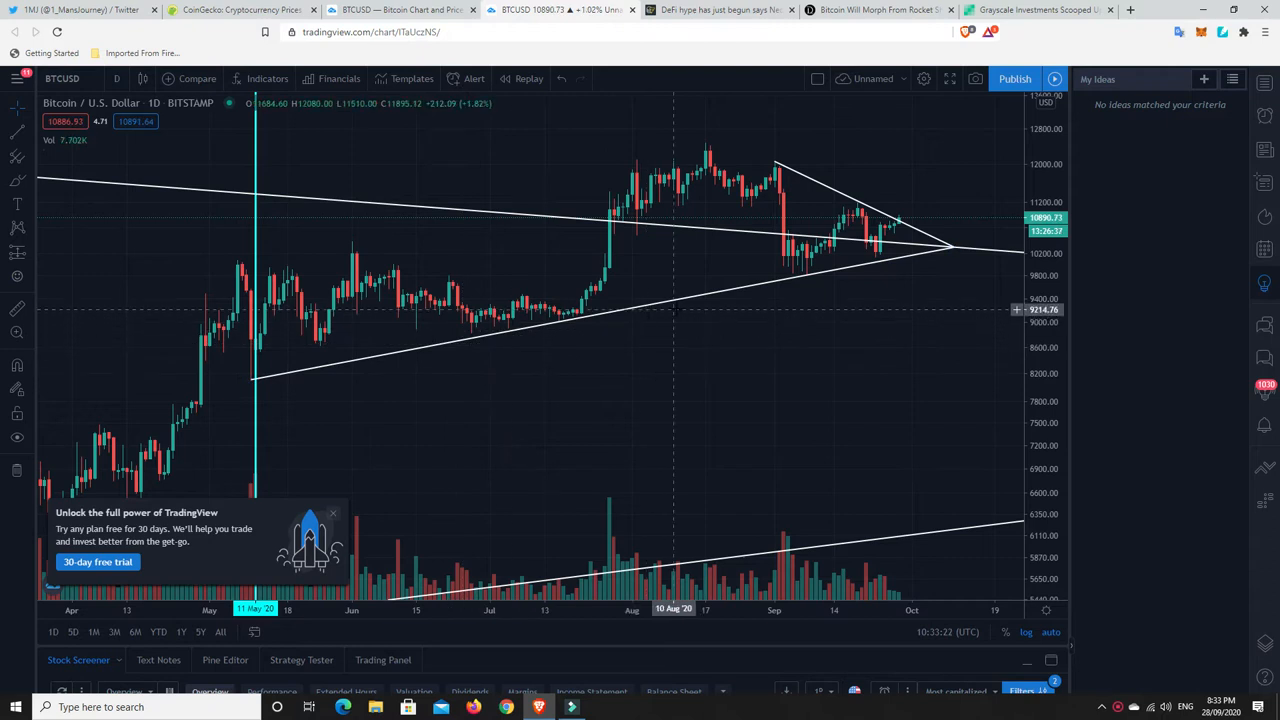
mouse_move(776, 162)
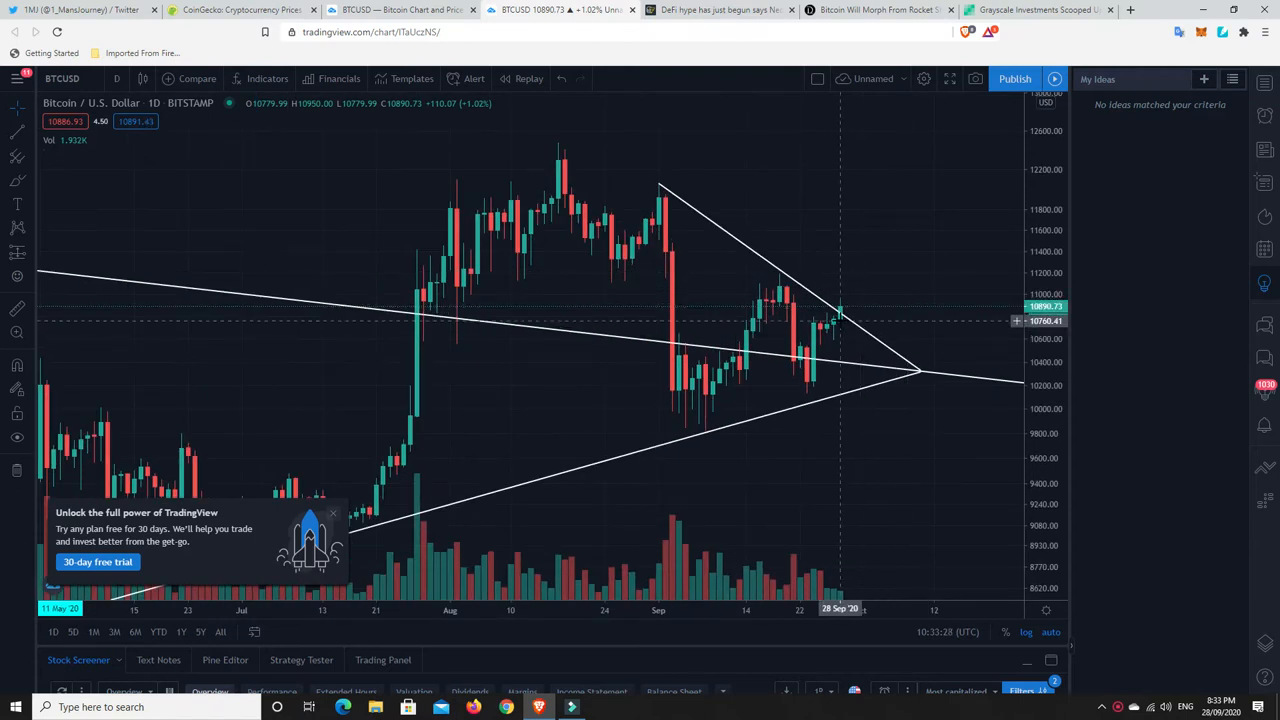
mouse_move(844, 324)
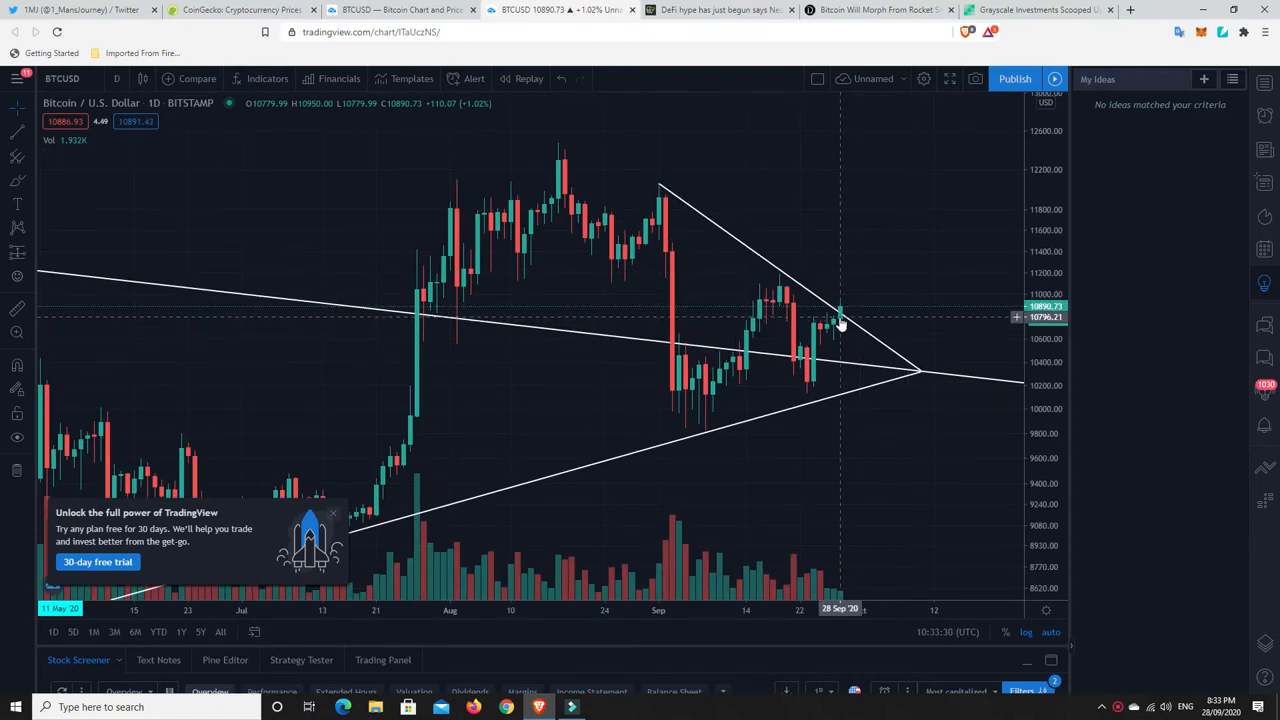
mouse_move(844, 328)
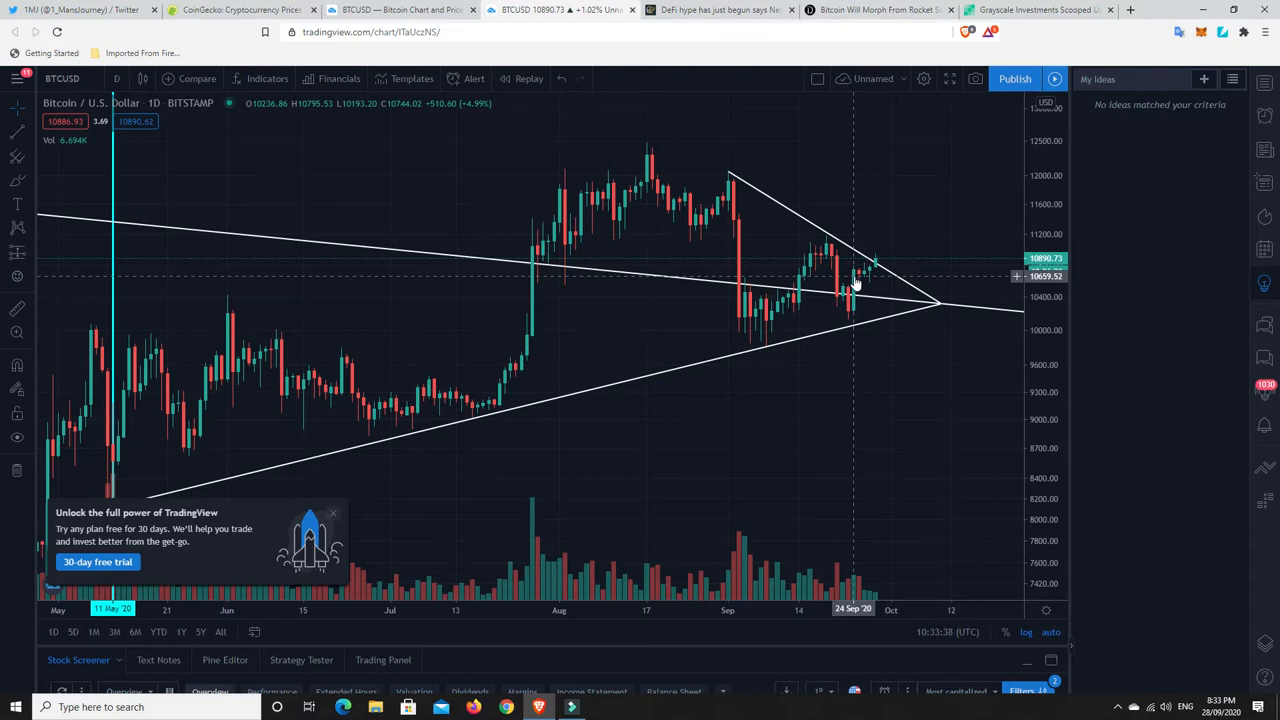
mouse_move(860, 284)
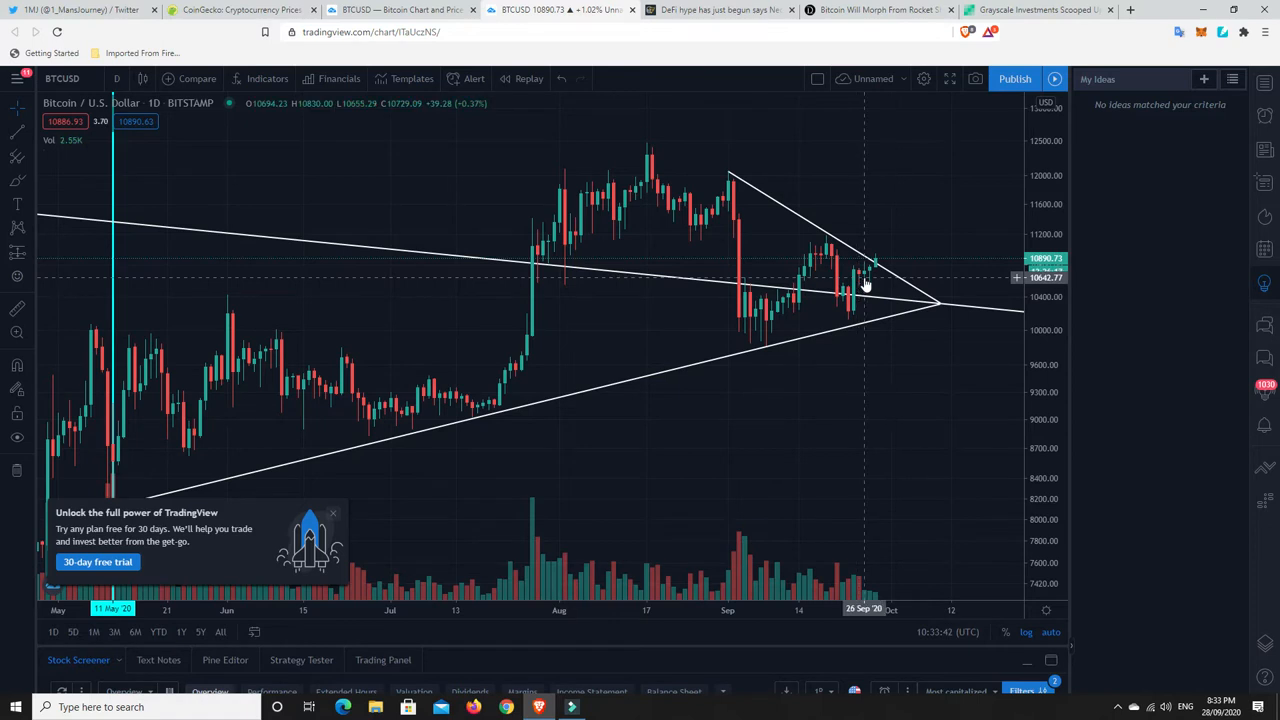
mouse_move(848, 284)
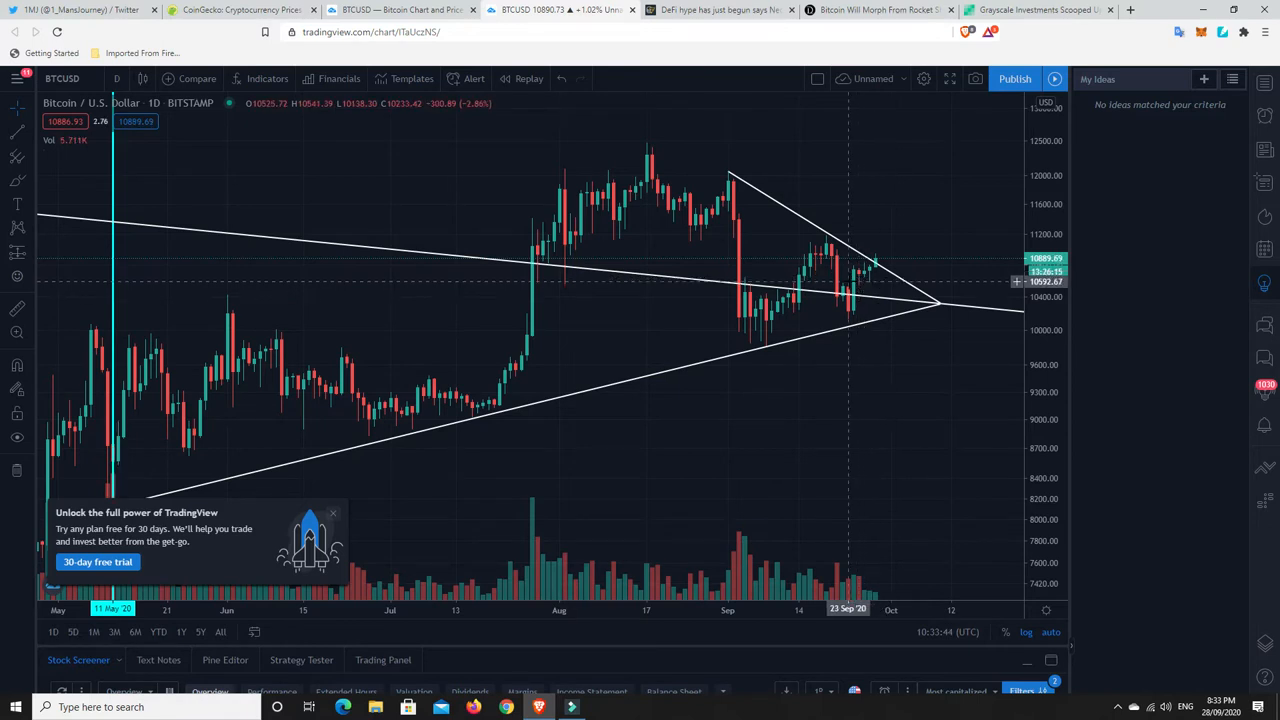
mouse_move(856, 280)
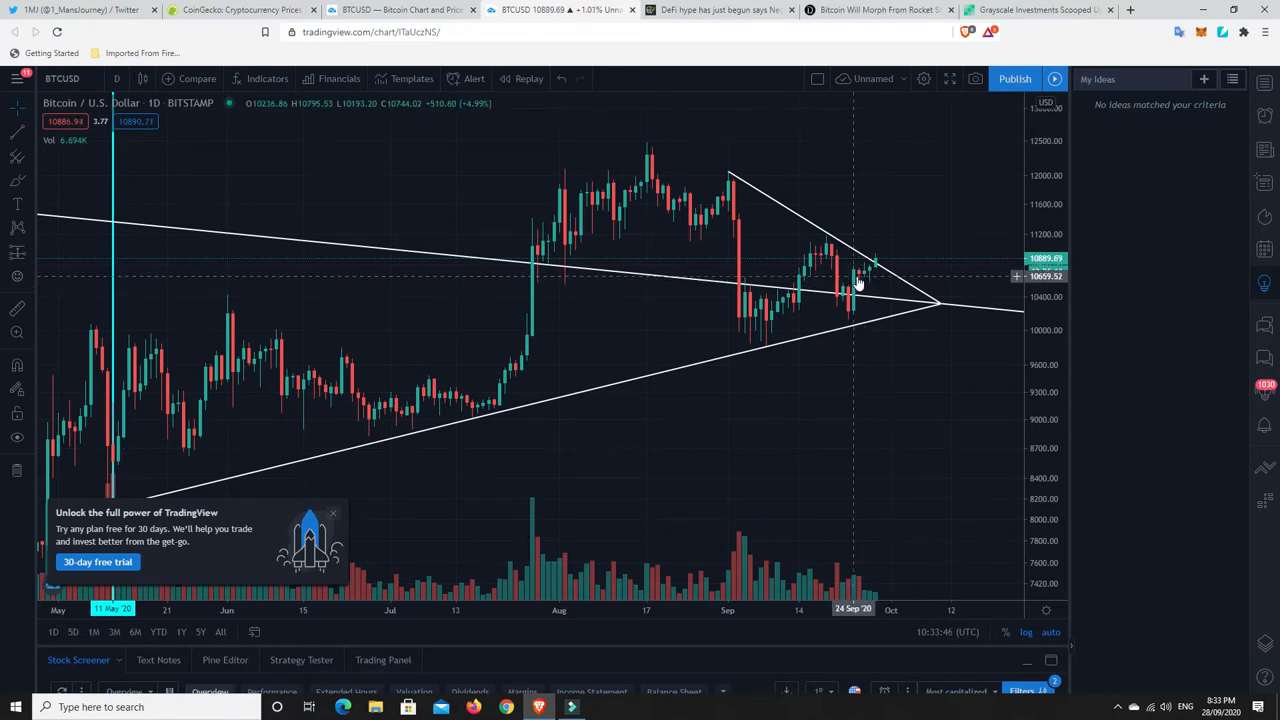
mouse_move(860, 284)
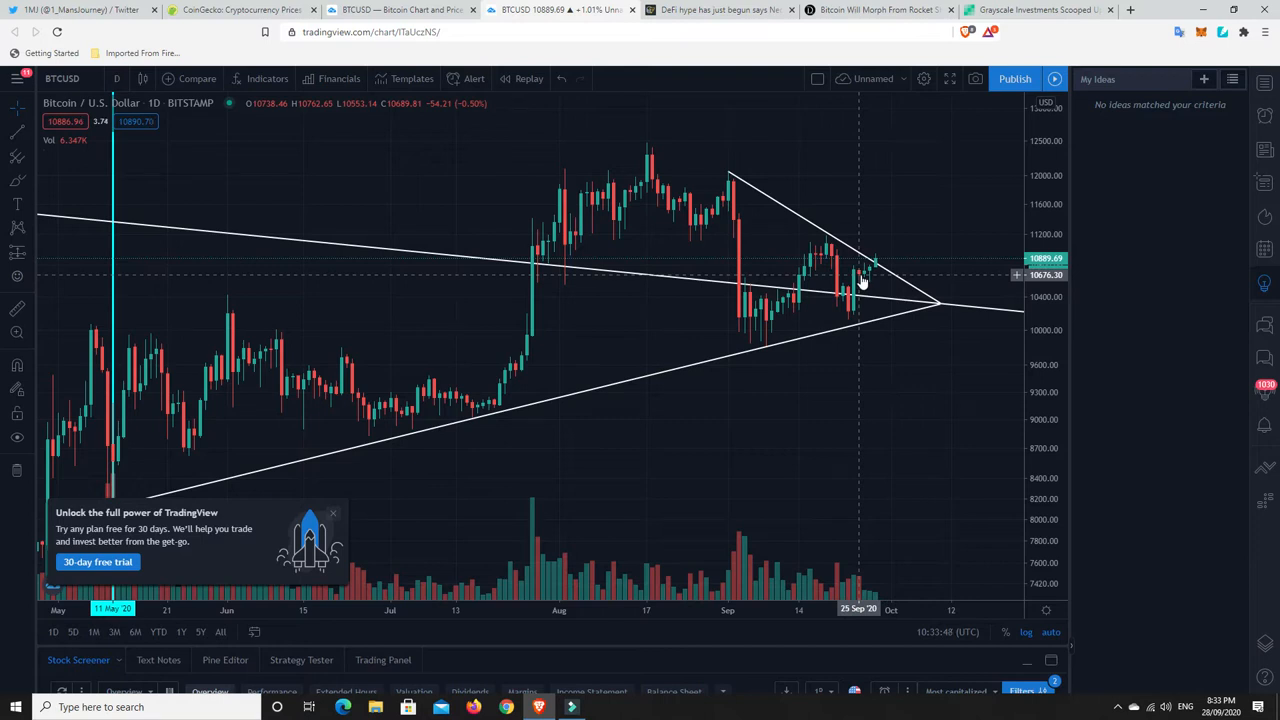
mouse_move(868, 272)
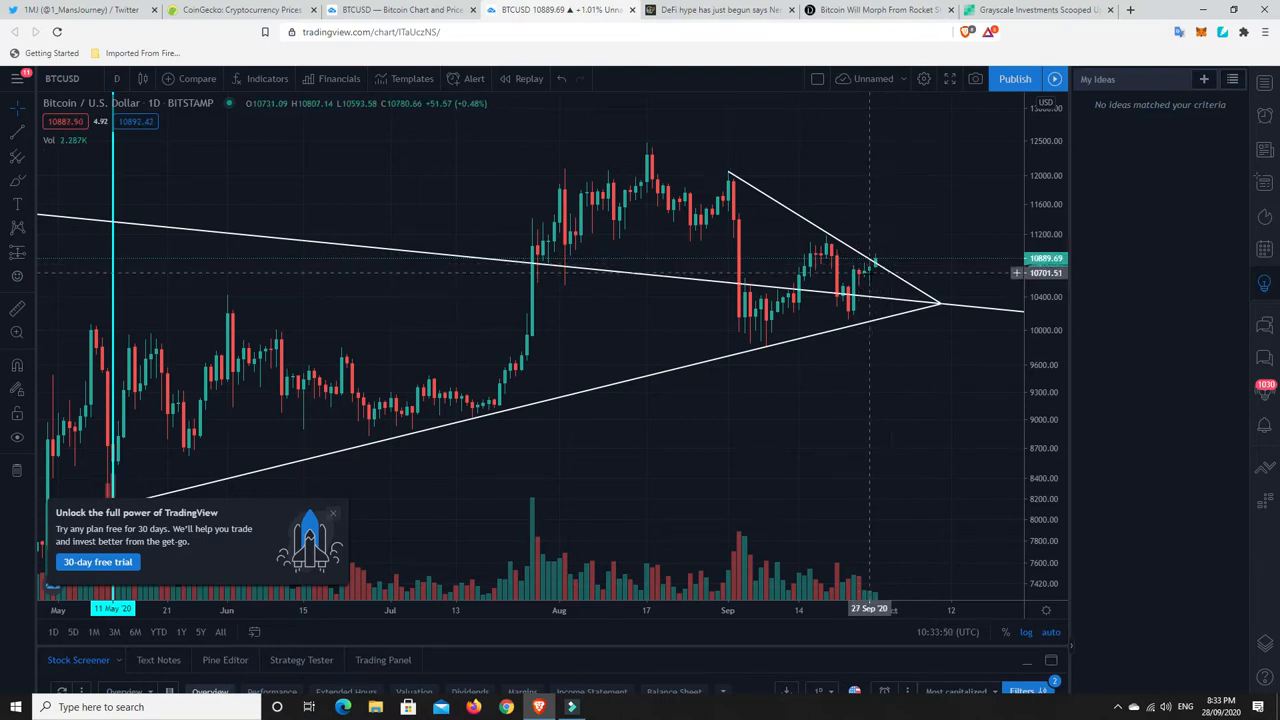
mouse_move(862, 280)
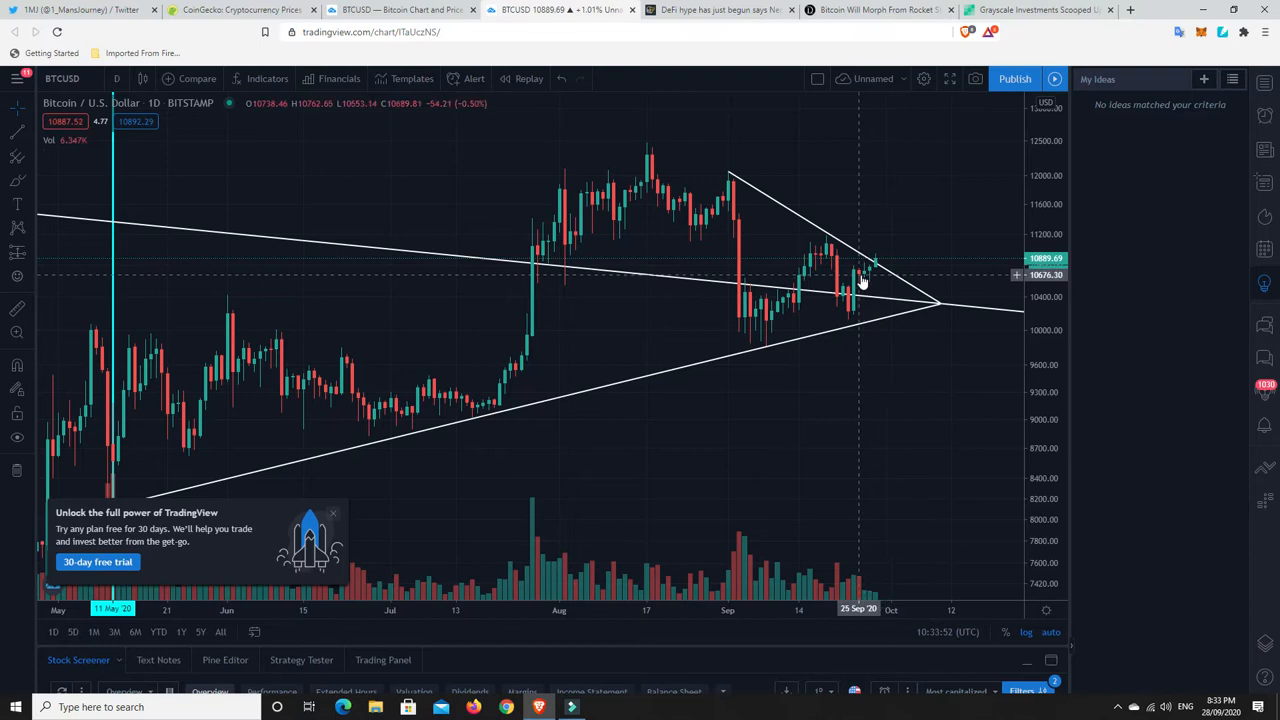
mouse_move(908, 292)
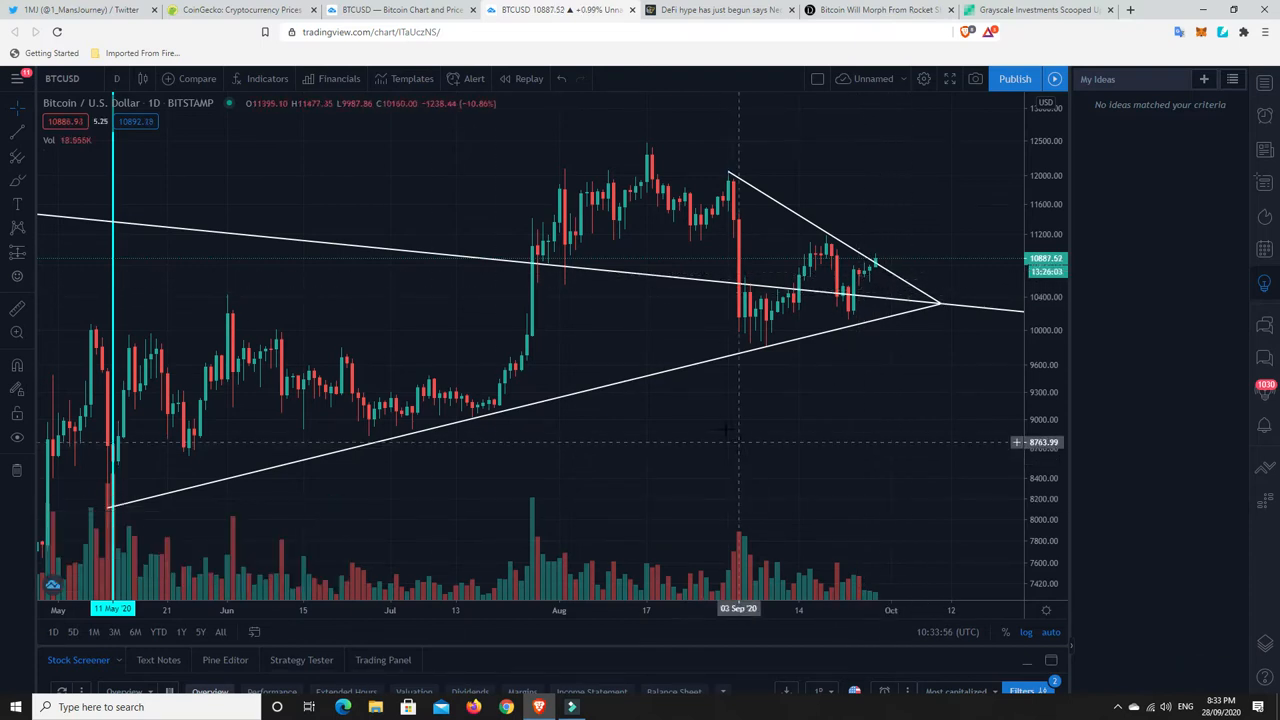
Step: Switch to the Twitter profile with tweets on Bitcoin being bought in the low 10K range
left_click(76, 10)
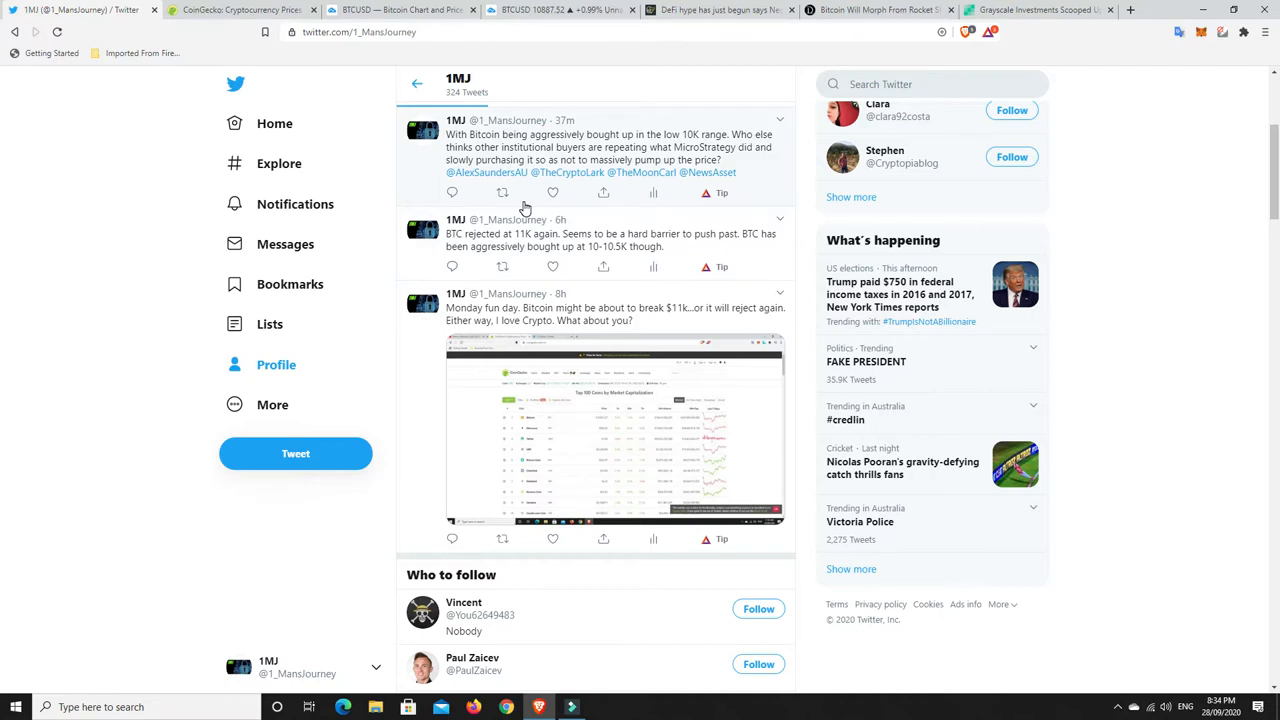
mouse_move(692, 160)
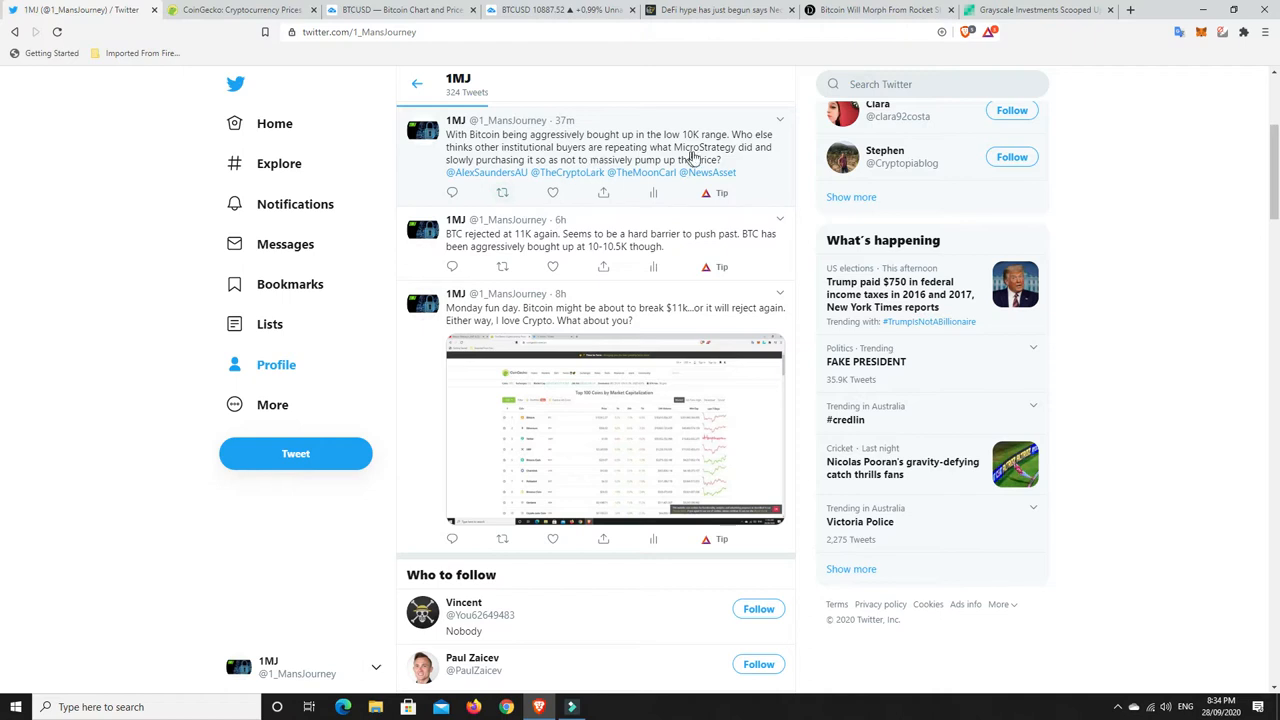
mouse_move(764, 174)
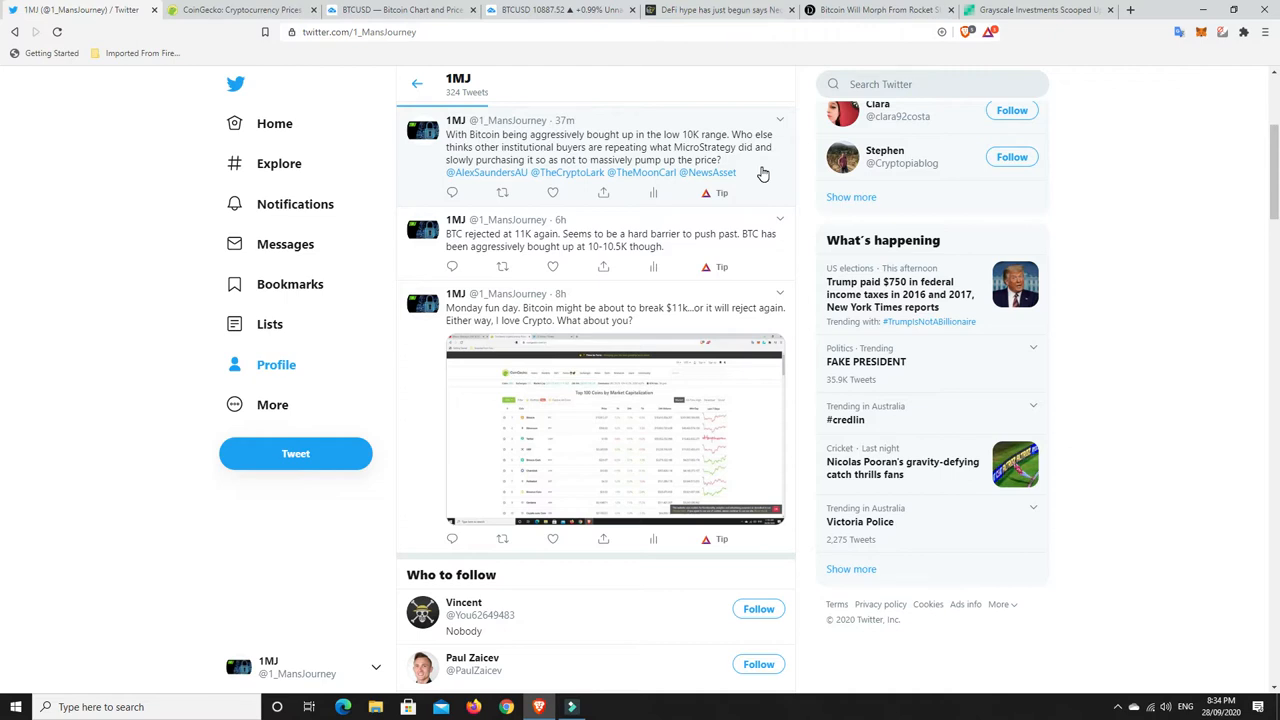
mouse_move(768, 172)
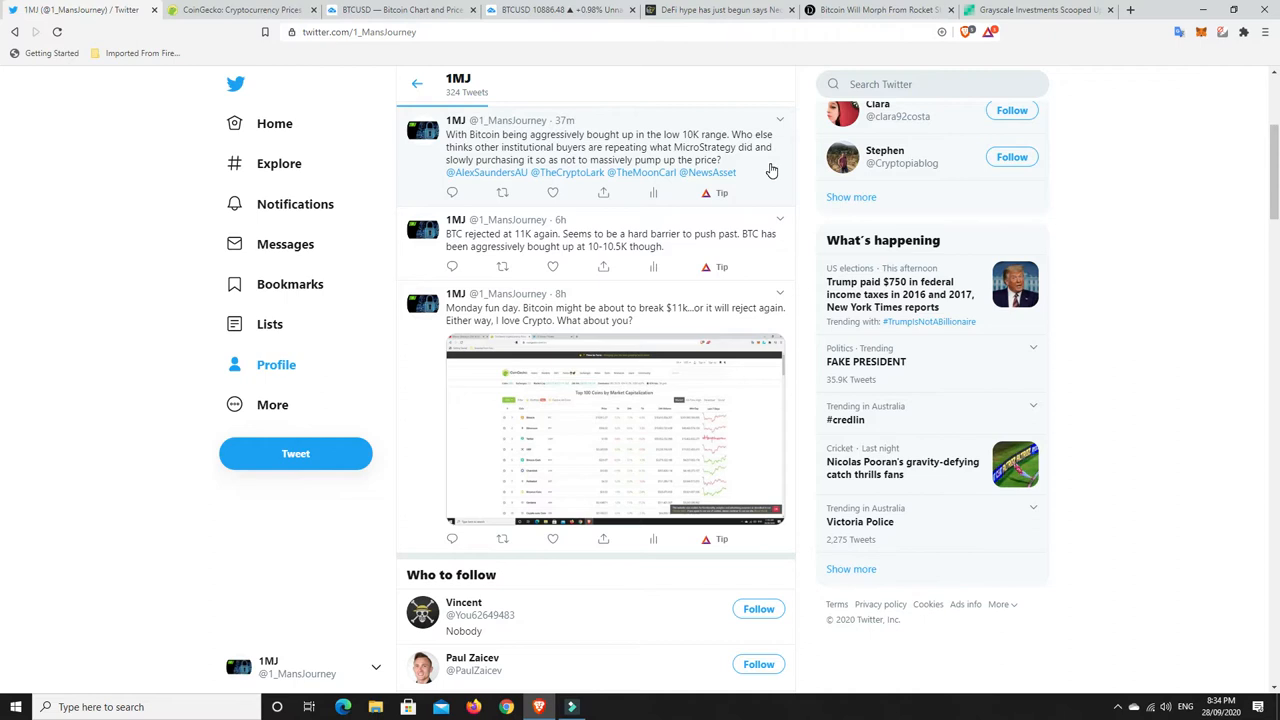
mouse_move(694, 156)
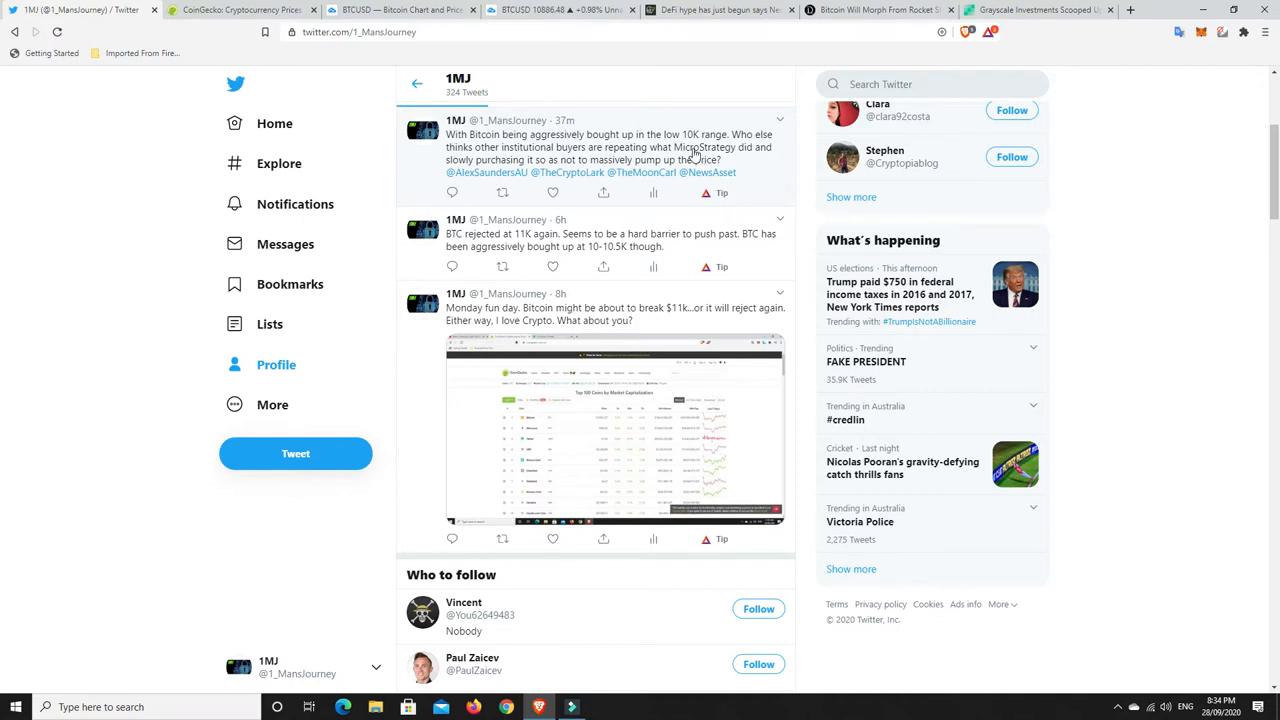
mouse_move(752, 176)
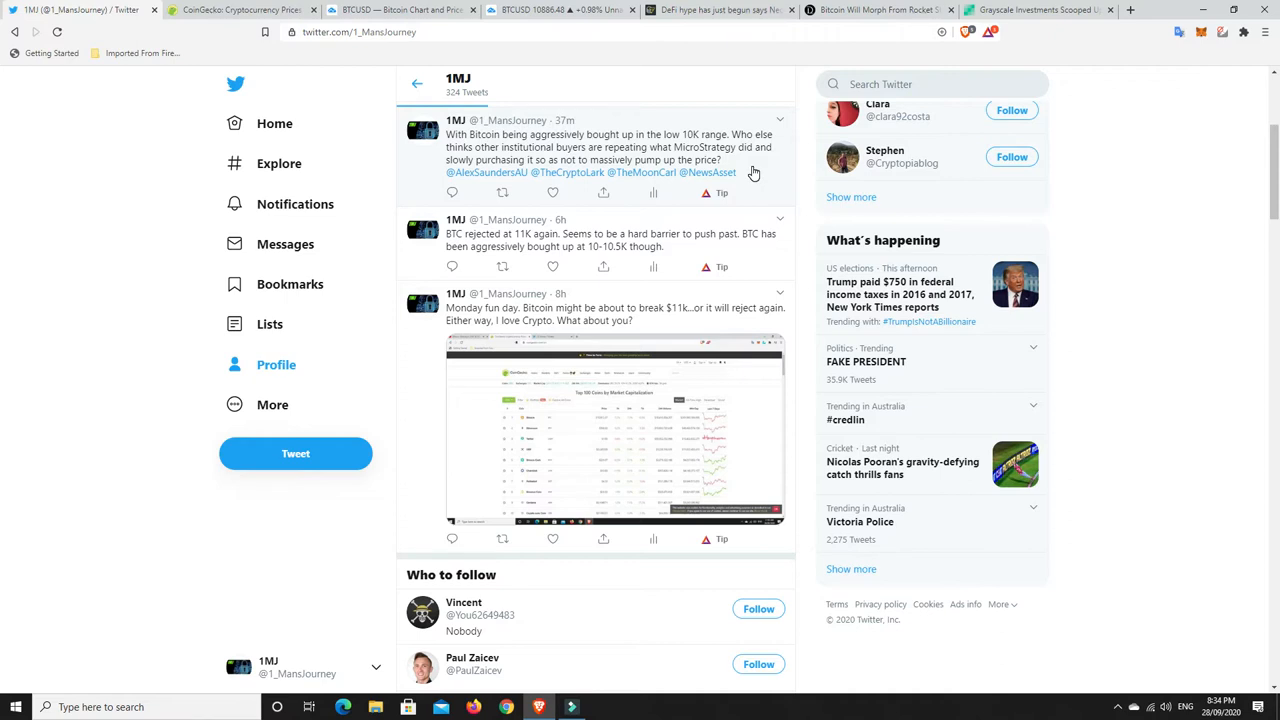
mouse_move(740, 168)
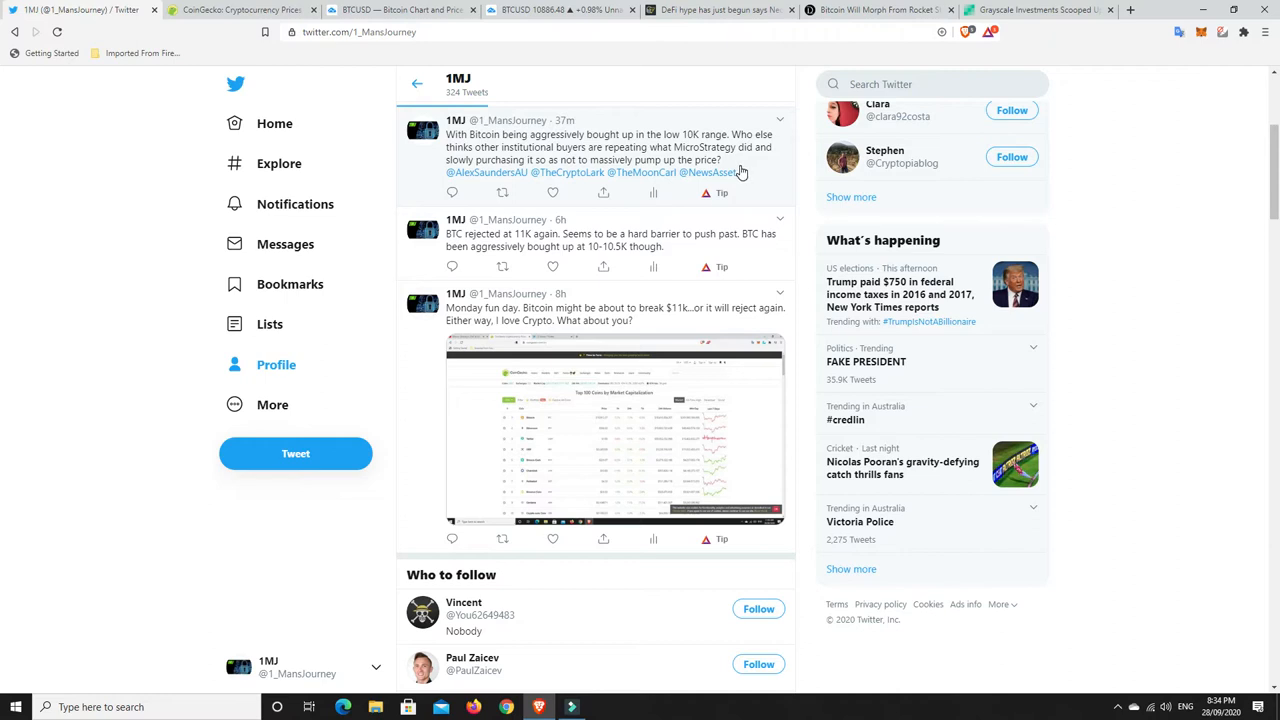
mouse_move(1040, 10)
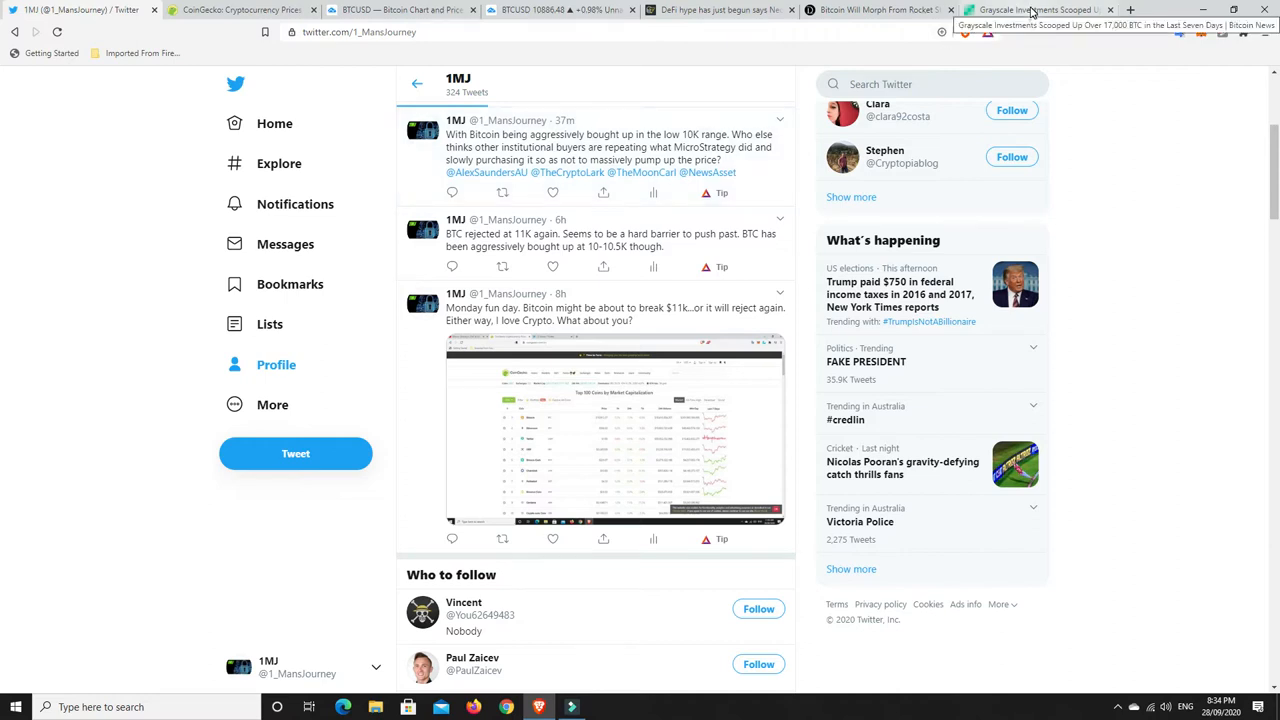
Step: Read the Bitcoin.com article on Grayscale scooping up over 17,000 BTC in seven days
left_click(1036, 10)
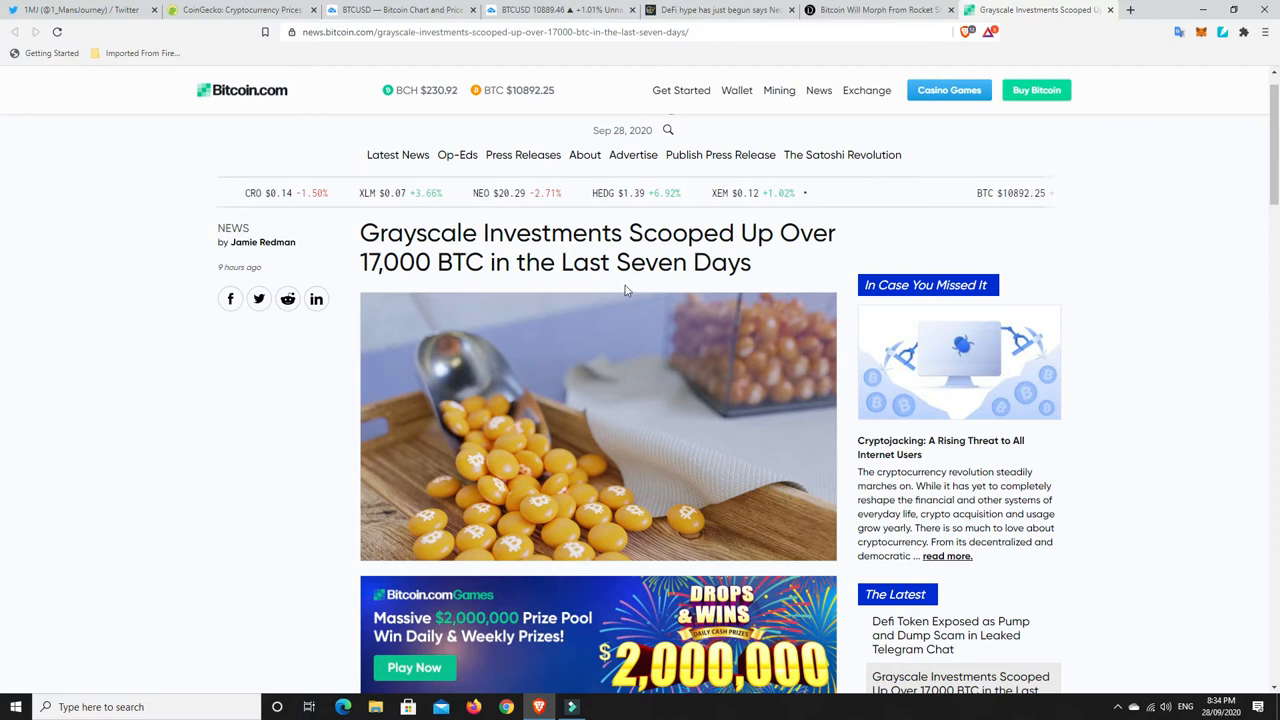
scroll("down", 3)
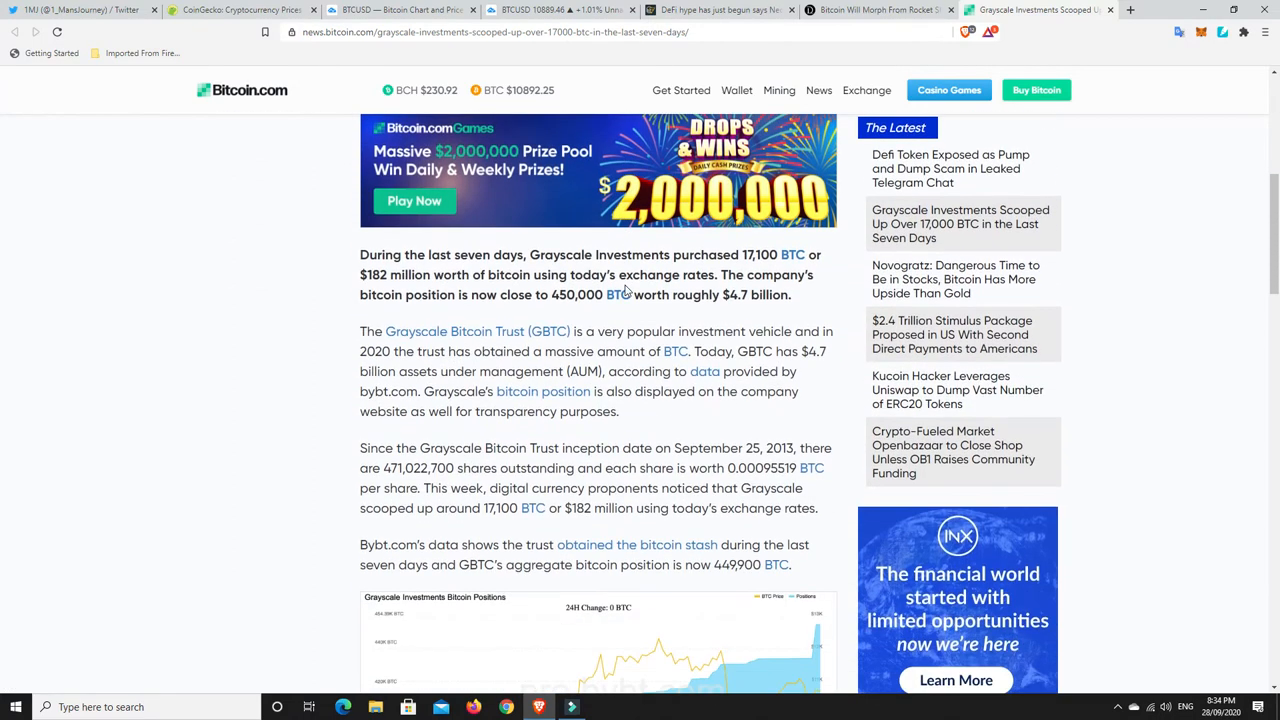
scroll("down", 3)
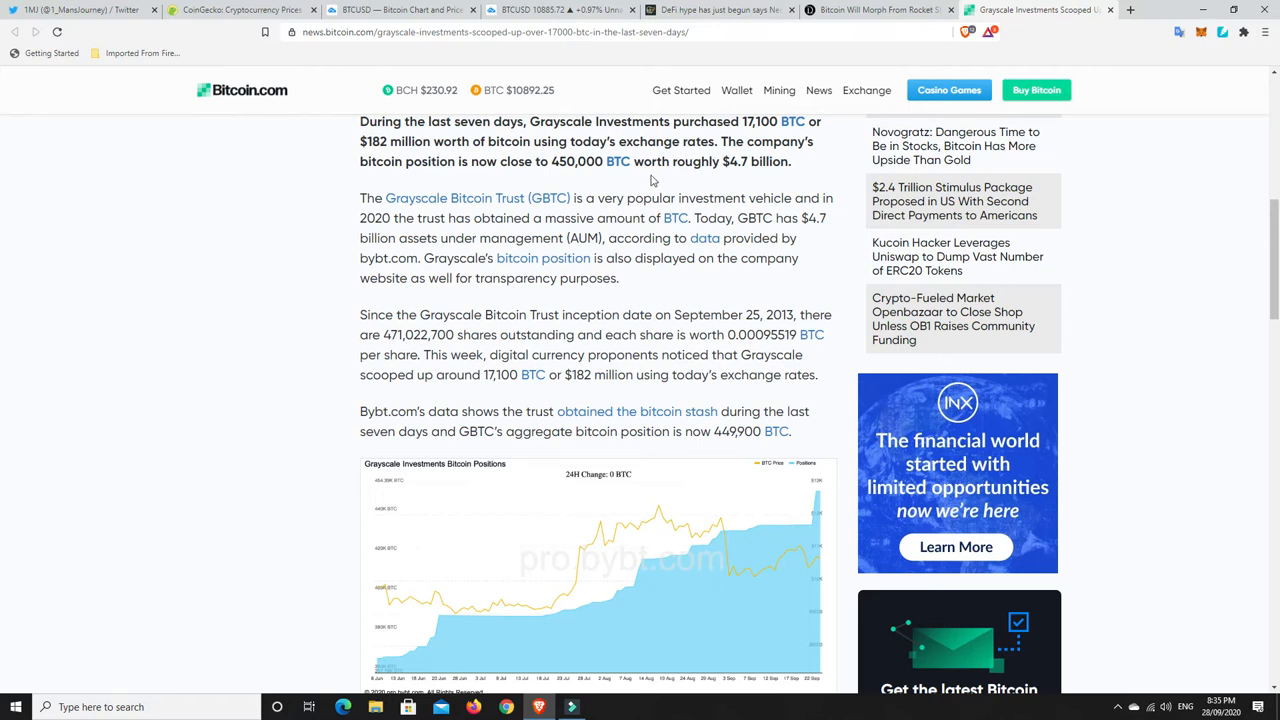
mouse_move(656, 188)
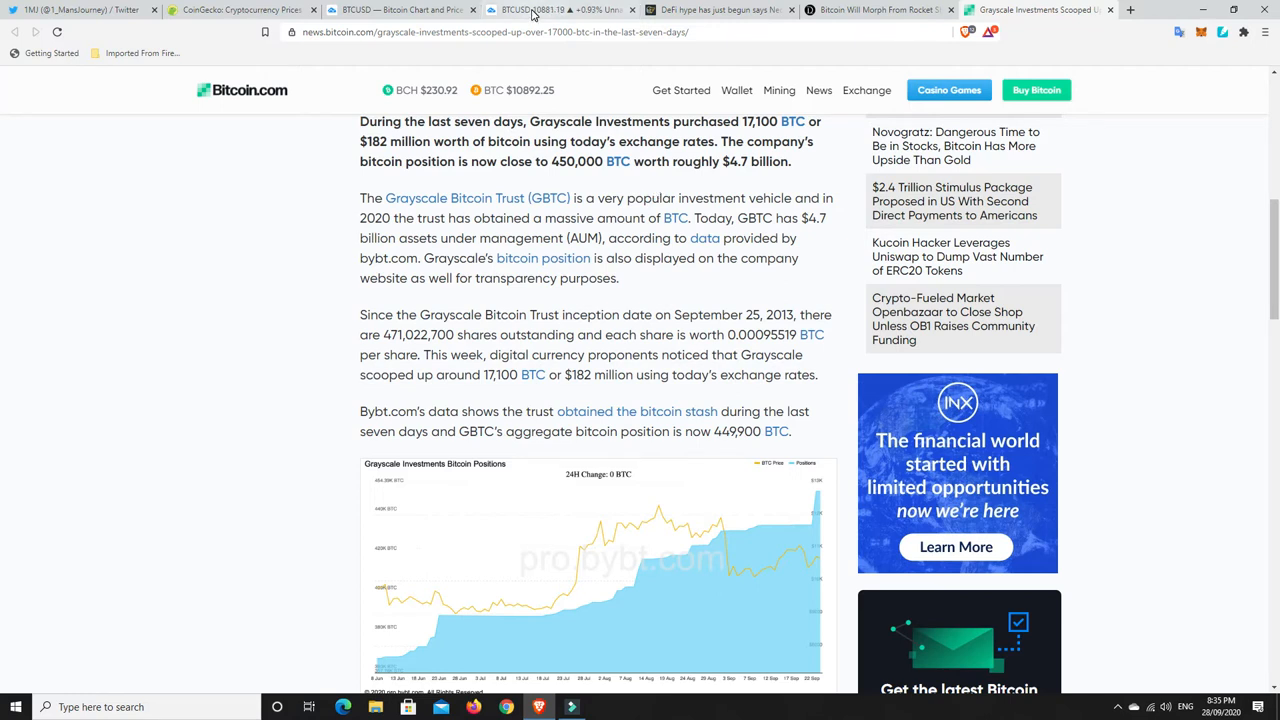
Step: Return to the BTC/USD chart showing price squeezed into the triangle apex
left_click(560, 10)
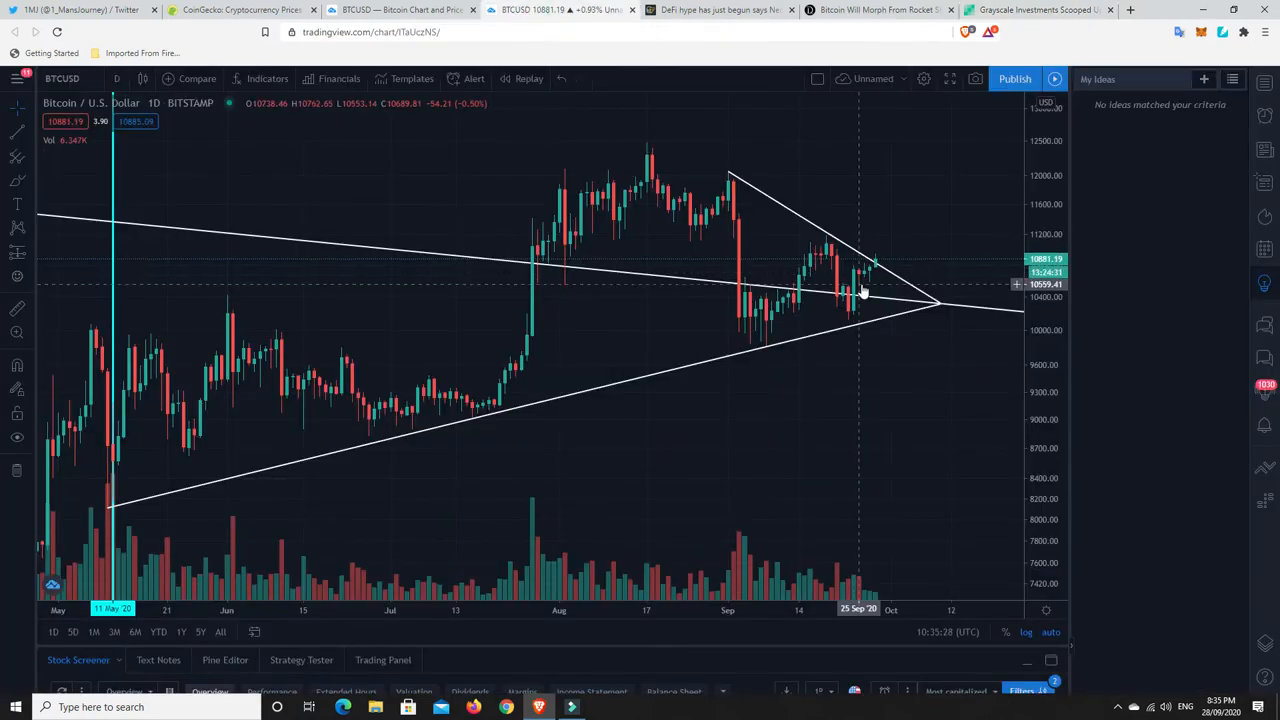
mouse_move(890, 276)
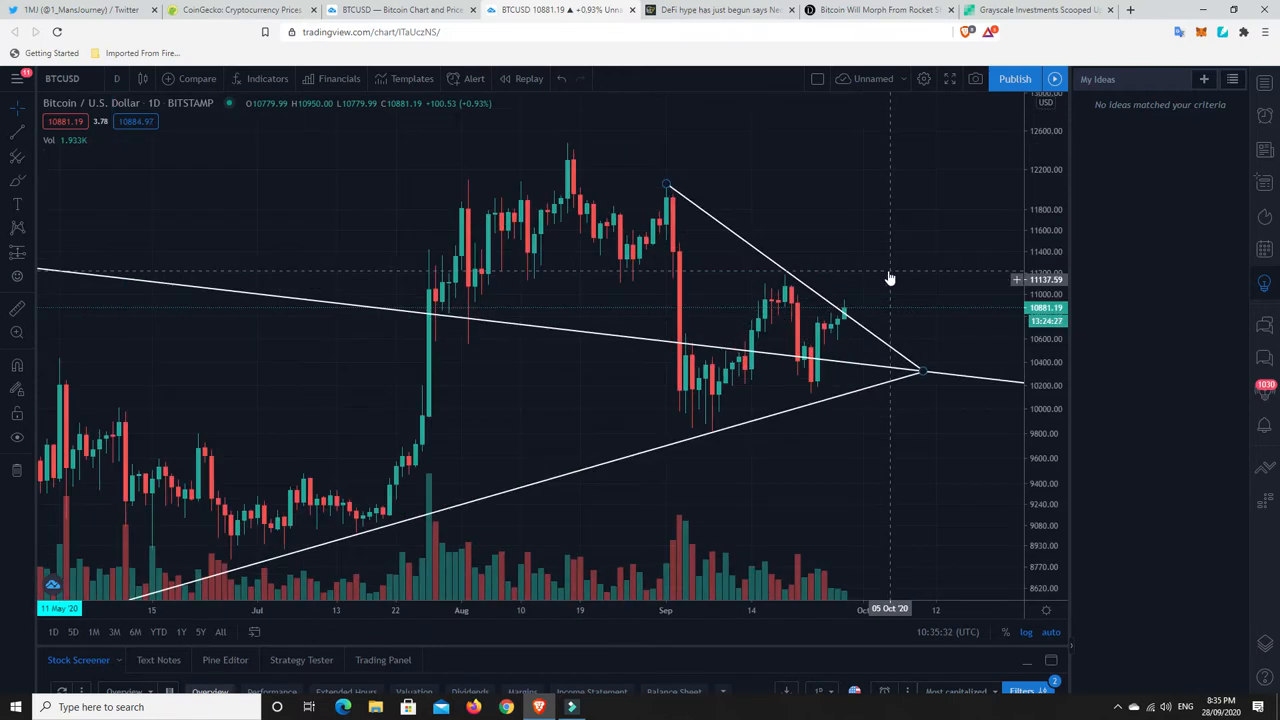
mouse_move(856, 318)
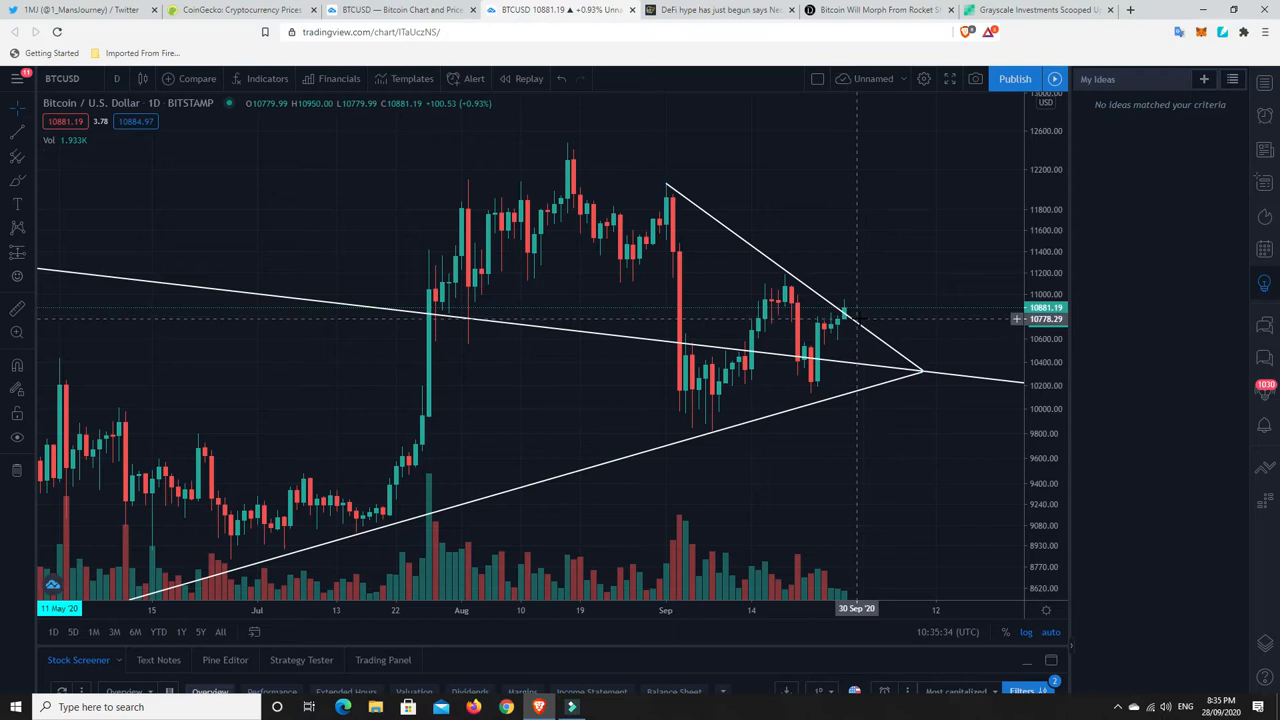
mouse_move(862, 332)
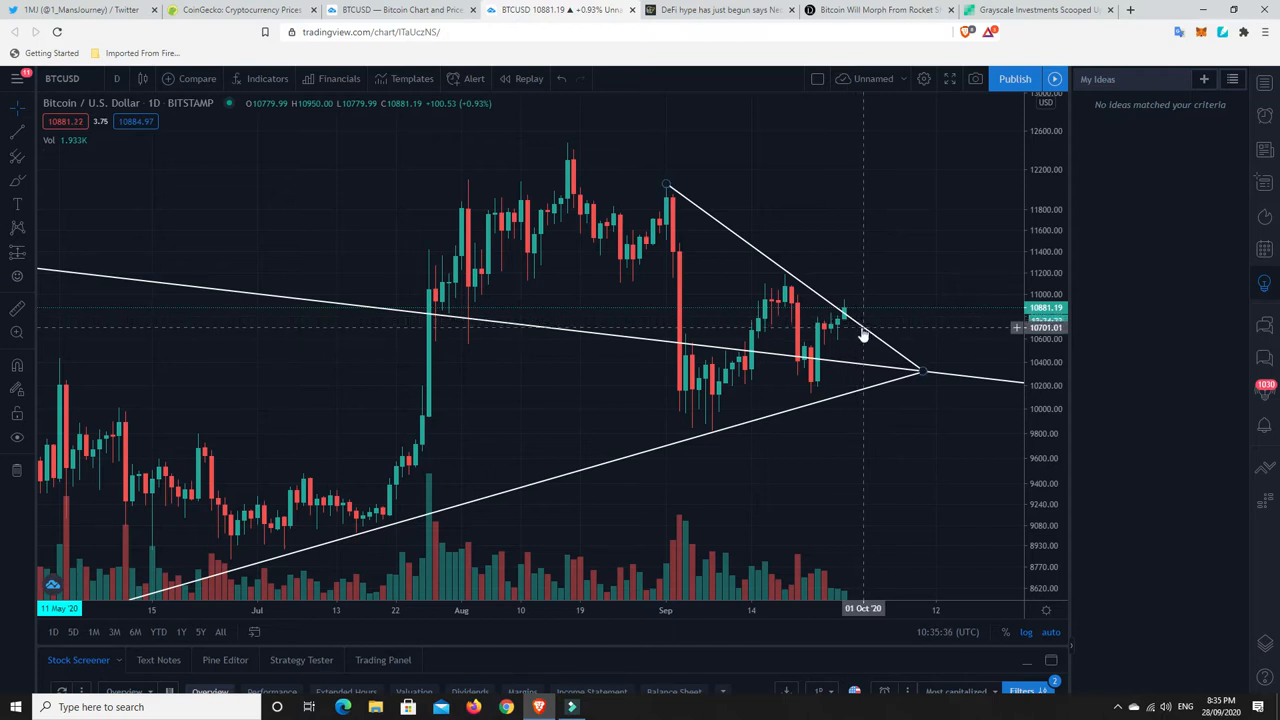
mouse_move(862, 334)
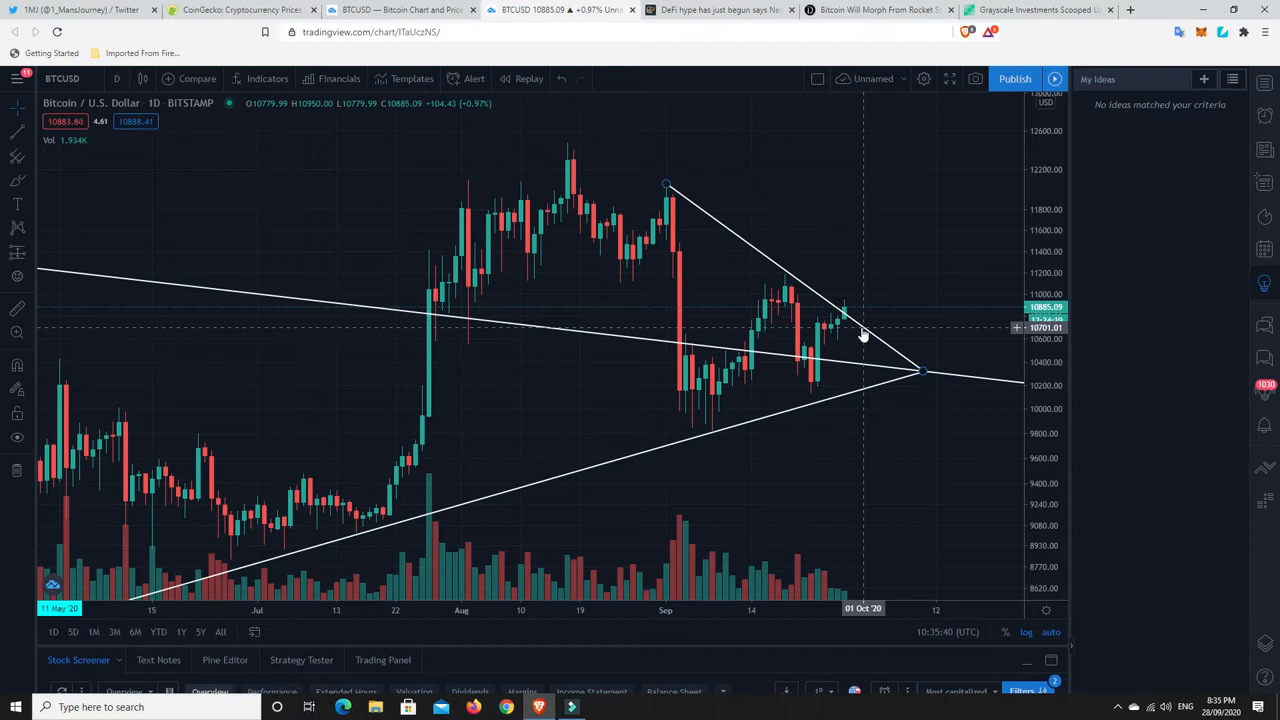
mouse_move(876, 348)
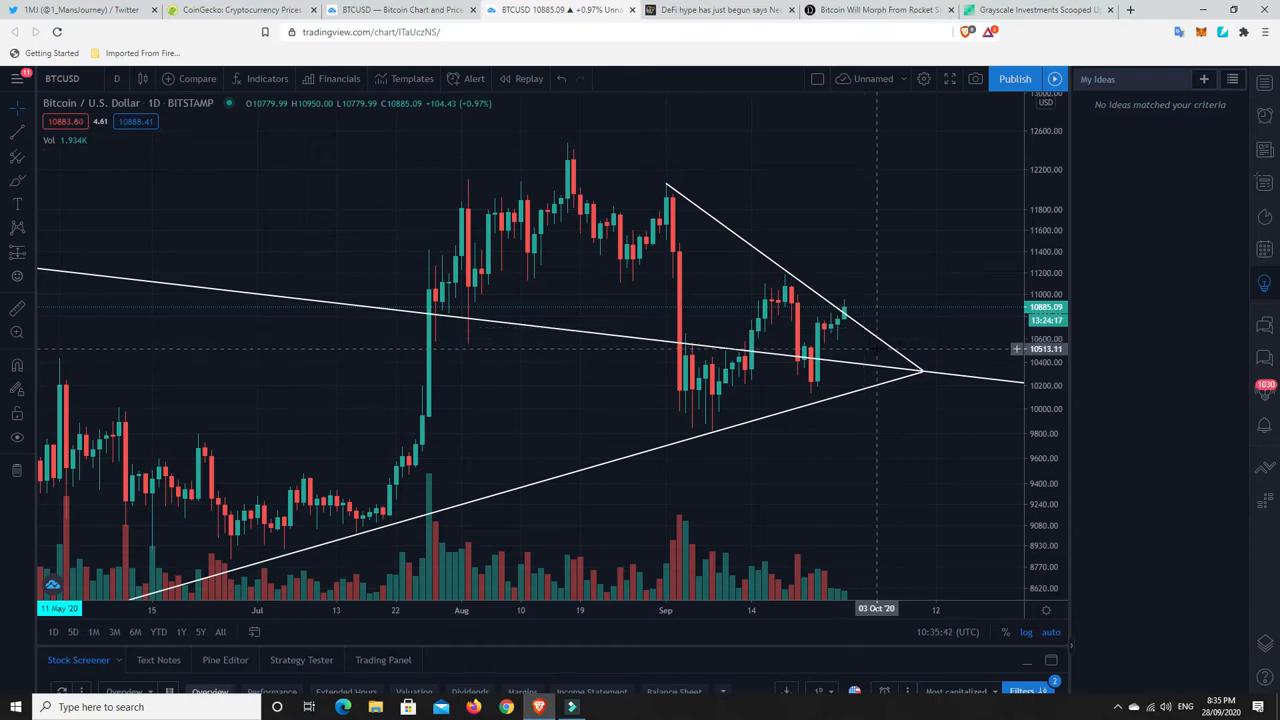
mouse_move(876, 352)
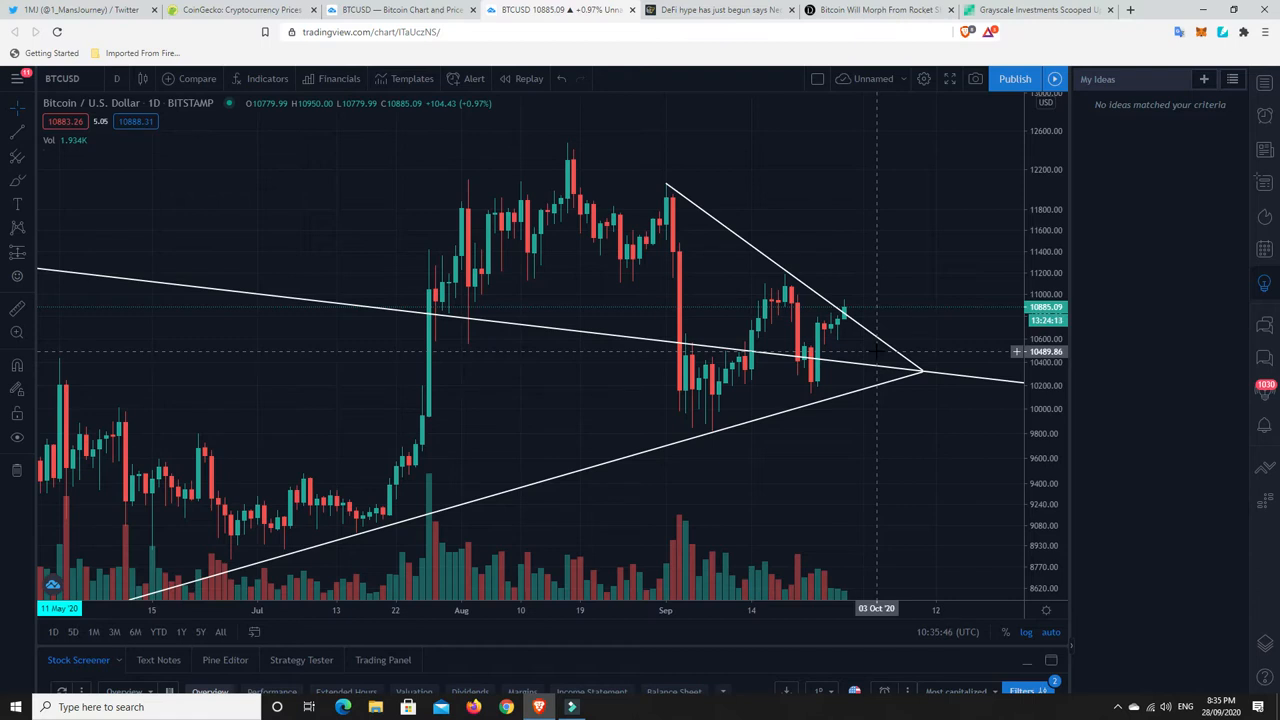
mouse_move(872, 352)
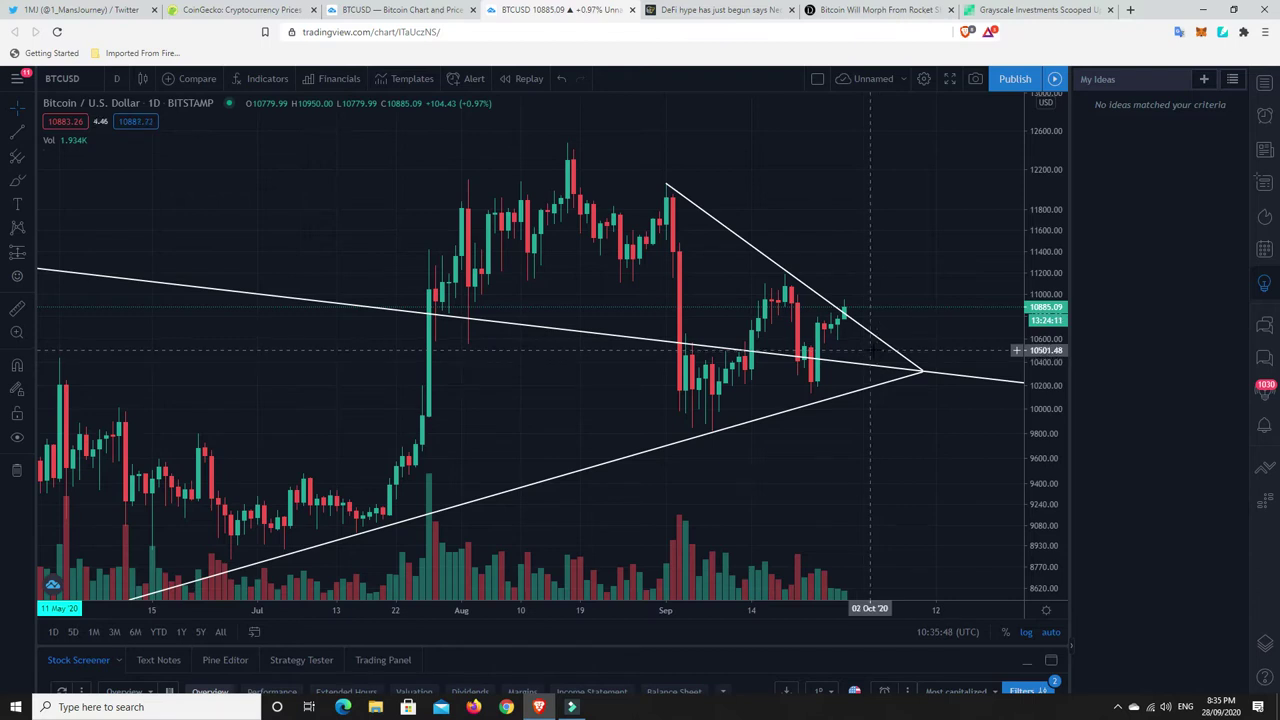
mouse_move(876, 320)
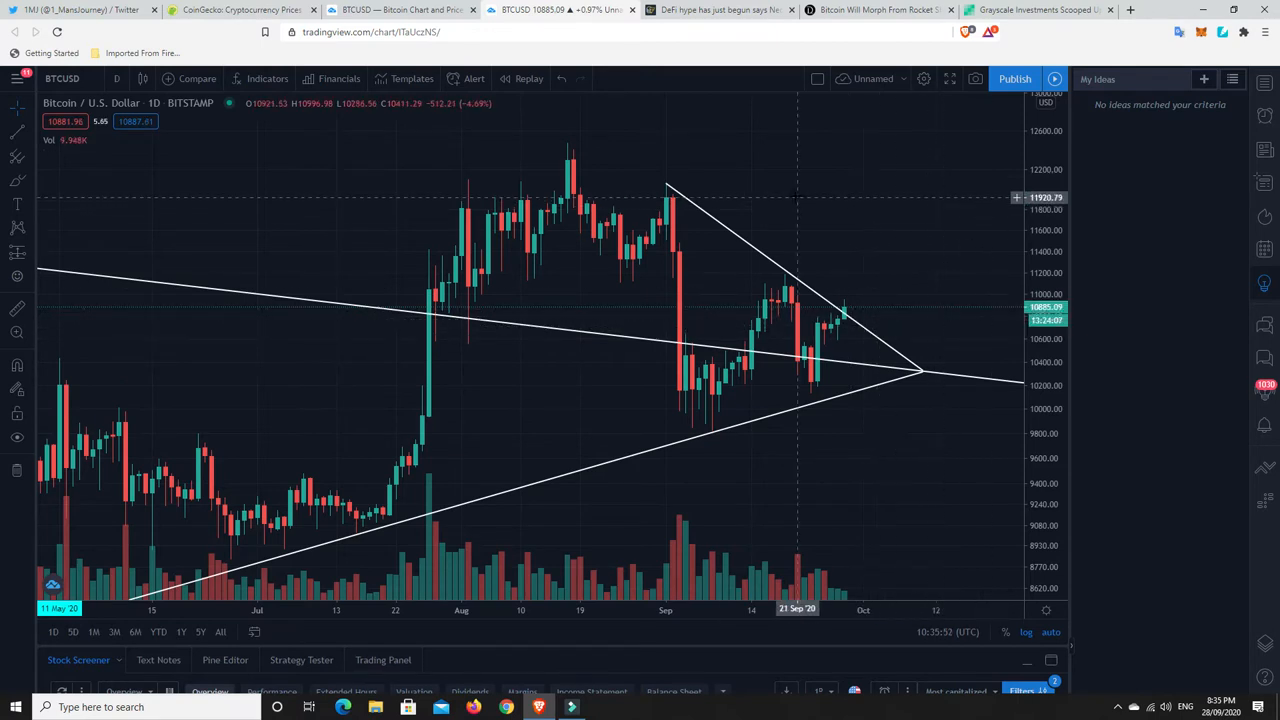
mouse_move(564, 160)
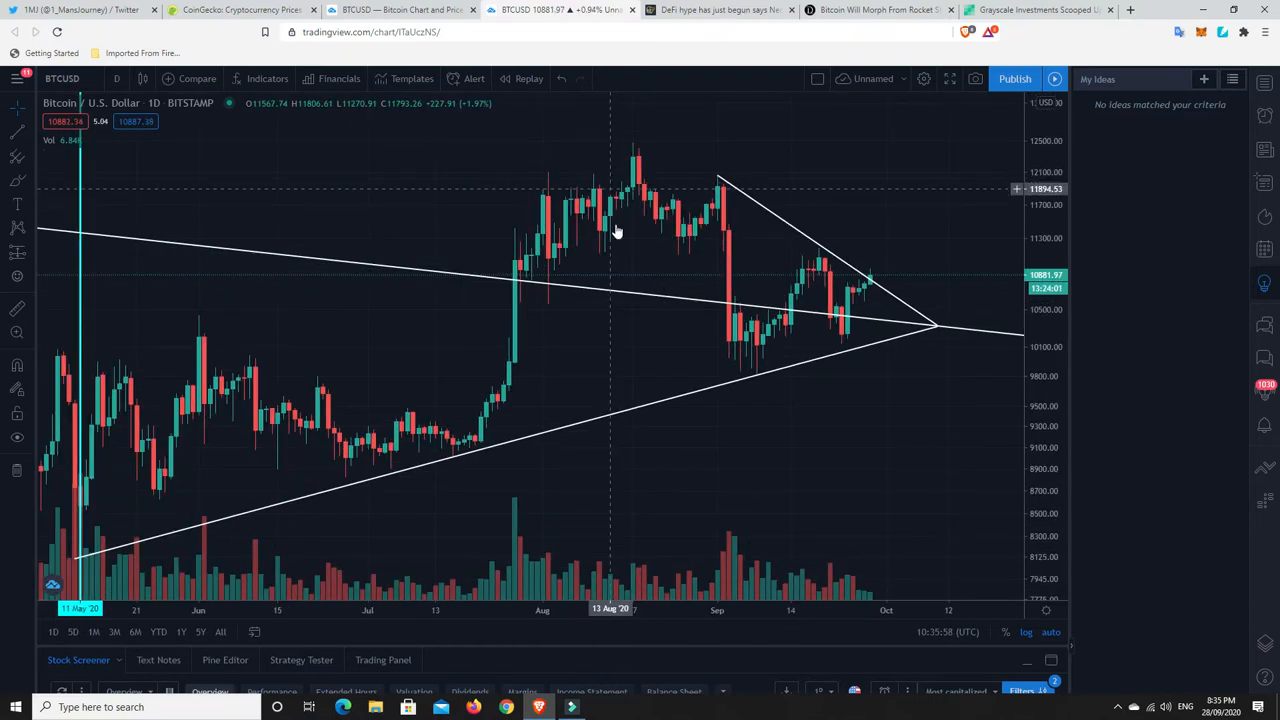
mouse_move(632, 248)
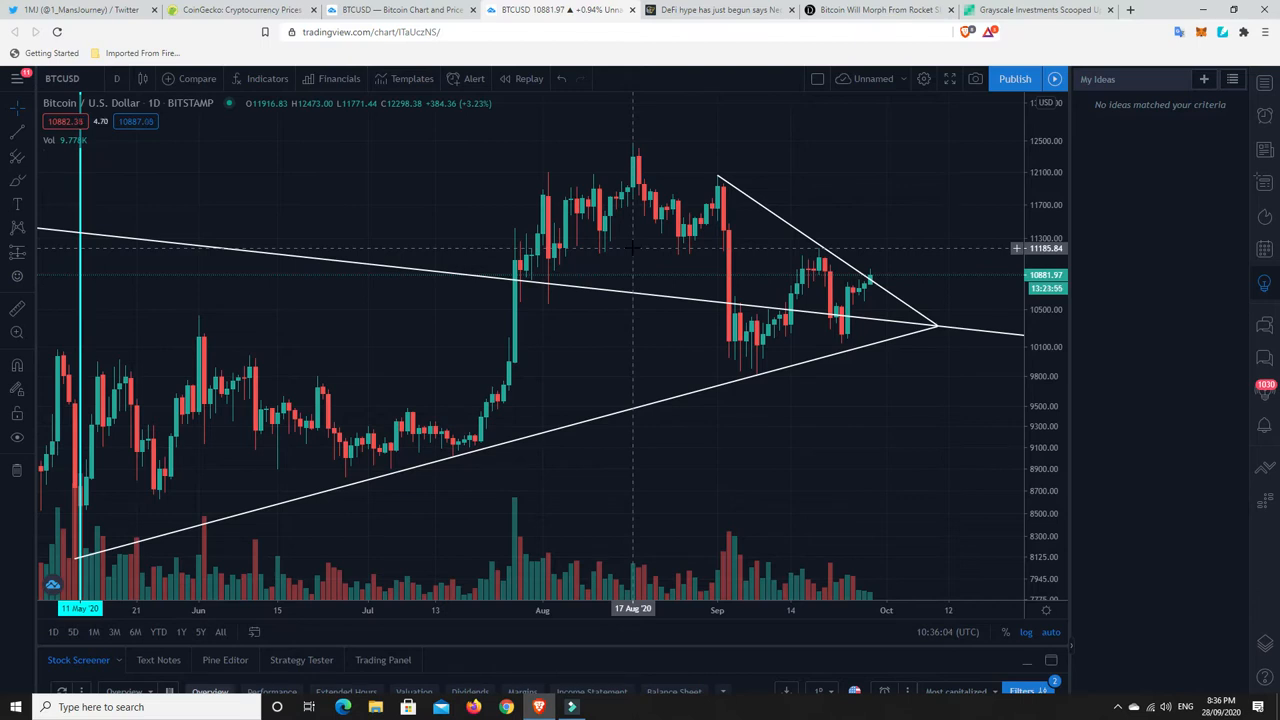
mouse_move(616, 268)
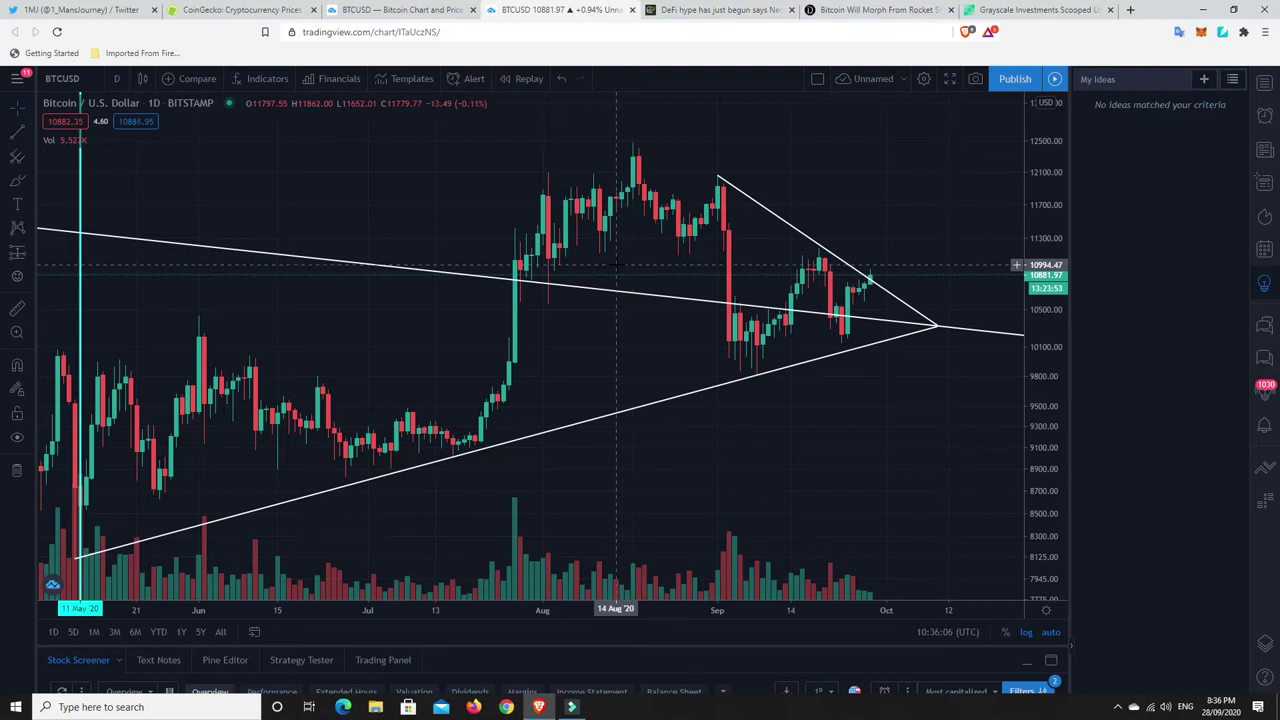
mouse_move(864, 276)
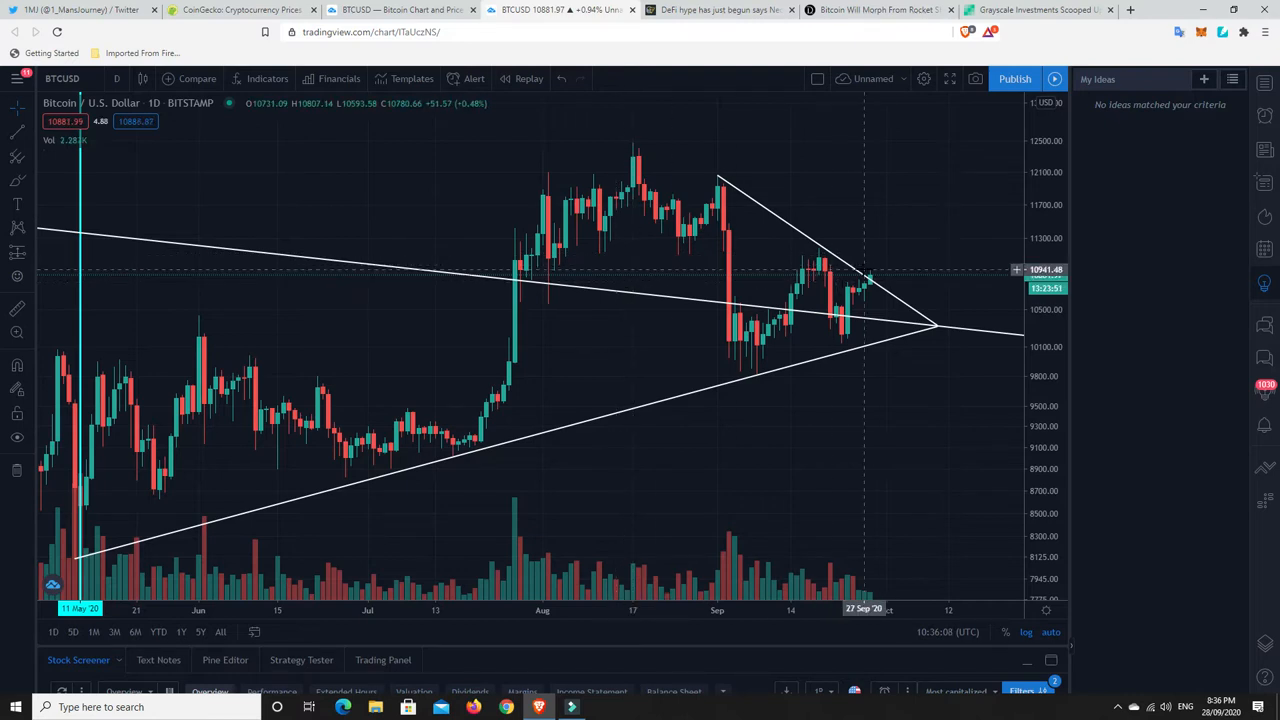
mouse_move(852, 298)
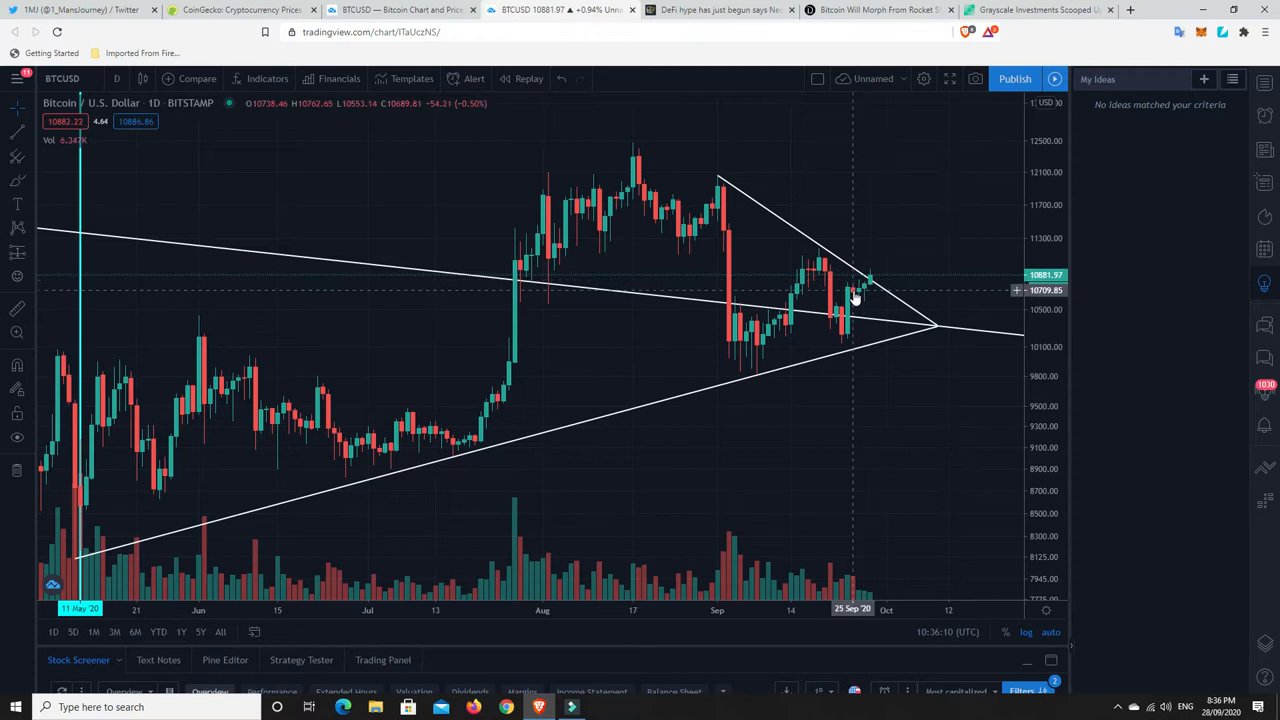
mouse_move(764, 372)
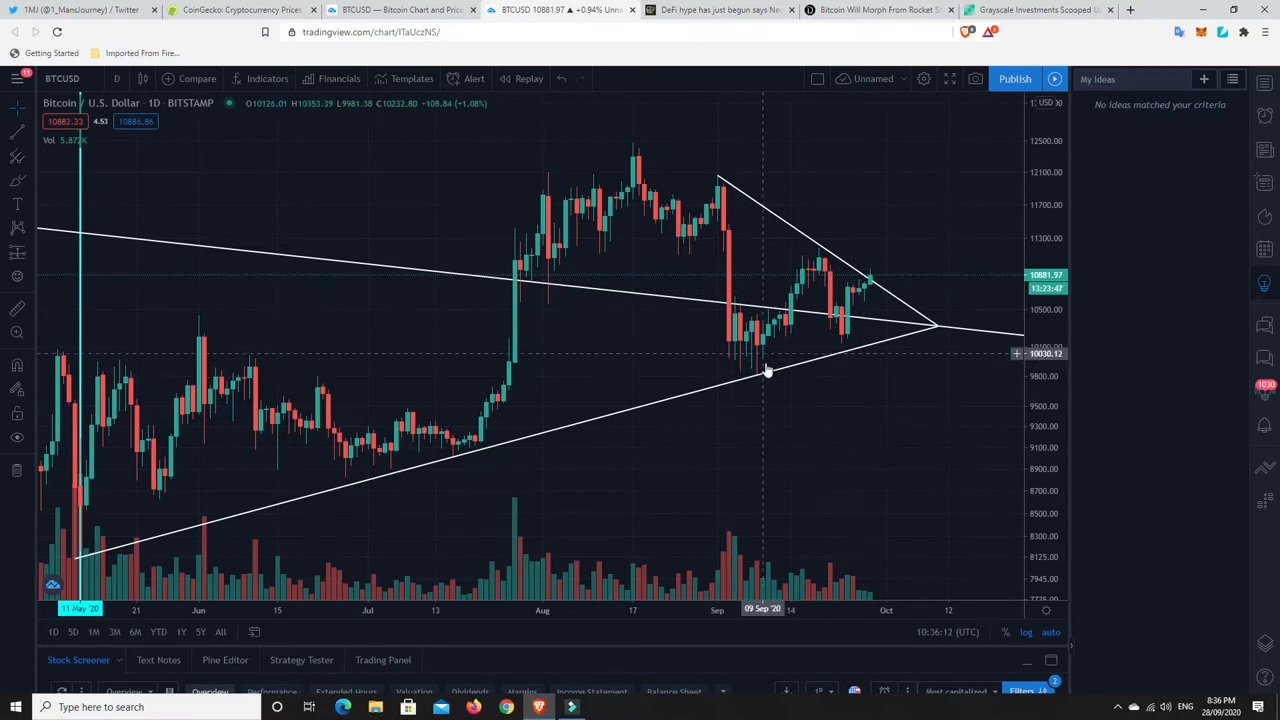
mouse_move(808, 254)
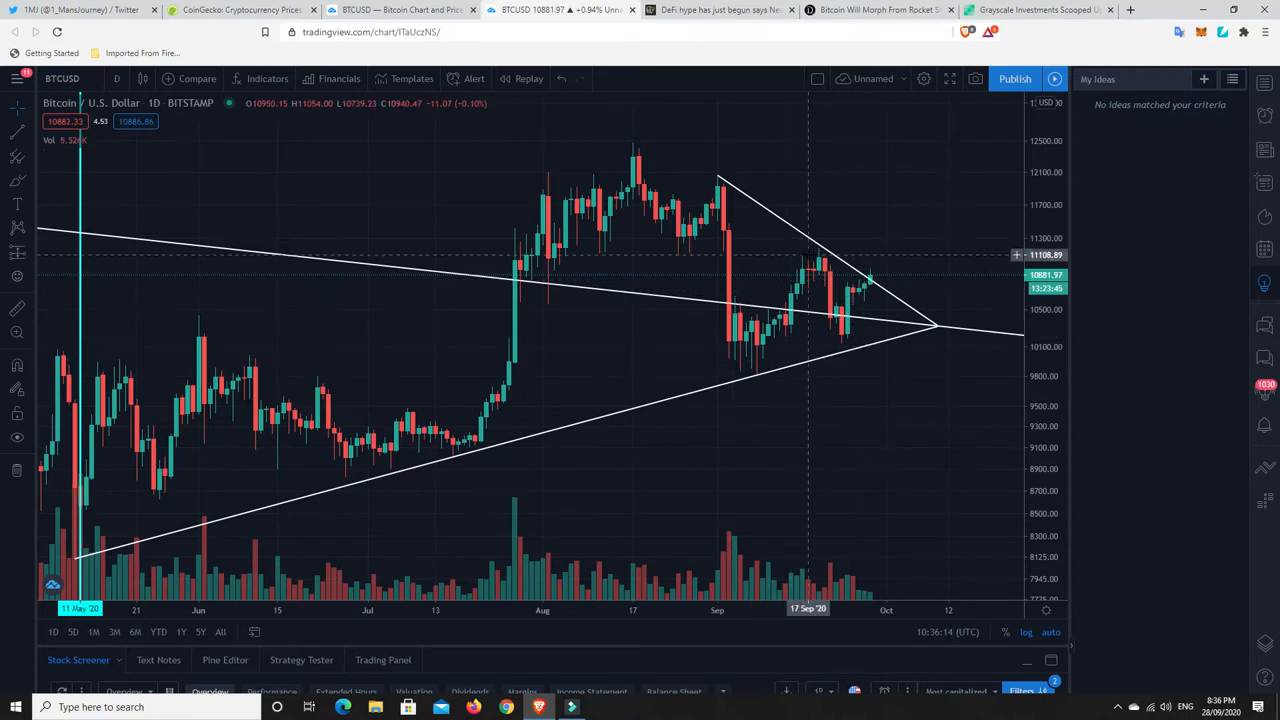
mouse_move(850, 322)
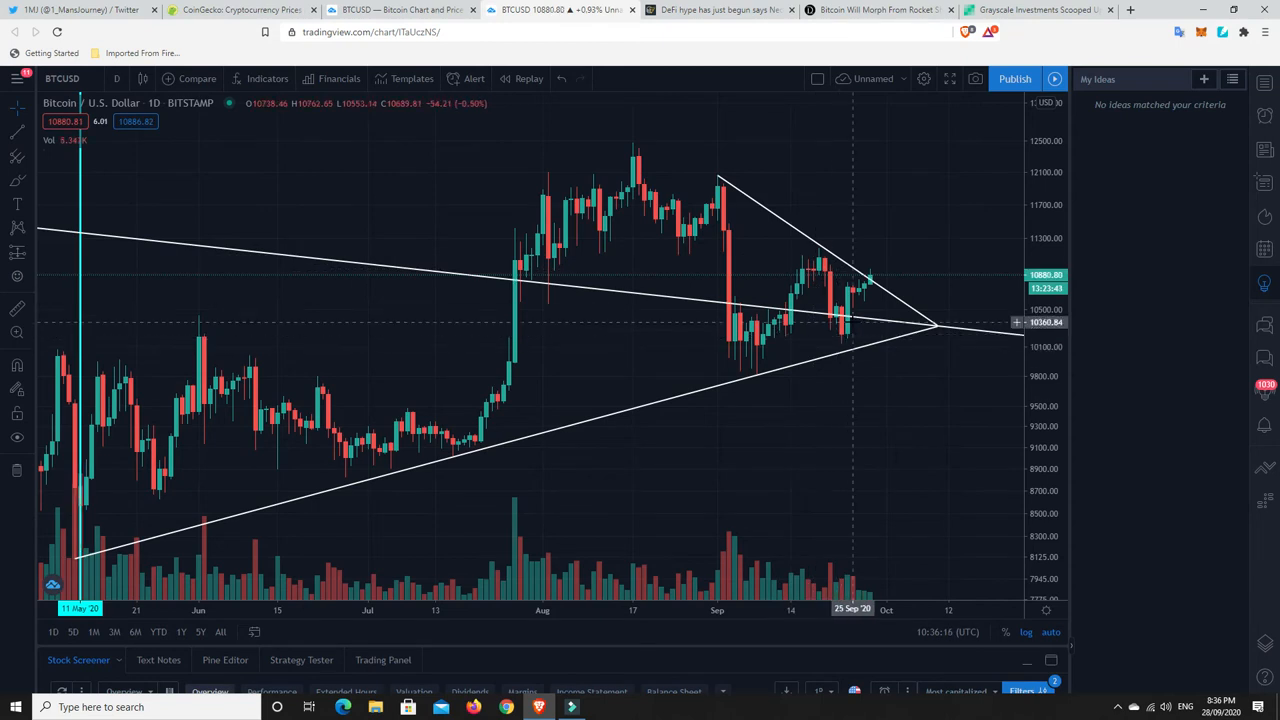
mouse_move(524, 288)
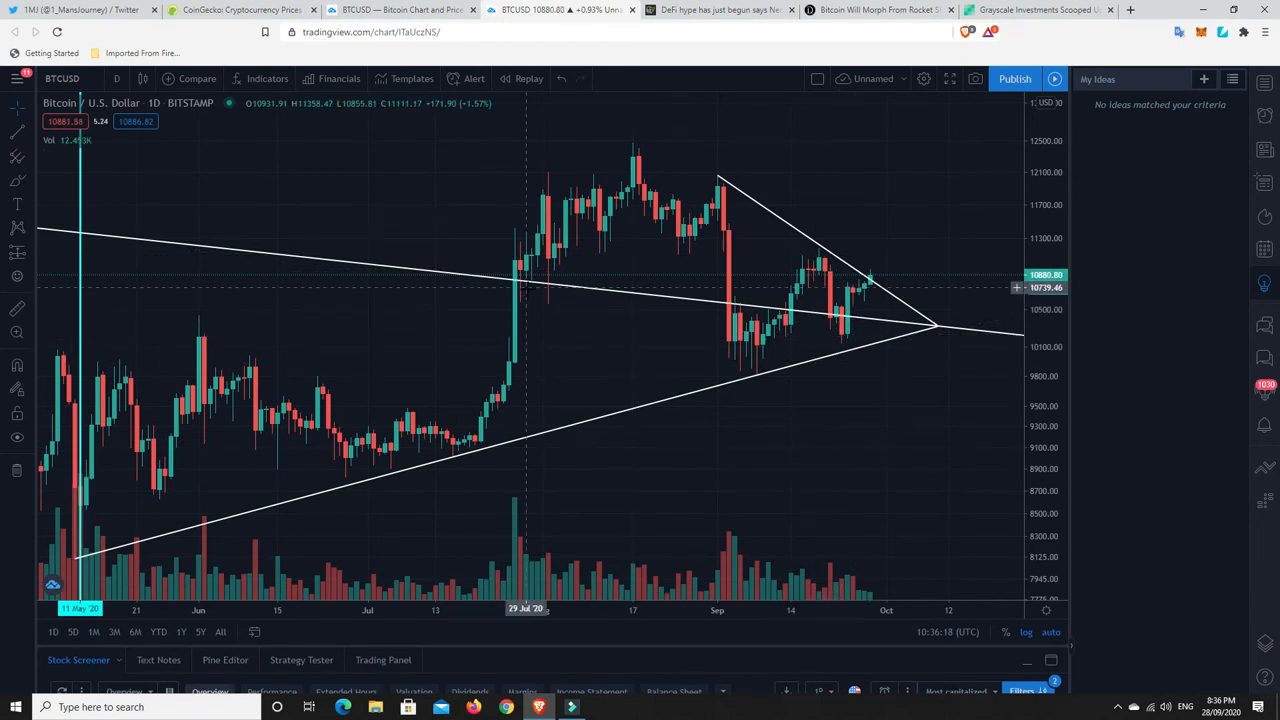
mouse_move(712, 252)
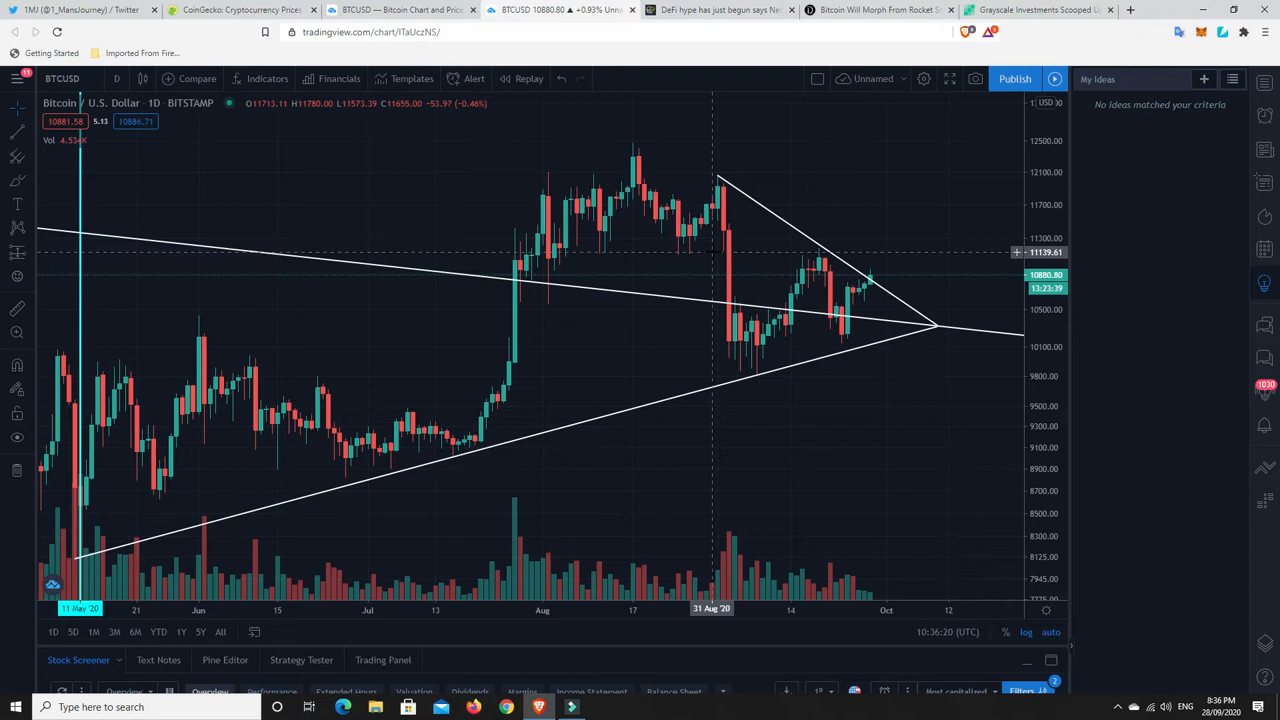
mouse_move(718, 180)
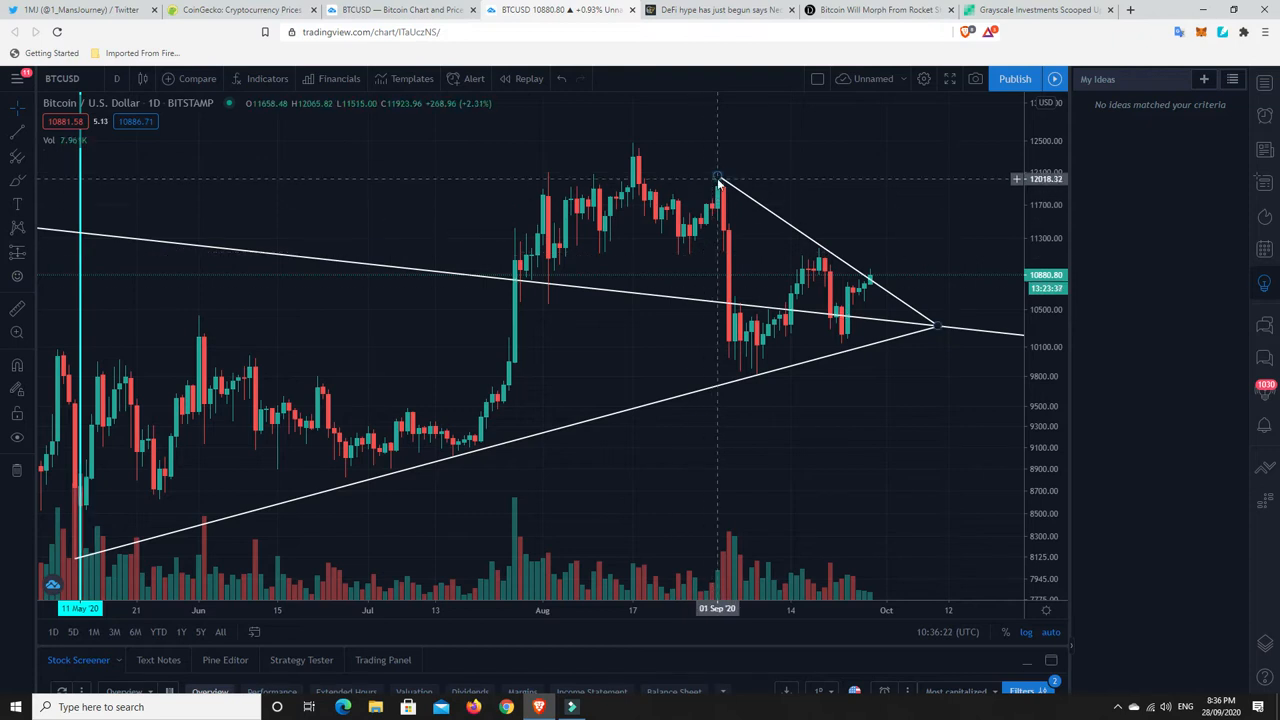
mouse_move(508, 364)
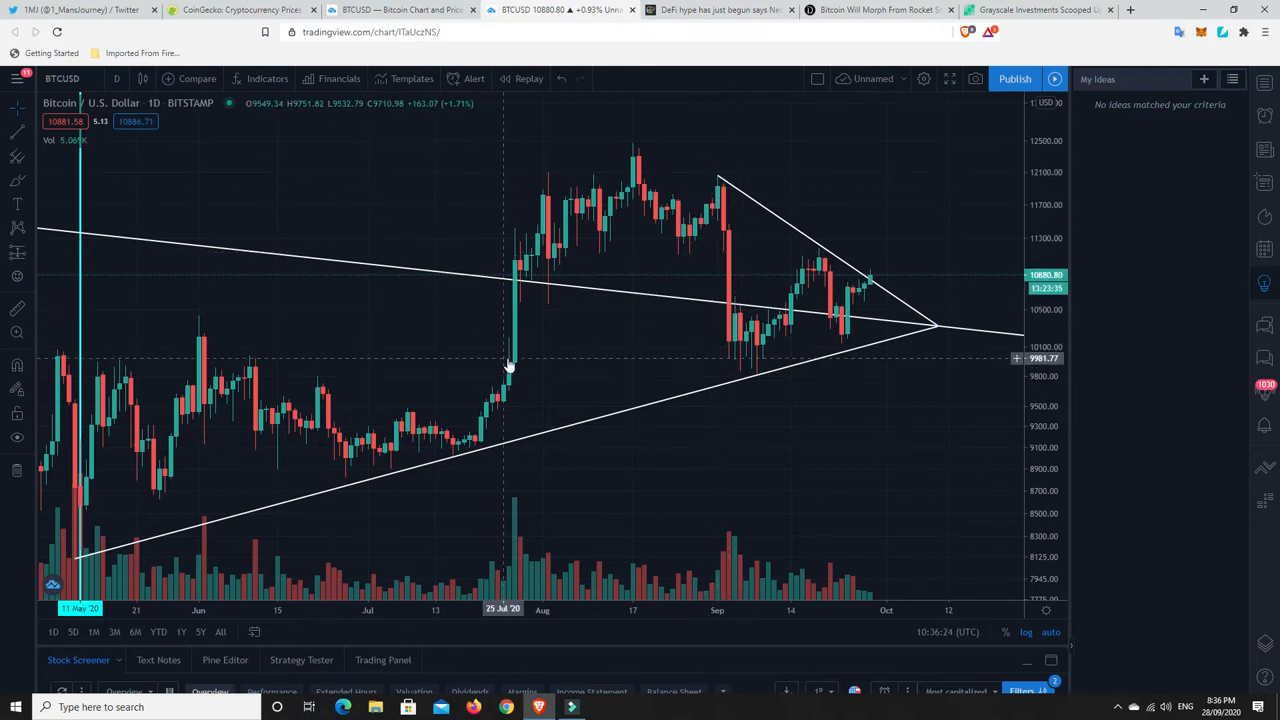
mouse_move(544, 204)
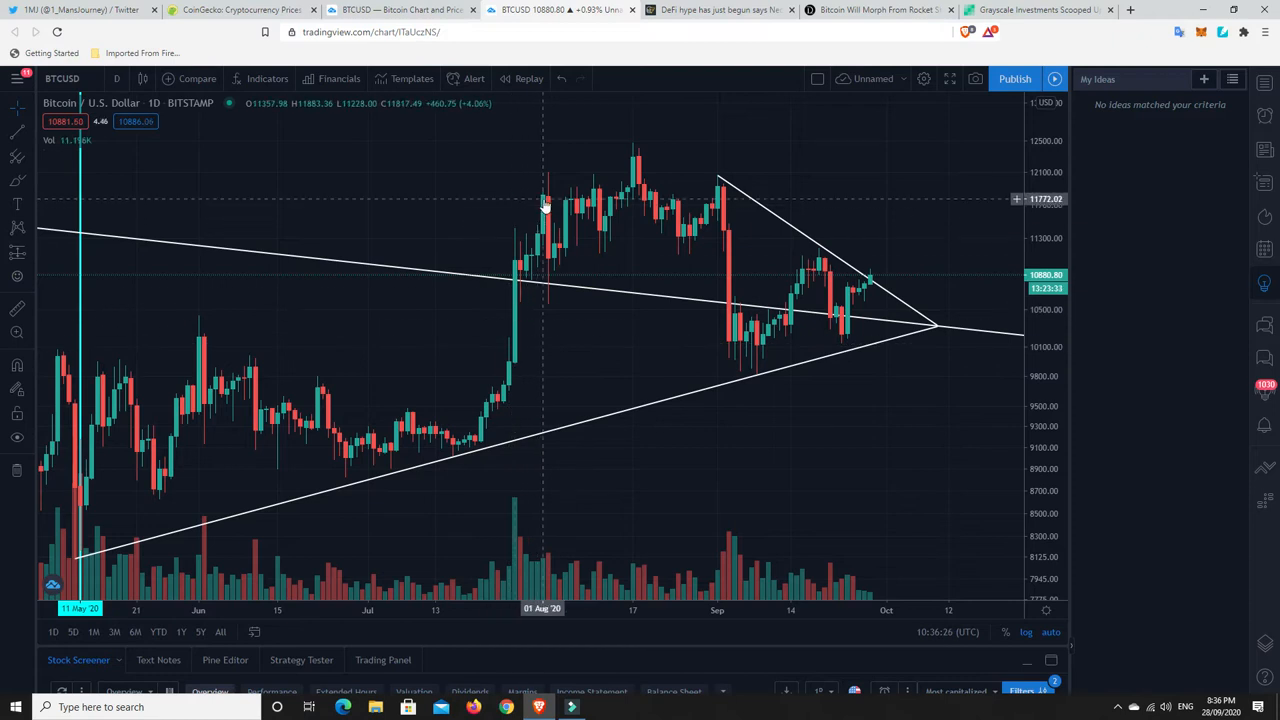
mouse_move(536, 210)
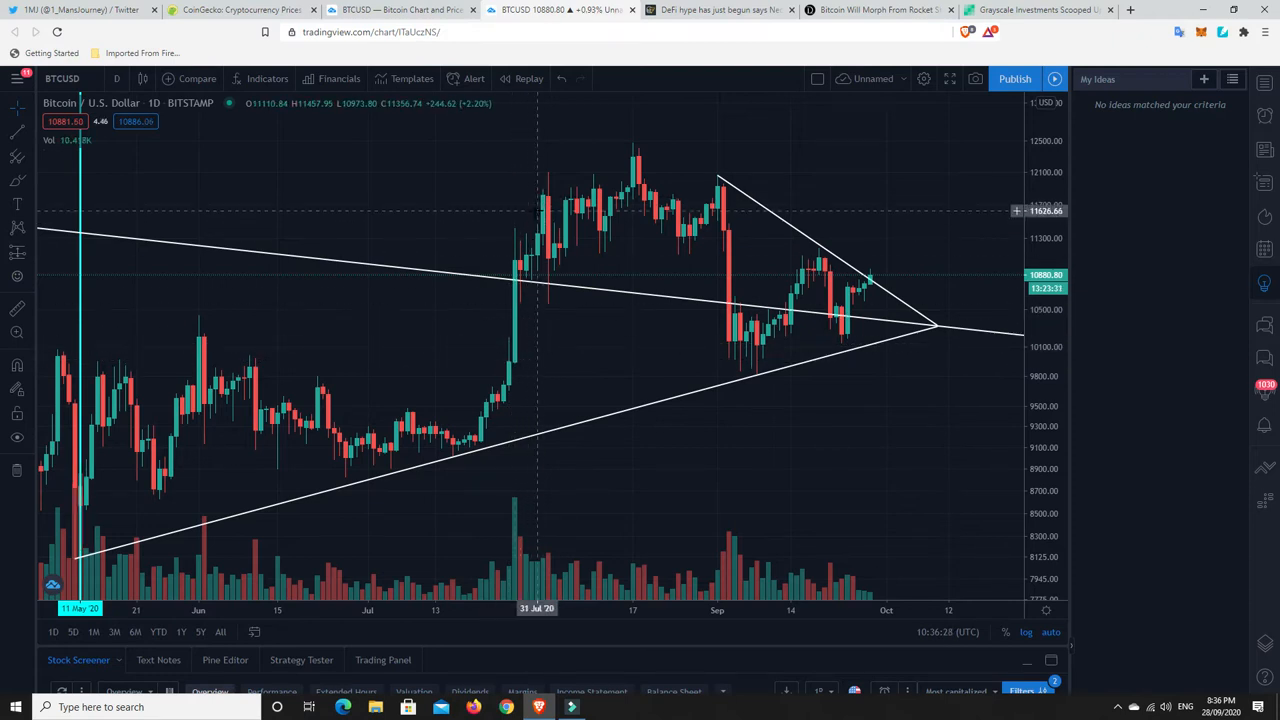
mouse_move(736, 340)
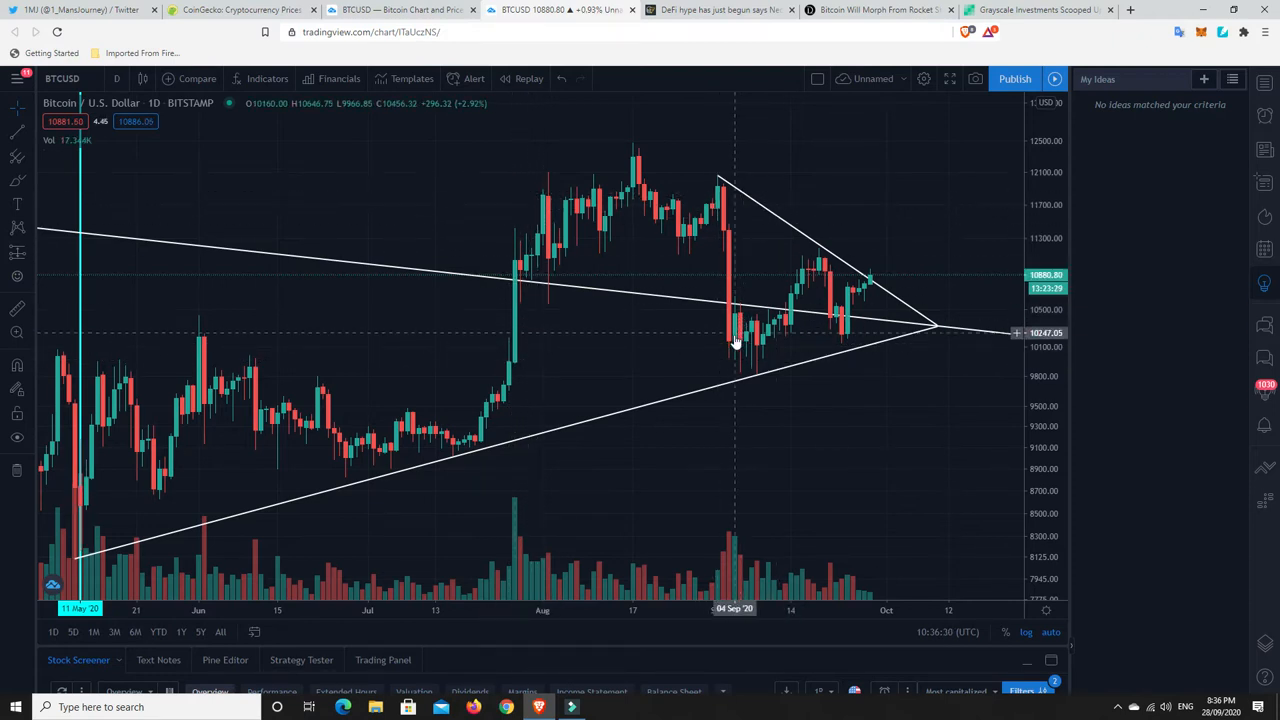
mouse_move(510, 364)
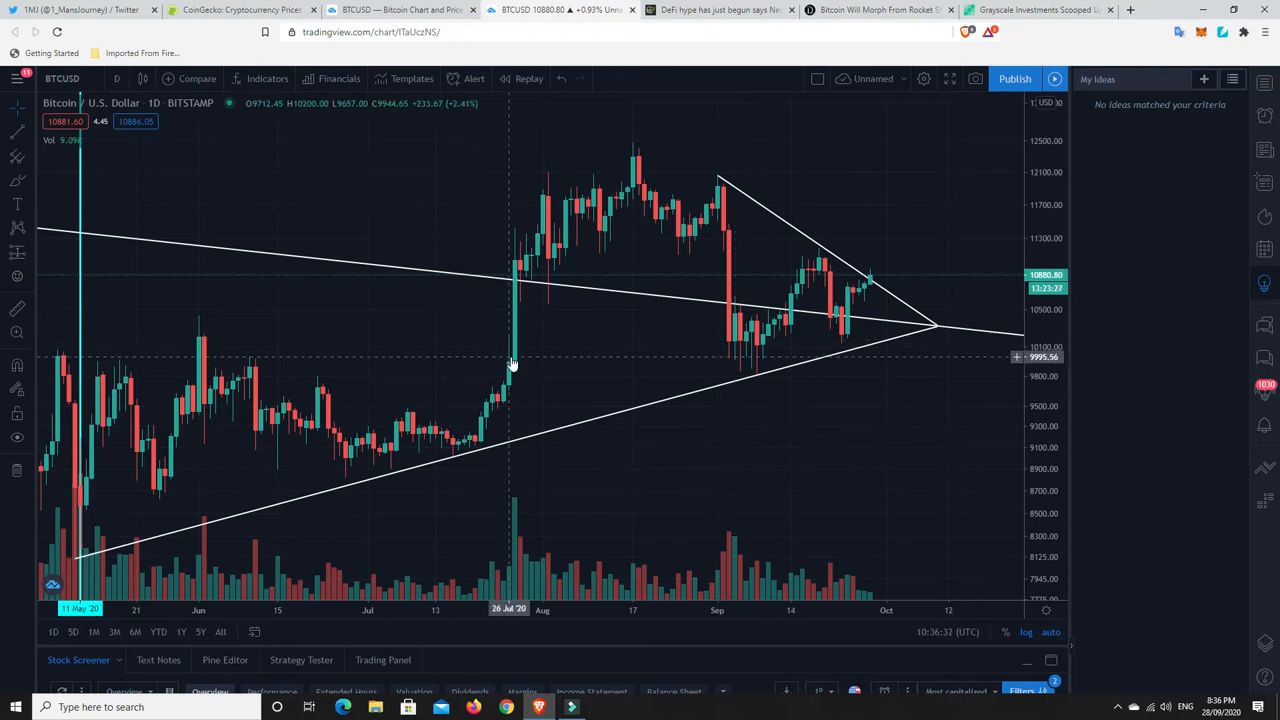
mouse_move(858, 270)
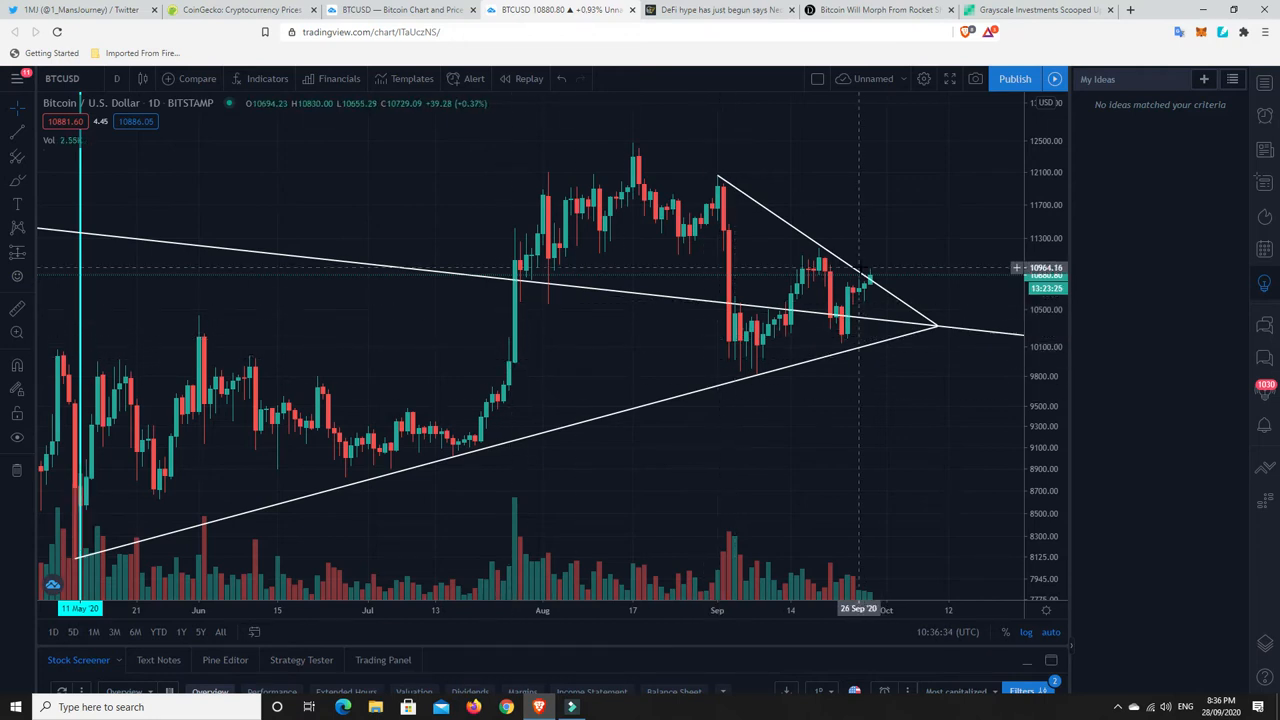
mouse_move(876, 280)
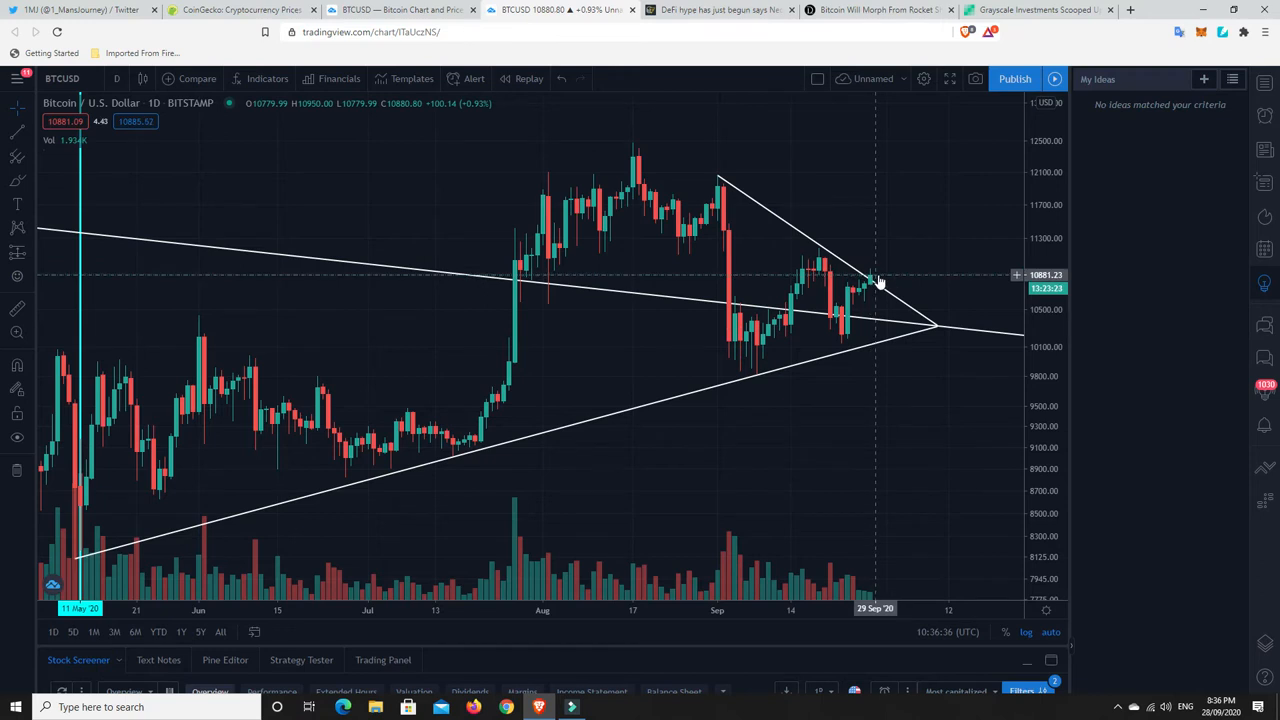
mouse_move(924, 242)
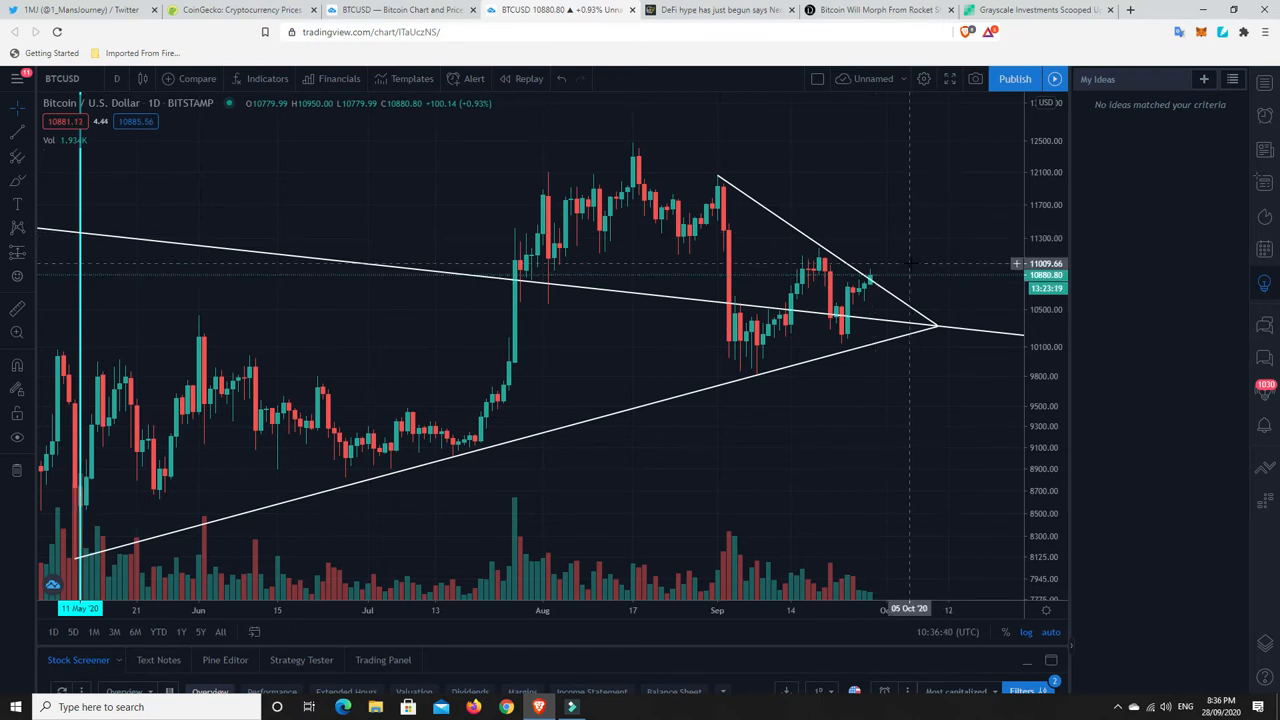
mouse_move(876, 302)
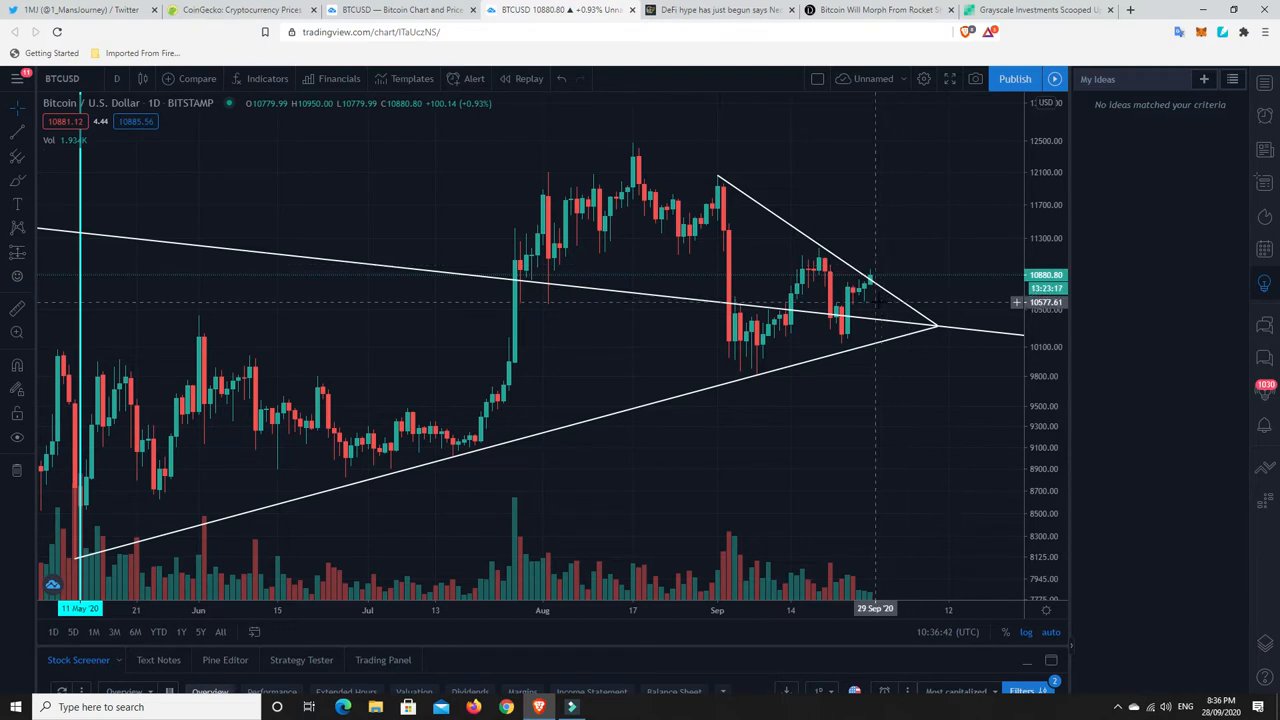
mouse_move(852, 298)
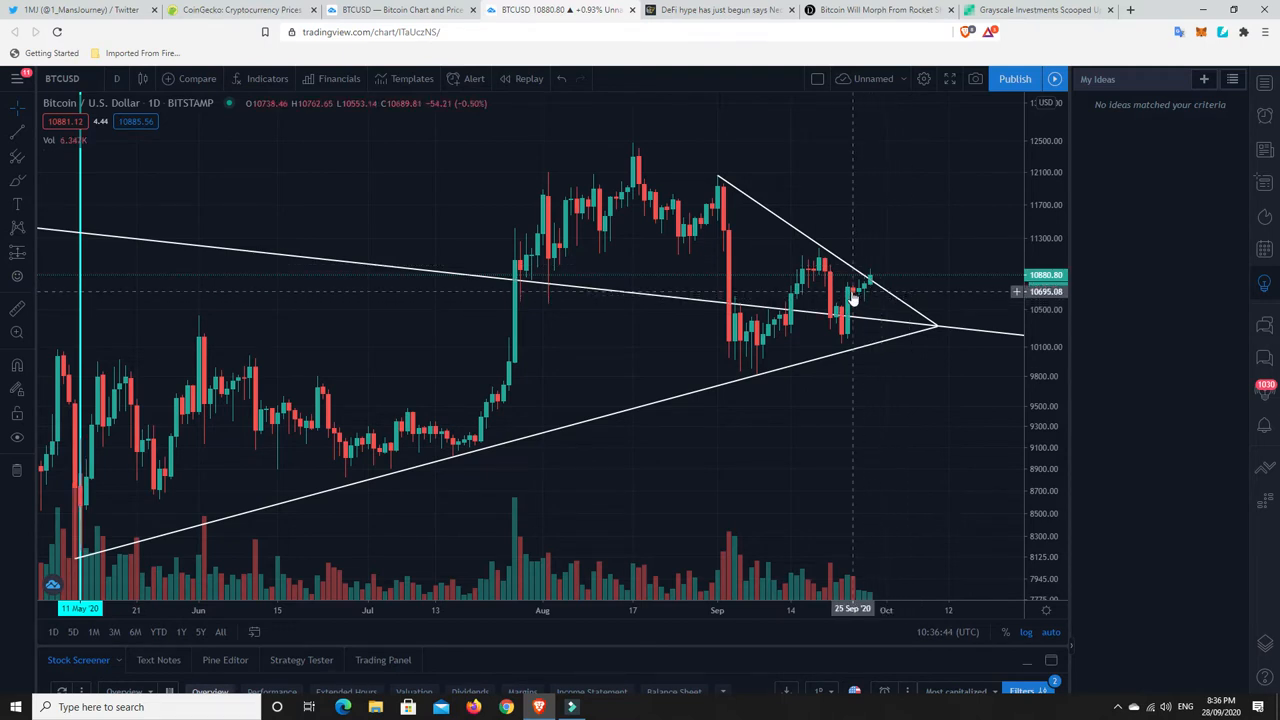
mouse_move(856, 300)
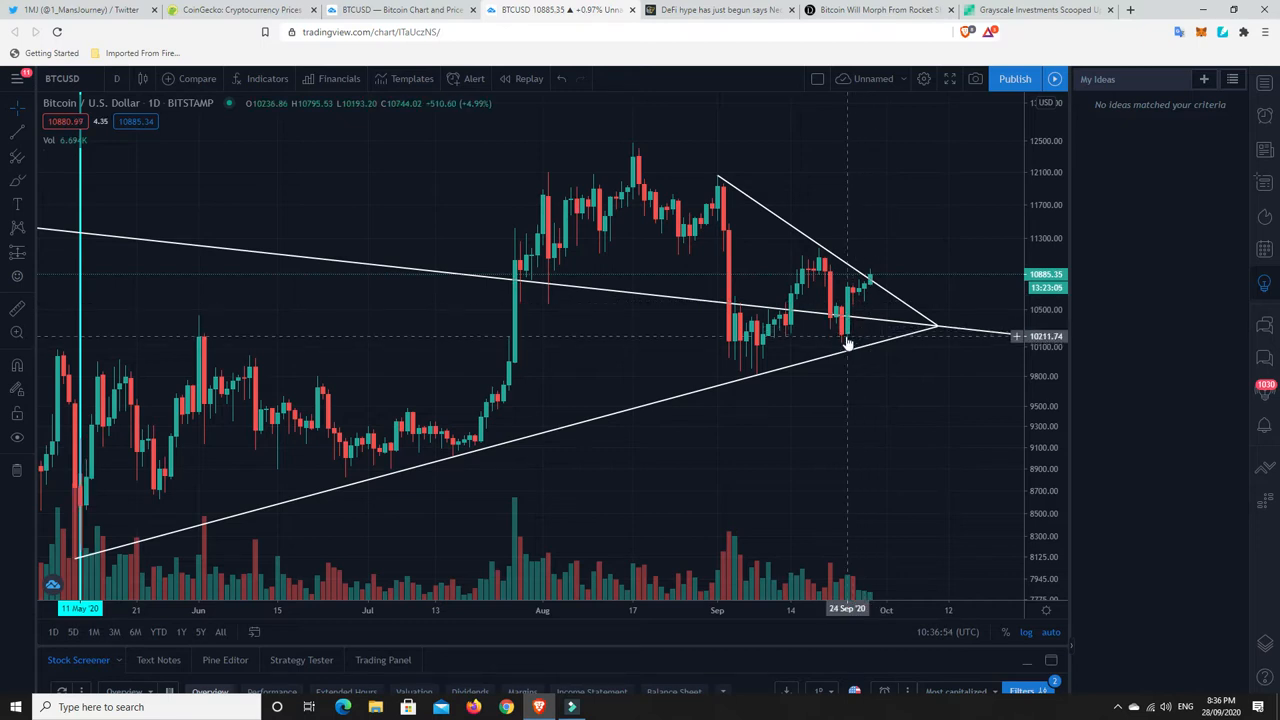
mouse_move(844, 340)
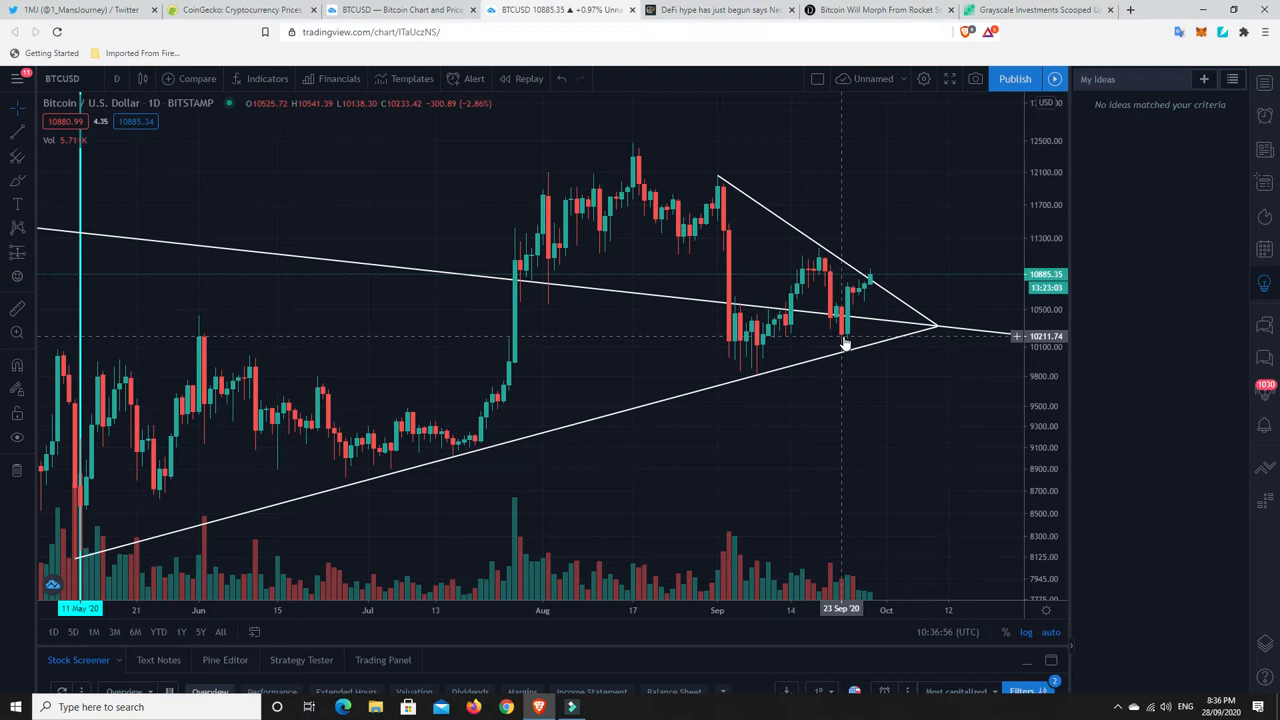
mouse_move(844, 352)
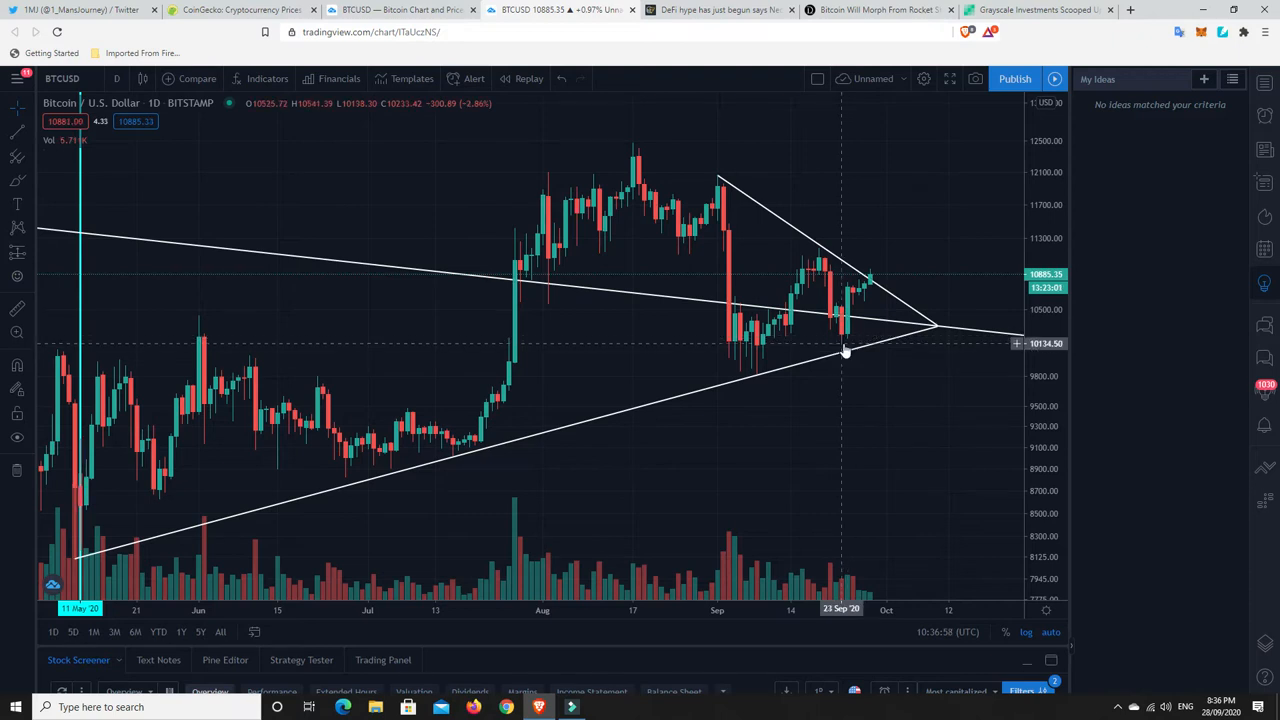
mouse_move(856, 308)
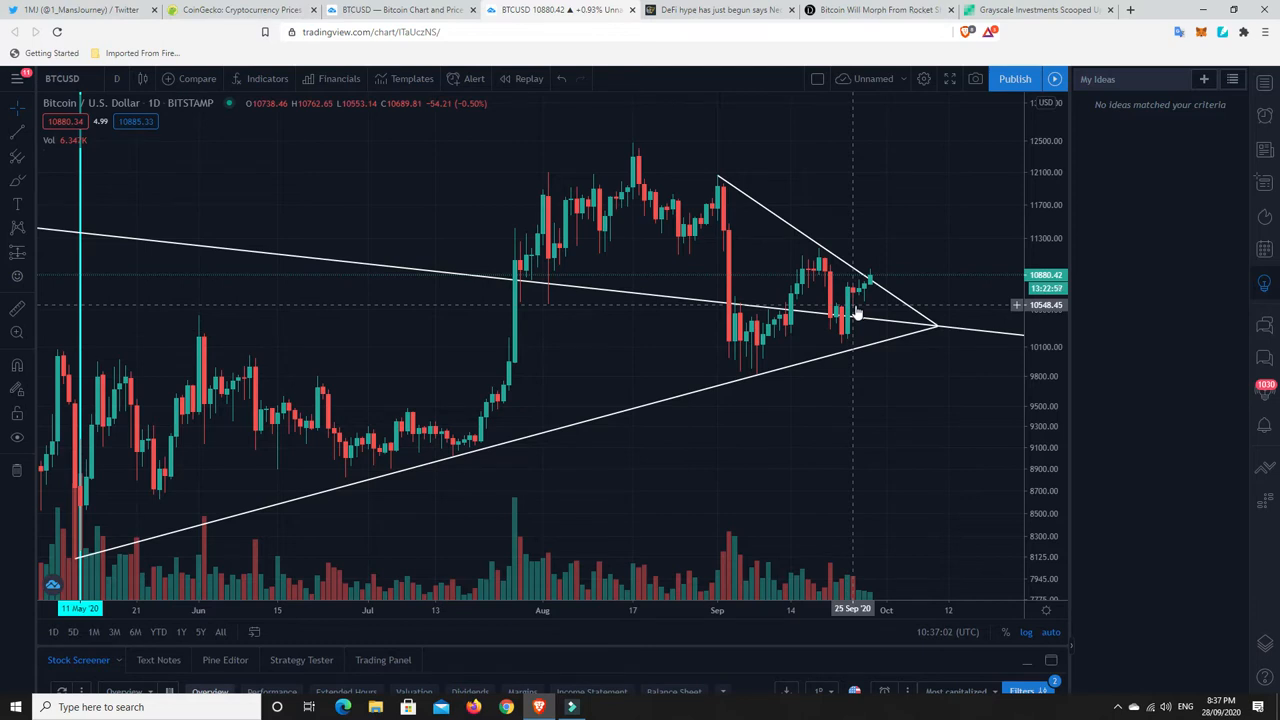
mouse_move(880, 284)
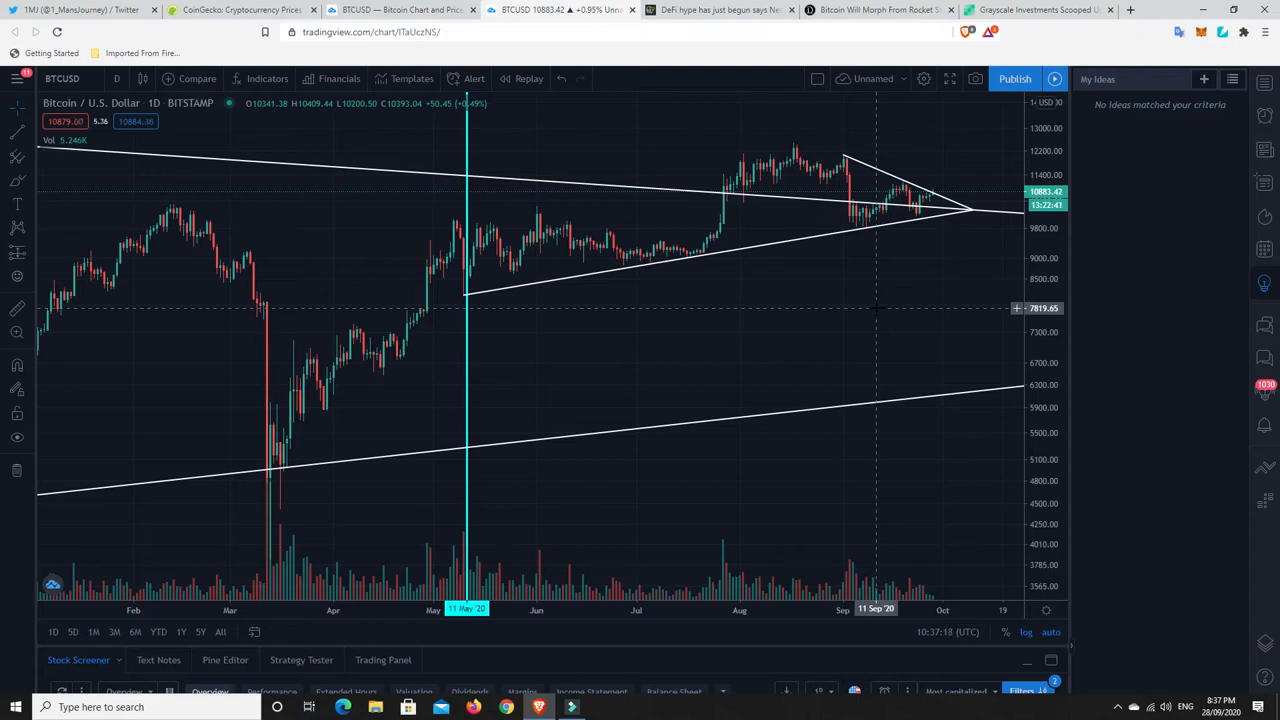
mouse_move(862, 224)
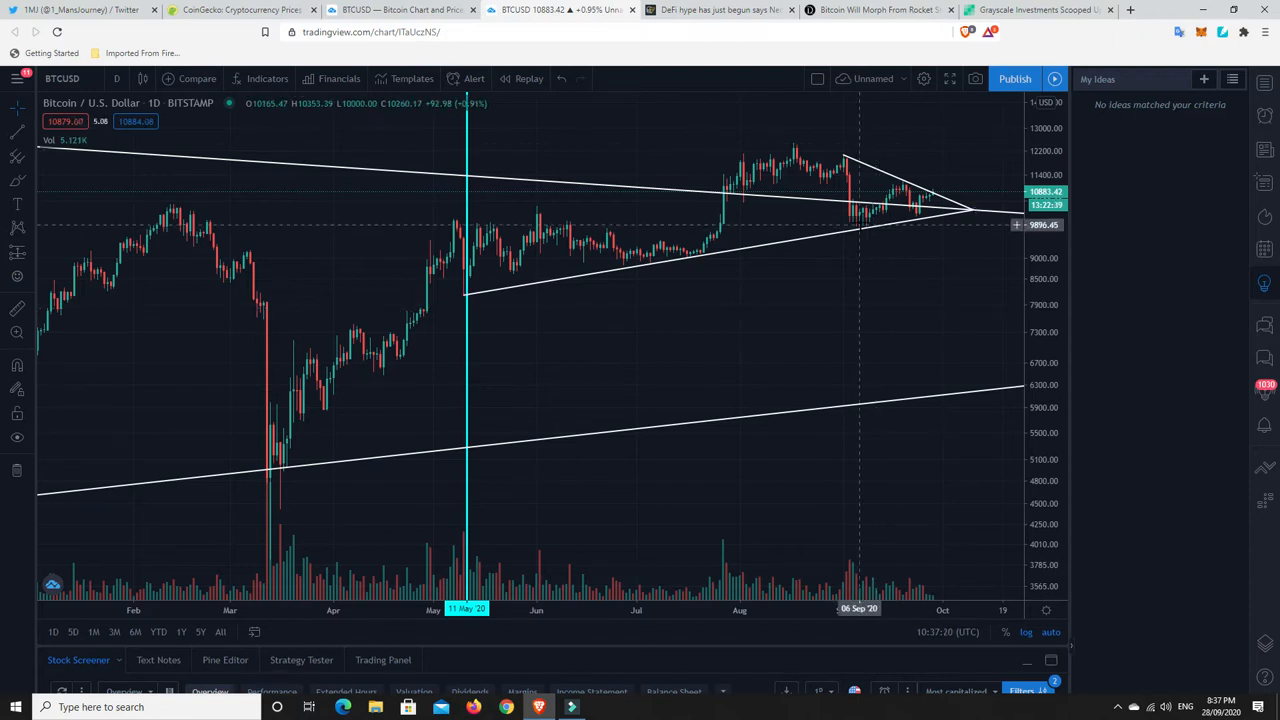
mouse_move(864, 224)
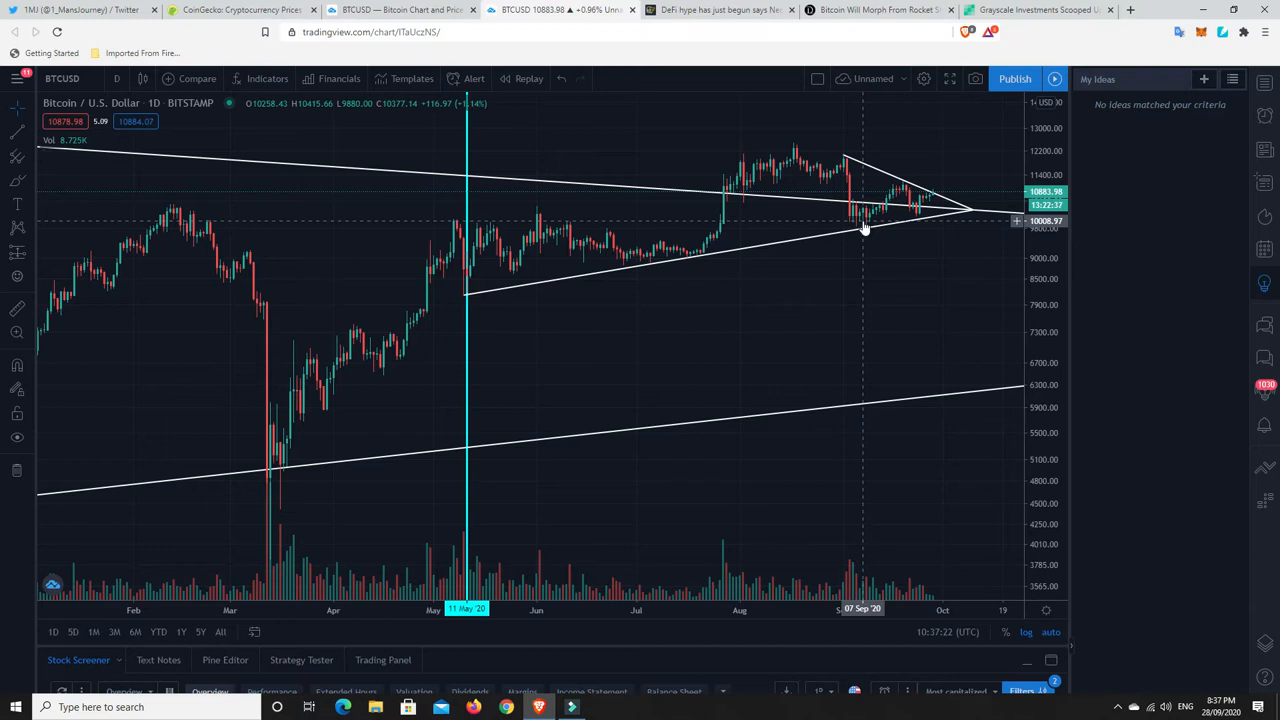
mouse_move(918, 218)
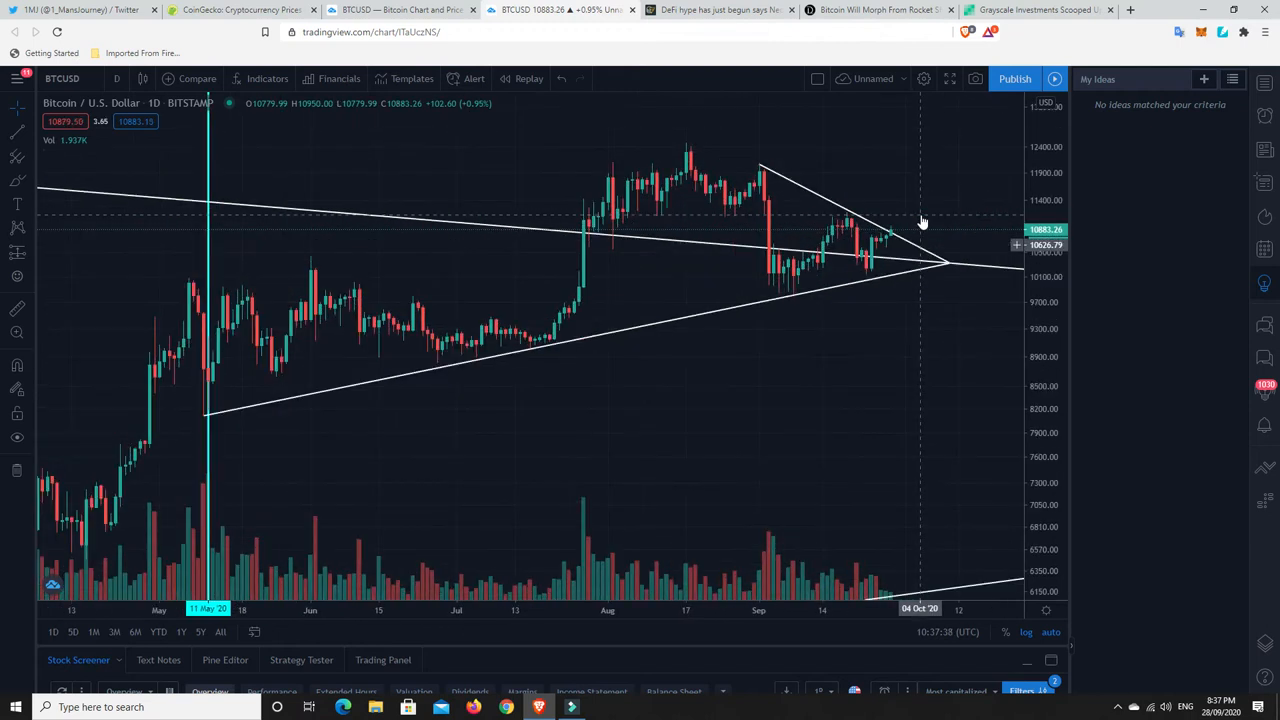
mouse_move(920, 216)
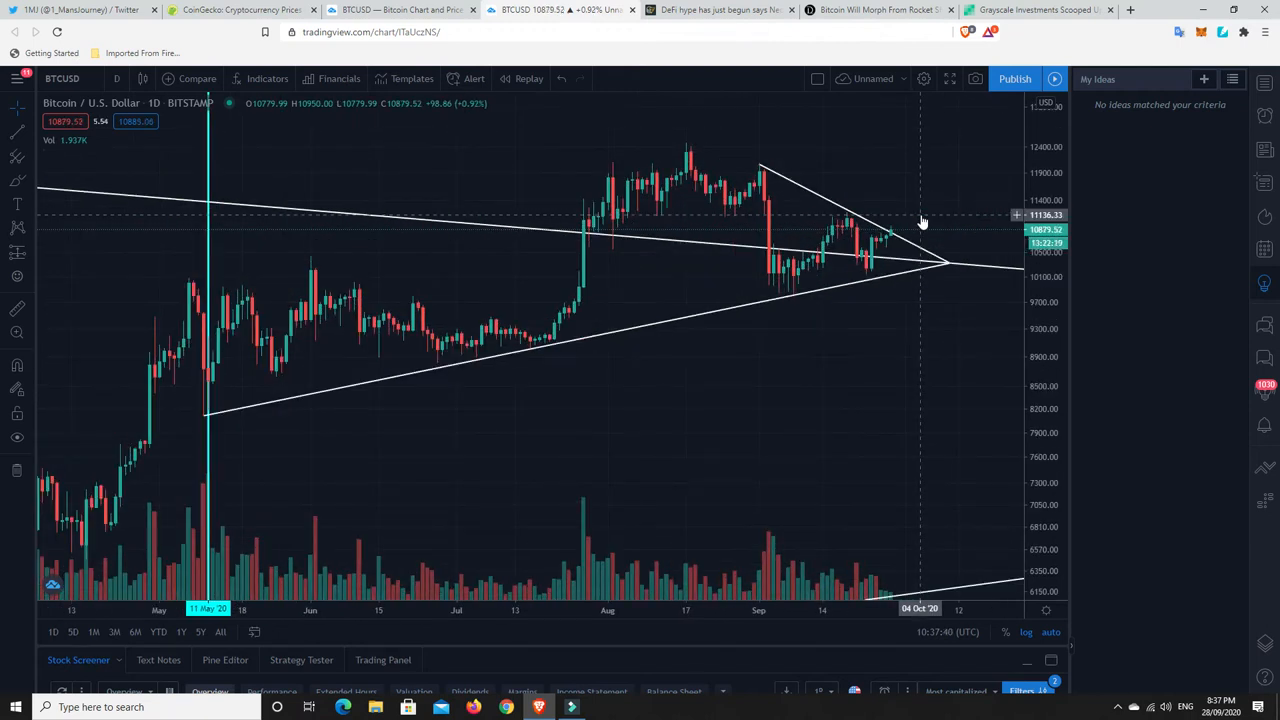
mouse_move(784, 298)
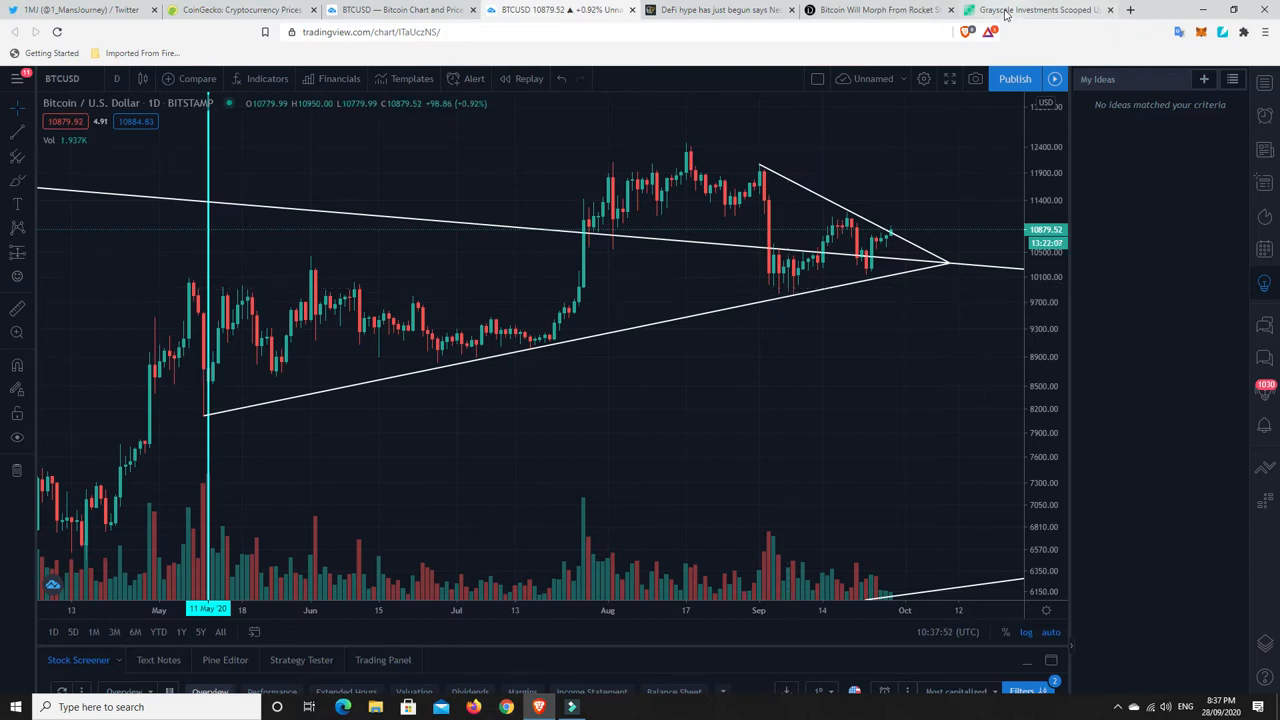
Step: Switch back to the Grayscale article with its 17,100 BTC purchase details and positions chart
left_click(1040, 10)
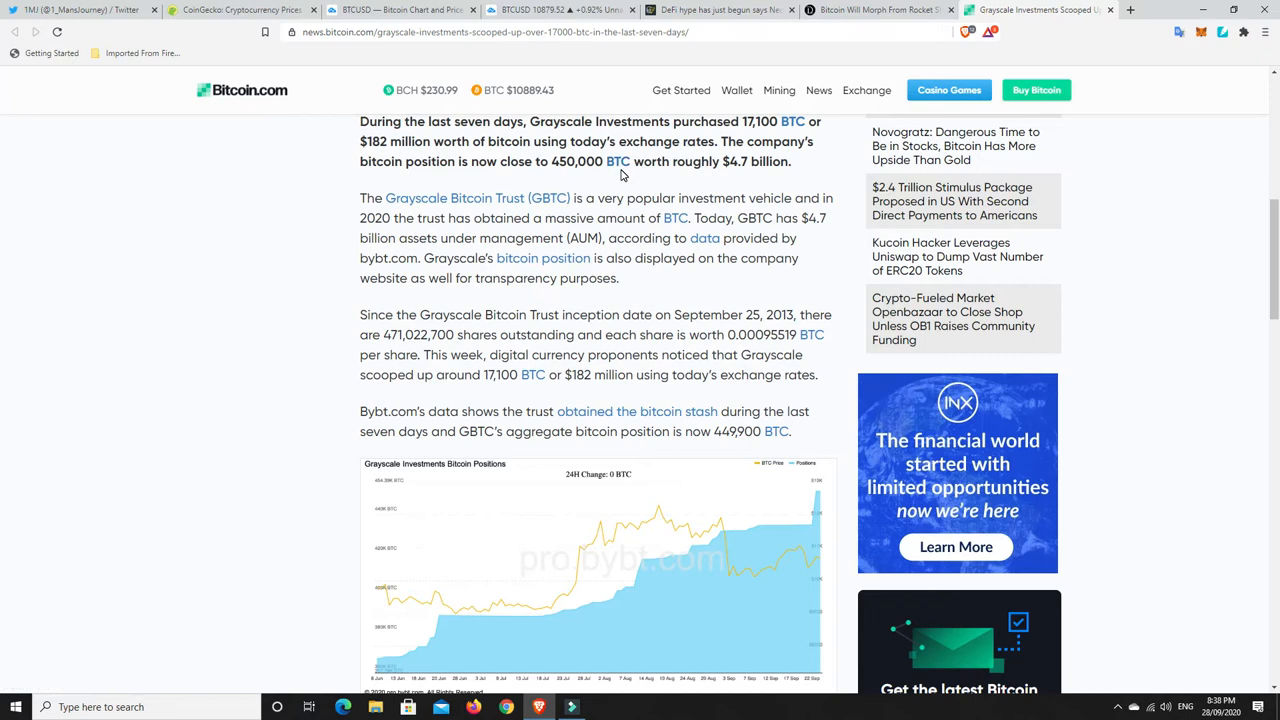
mouse_move(516, 202)
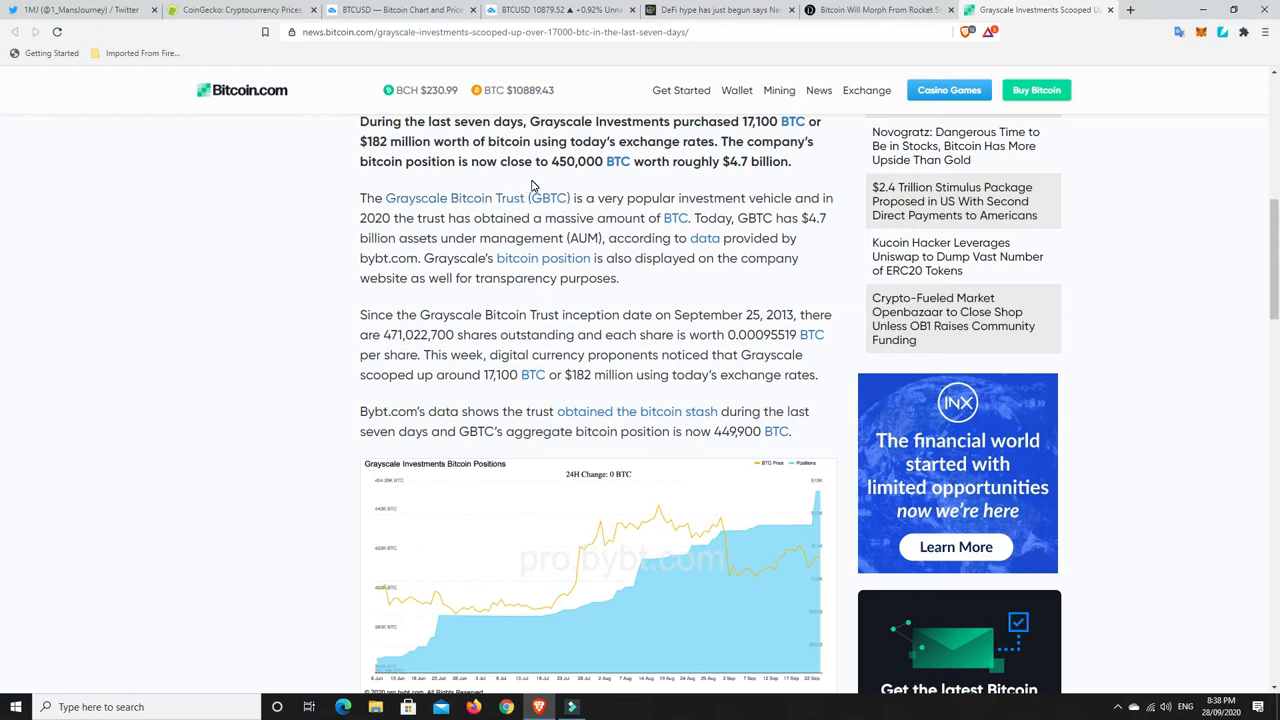
mouse_move(540, 184)
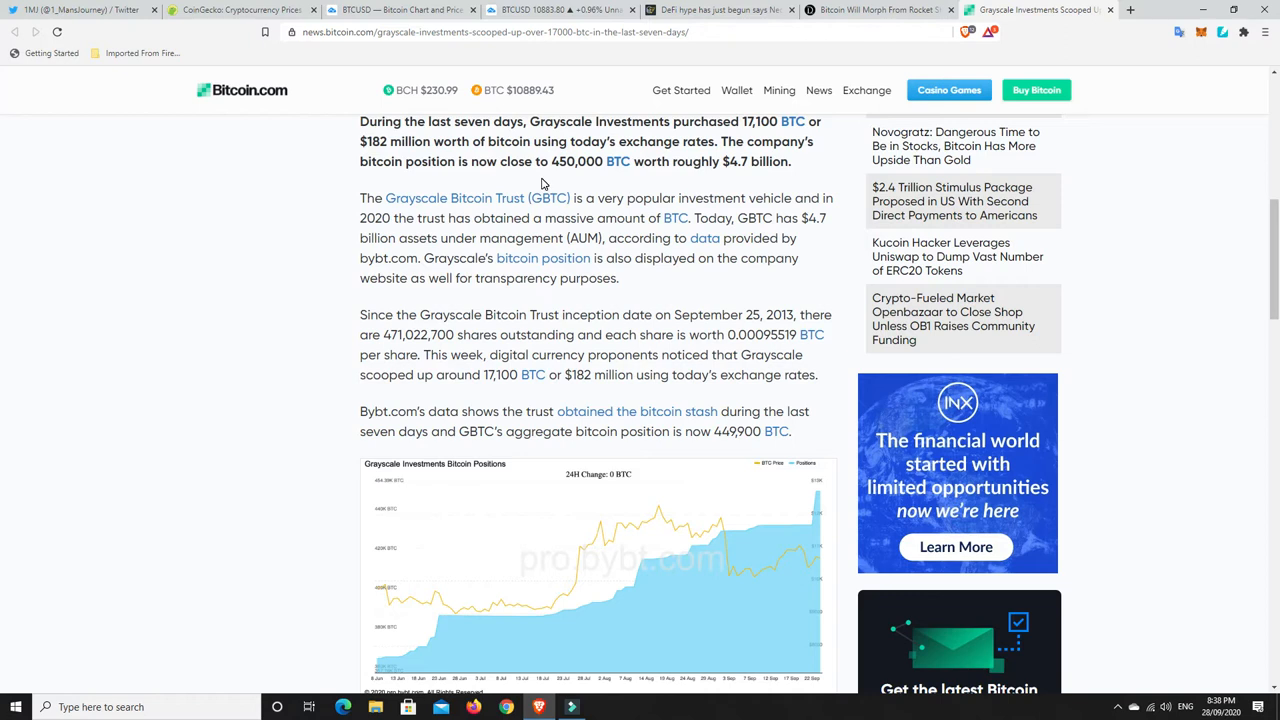
mouse_move(556, 216)
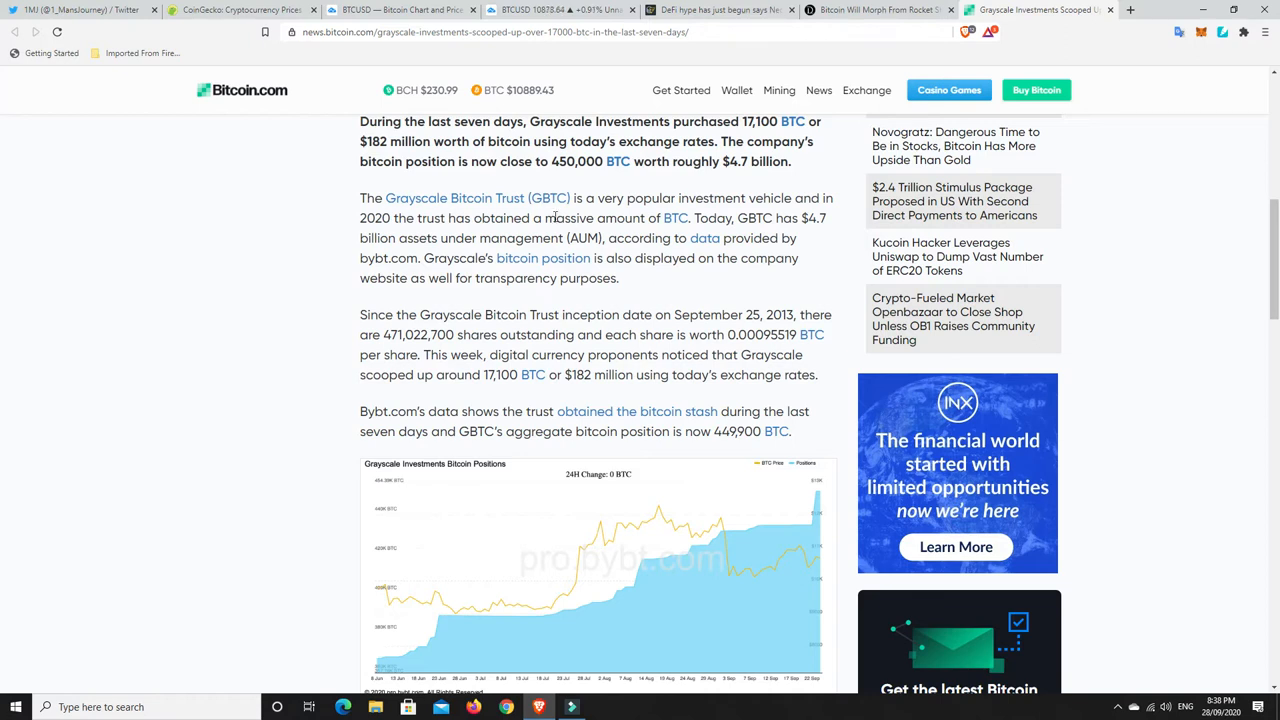
mouse_move(544, 258)
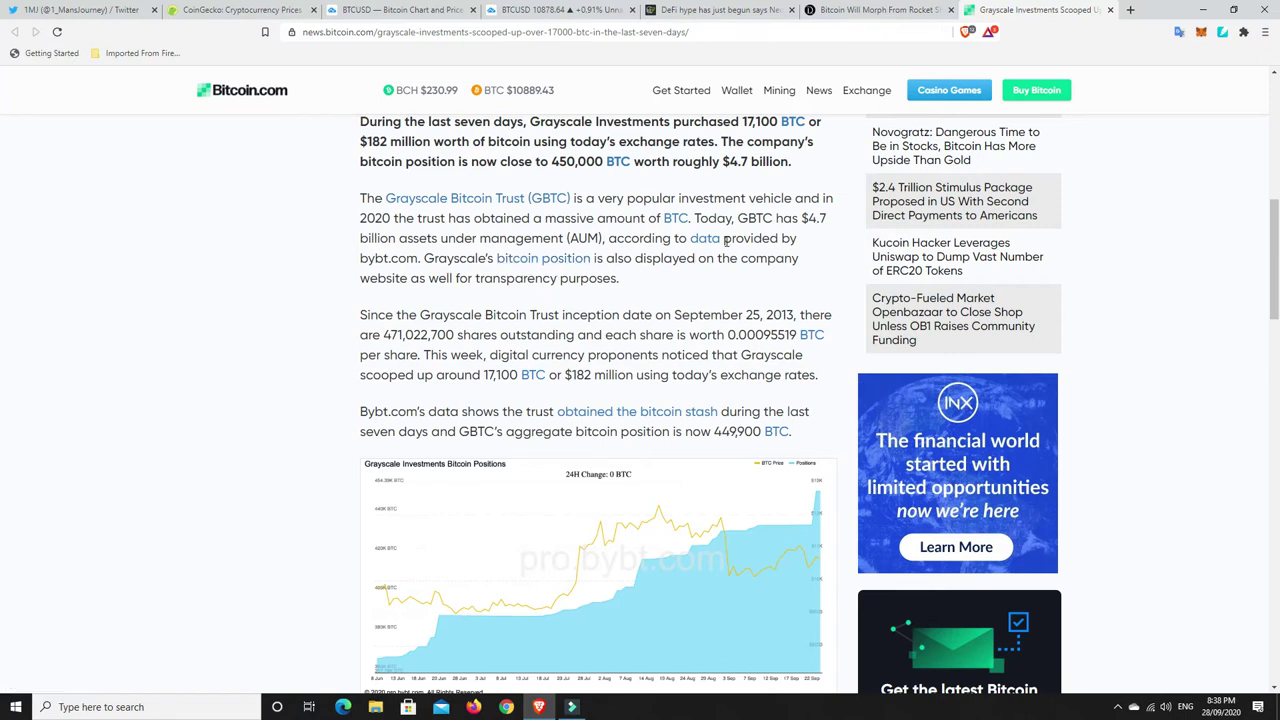
mouse_move(704, 238)
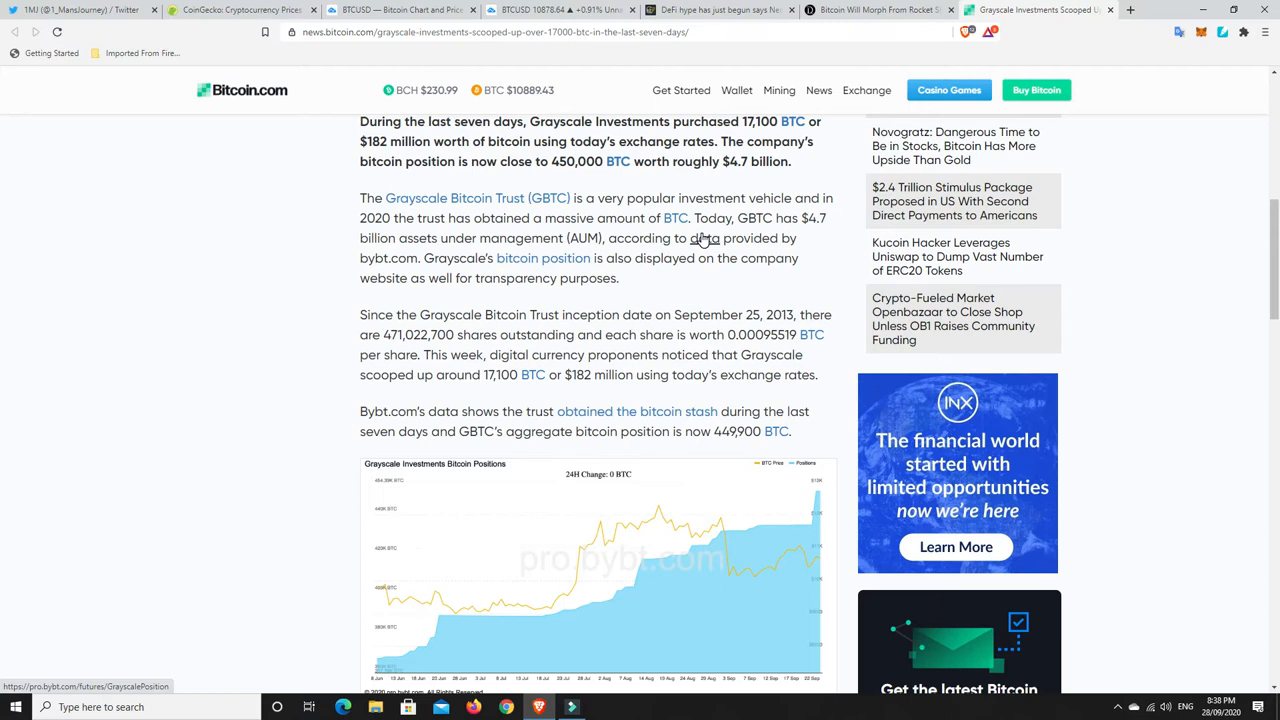
Step: Return to the BTC daily chart covering roughly the last year with its triangle trendlines
left_click(400, 10)
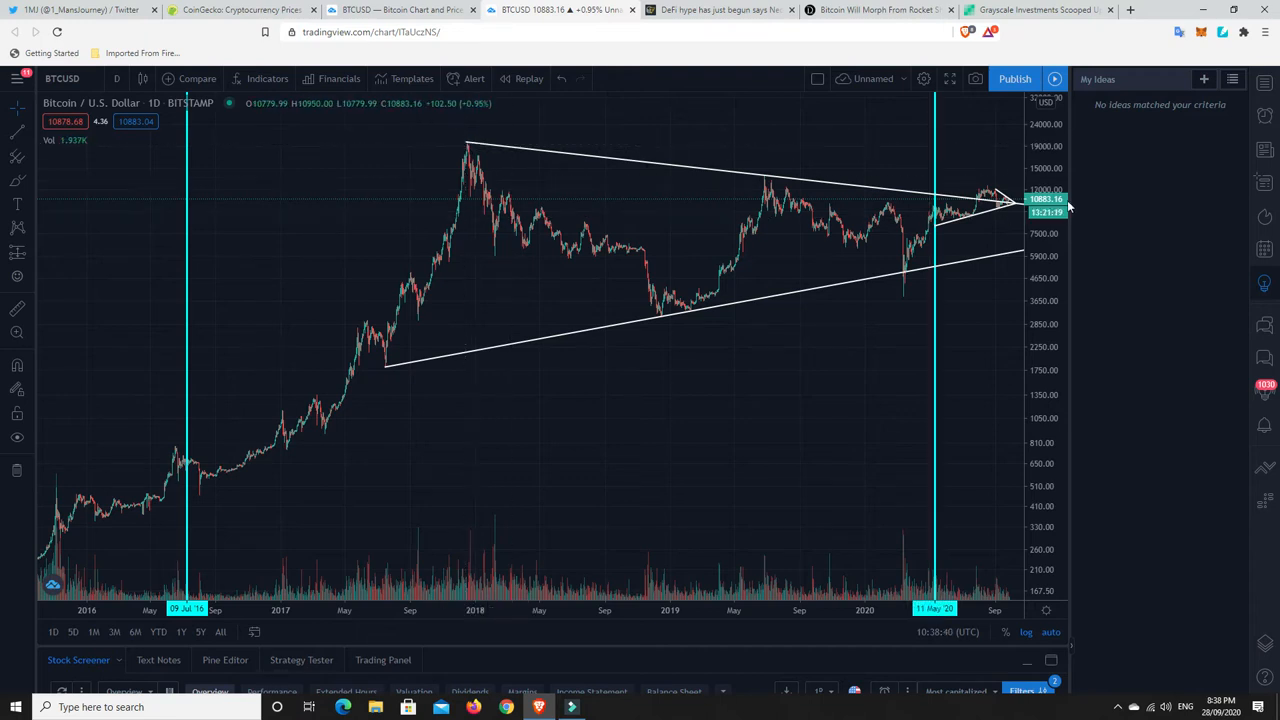
mouse_move(1004, 208)
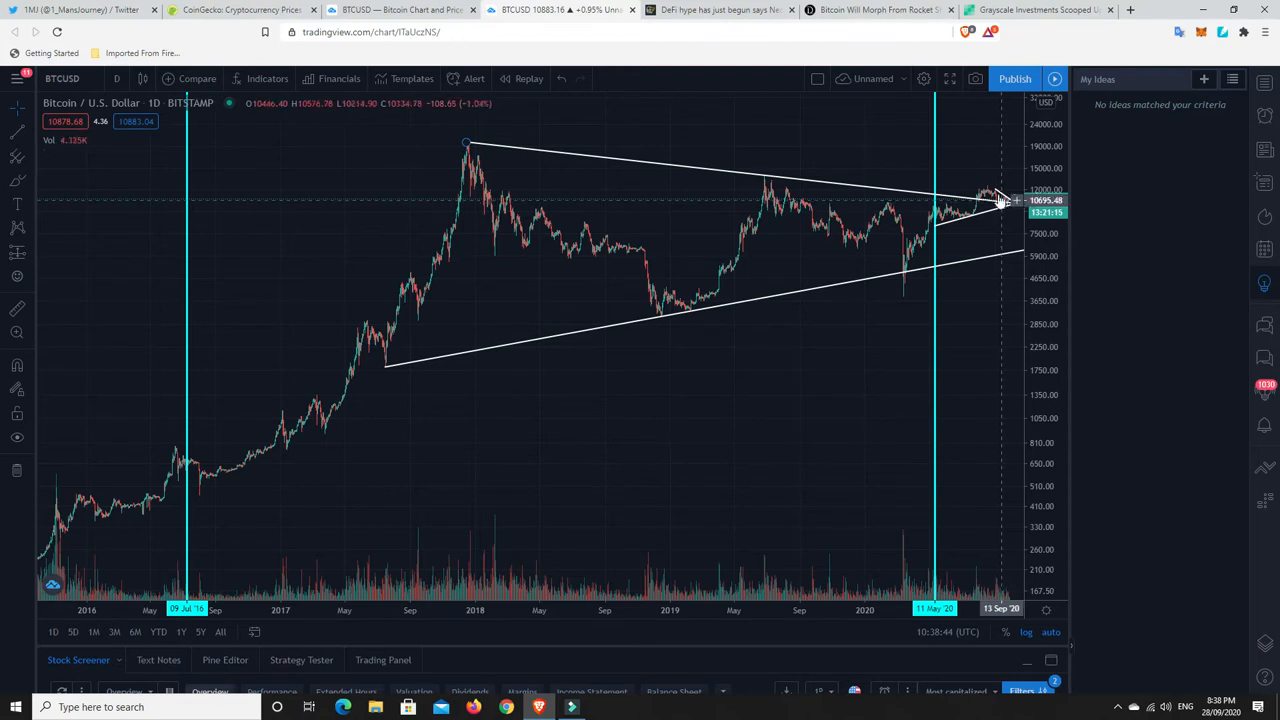
mouse_move(996, 196)
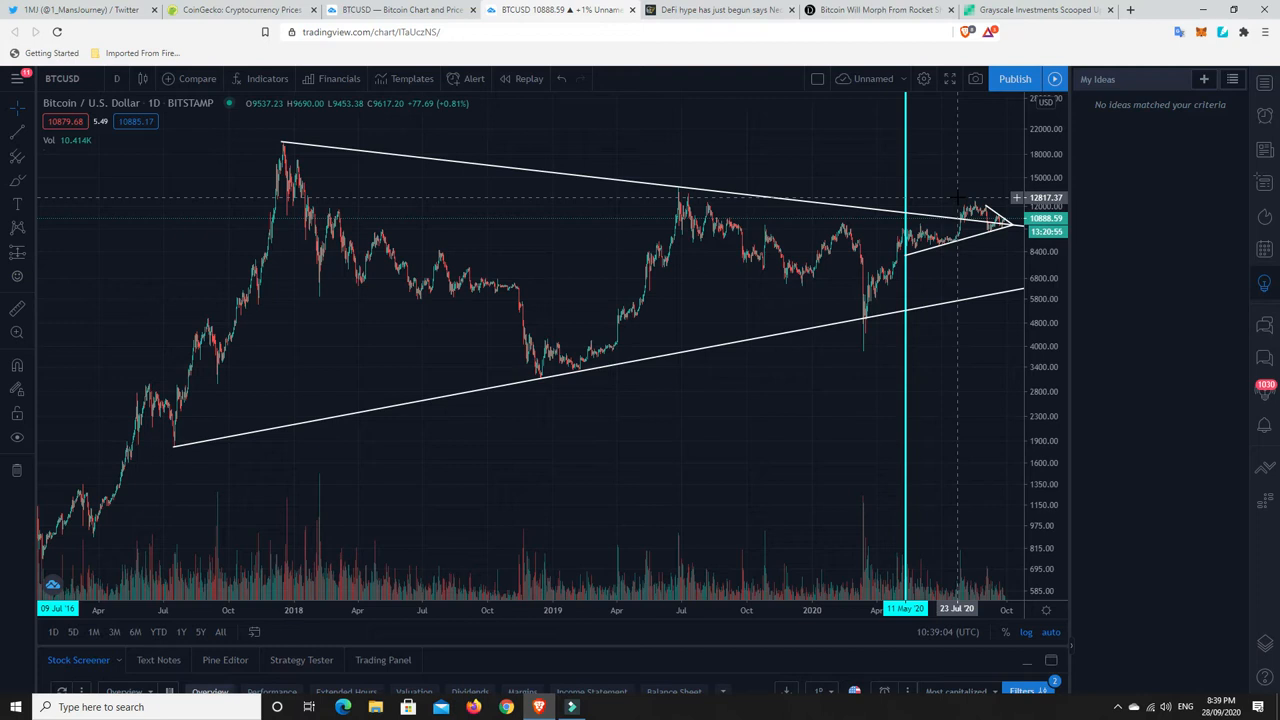
mouse_move(728, 368)
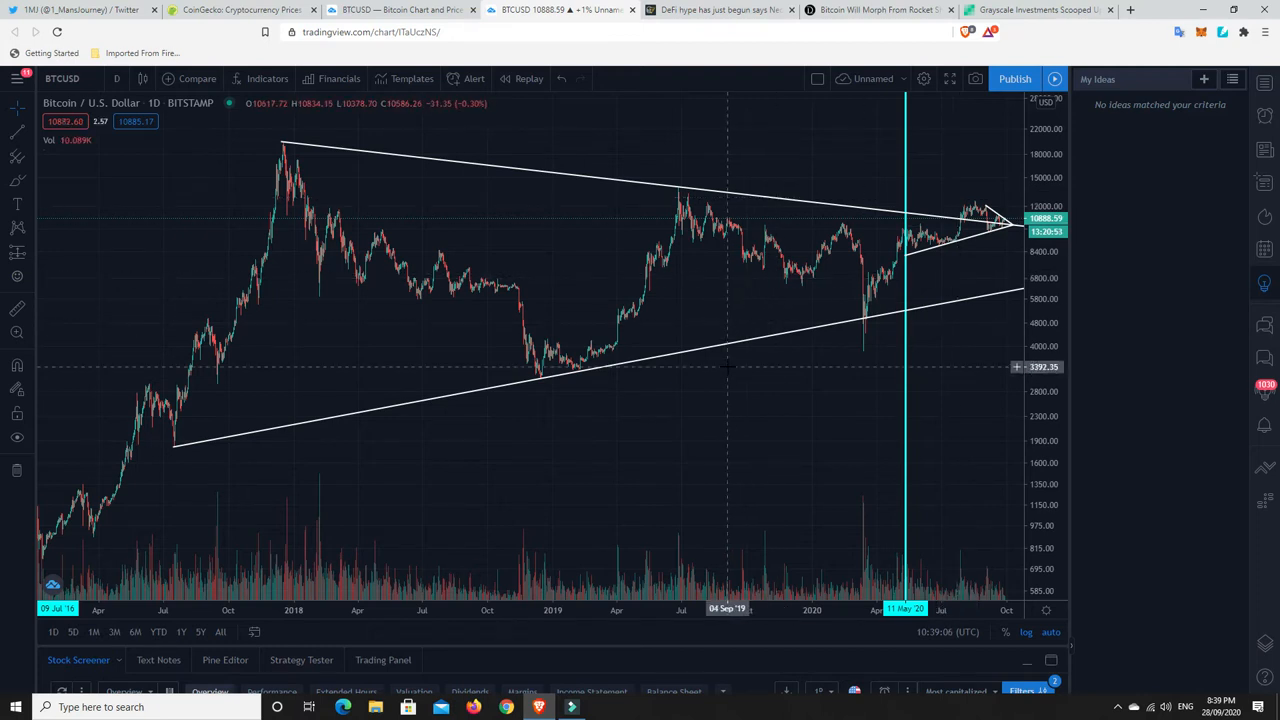
mouse_move(684, 400)
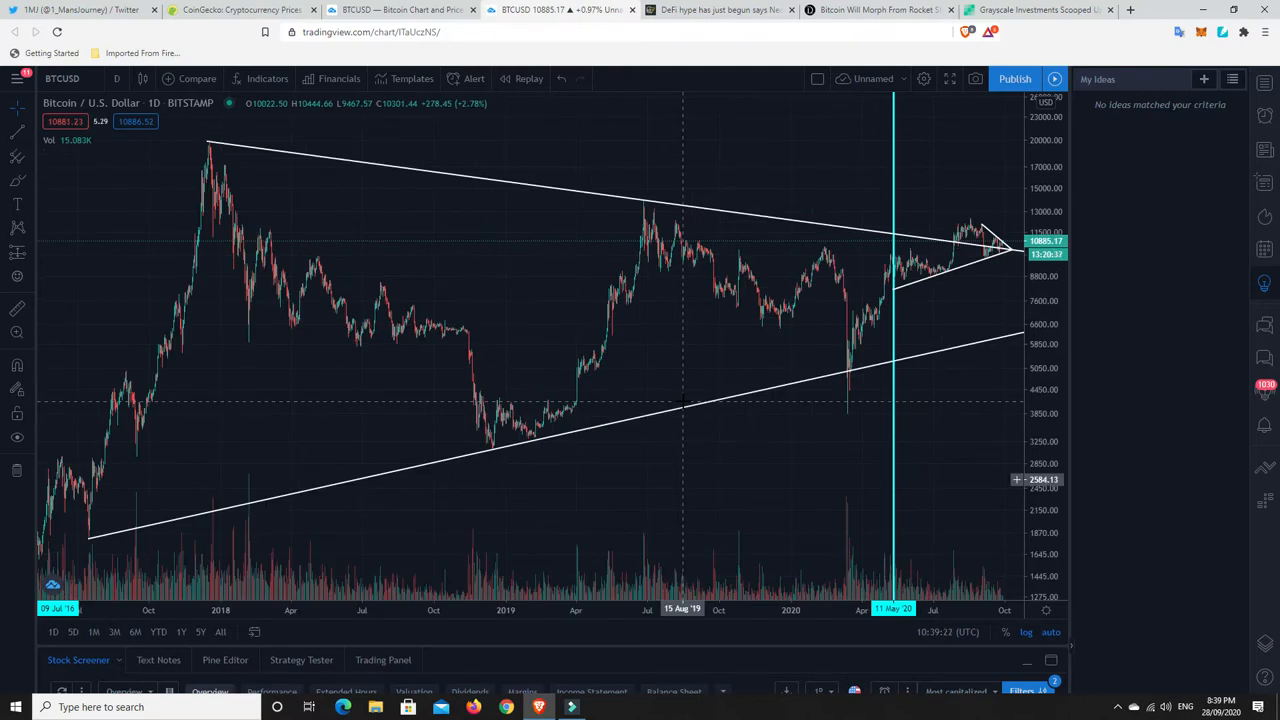
mouse_move(848, 312)
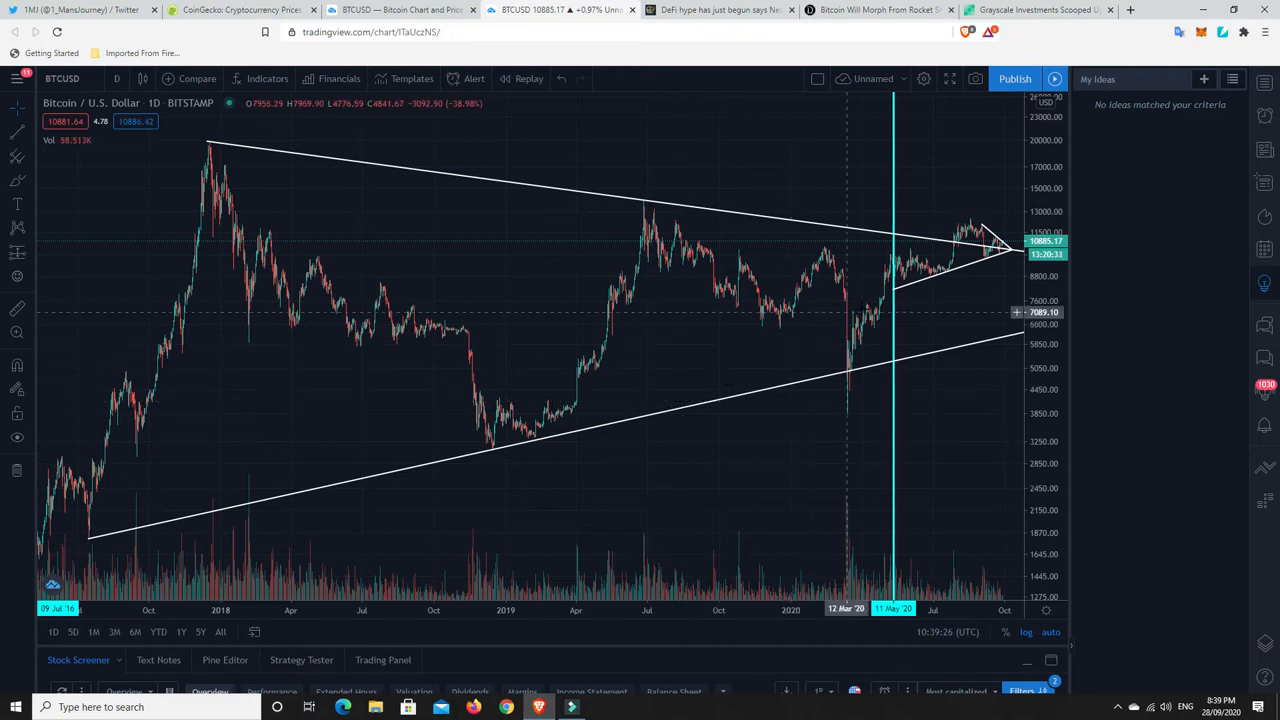
mouse_move(904, 278)
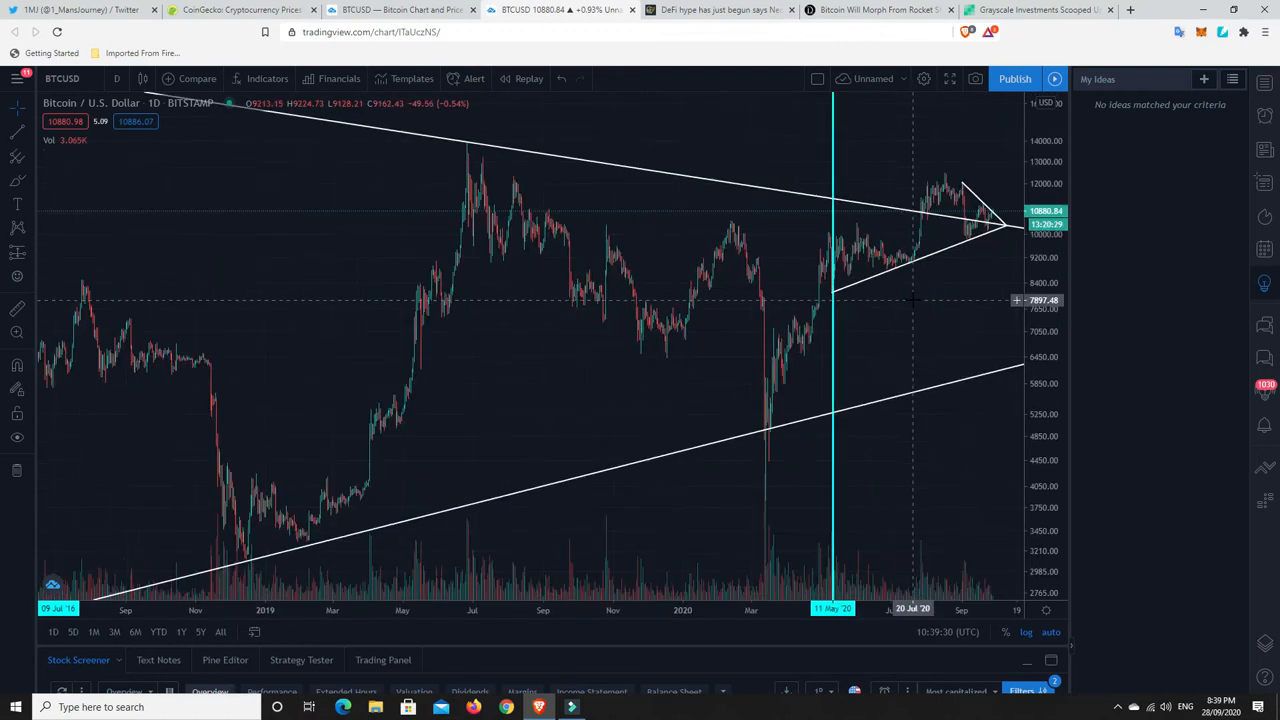
mouse_move(964, 240)
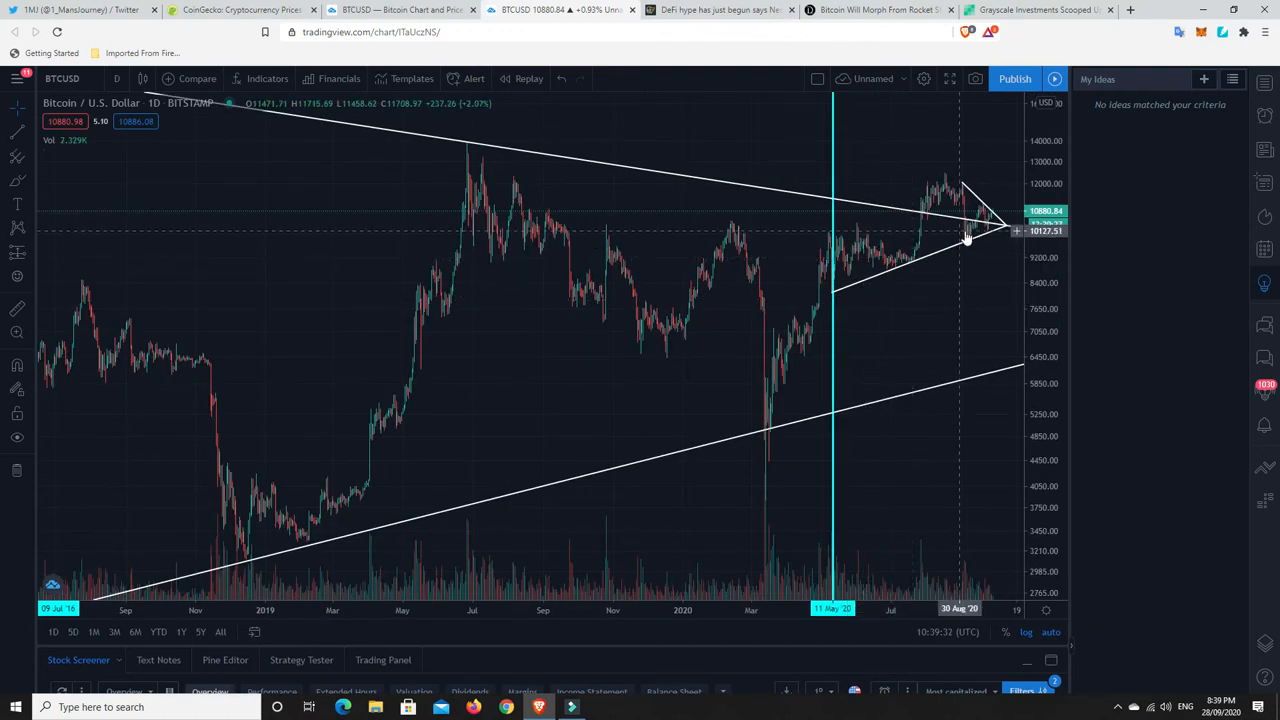
mouse_move(936, 258)
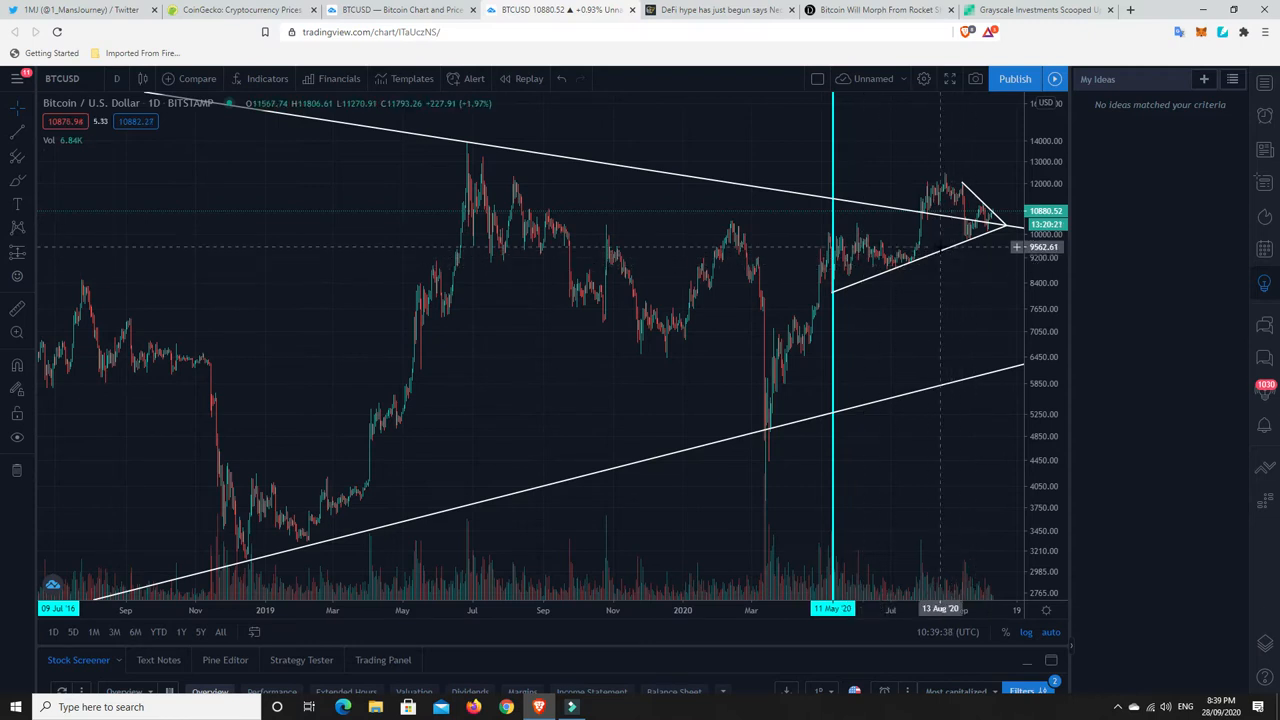
mouse_move(844, 264)
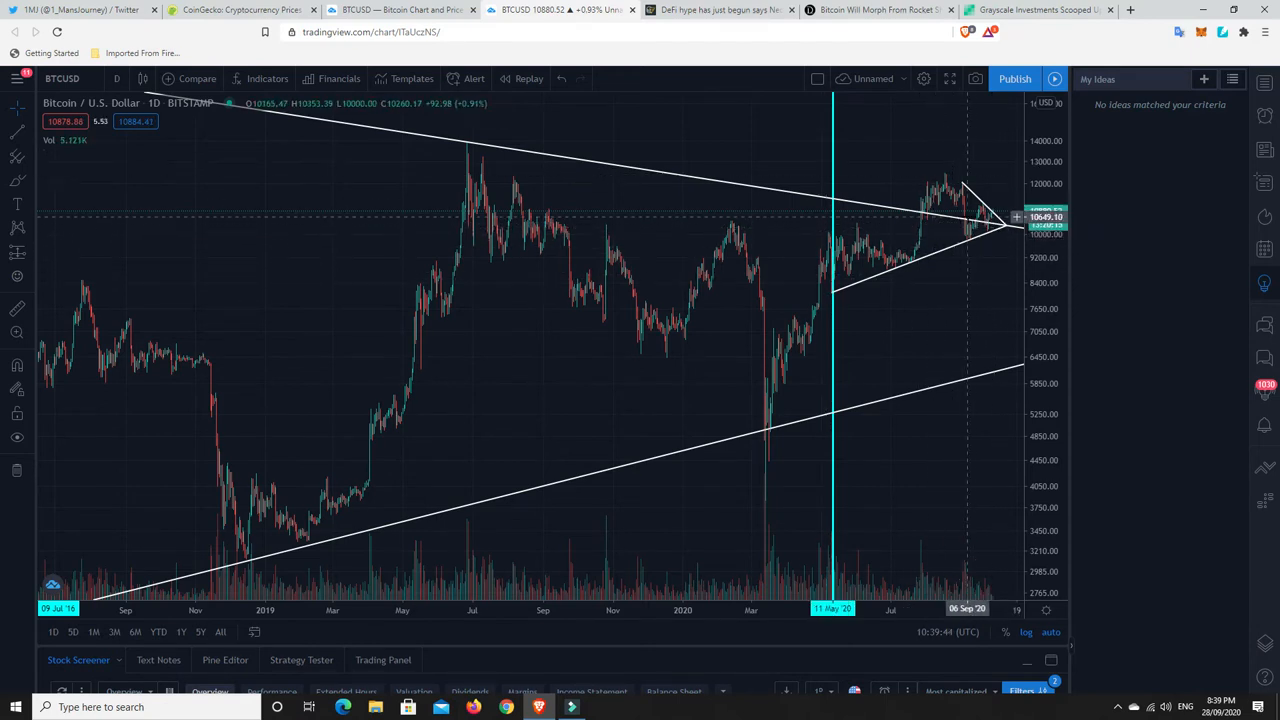
mouse_move(948, 192)
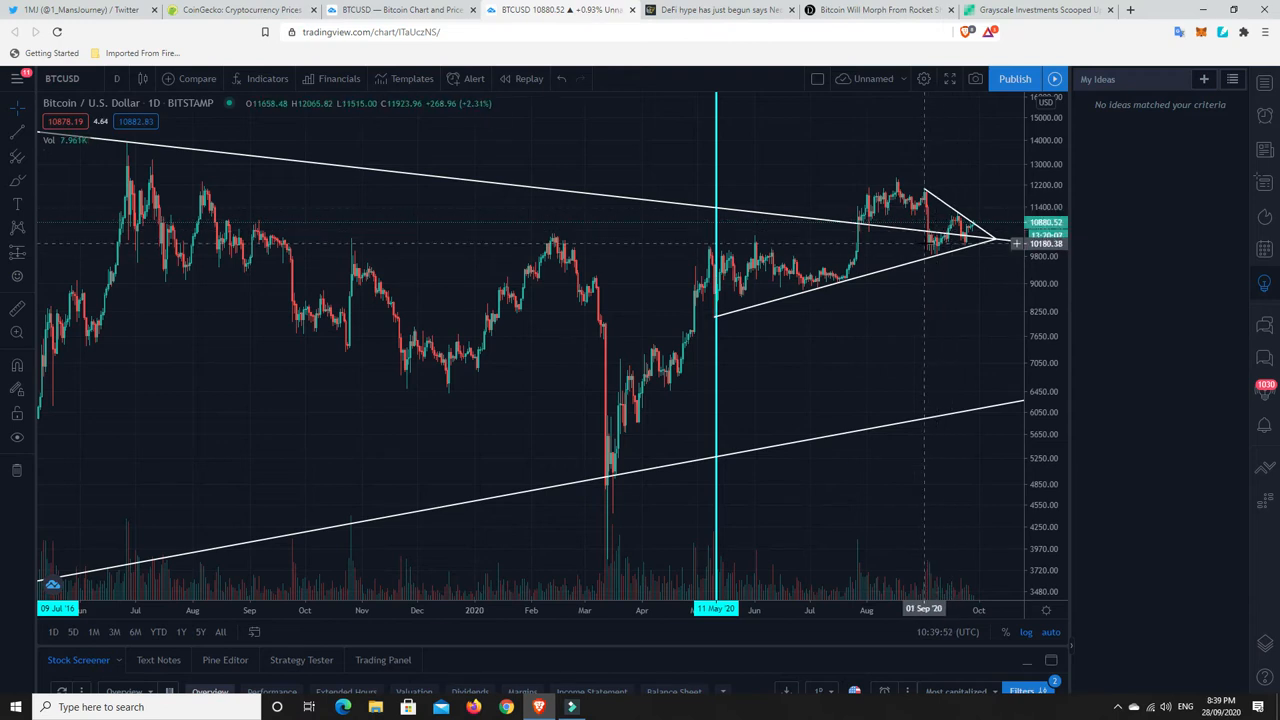
mouse_move(850, 256)
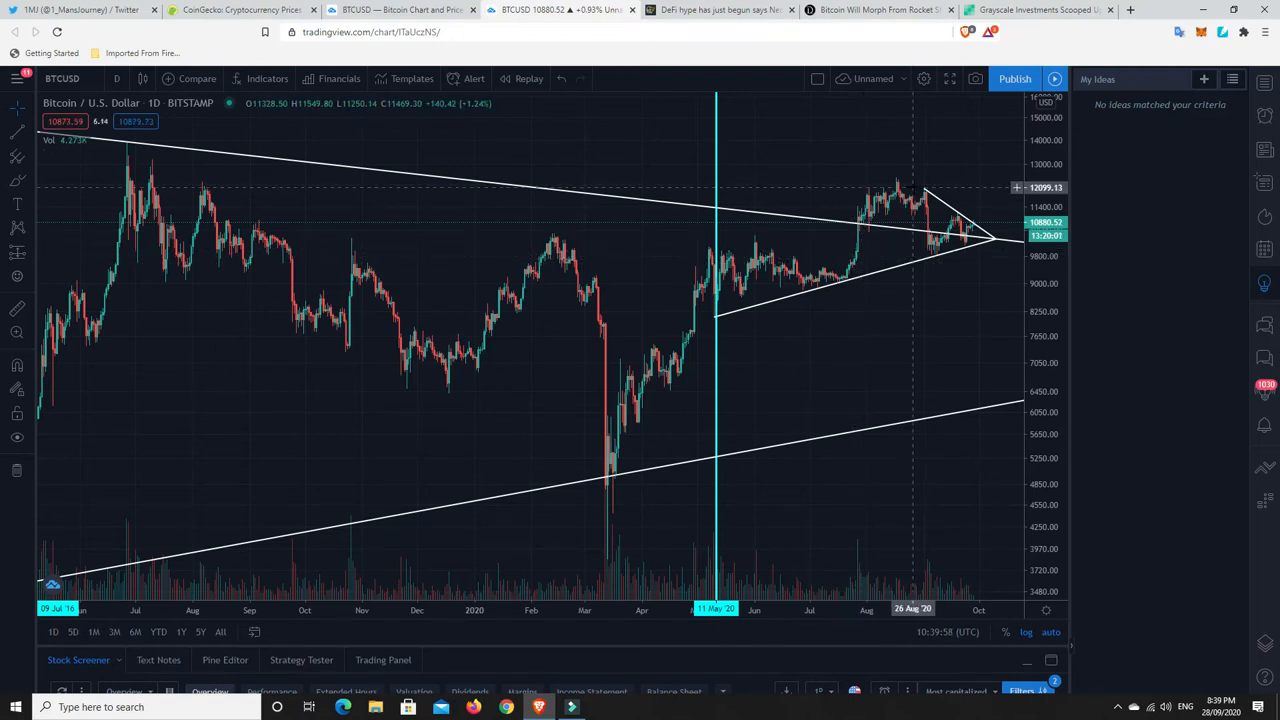
mouse_move(924, 248)
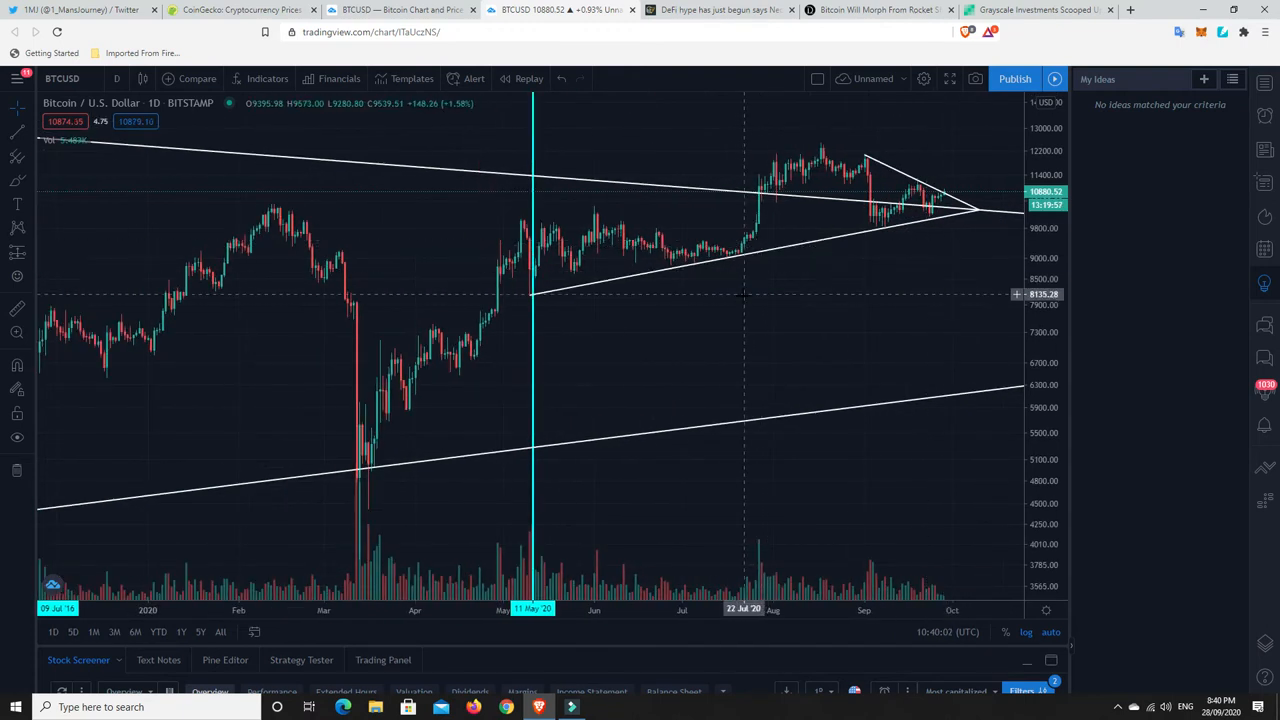
mouse_move(744, 300)
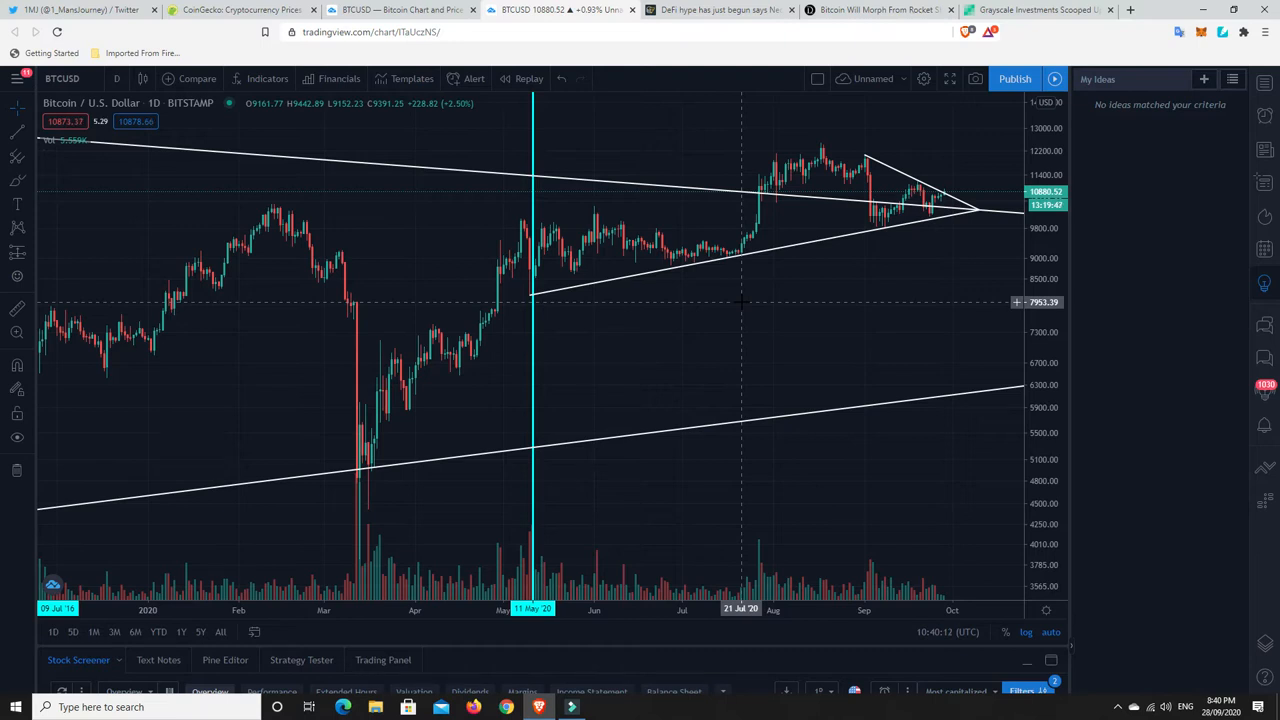
mouse_move(748, 308)
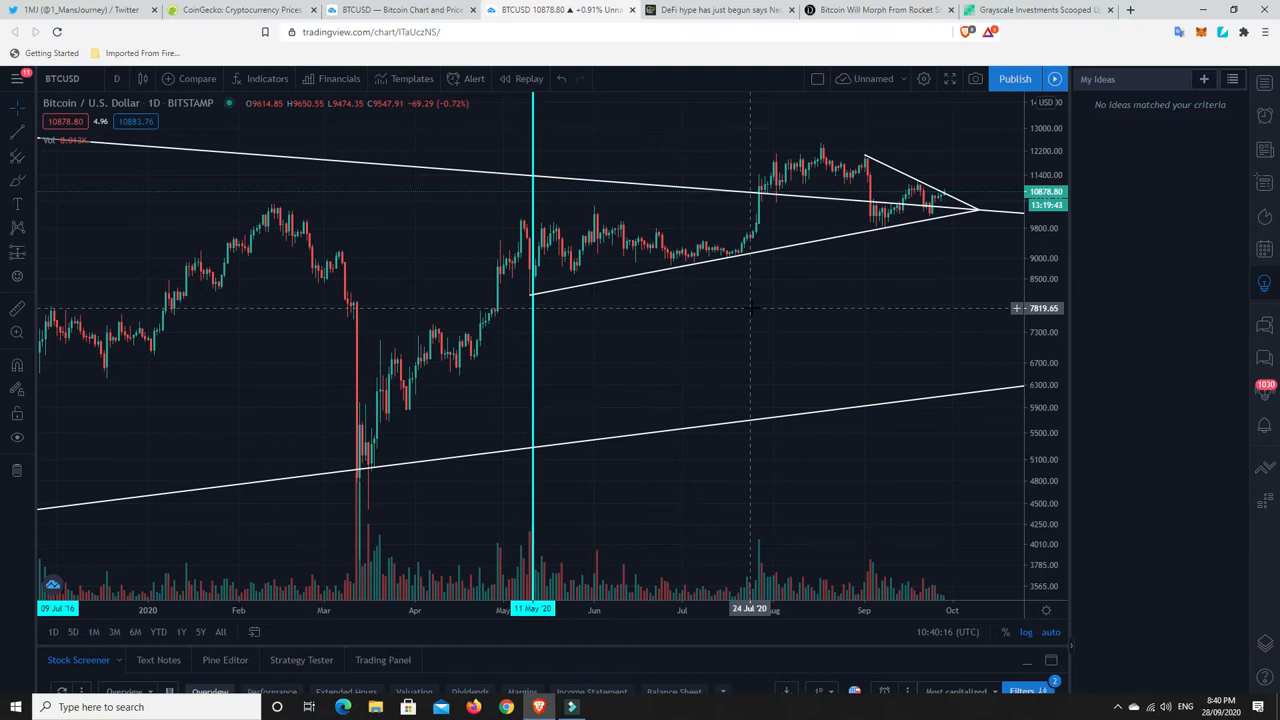
mouse_move(770, 300)
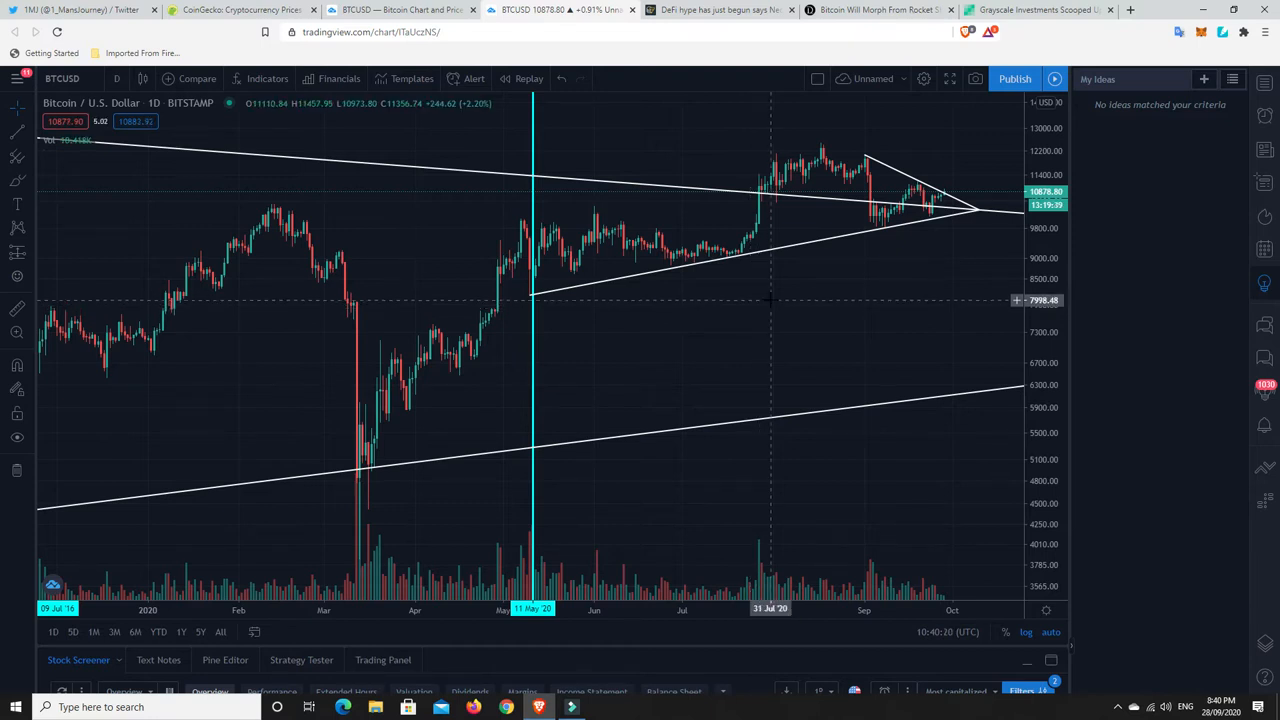
mouse_move(804, 324)
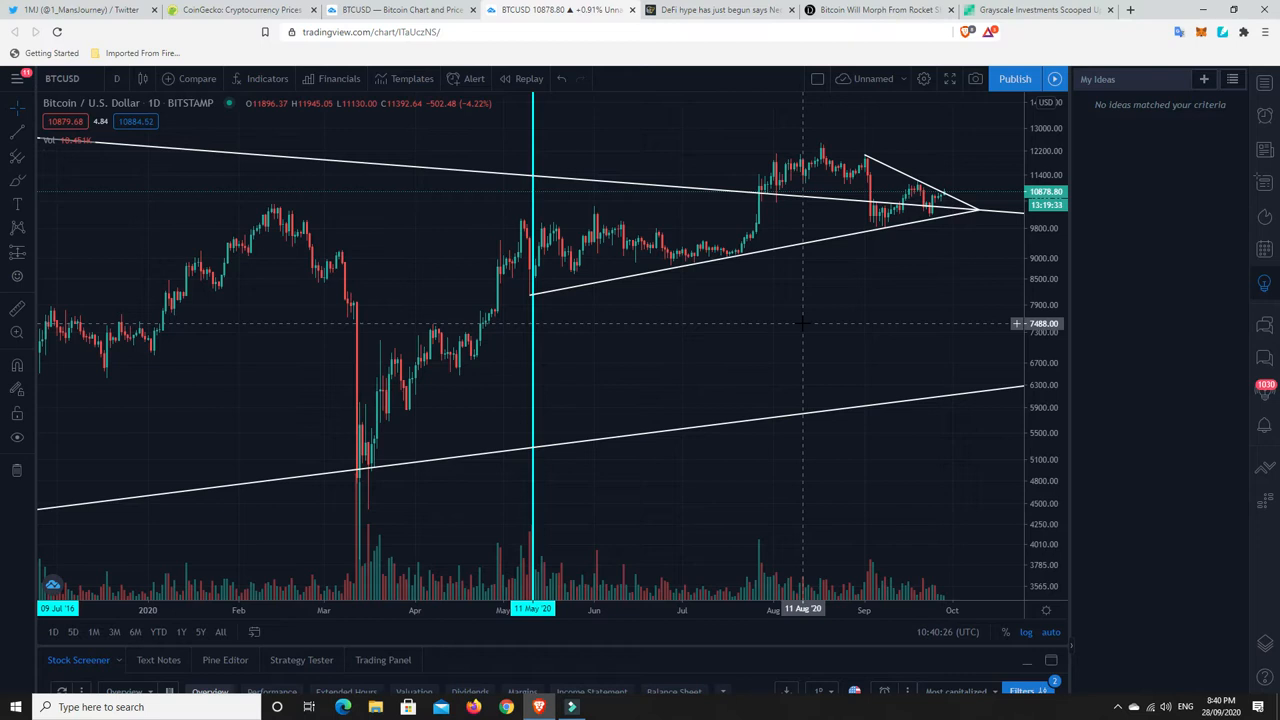
mouse_move(936, 234)
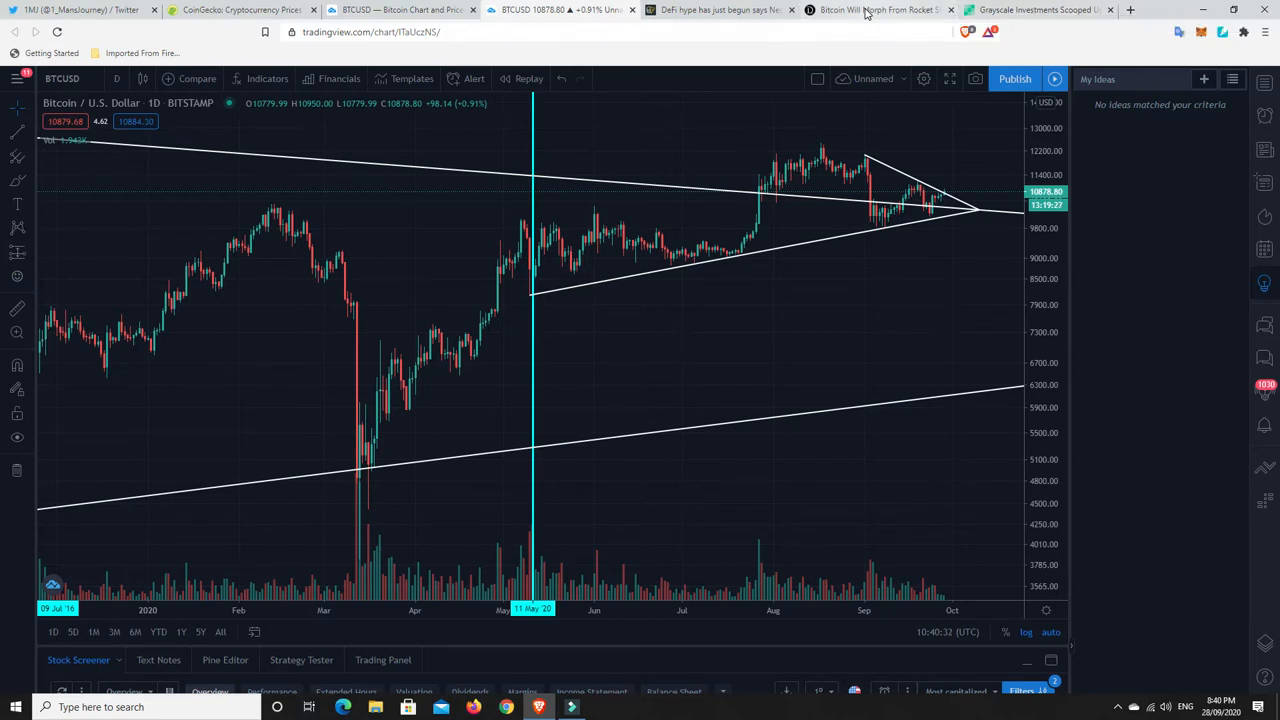
Step: Read the Daily Hodl article on Raoul Pal's Bitcoin rocket-ship-to-cruiseliner comments and supply remarks
left_click(876, 10)
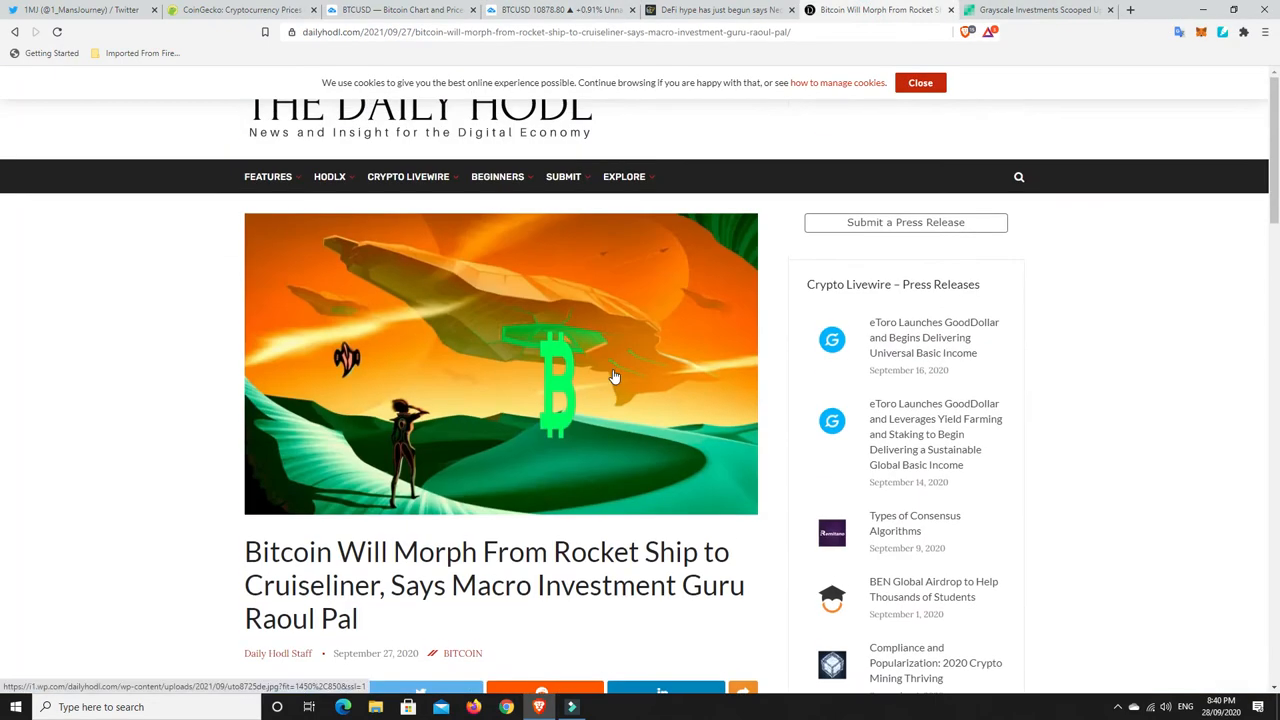
scroll("down", 3)
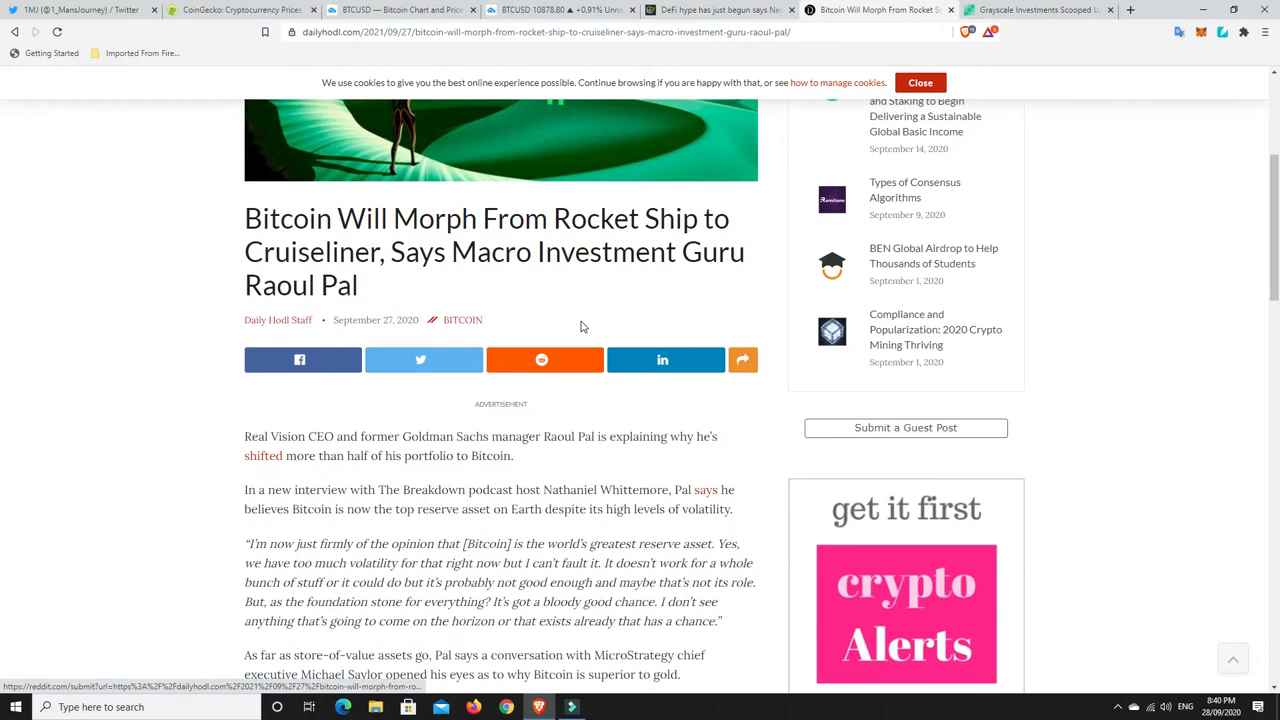
scroll("down", 3)
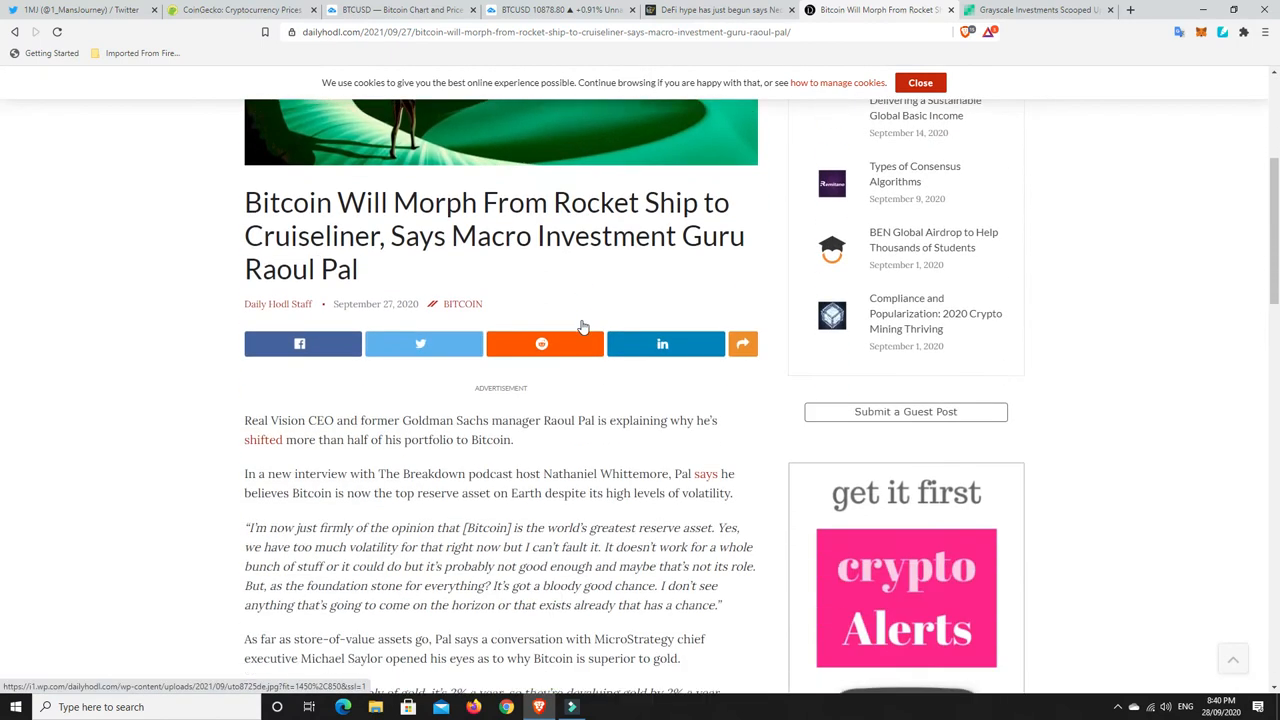
scroll("down", 3)
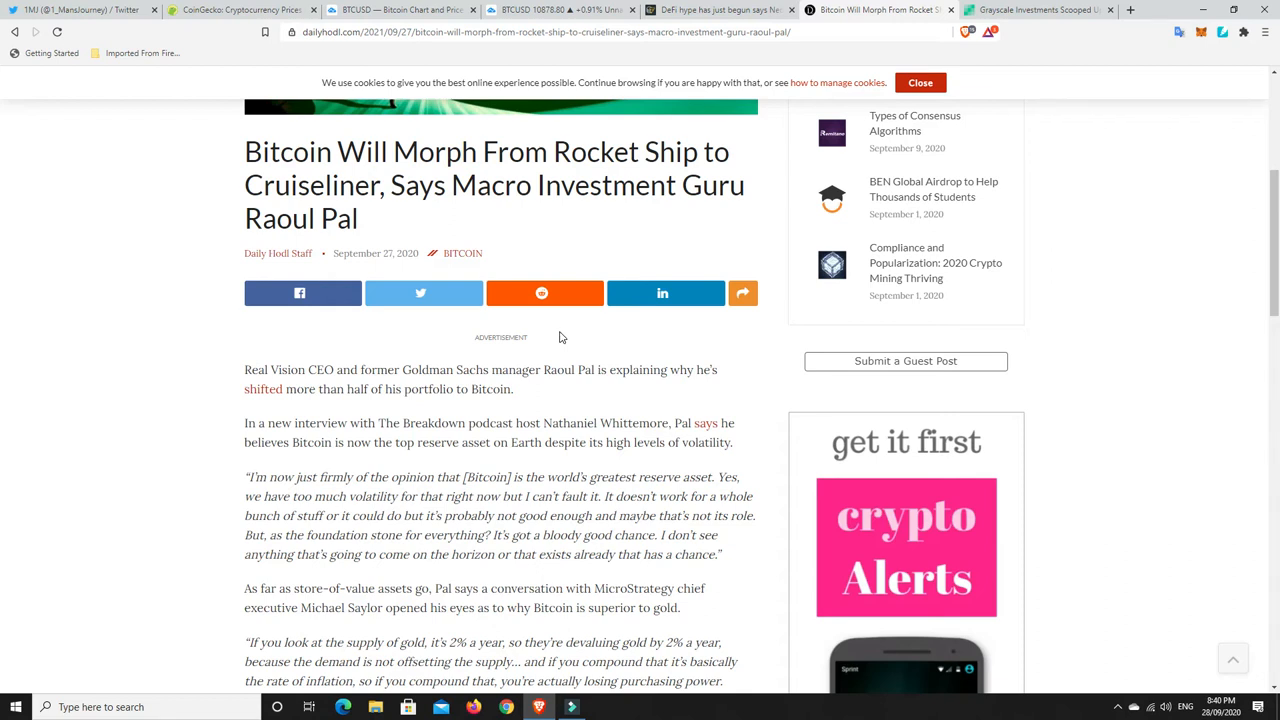
mouse_move(588, 340)
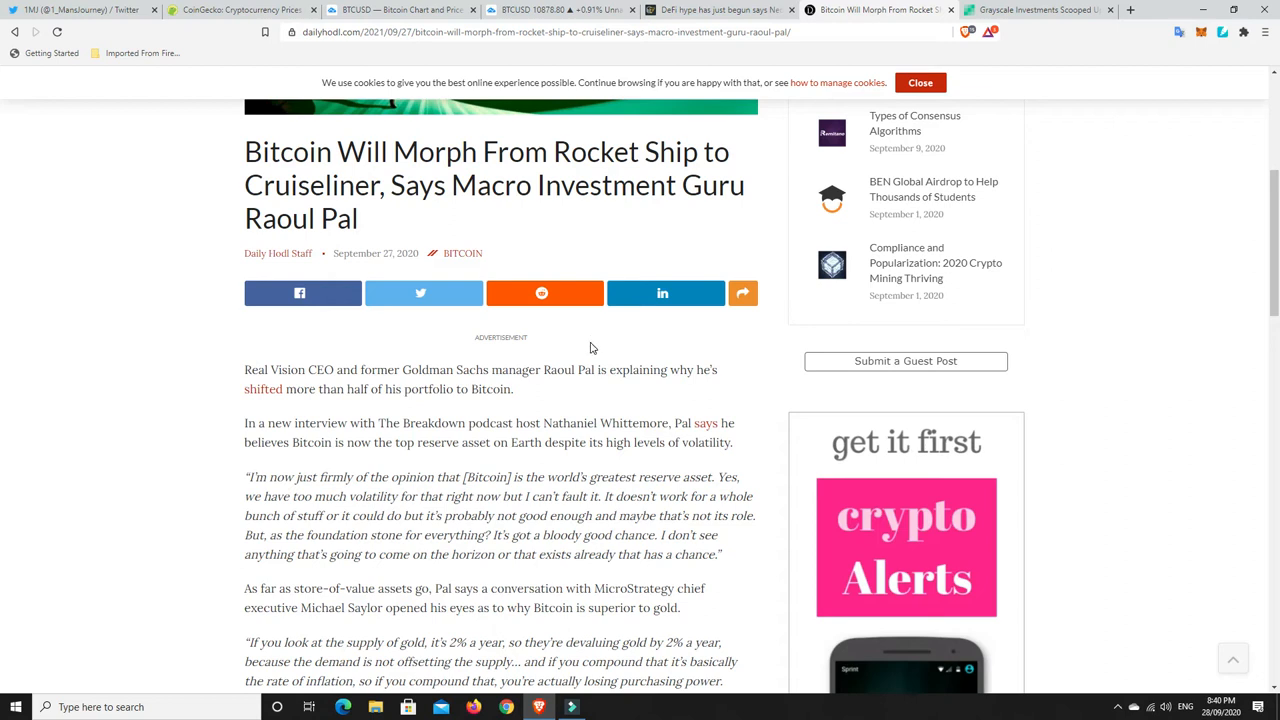
mouse_move(560, 334)
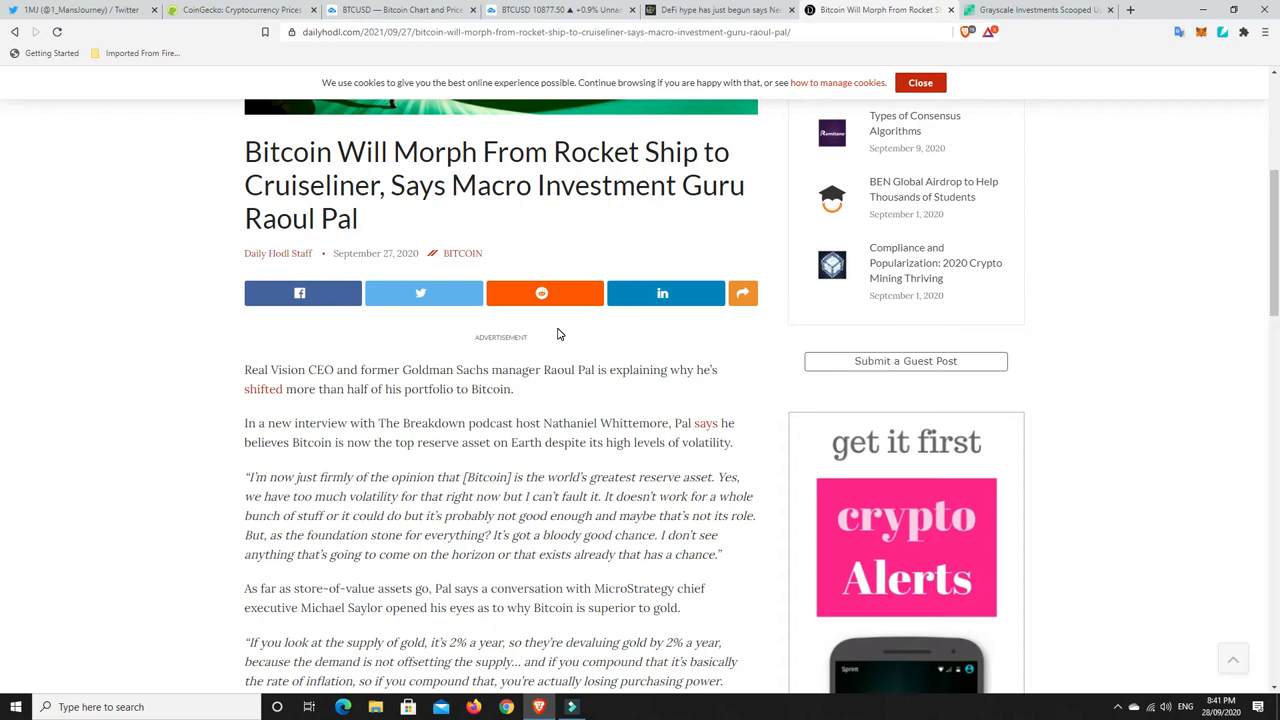
mouse_move(448, 390)
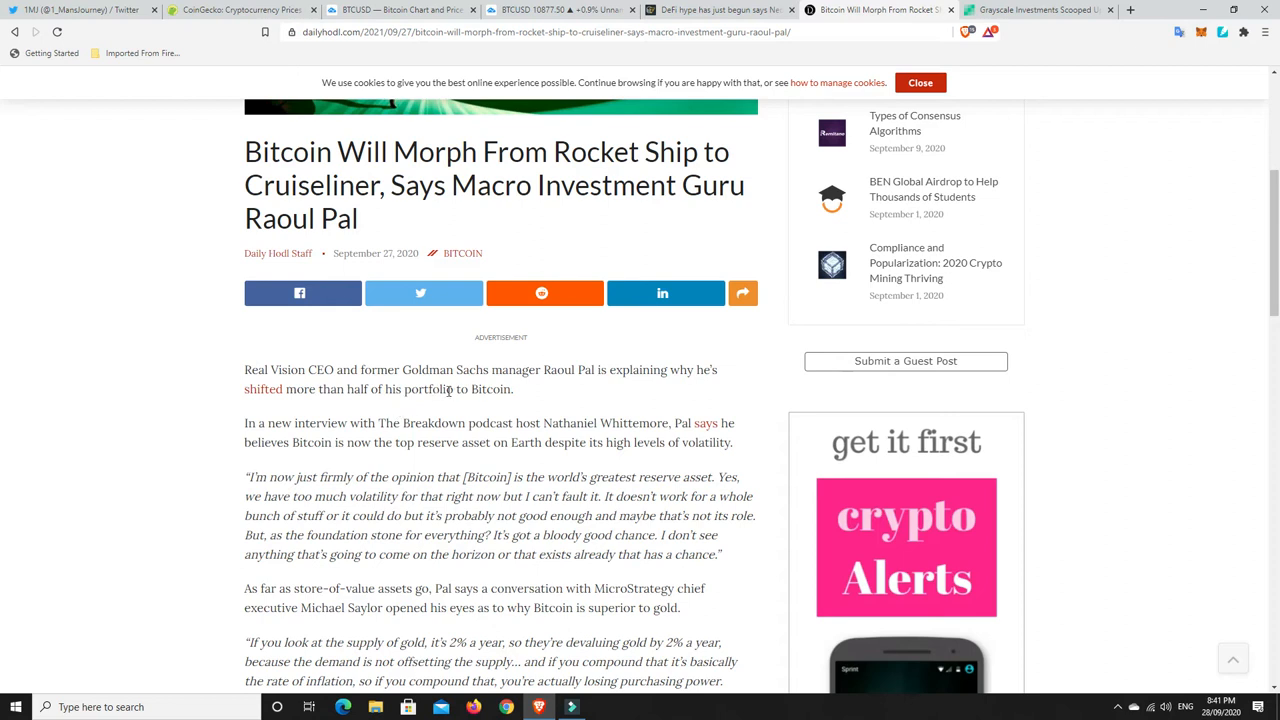
mouse_move(500, 388)
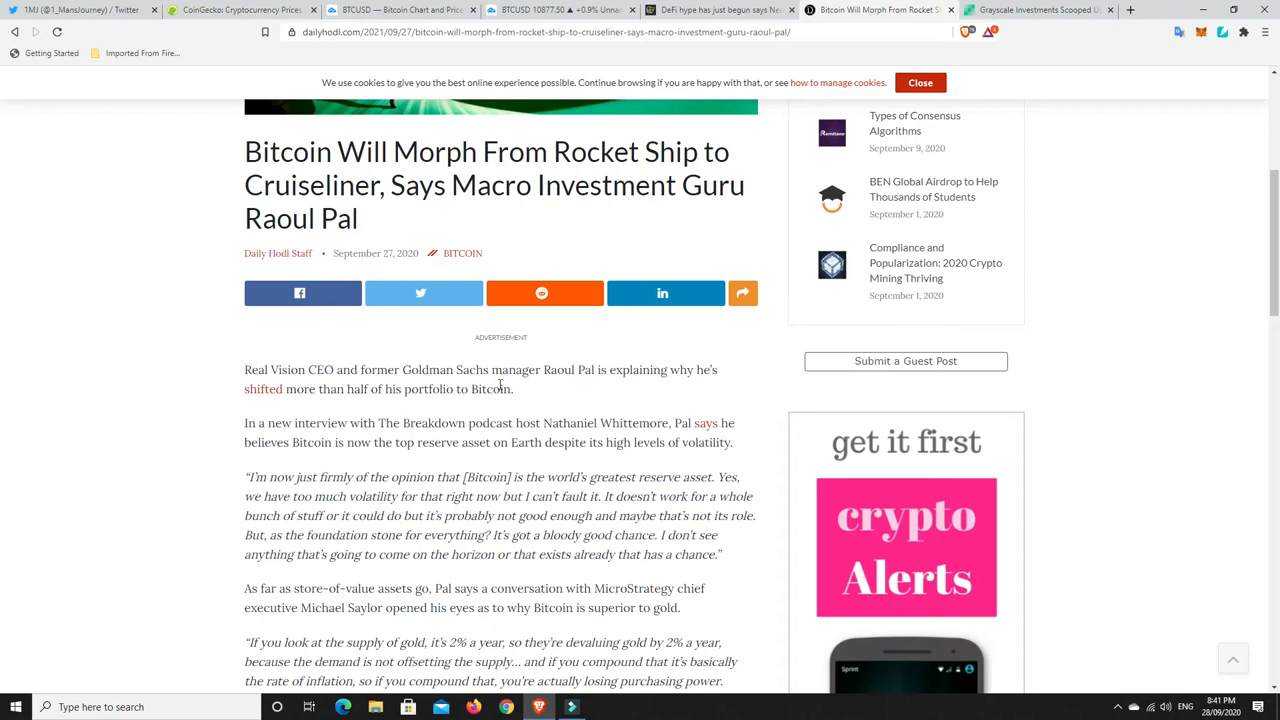
scroll("down", 3)
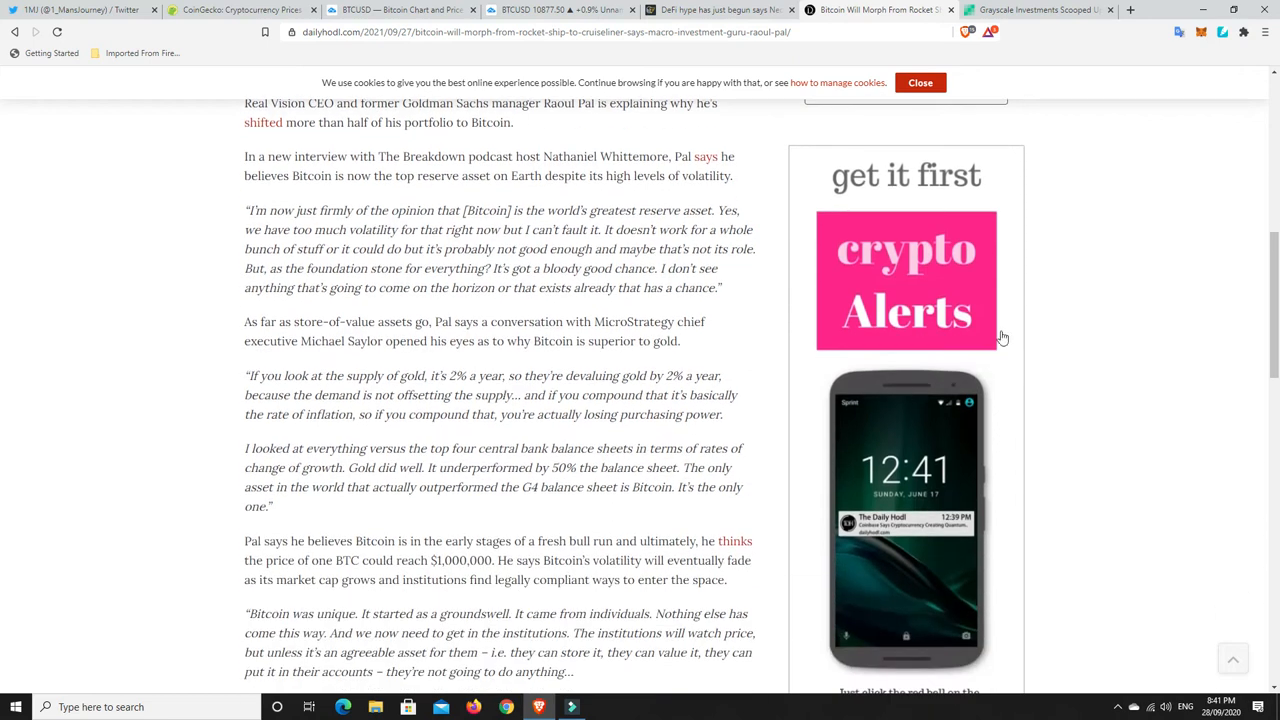
mouse_move(1036, 304)
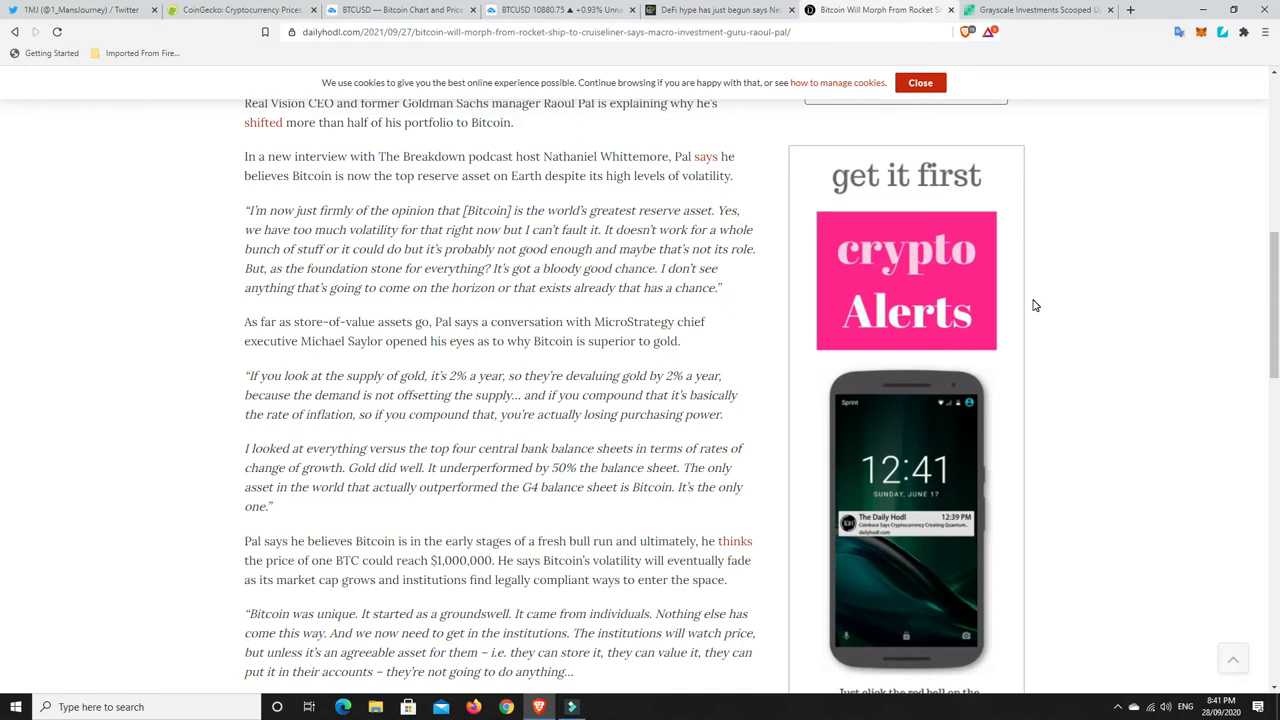
mouse_move(596, 284)
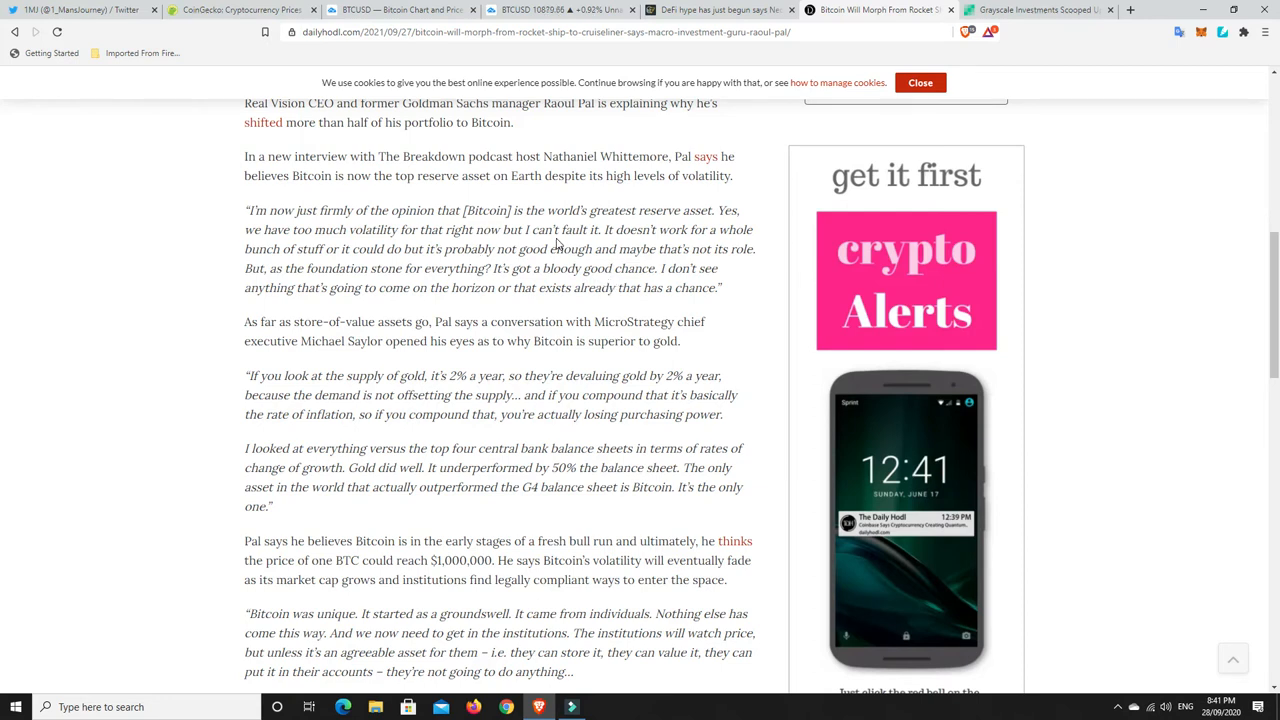
mouse_move(530, 248)
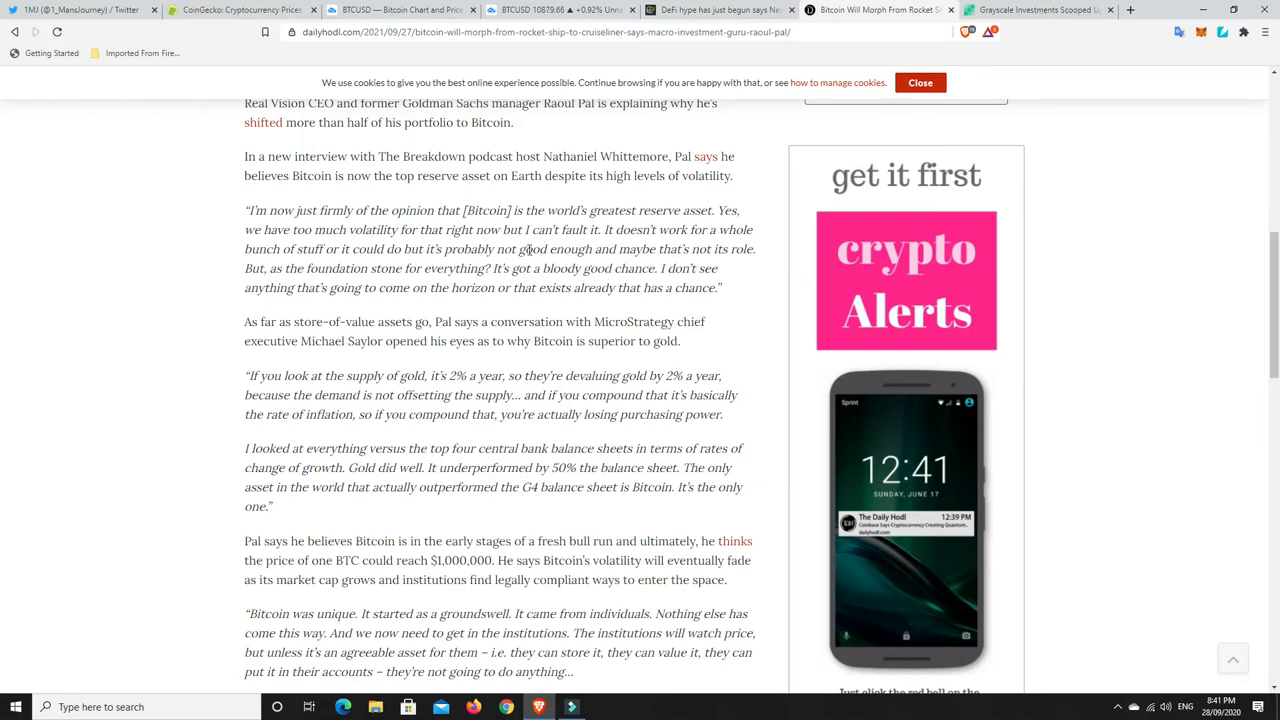
mouse_move(536, 268)
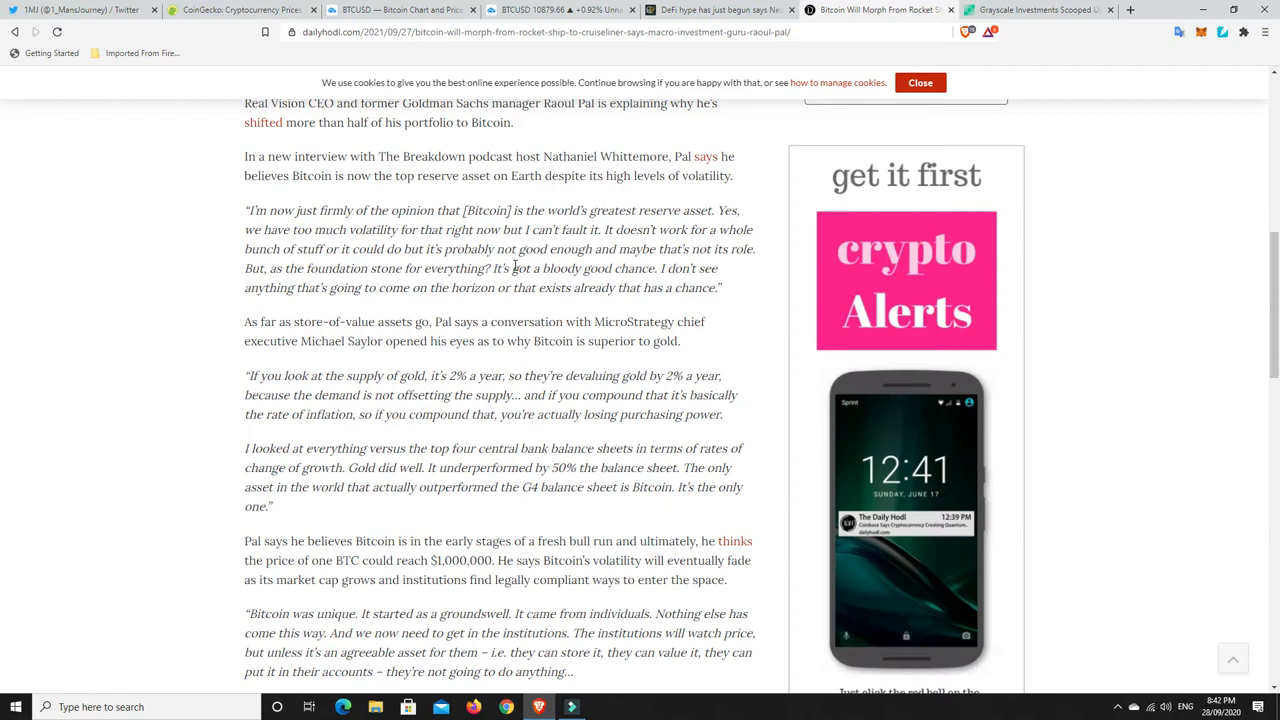
scroll("down", 3)
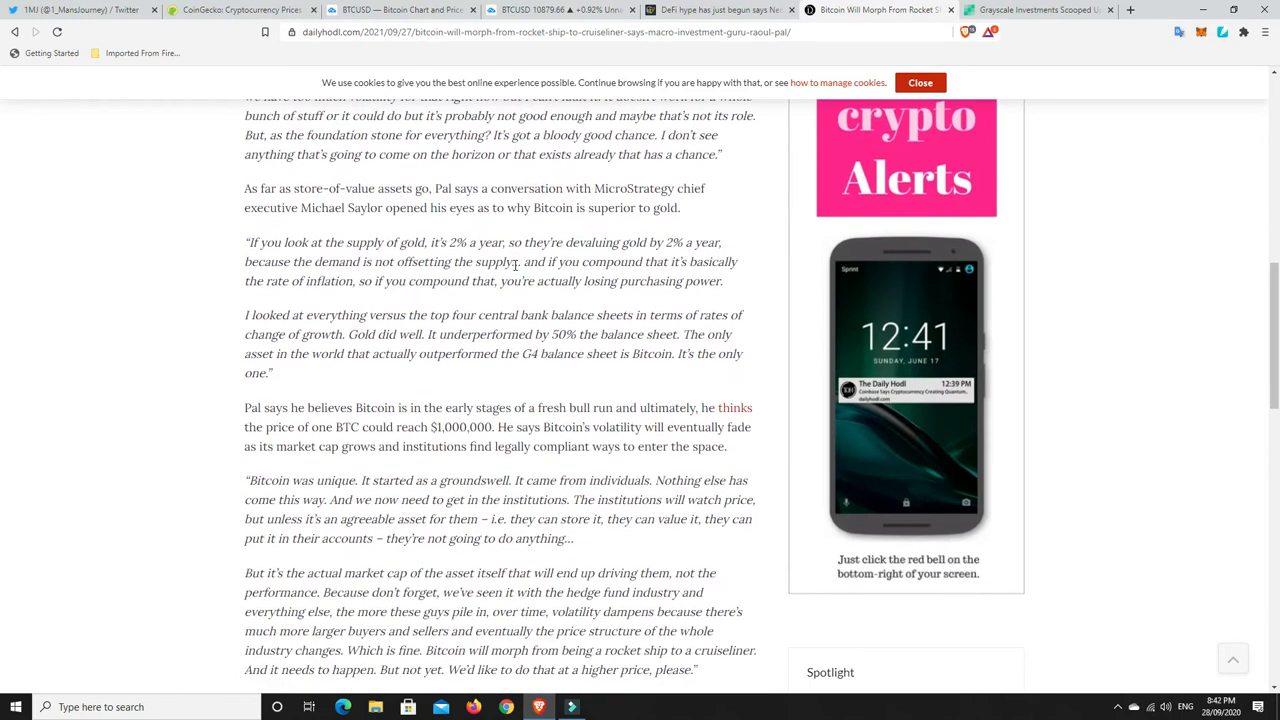
mouse_move(1016, 304)
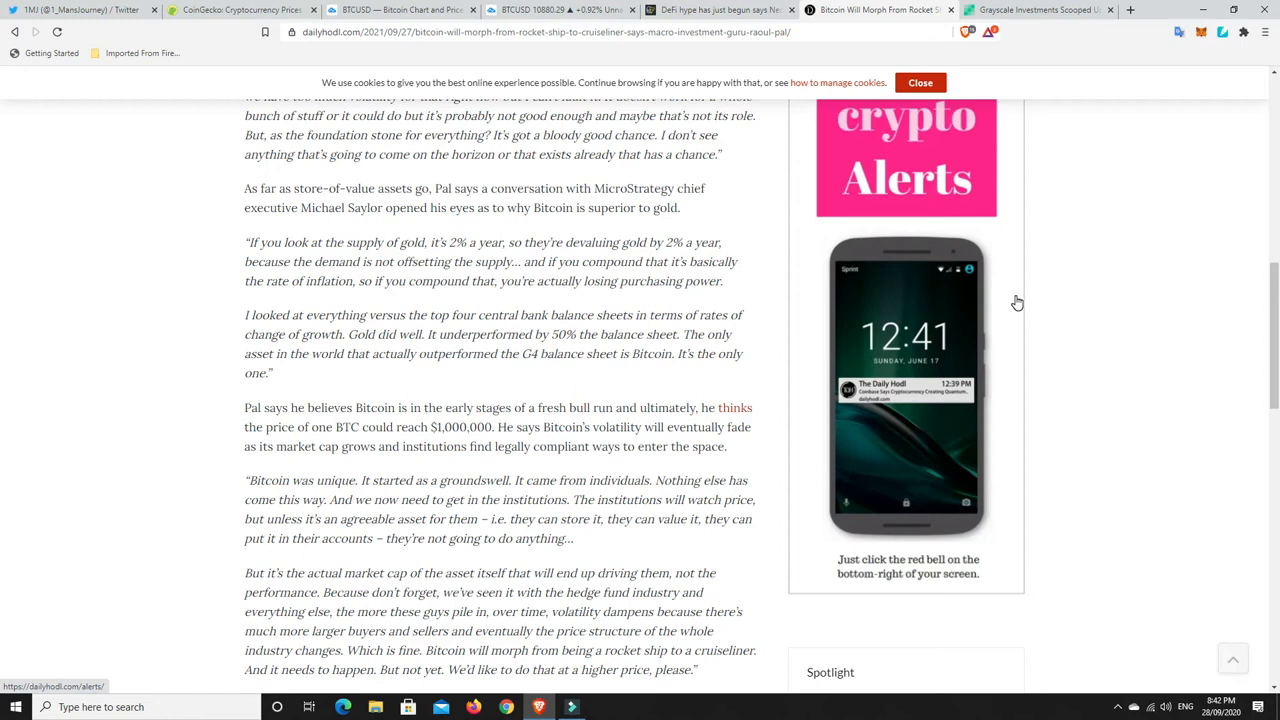
scroll("down", 3)
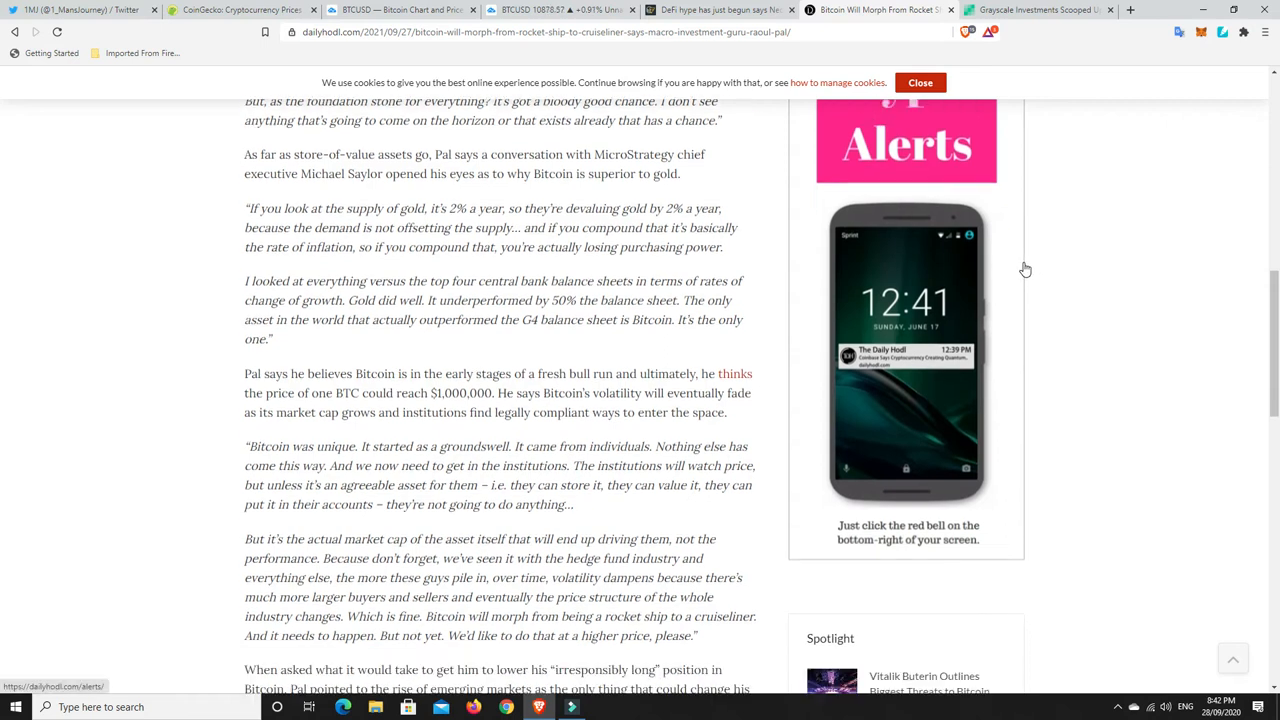
scroll("down", 3)
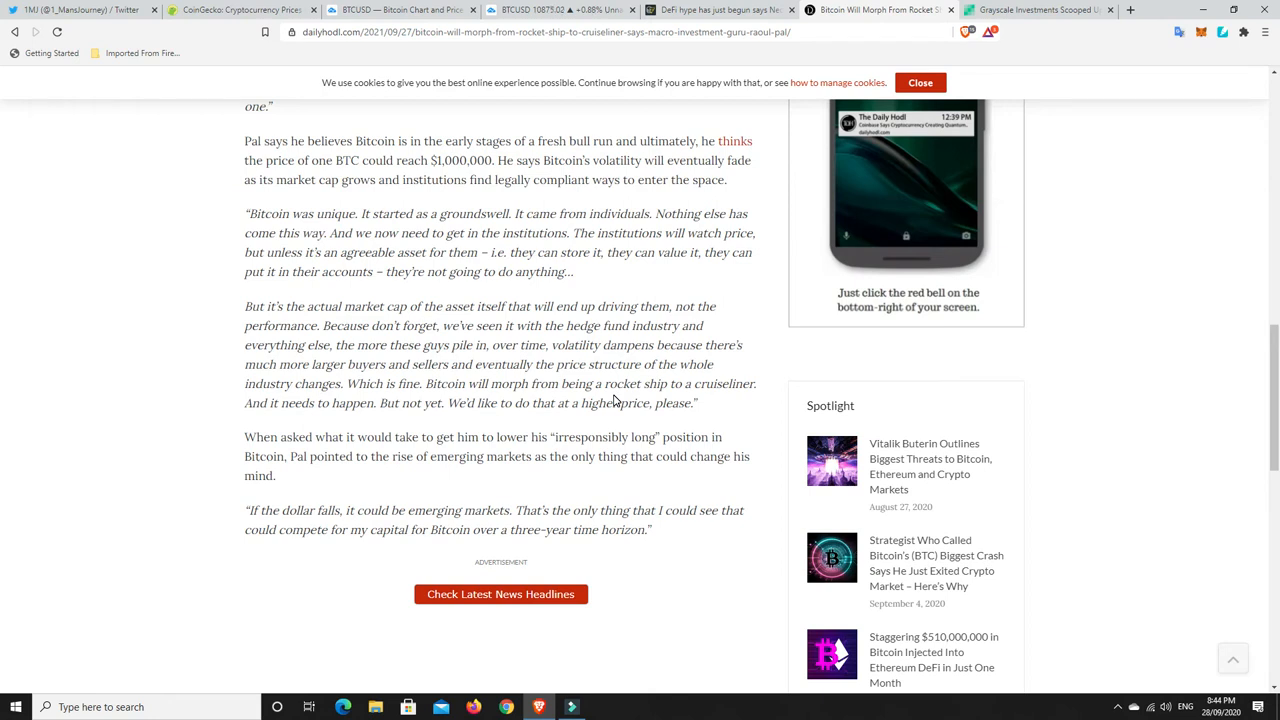
mouse_move(504, 418)
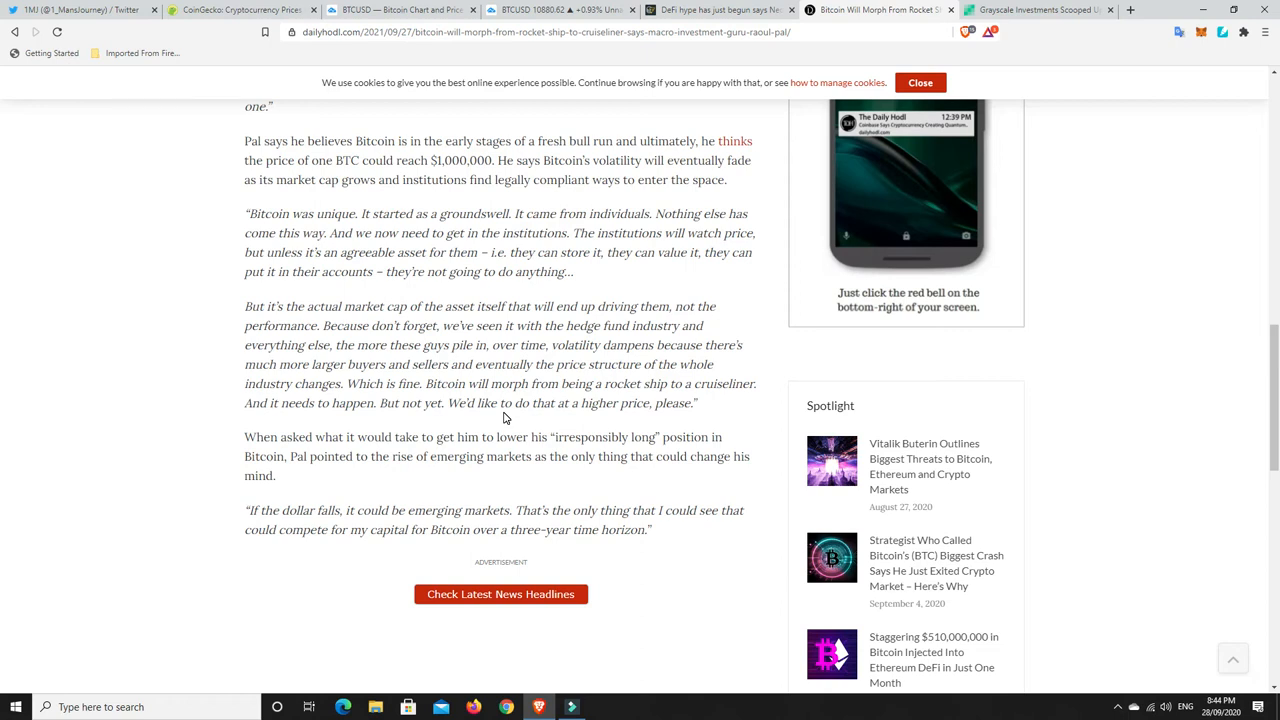
mouse_move(444, 456)
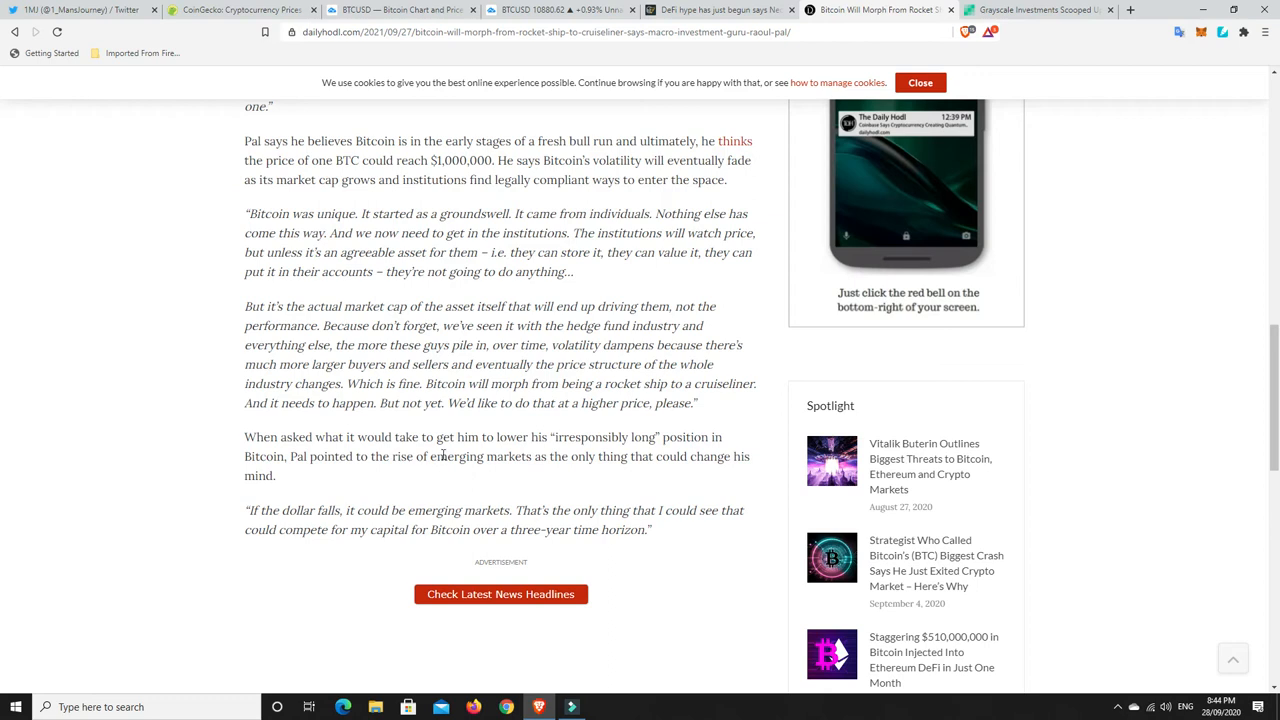
mouse_move(540, 442)
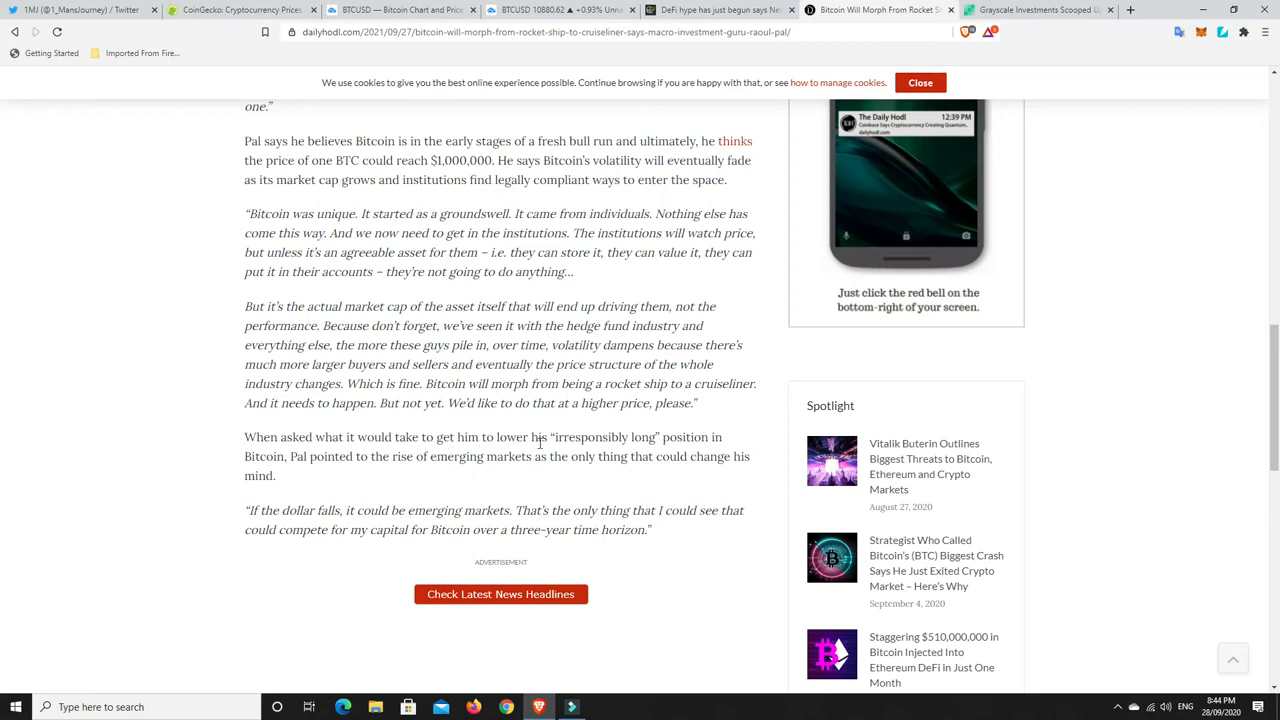
mouse_move(320, 480)
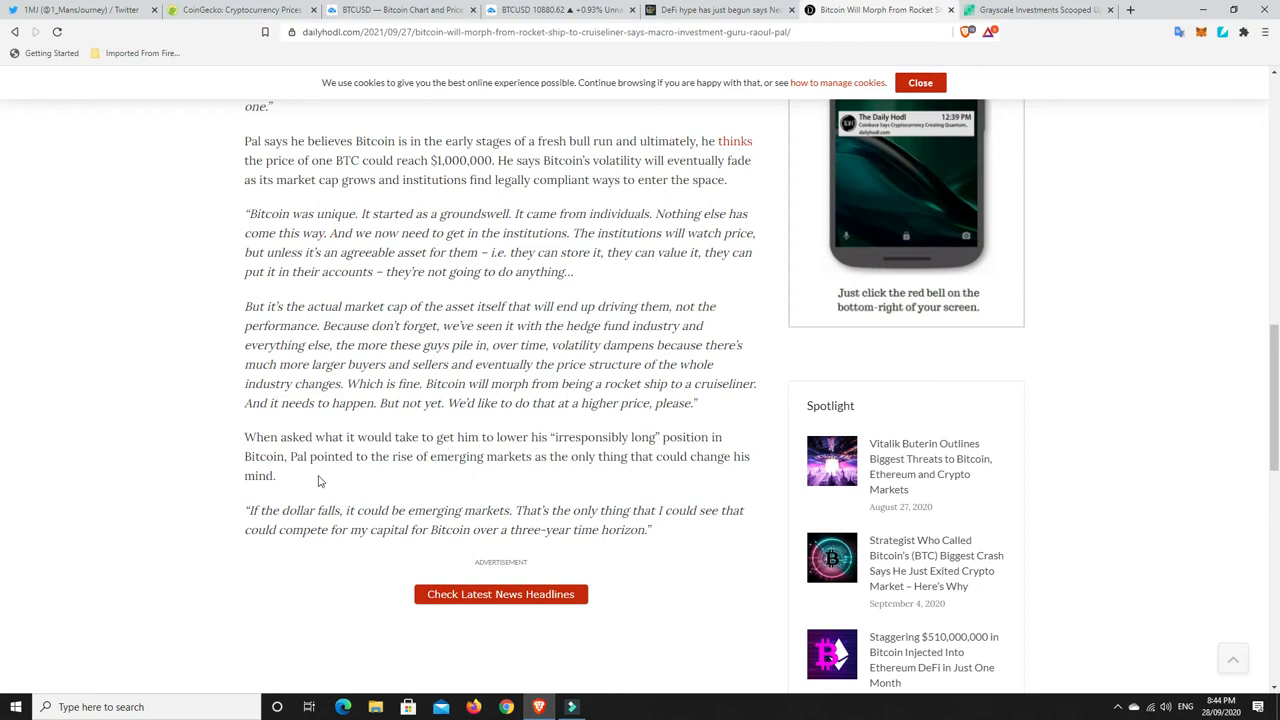
mouse_move(452, 460)
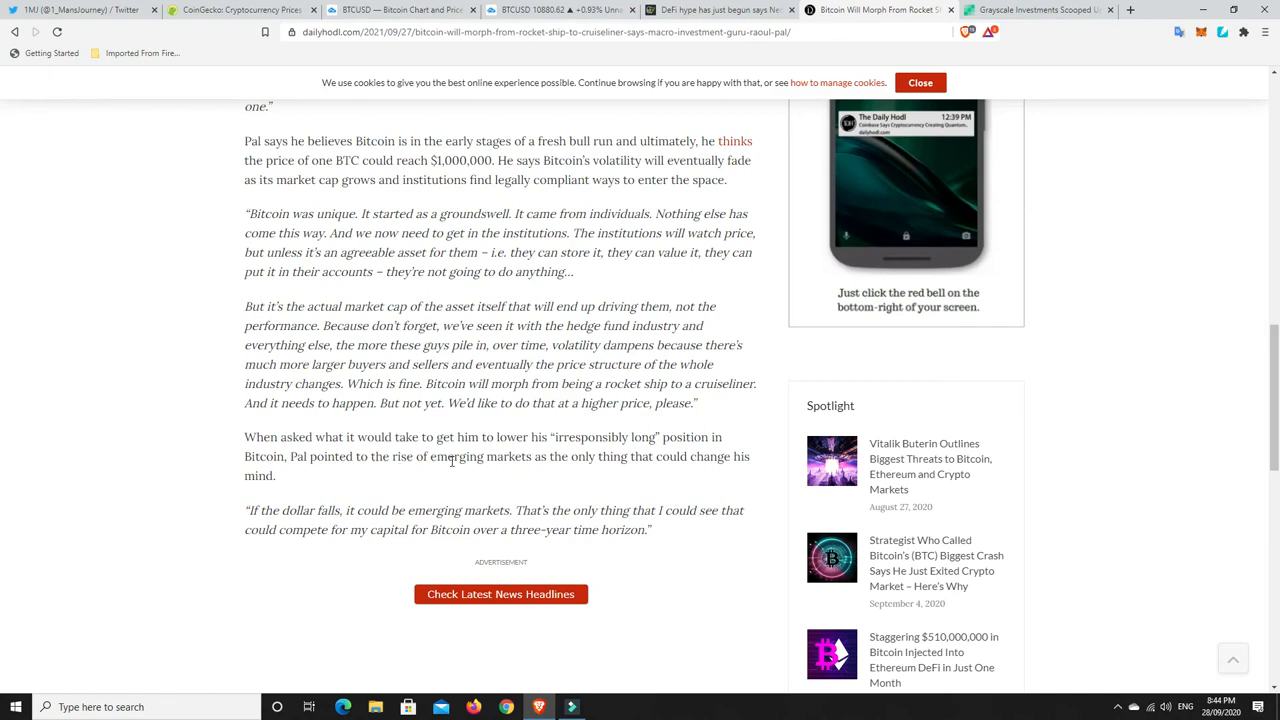
mouse_move(672, 472)
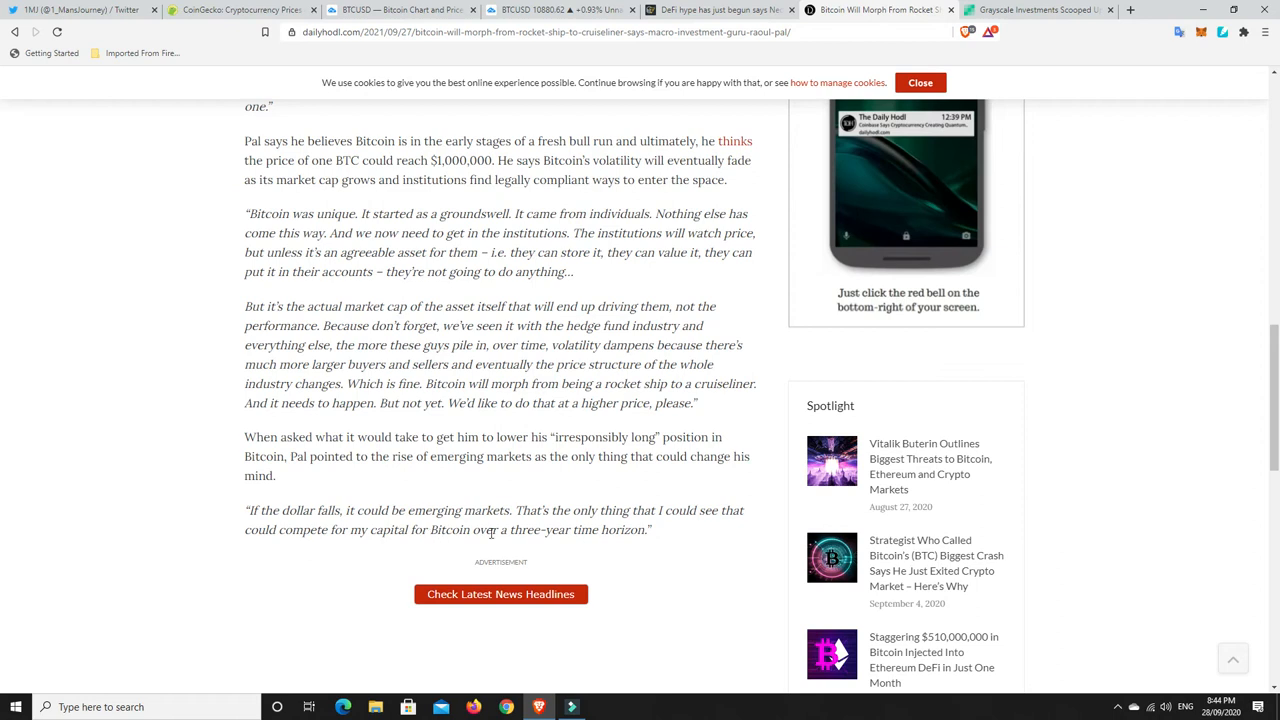
mouse_move(680, 536)
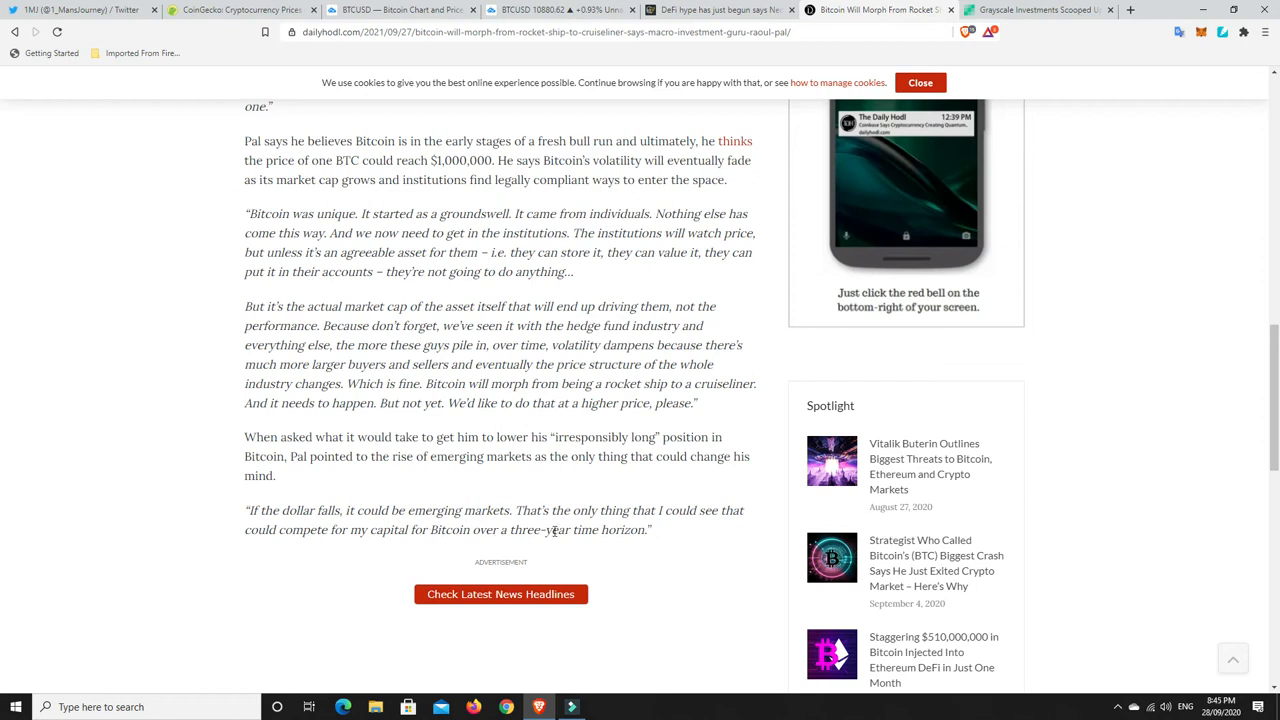
mouse_move(676, 536)
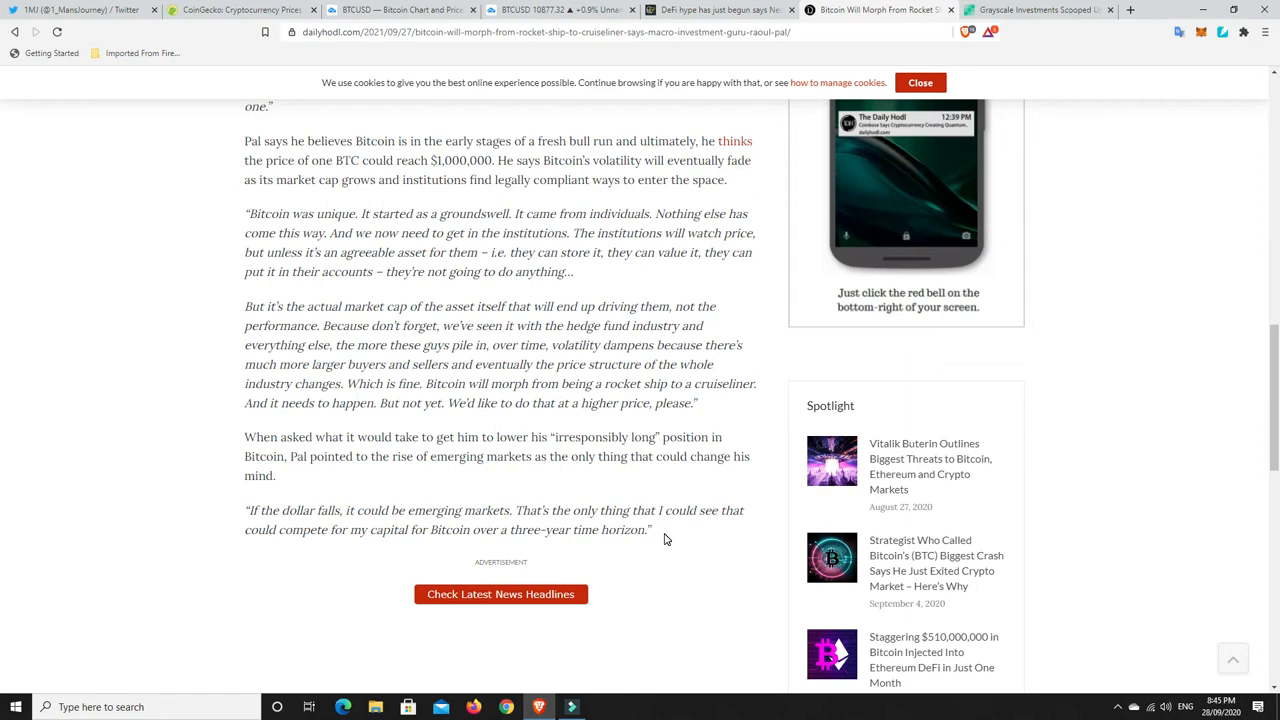
mouse_move(584, 544)
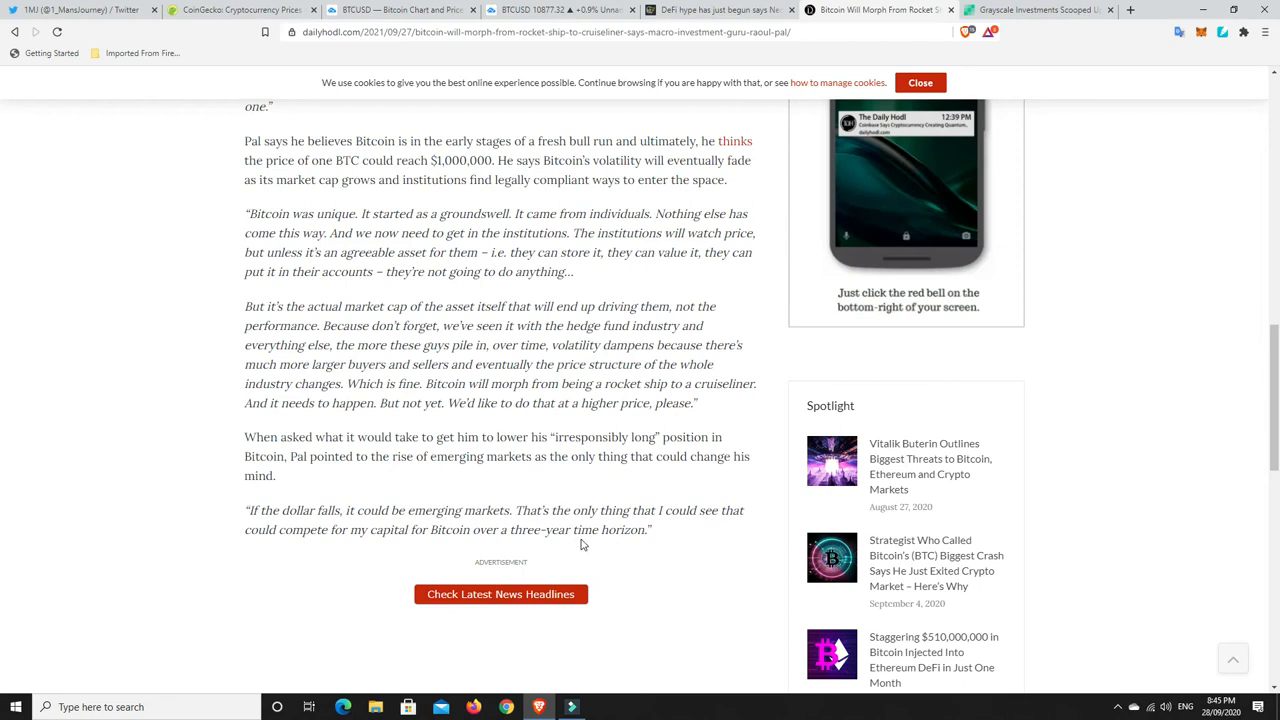
mouse_move(624, 532)
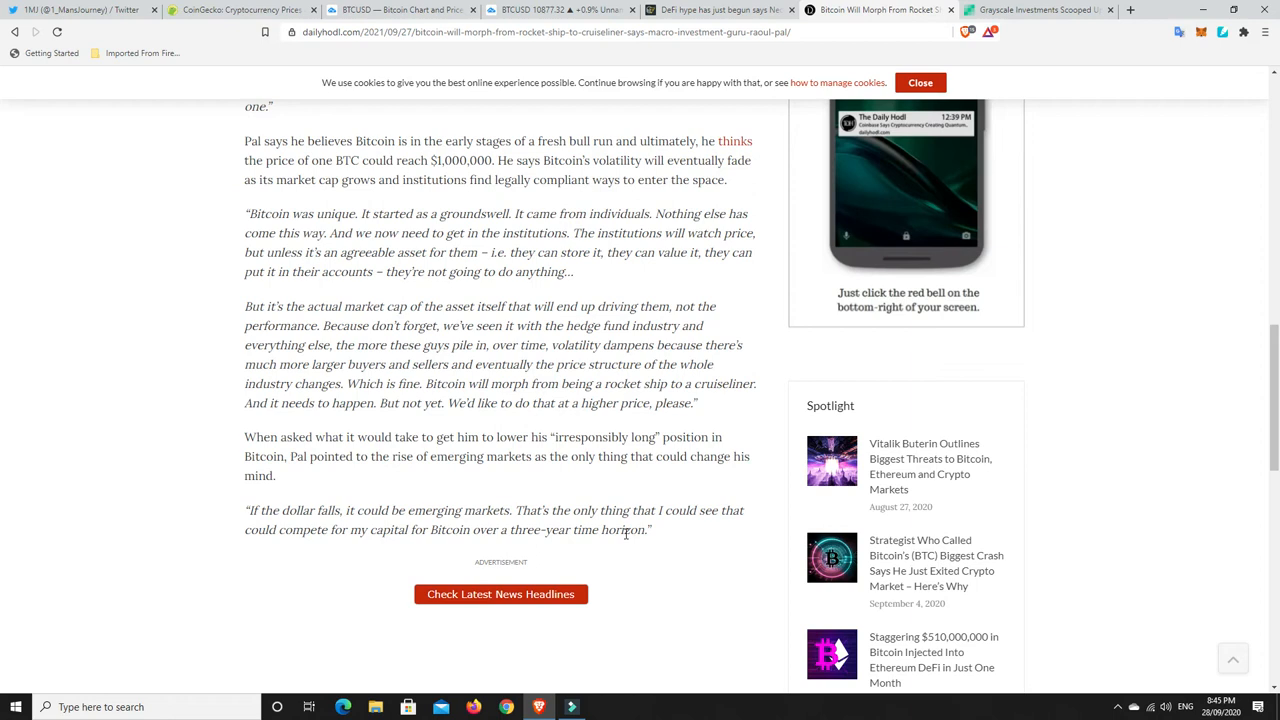
mouse_move(672, 538)
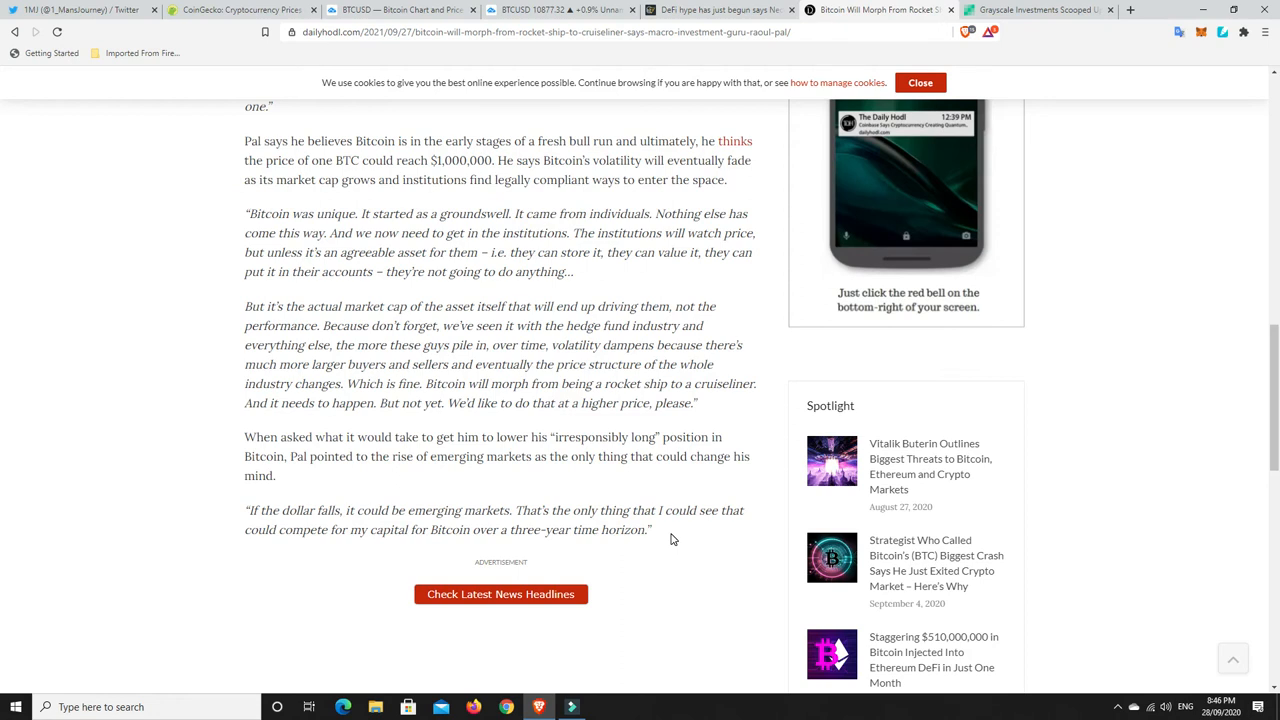
mouse_move(632, 472)
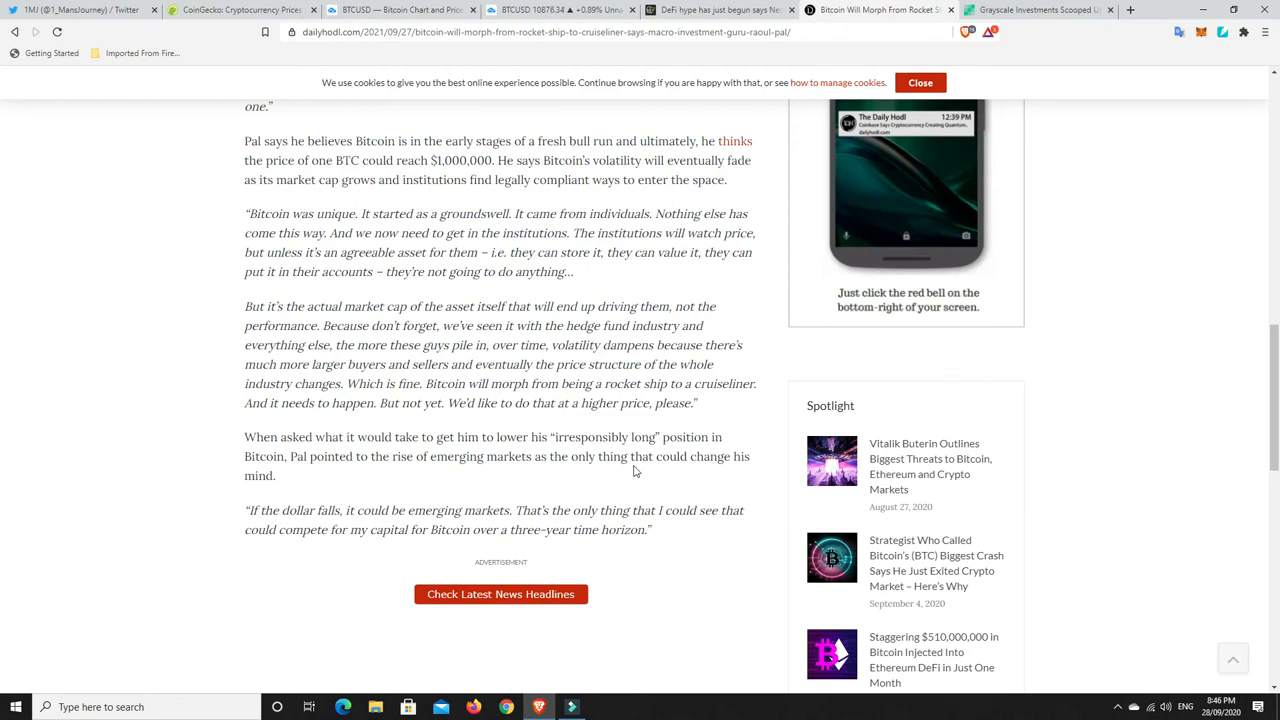
mouse_move(670, 500)
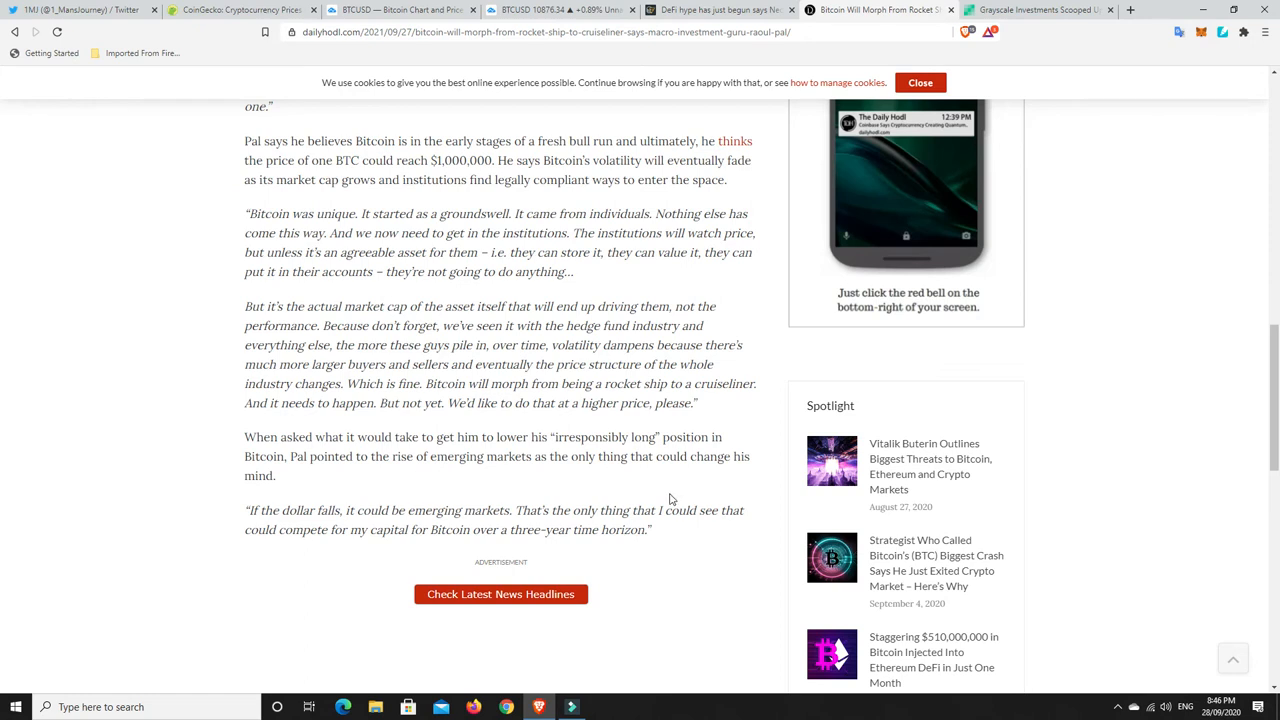
mouse_move(672, 524)
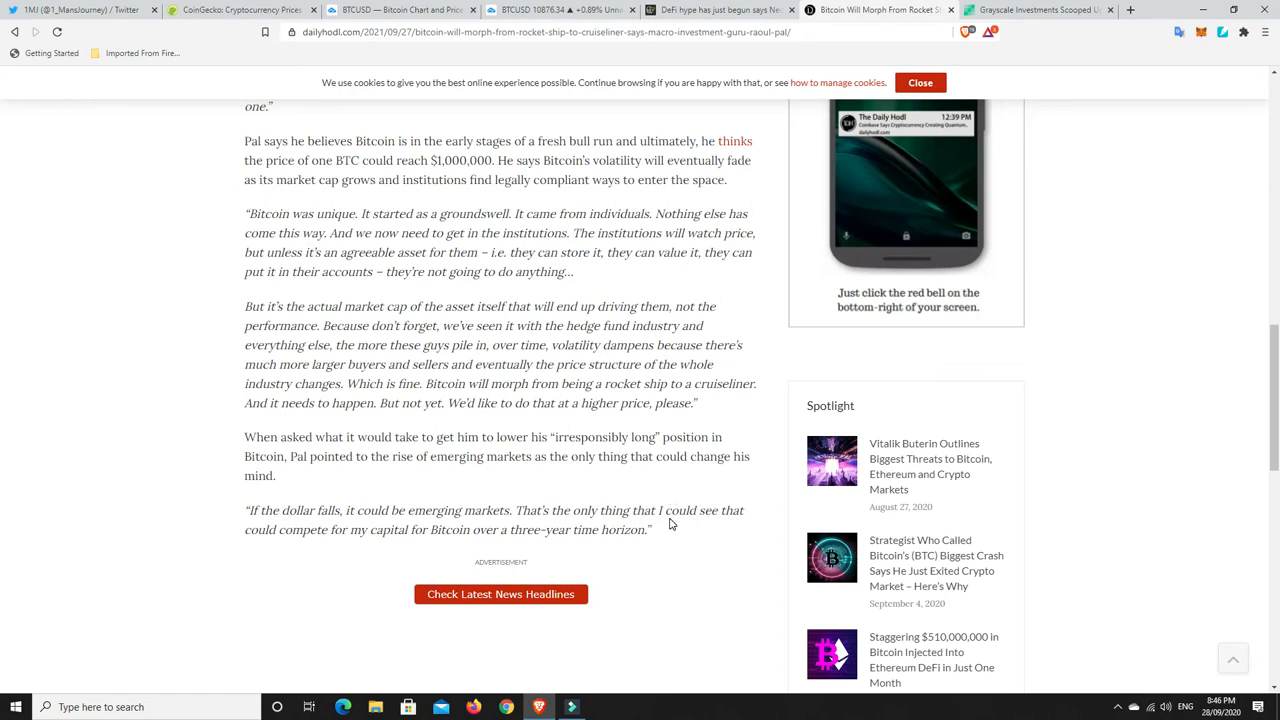
mouse_move(668, 536)
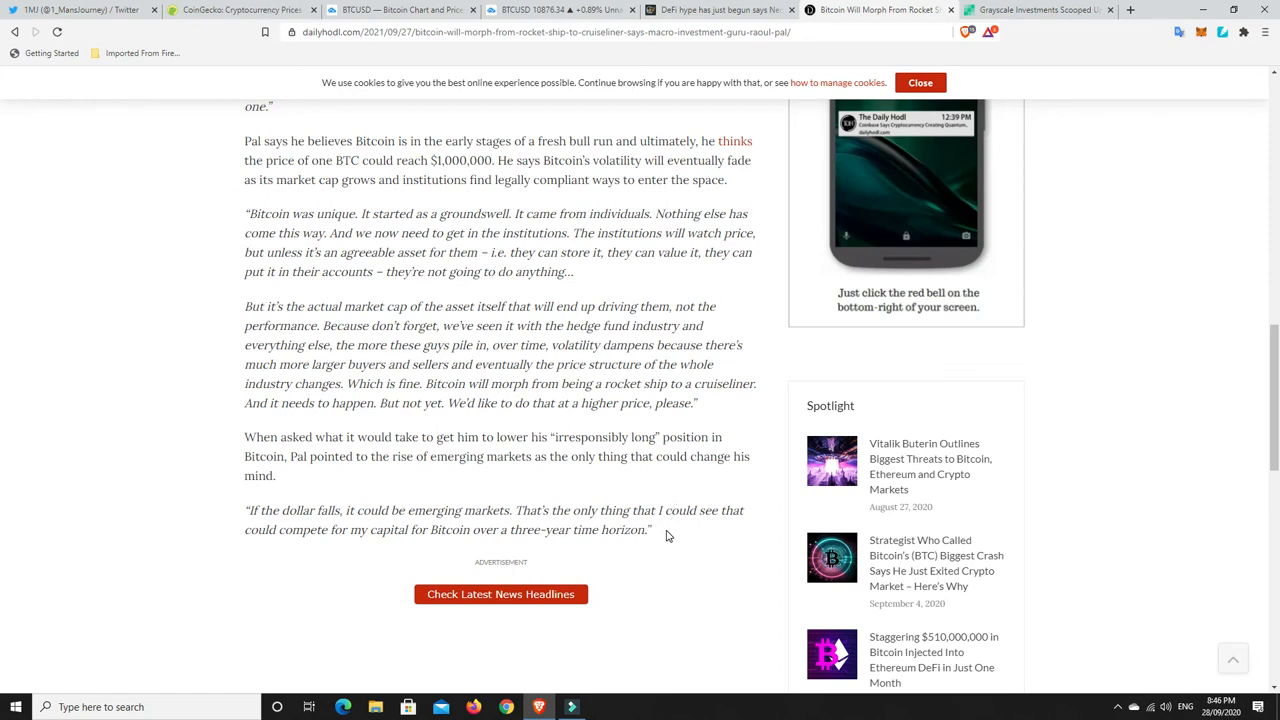
mouse_move(684, 538)
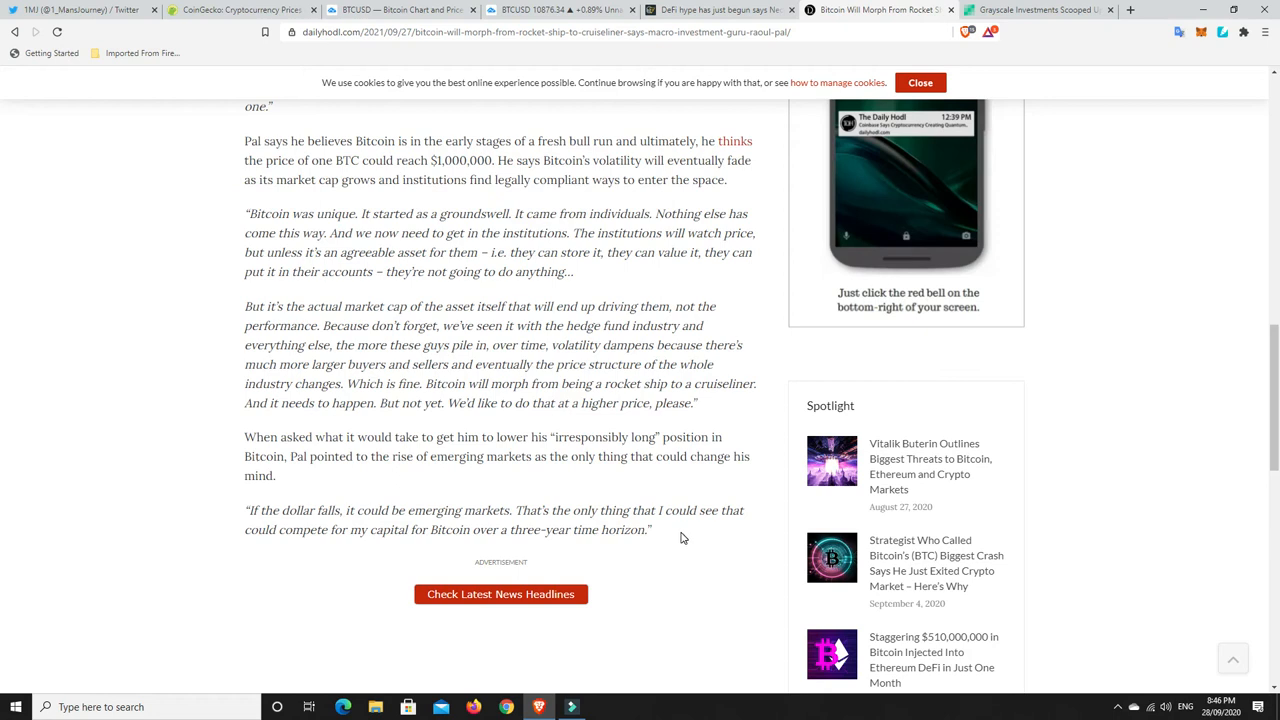
mouse_move(784, 504)
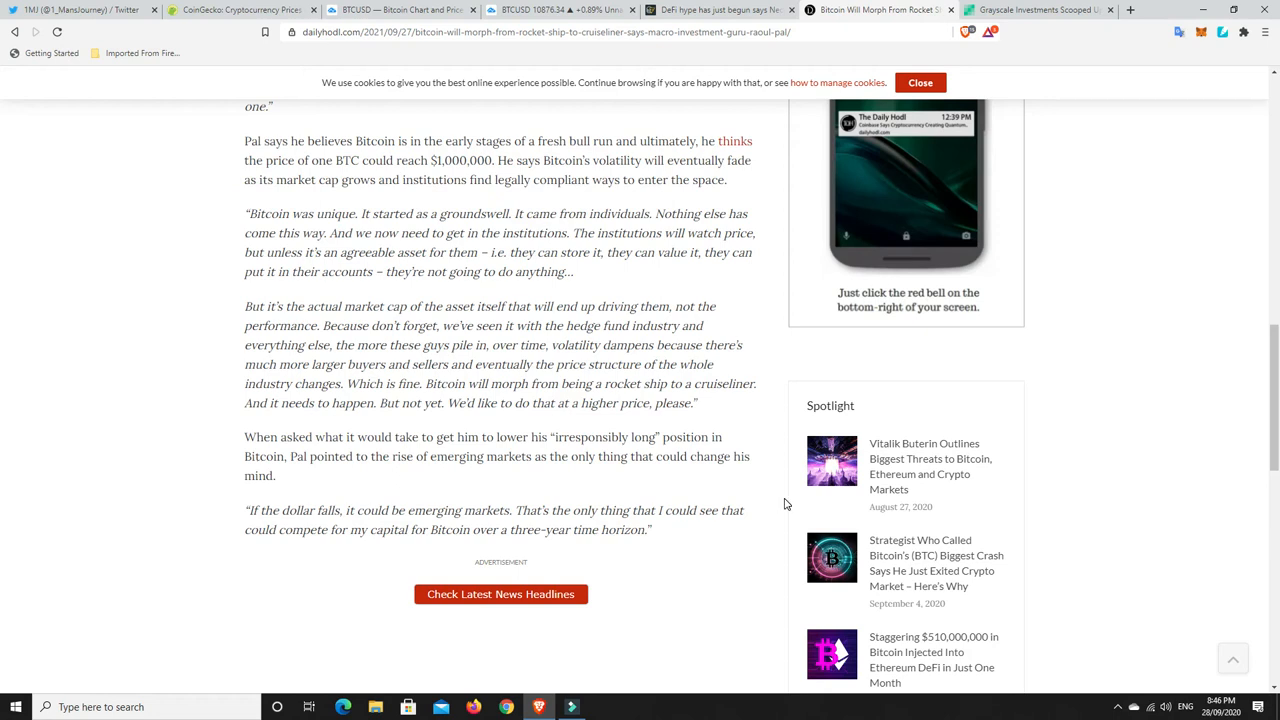
mouse_move(596, 236)
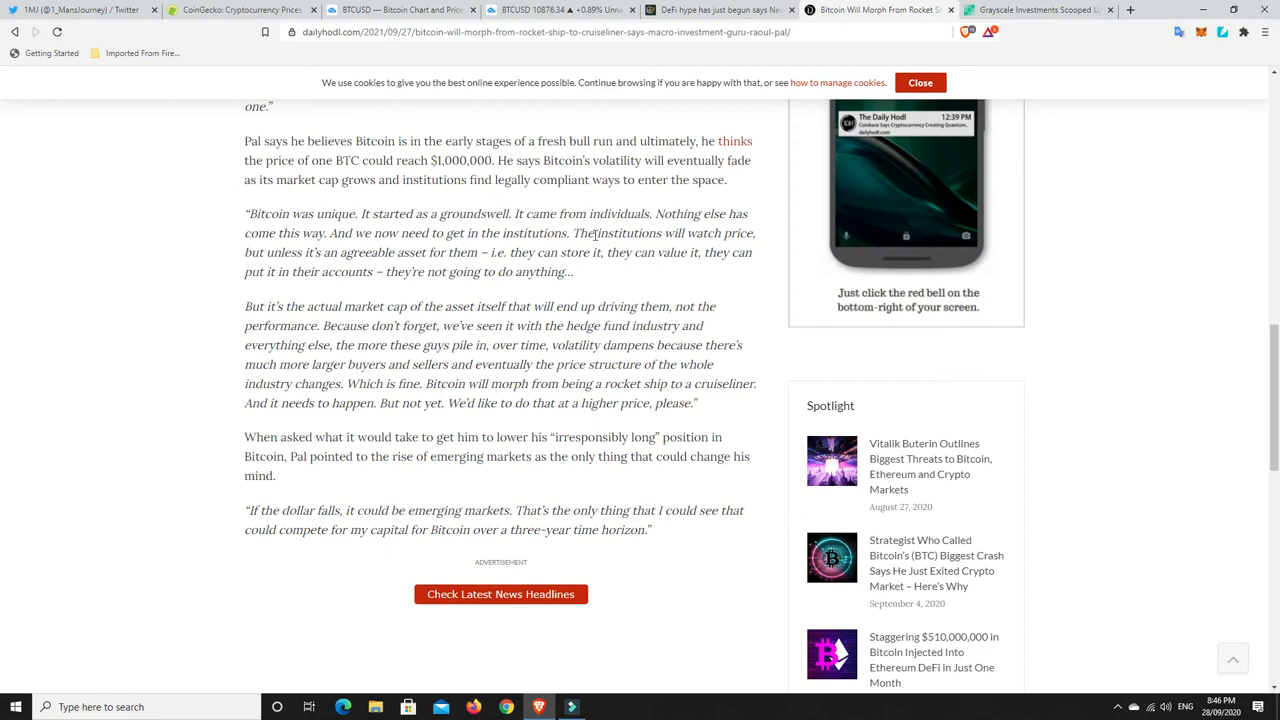
Step: Switch to the Cointelegraph article on Neo founder Da Hongfei saying DeFi hype has just begun
left_click(718, 10)
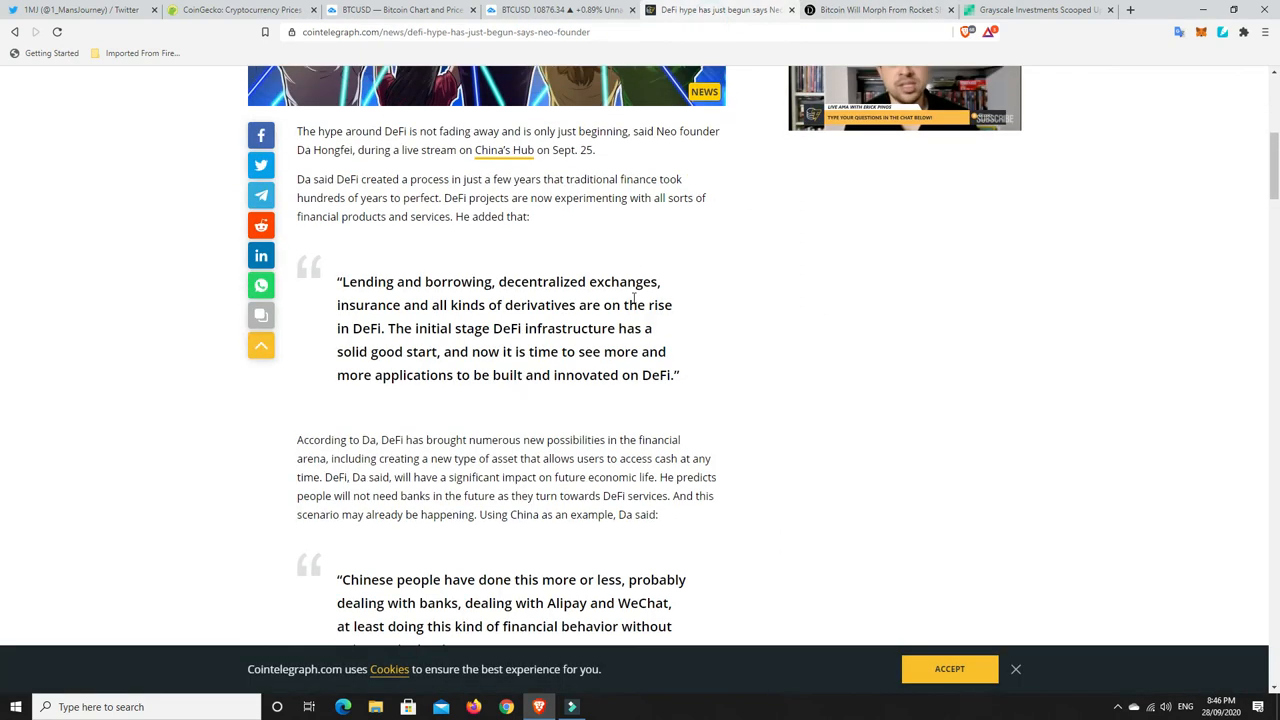
scroll("up", 3)
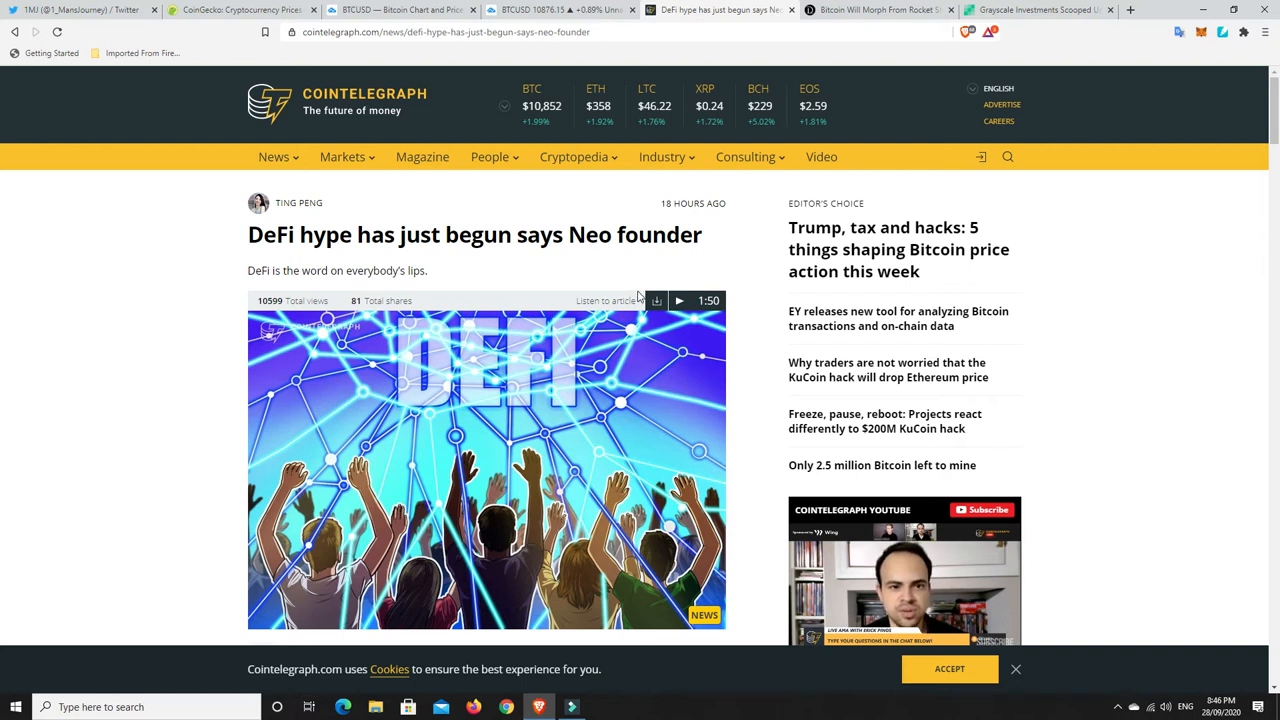
mouse_move(538, 400)
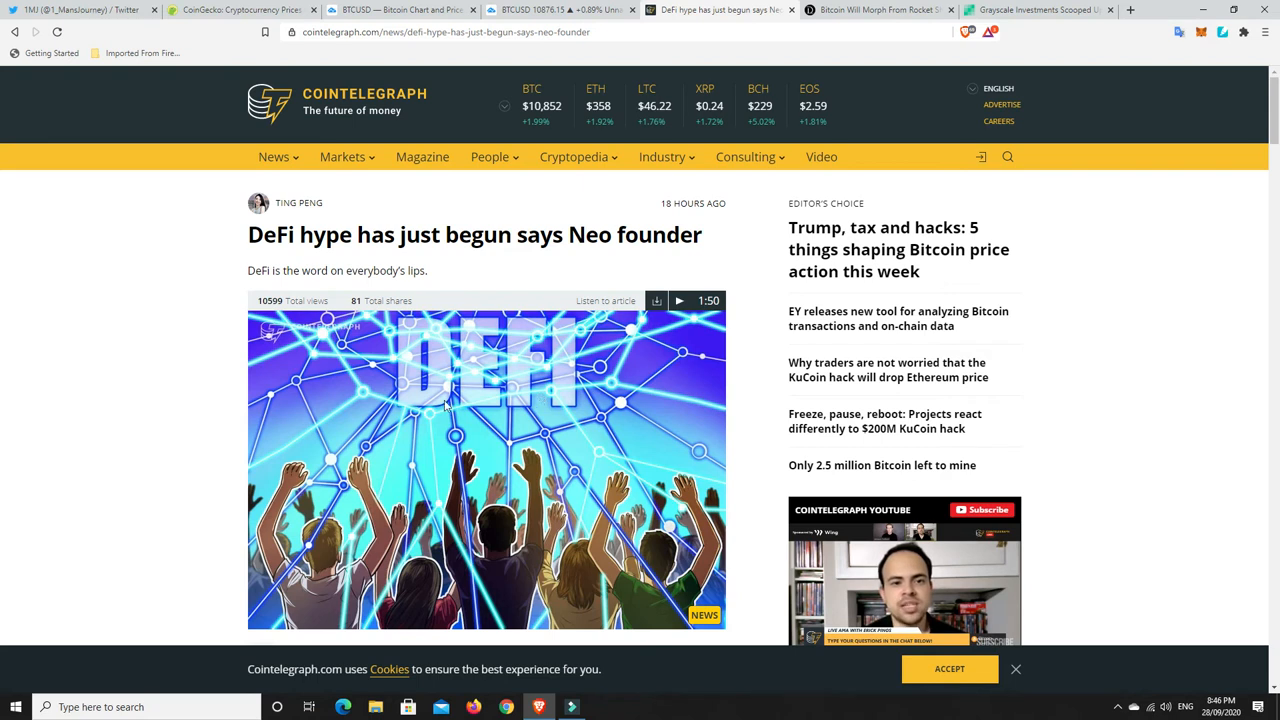
mouse_move(564, 376)
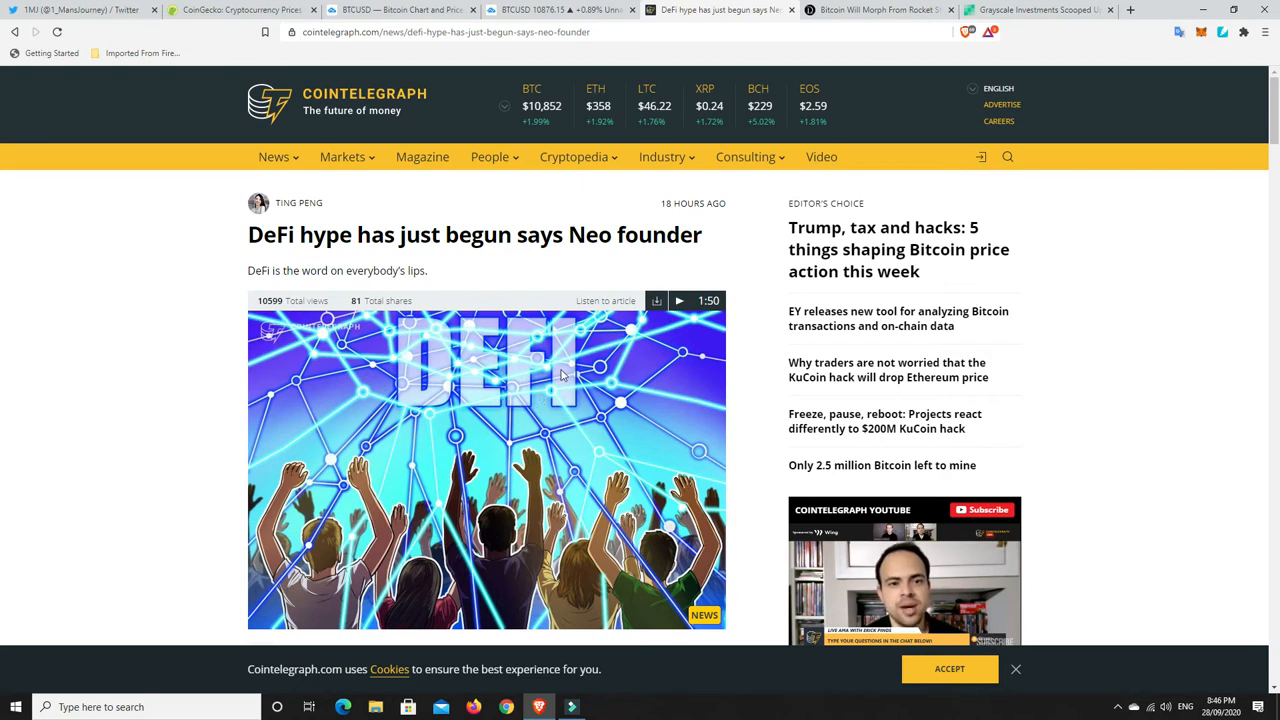
mouse_move(610, 366)
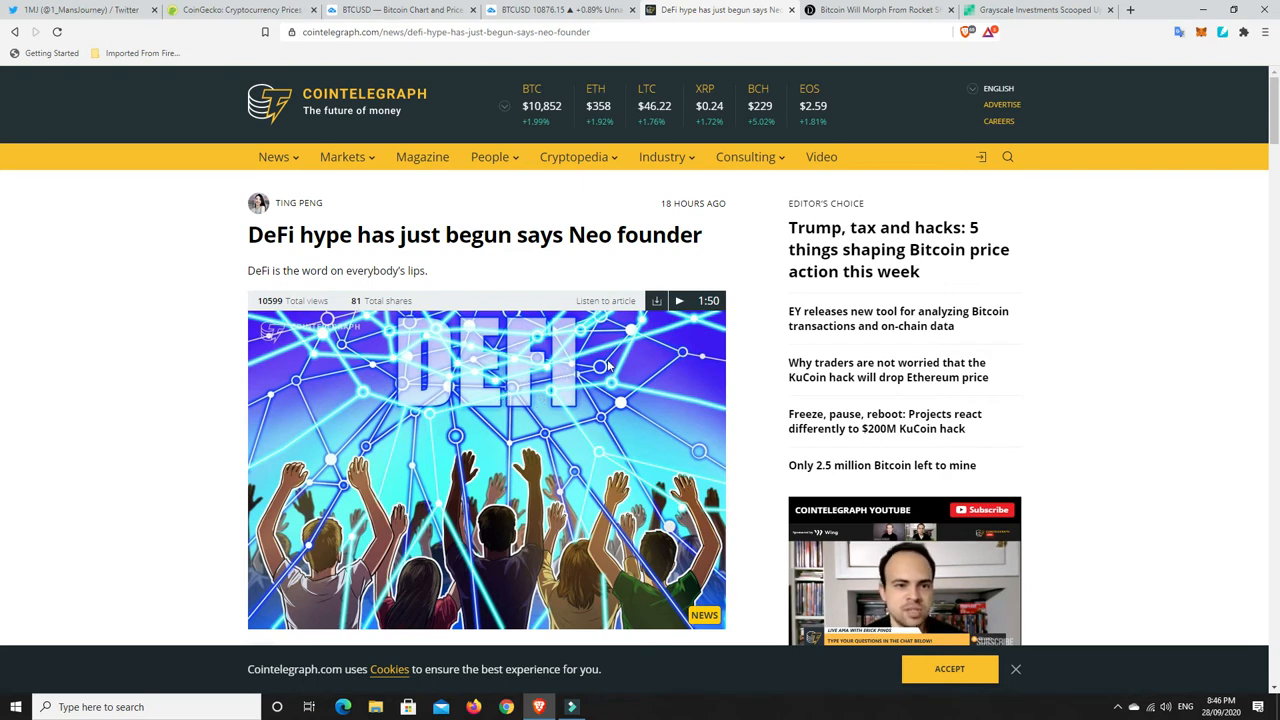
mouse_move(614, 368)
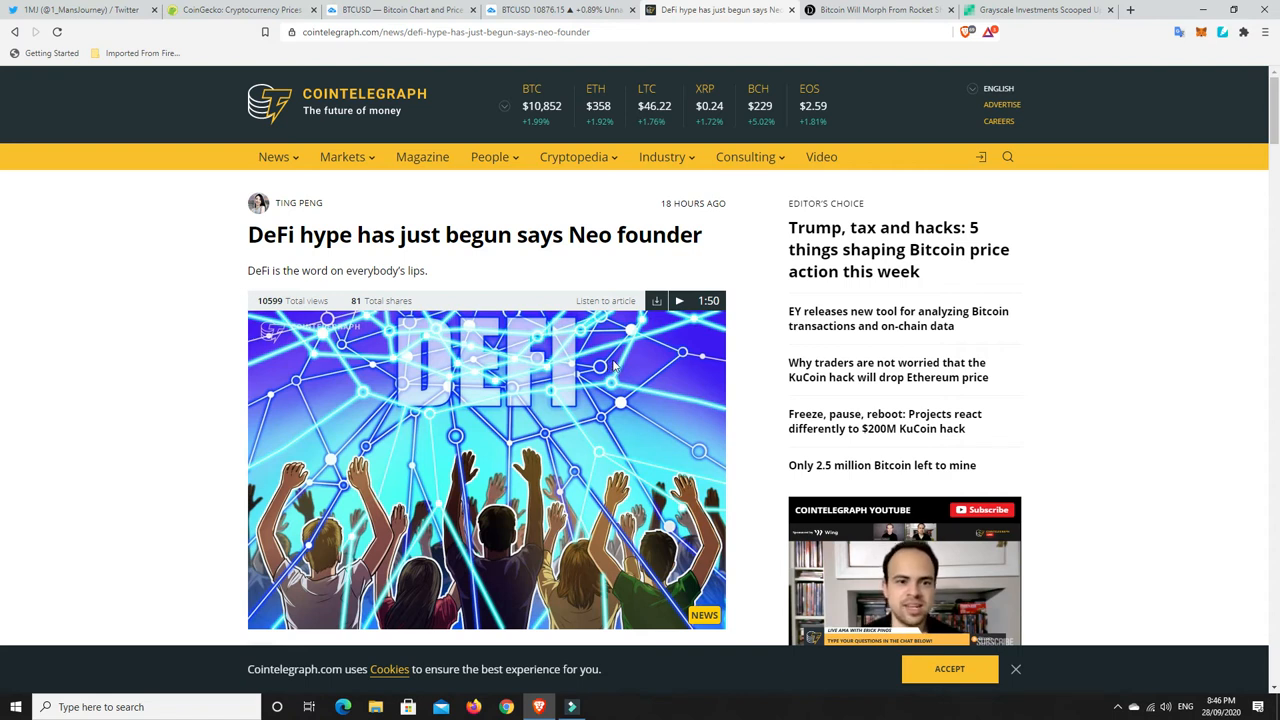
scroll("down", 3)
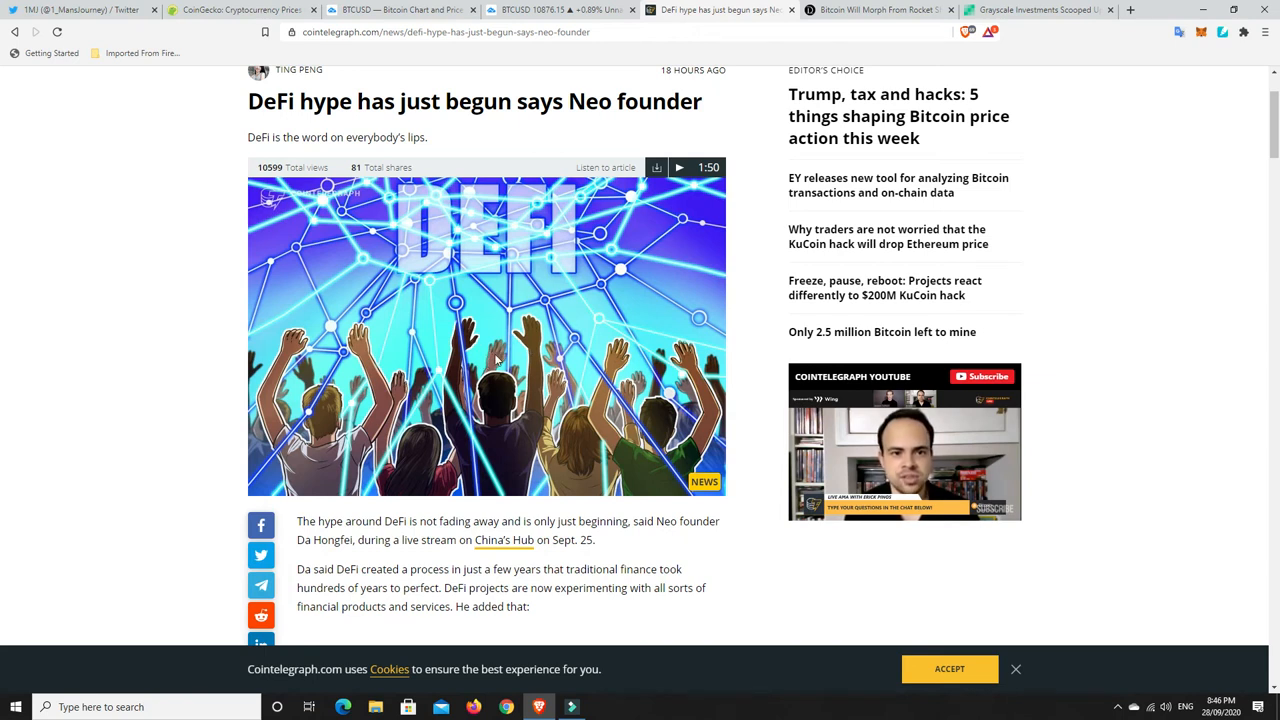
mouse_move(500, 320)
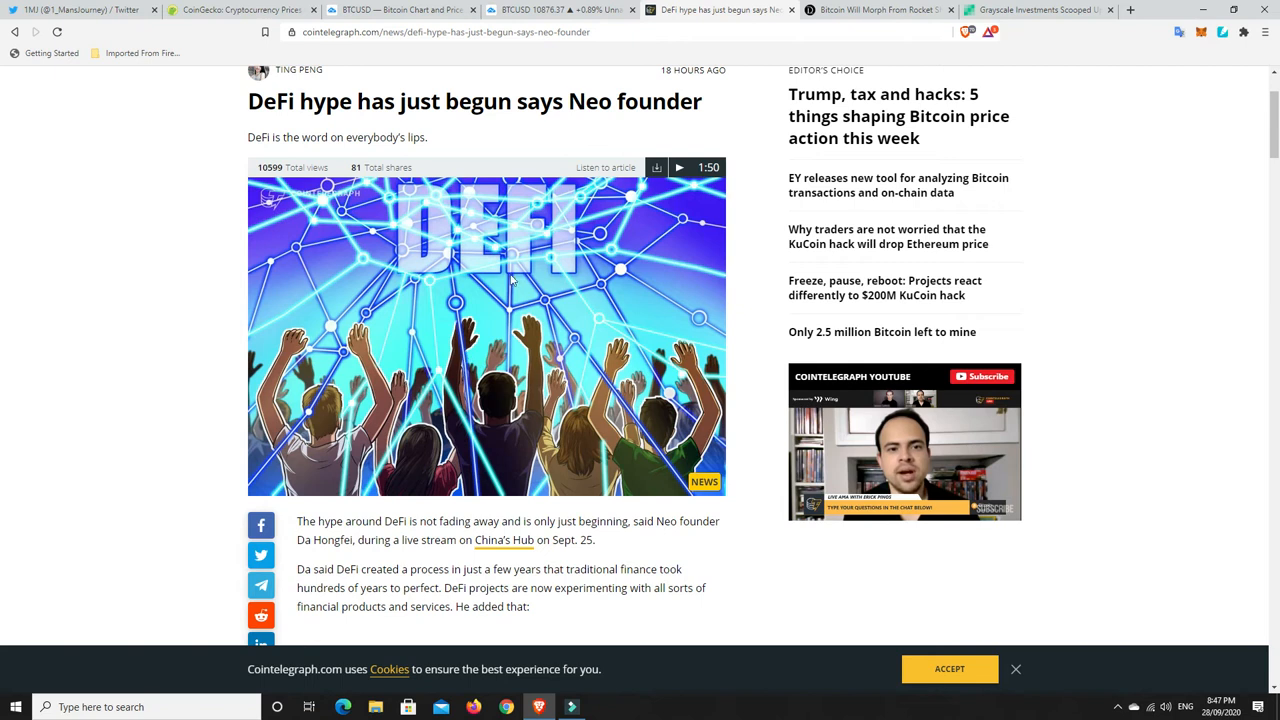
mouse_move(488, 308)
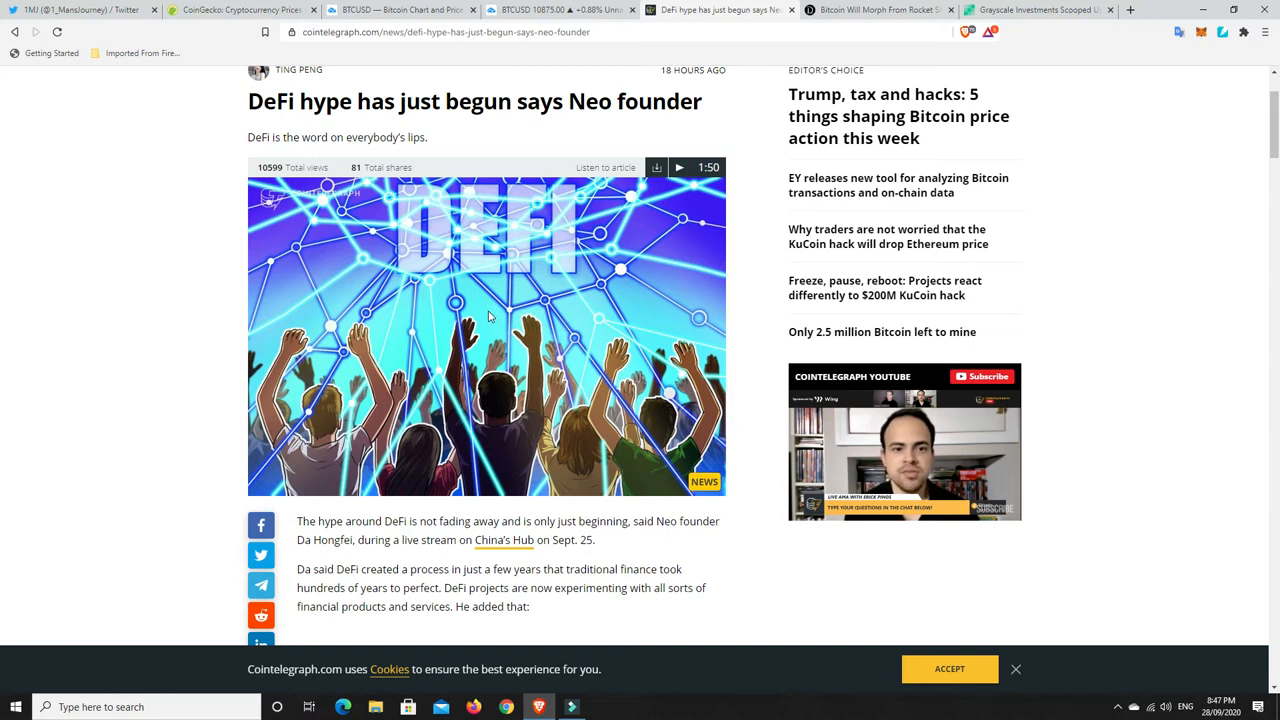
mouse_move(456, 312)
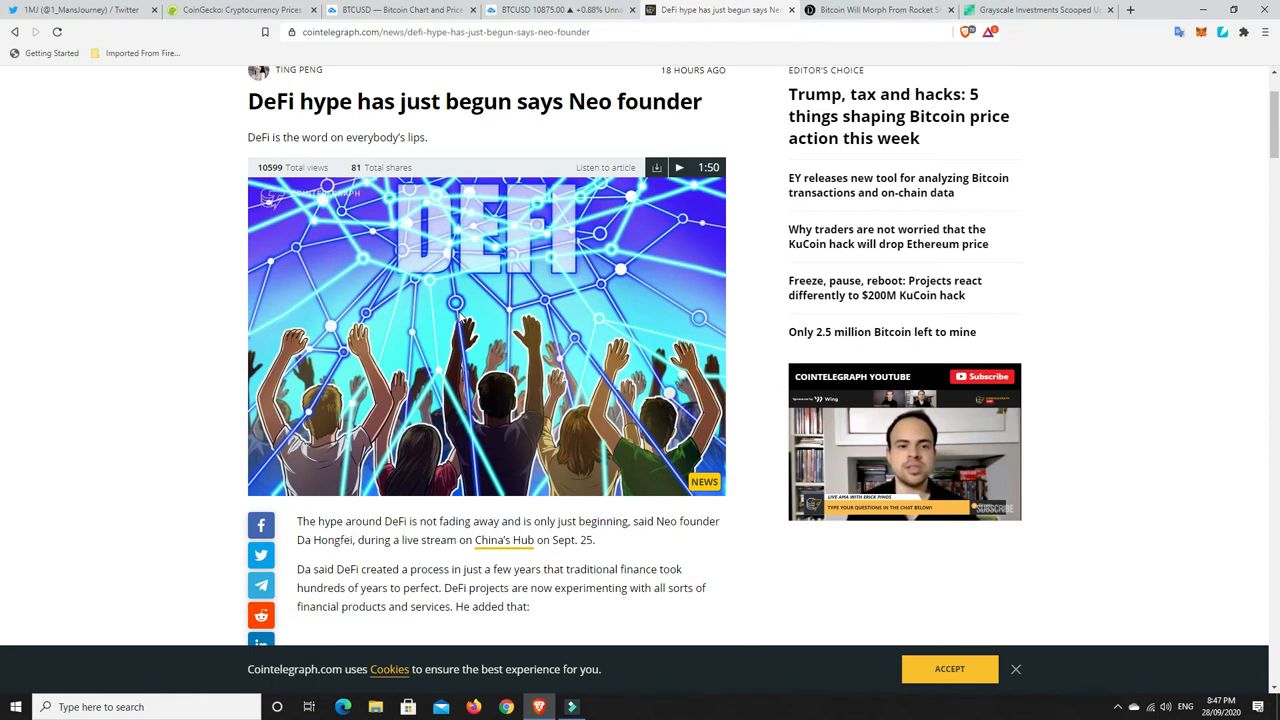
mouse_move(420, 356)
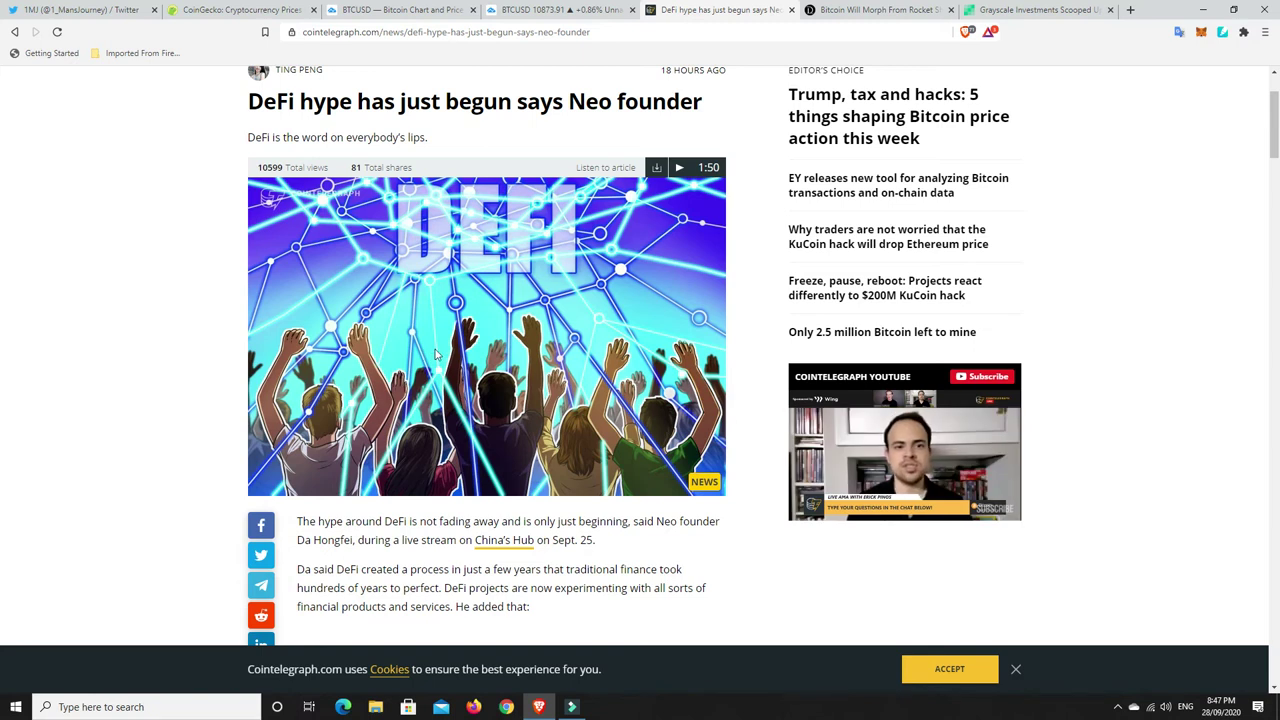
mouse_move(448, 322)
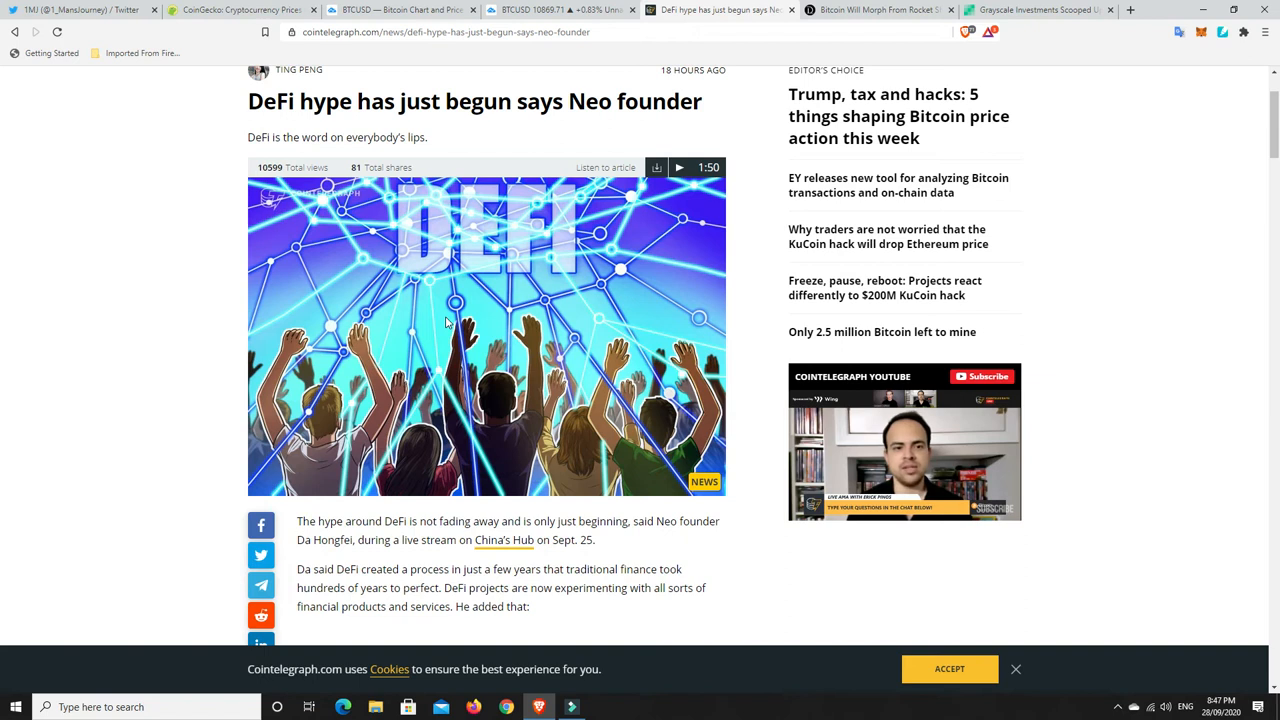
mouse_move(488, 326)
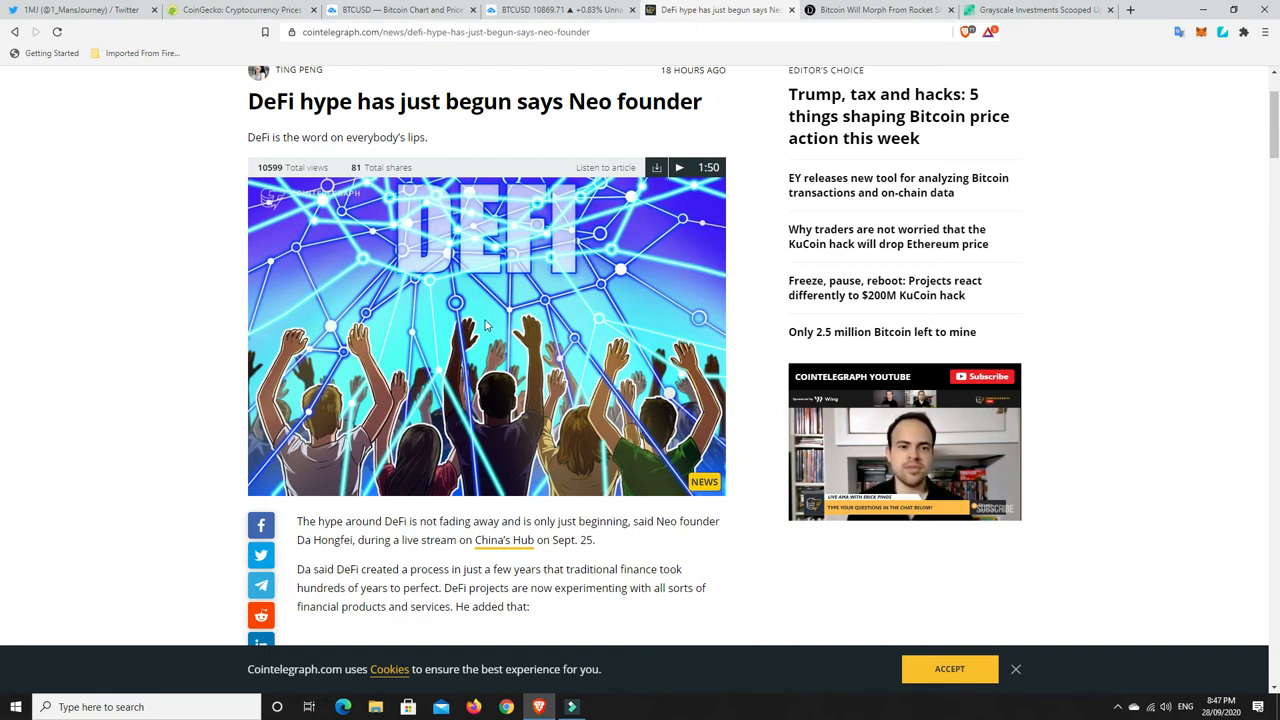
mouse_move(442, 310)
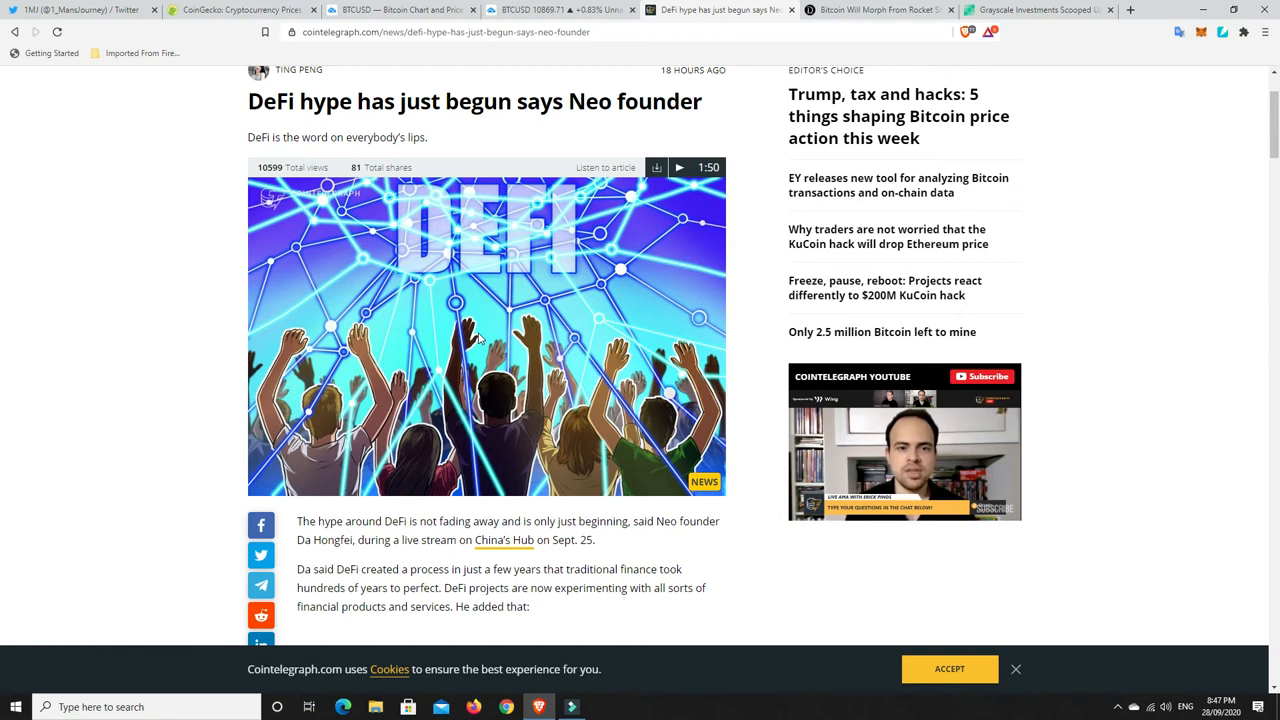
mouse_move(430, 312)
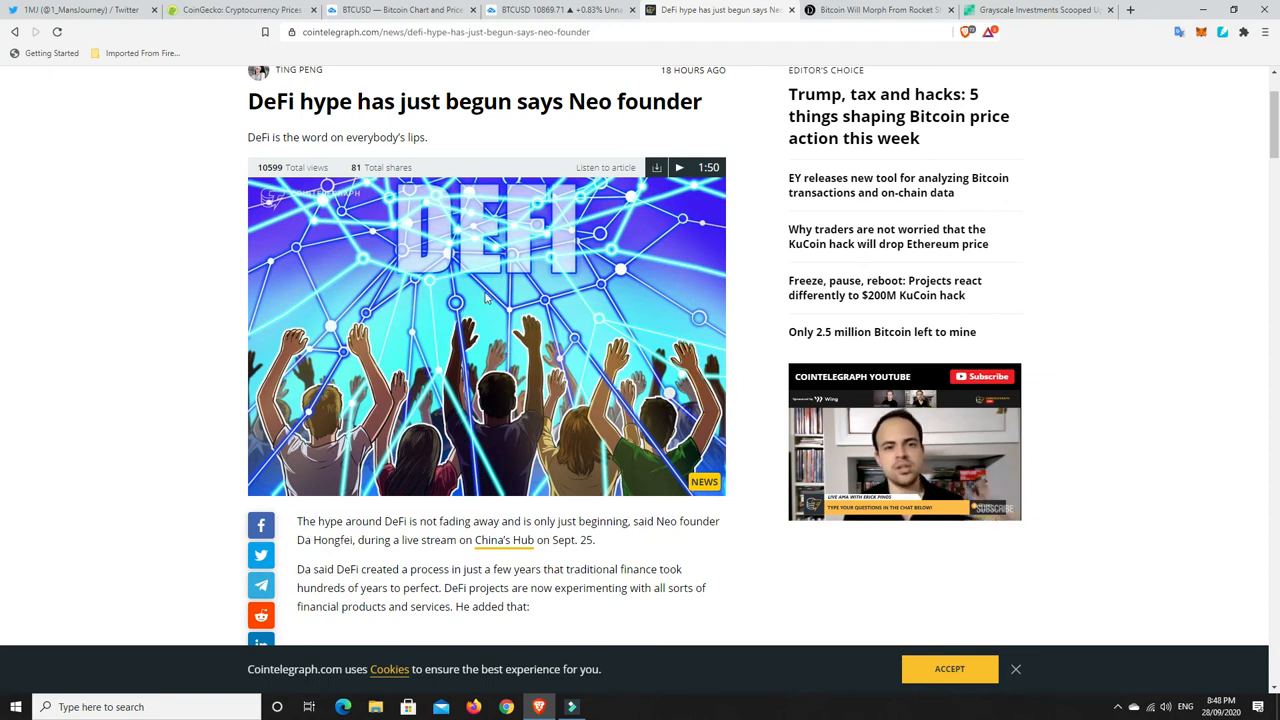
scroll("down", 3)
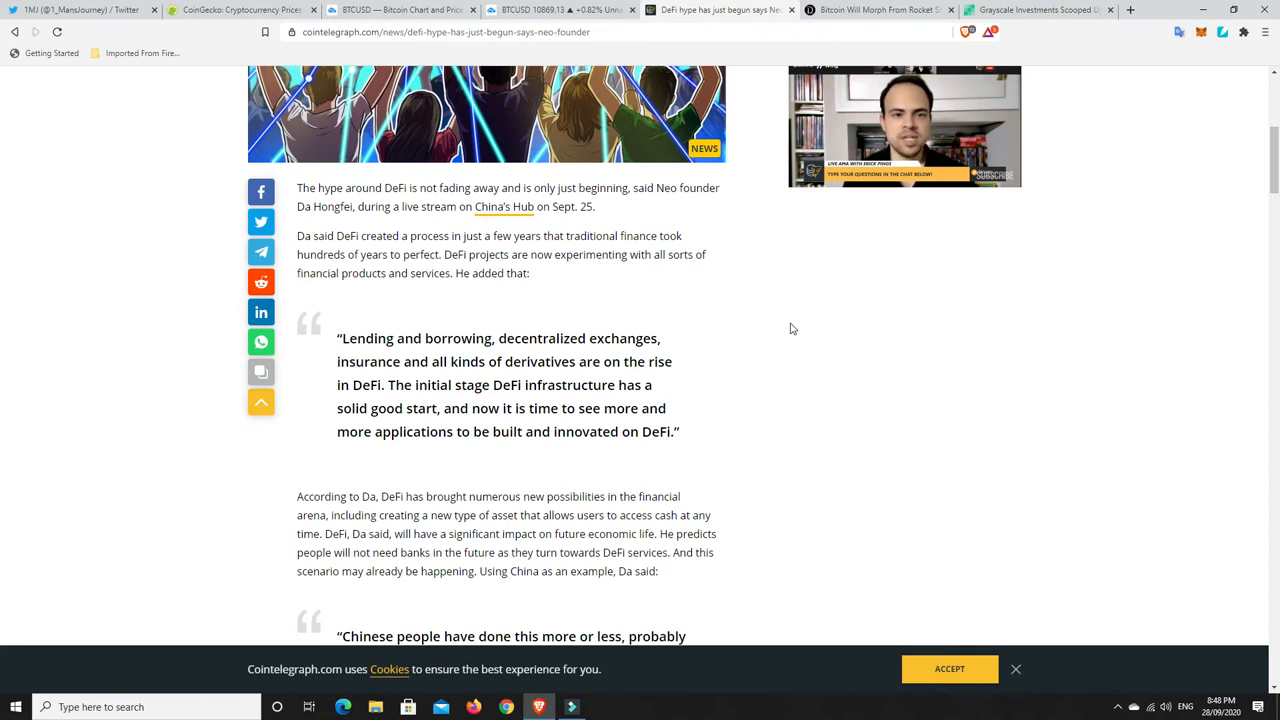
mouse_move(792, 296)
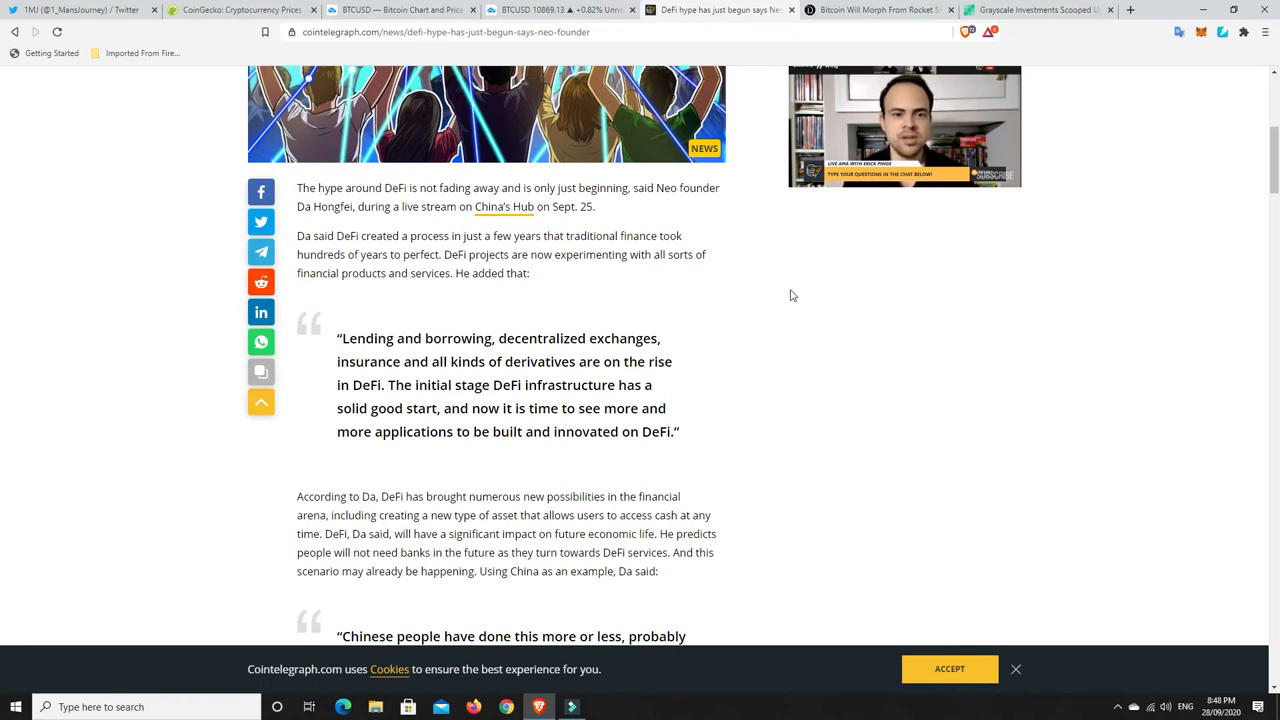
scroll("down", 3)
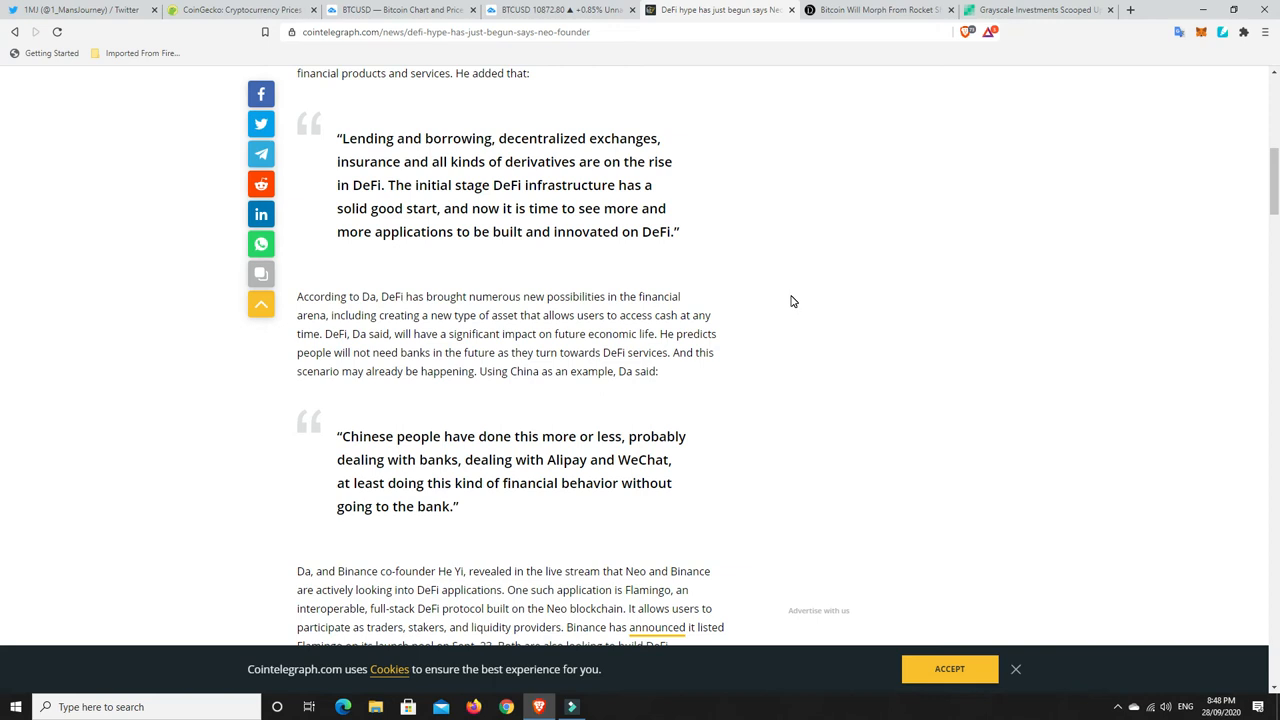
scroll("down", 3)
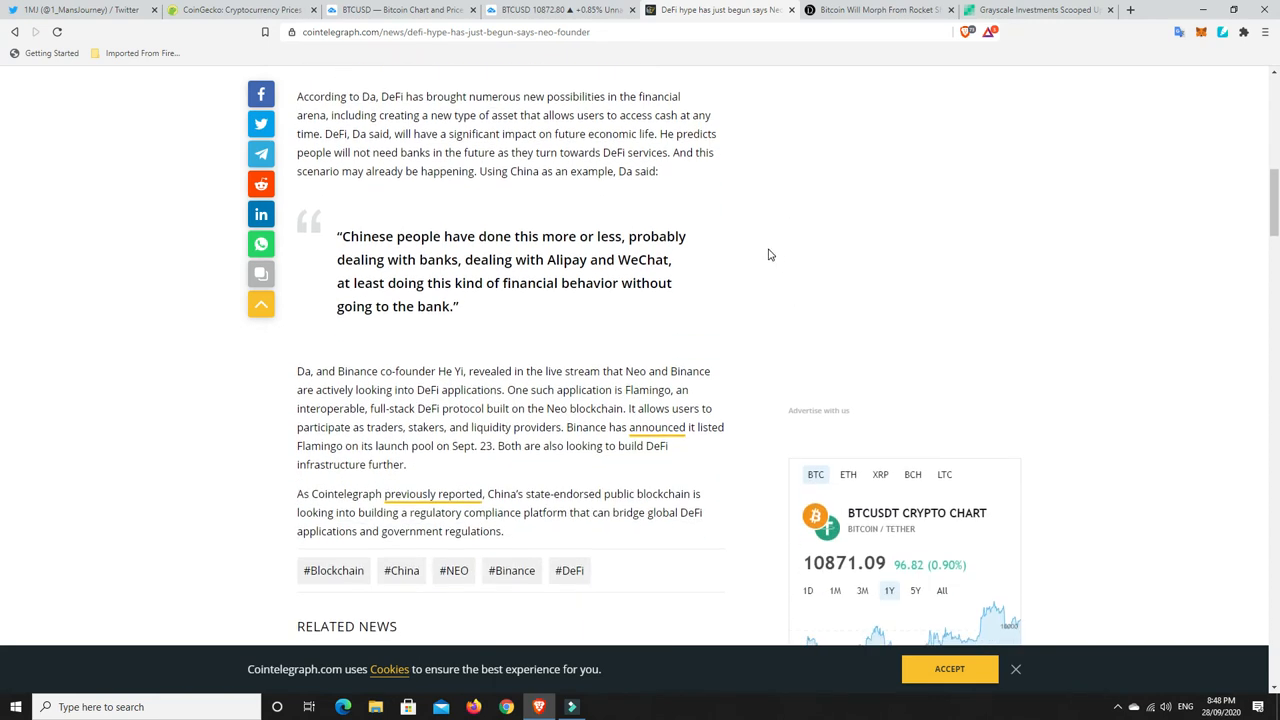
mouse_move(780, 254)
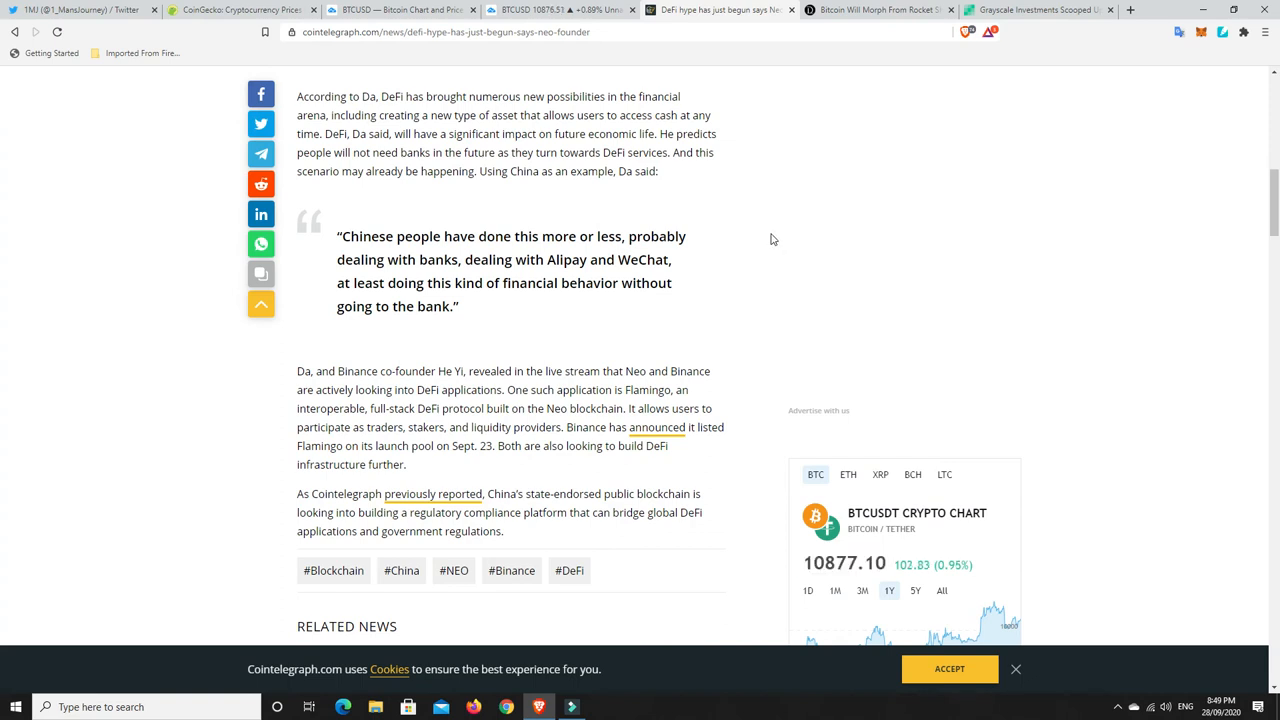
mouse_move(760, 244)
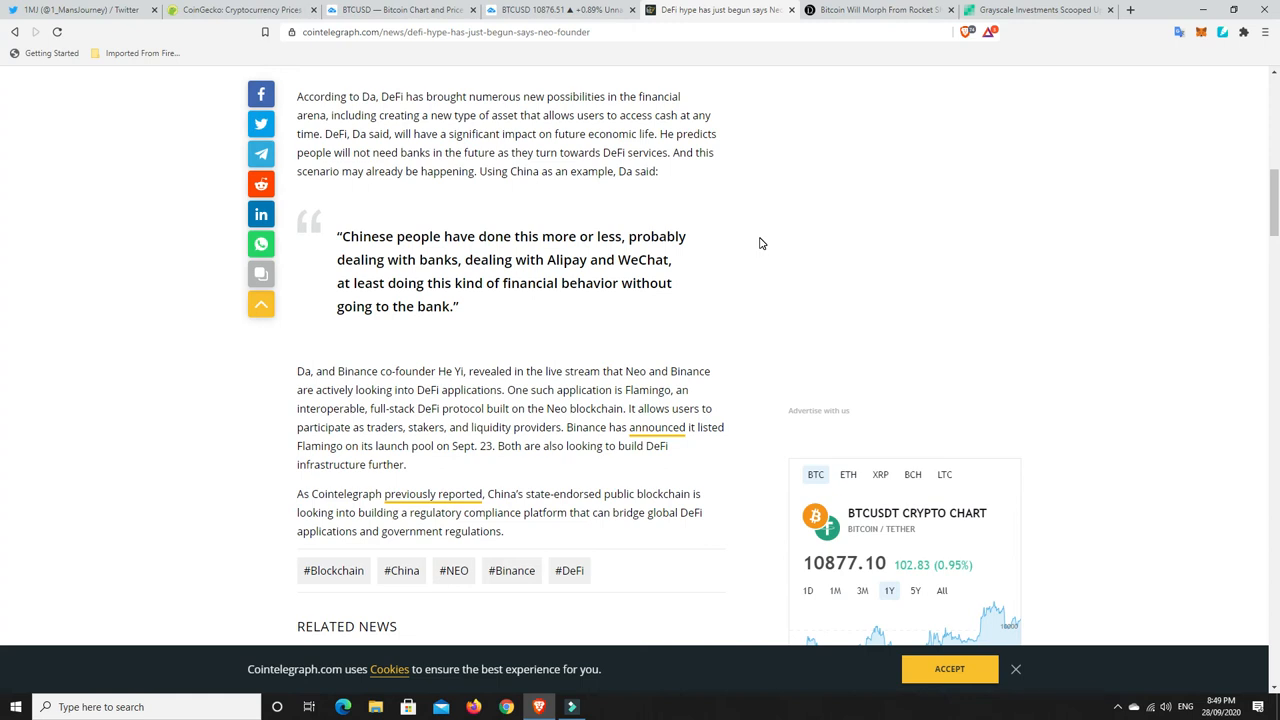
mouse_move(736, 264)
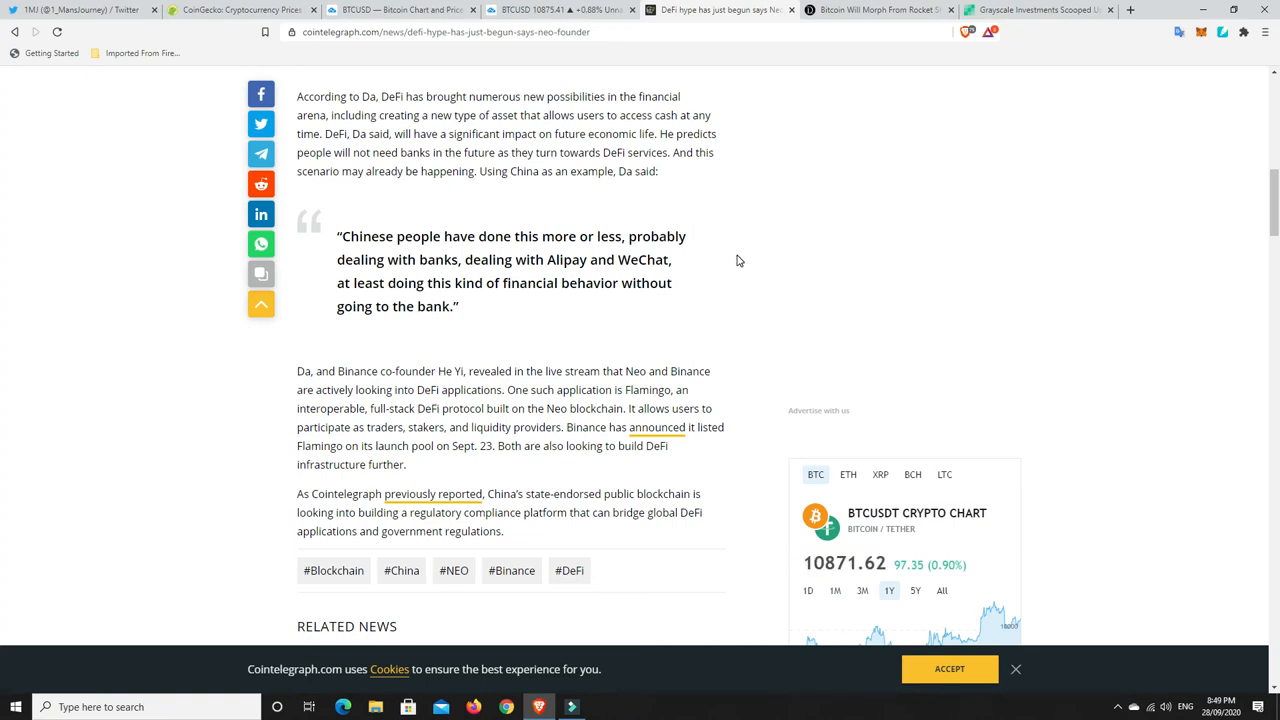
mouse_move(728, 258)
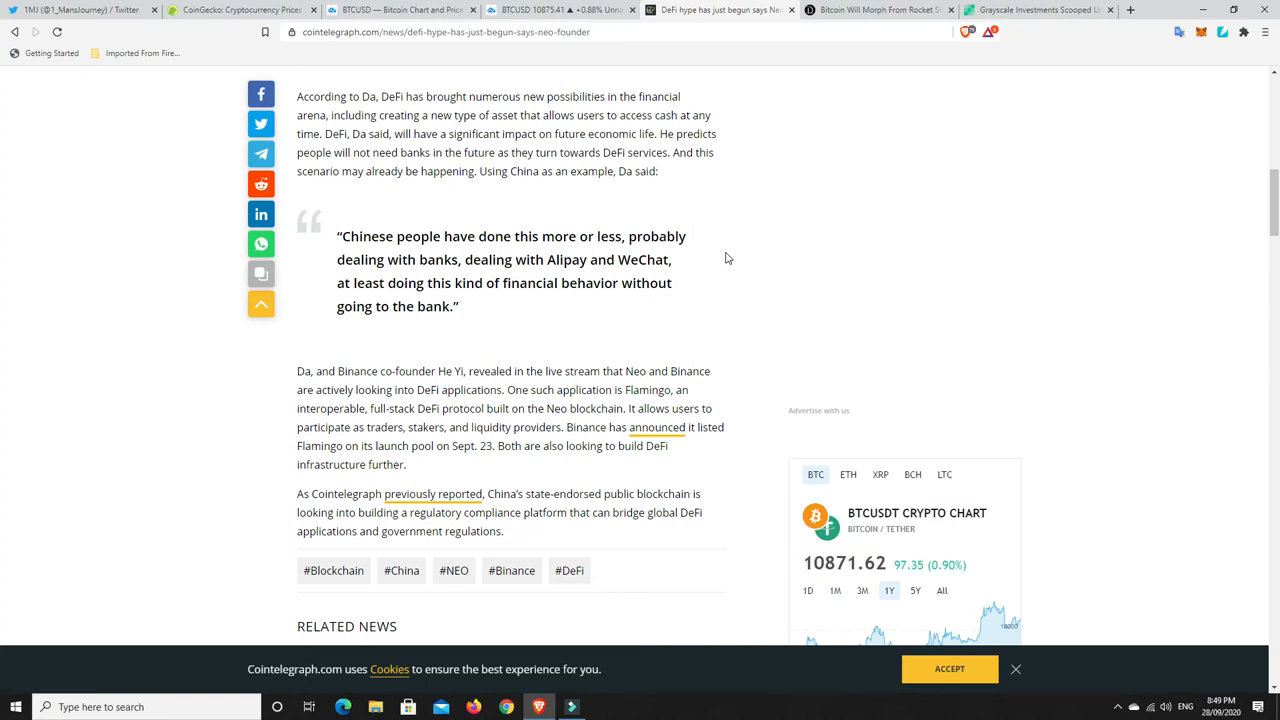
mouse_move(708, 258)
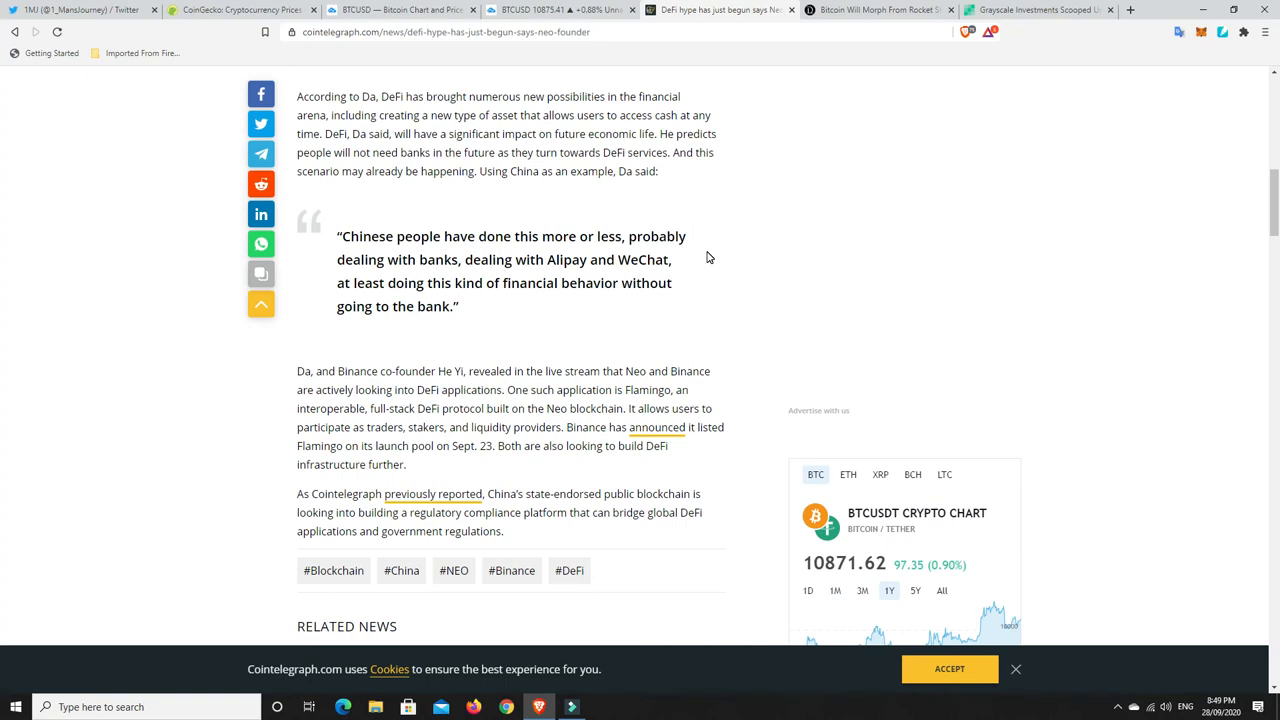
mouse_move(836, 292)
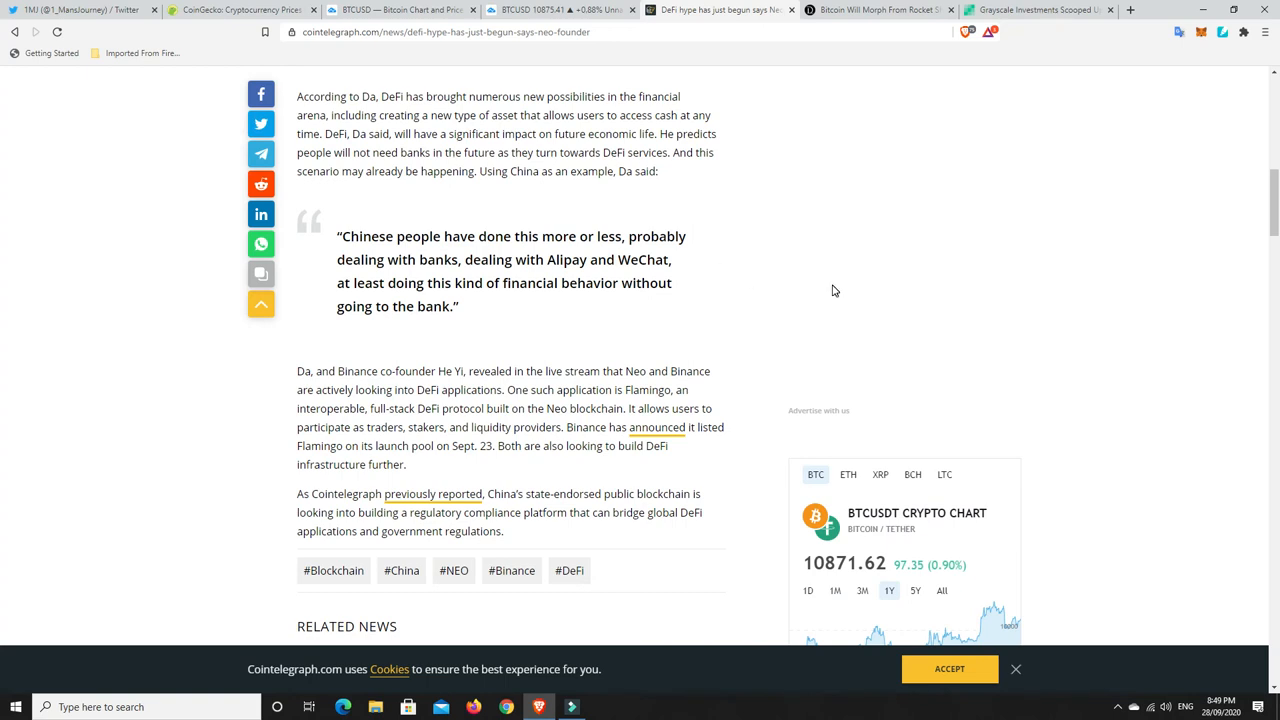
mouse_move(840, 284)
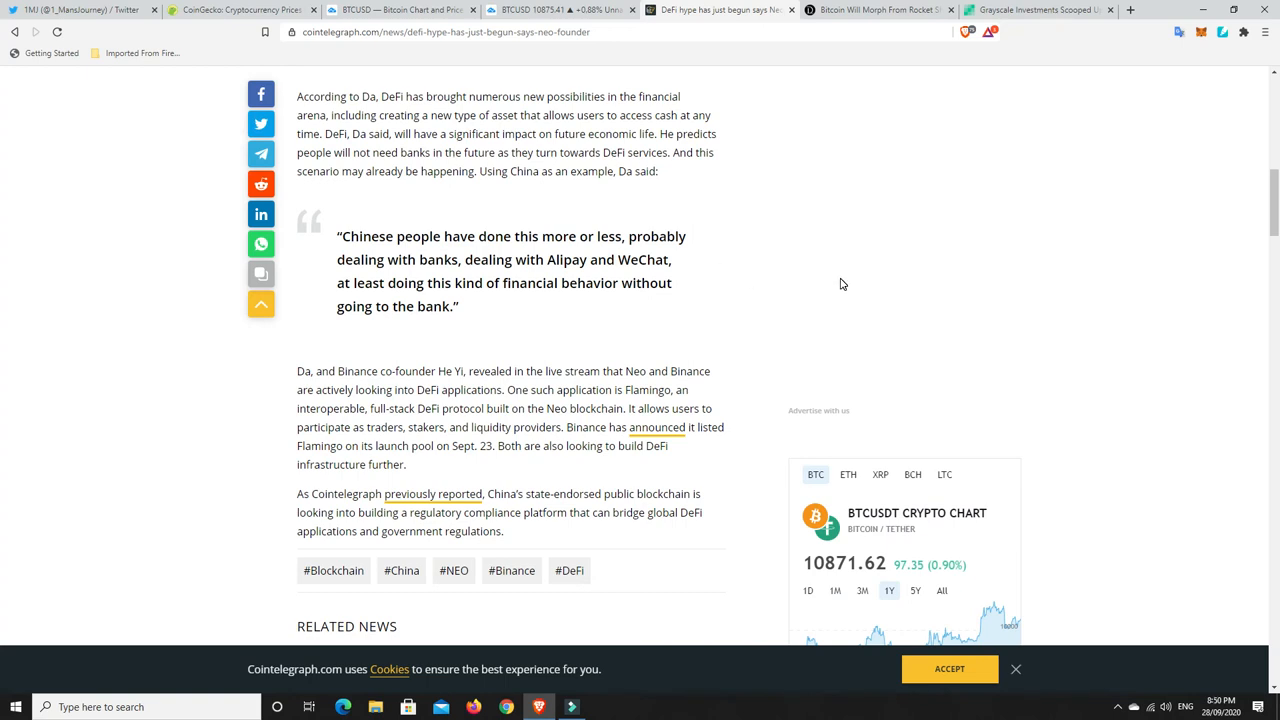
mouse_move(824, 284)
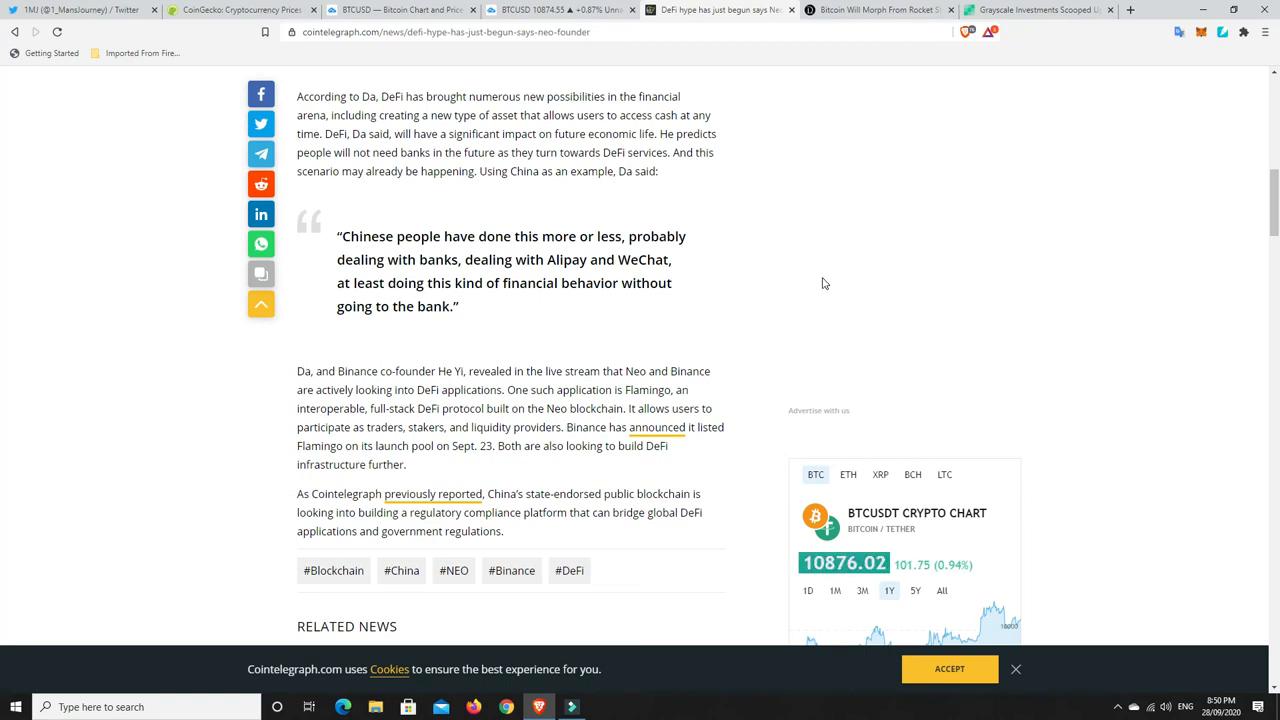
scroll("up", 3)
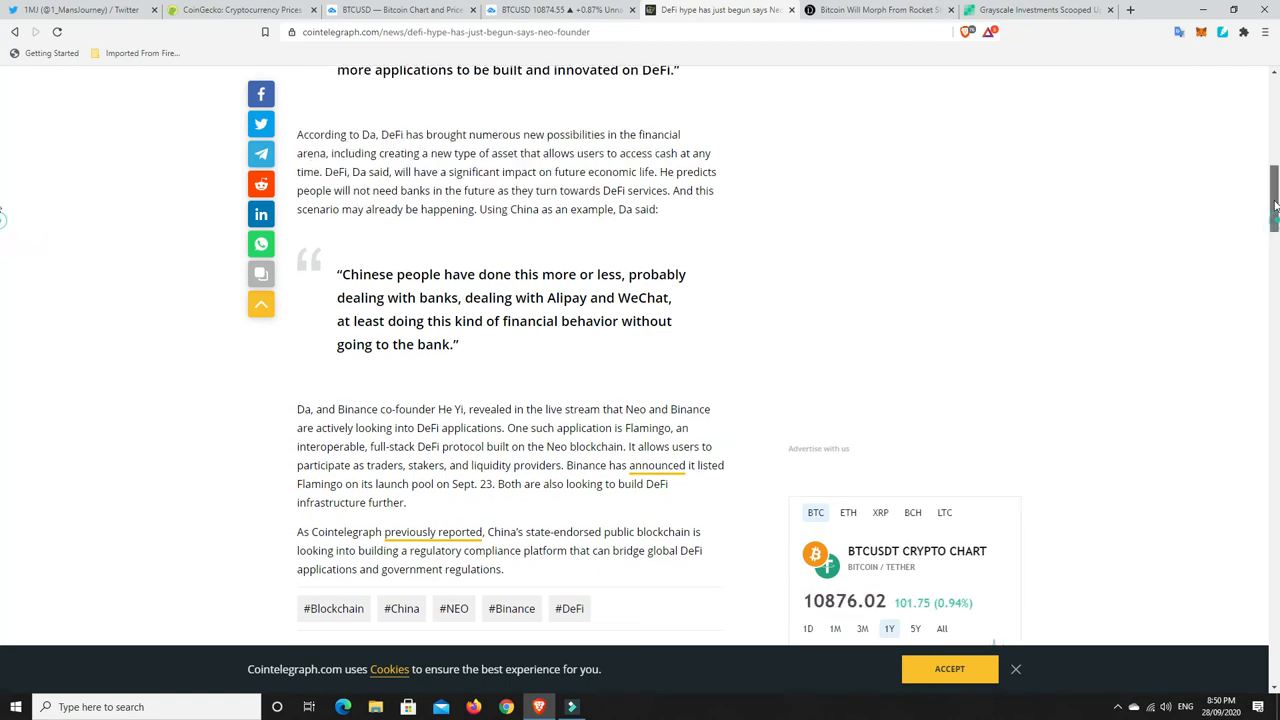
scroll("up", 3)
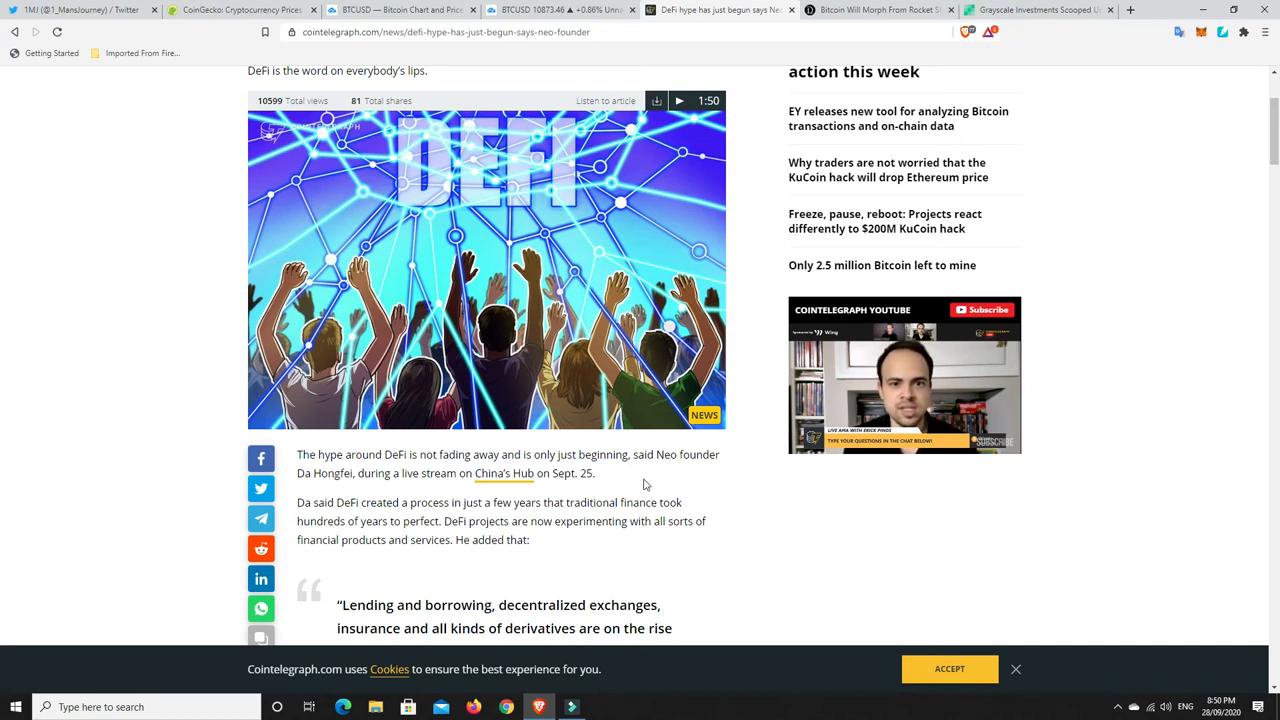
mouse_move(644, 390)
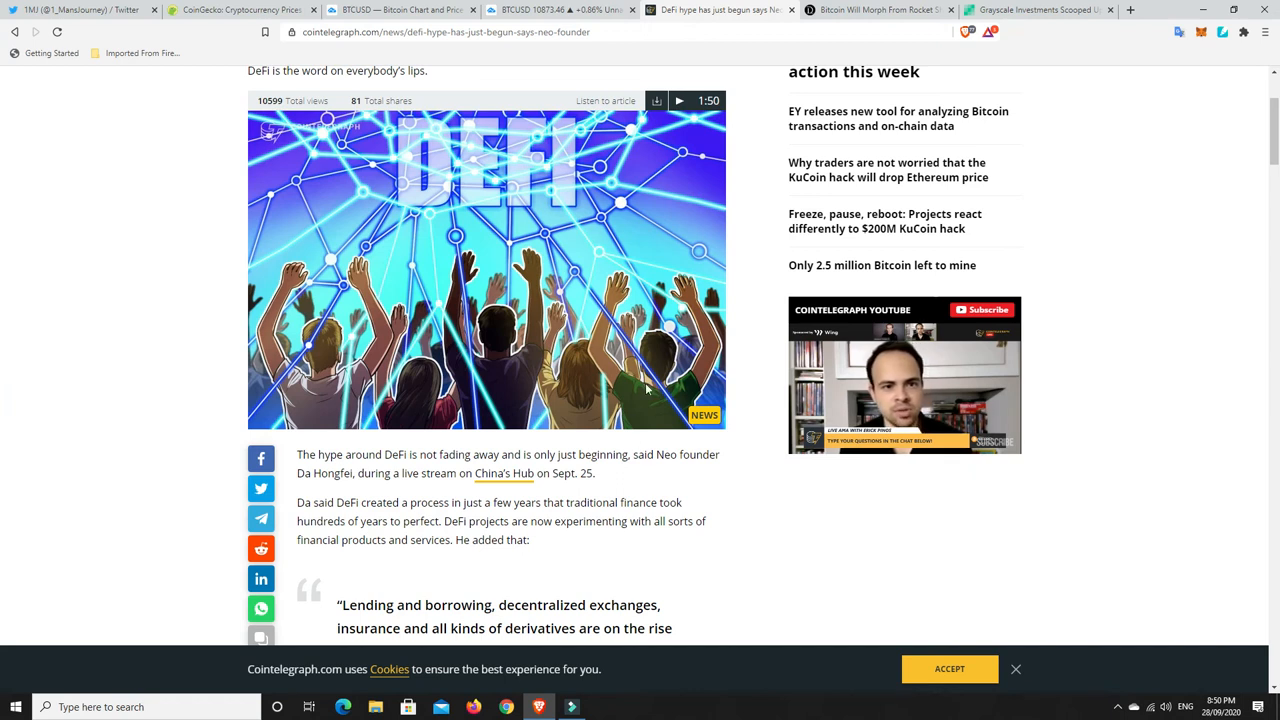
mouse_move(628, 488)
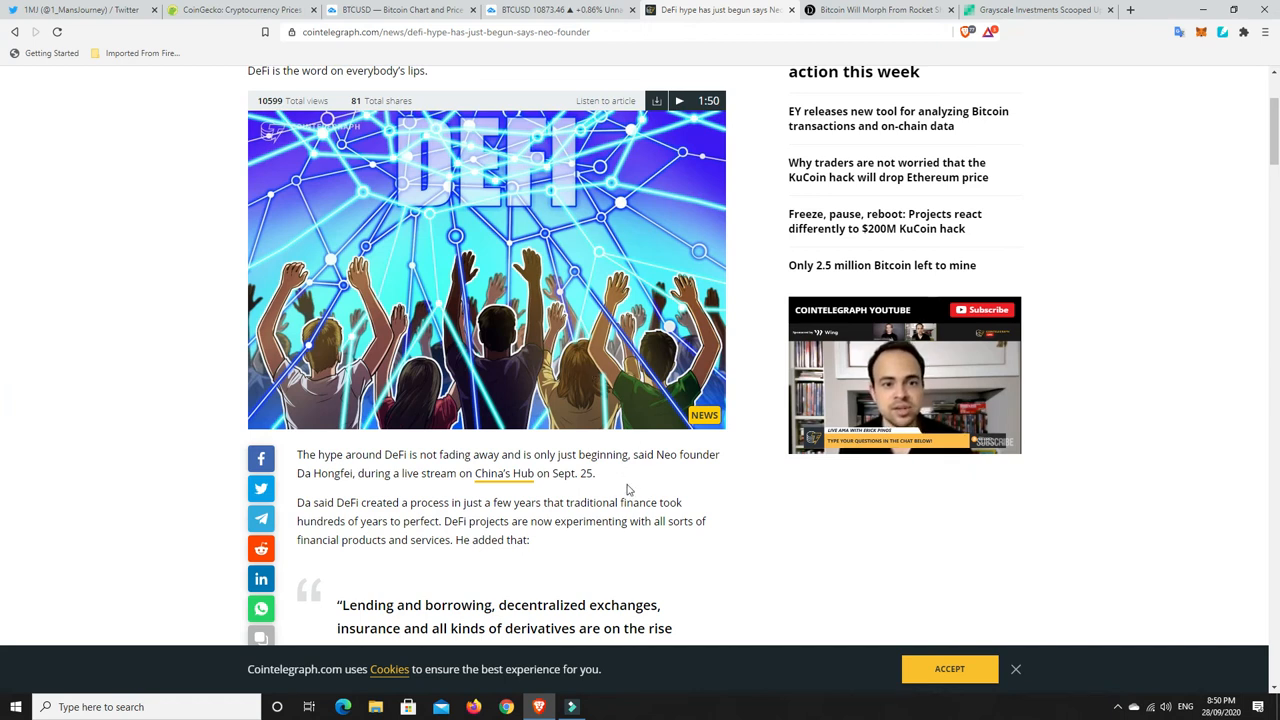
mouse_move(668, 490)
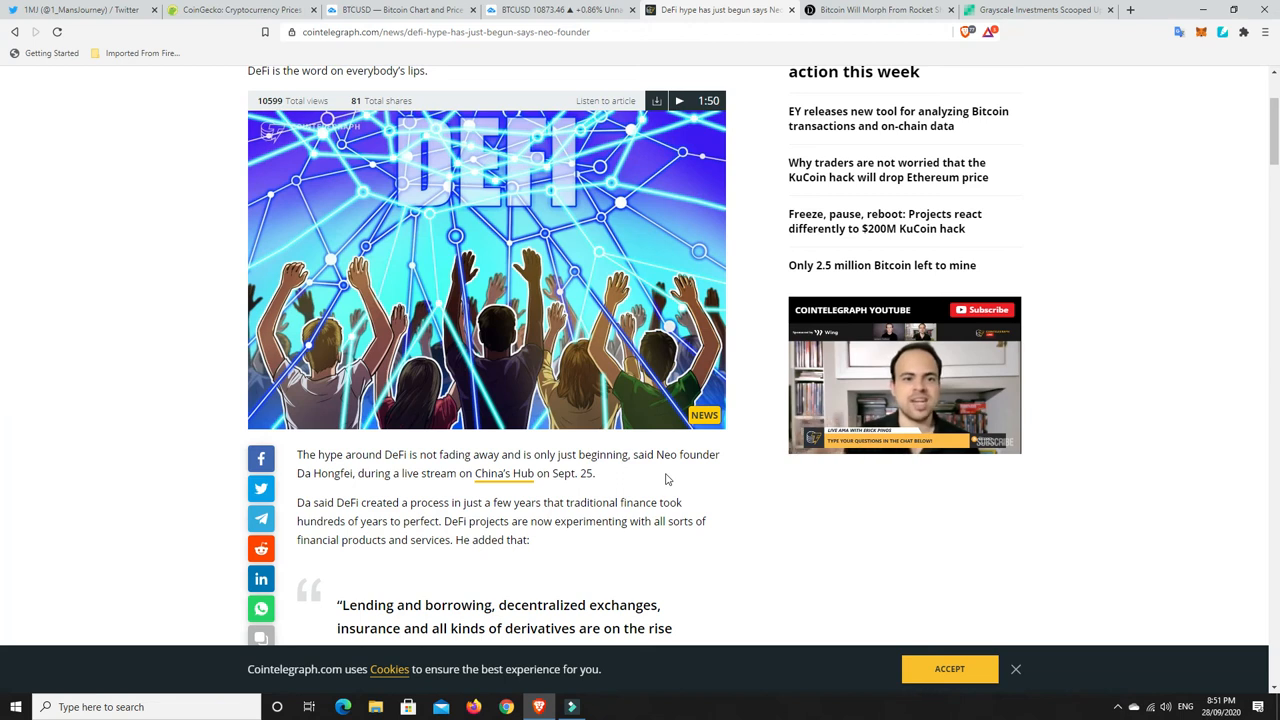
mouse_move(660, 488)
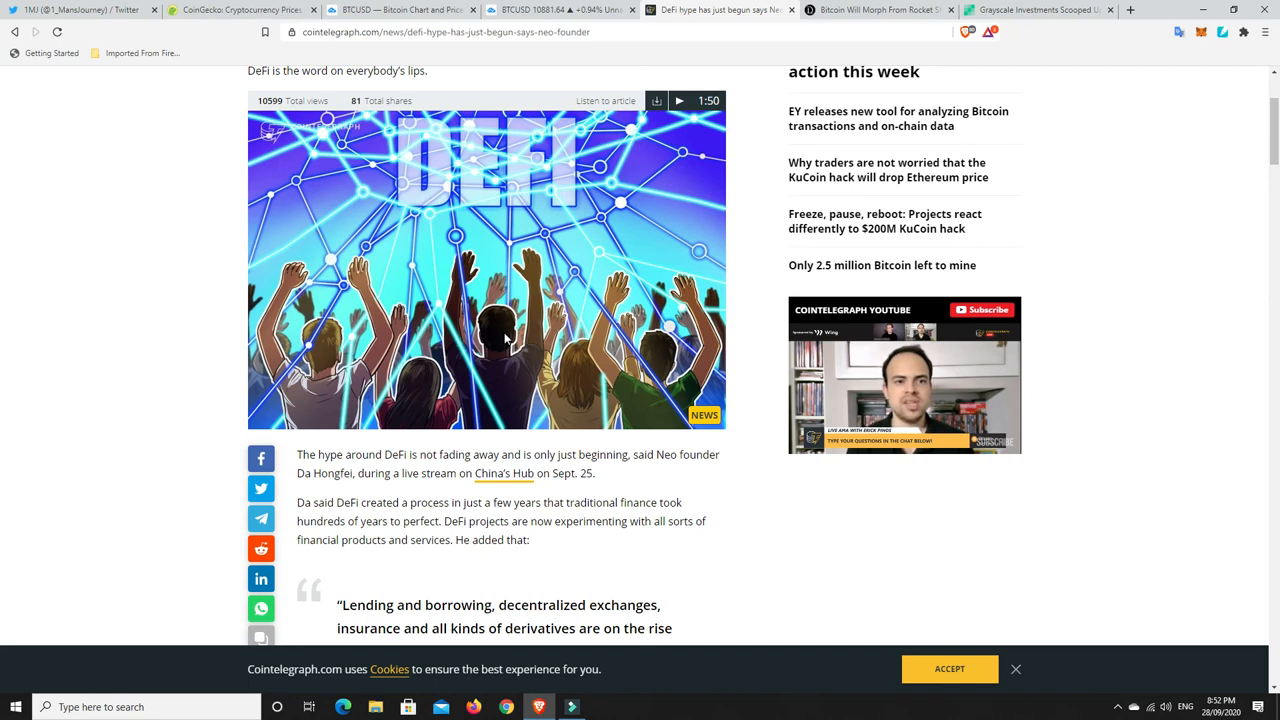
mouse_move(500, 352)
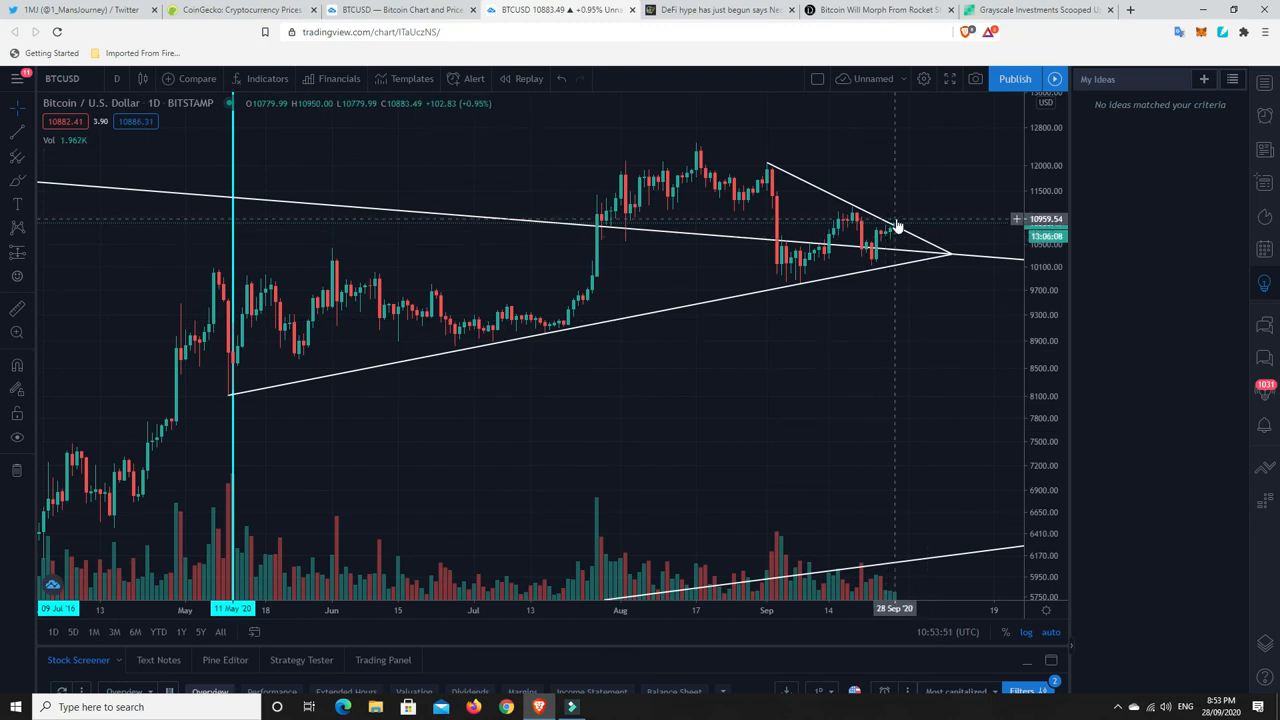
mouse_move(904, 232)
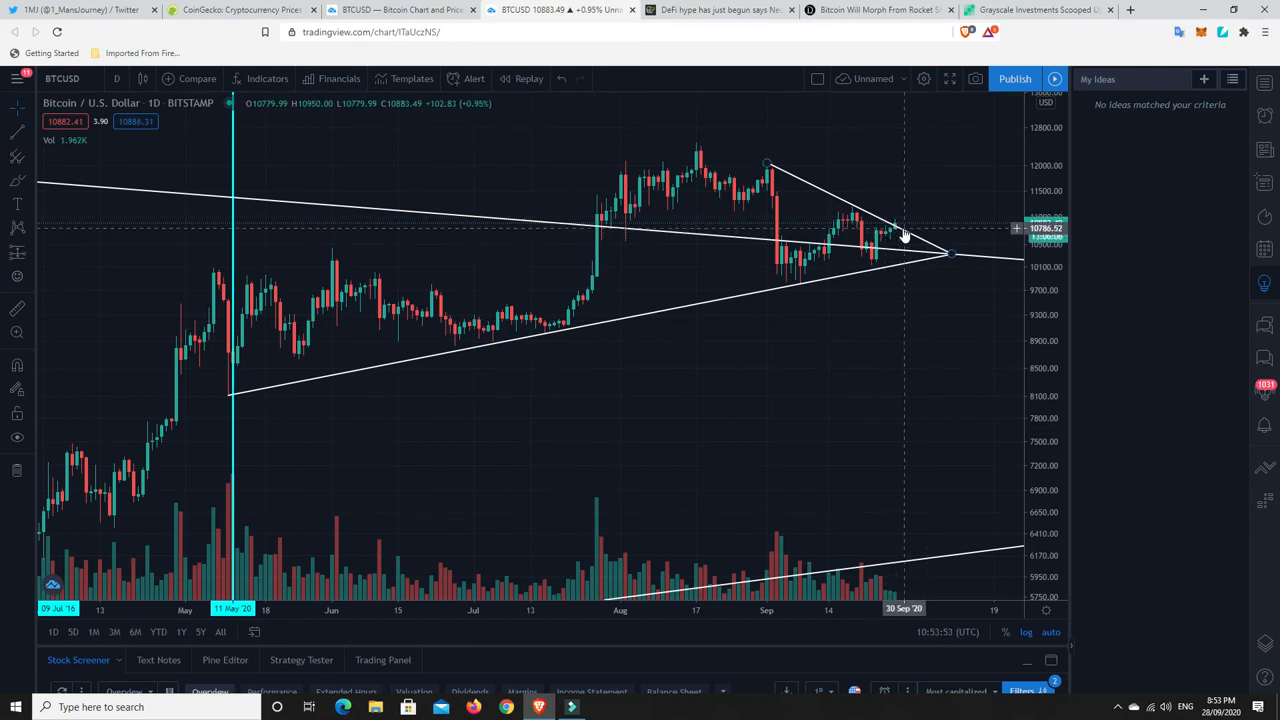
mouse_move(904, 234)
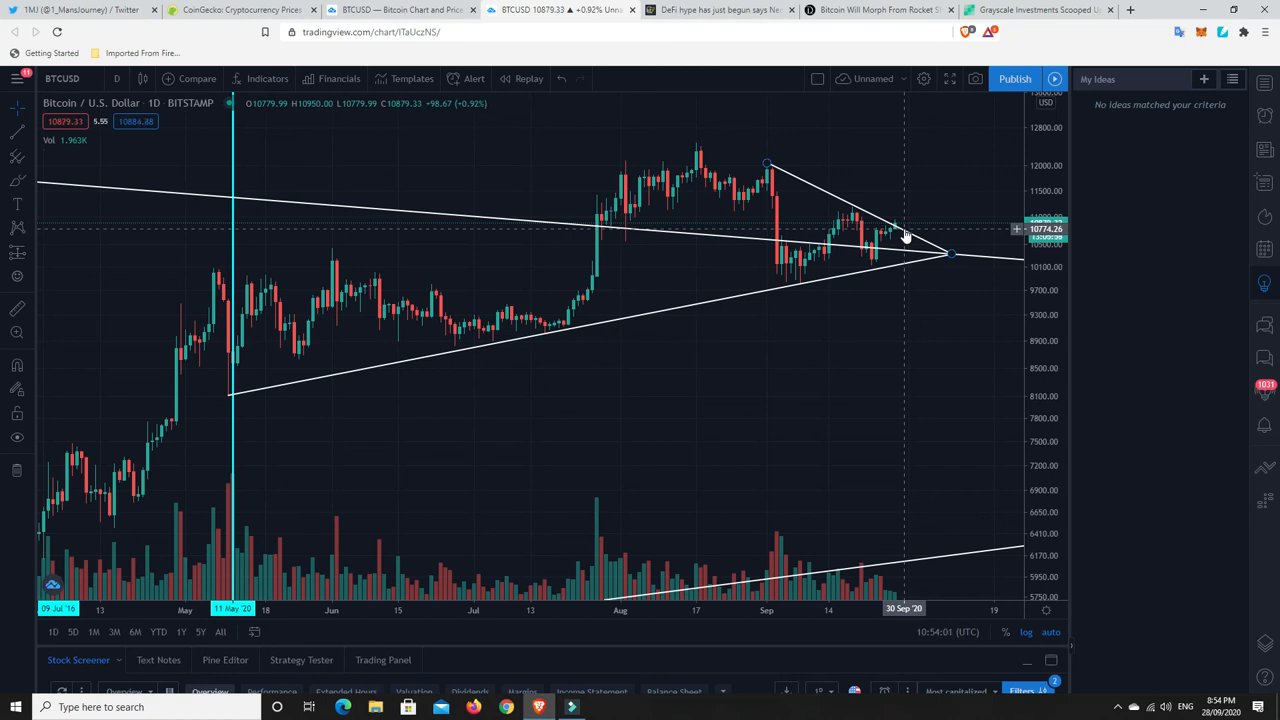
mouse_move(880, 264)
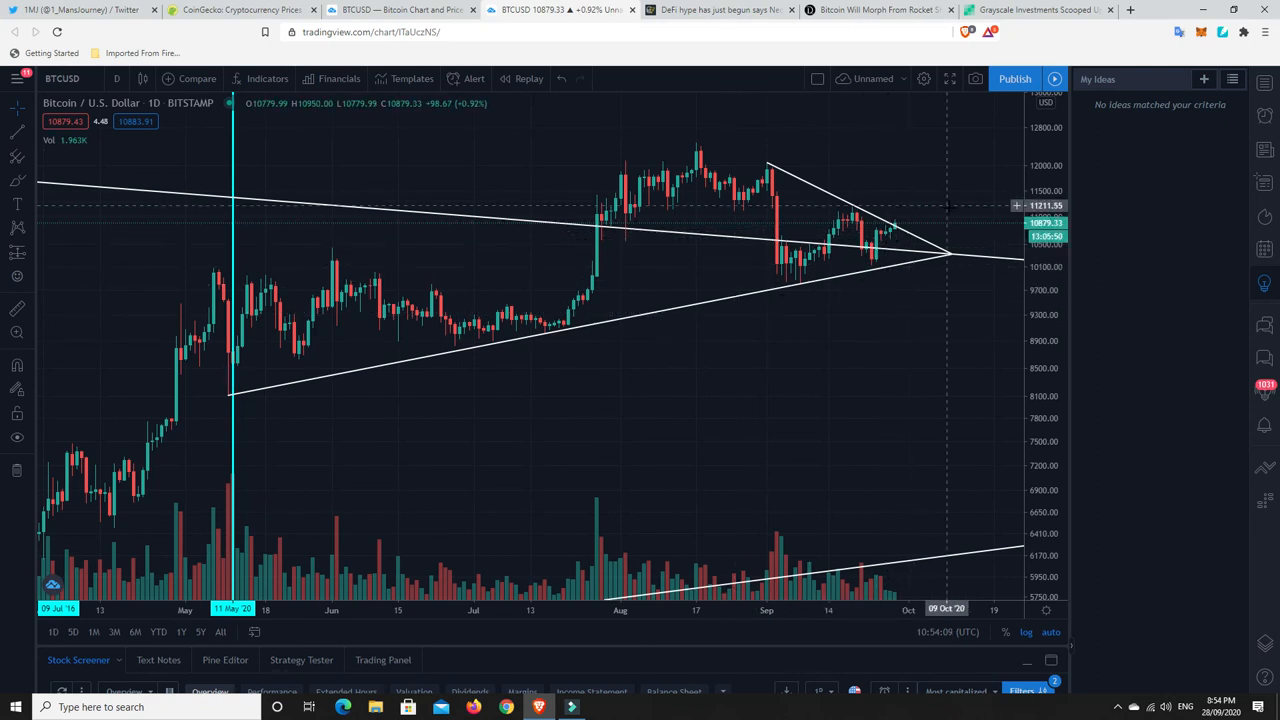
mouse_move(736, 358)
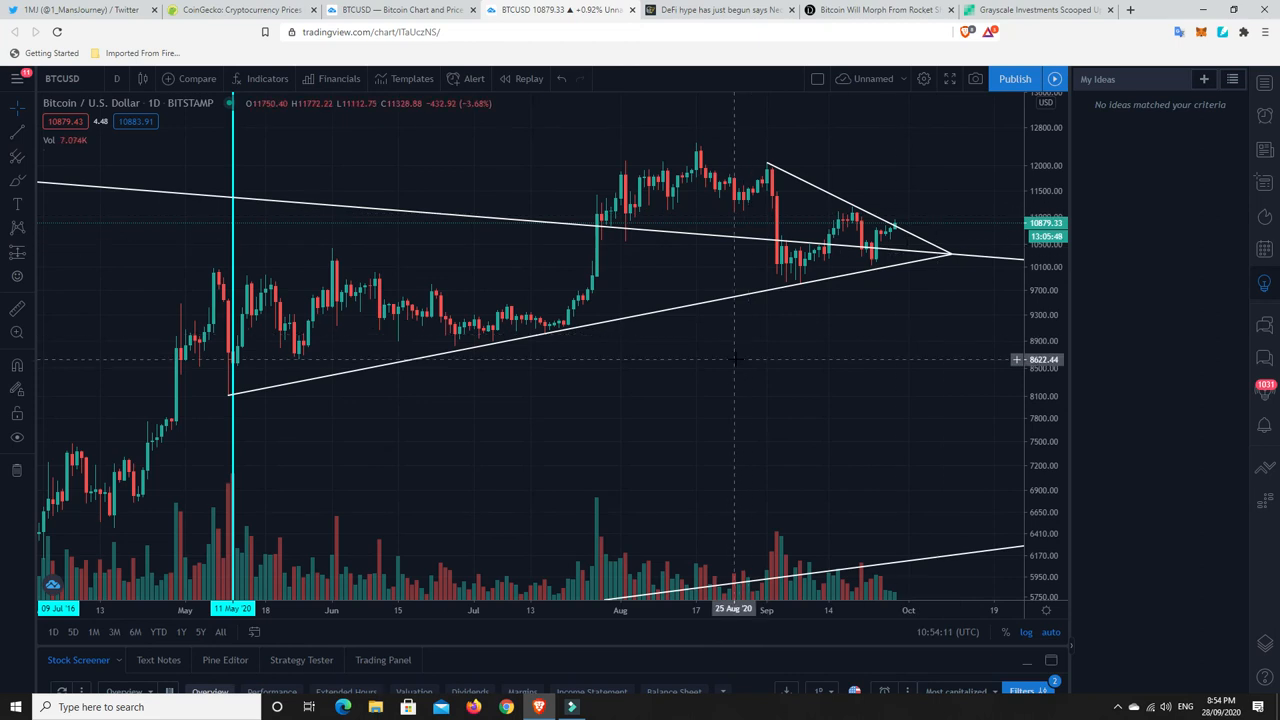
mouse_move(780, 348)
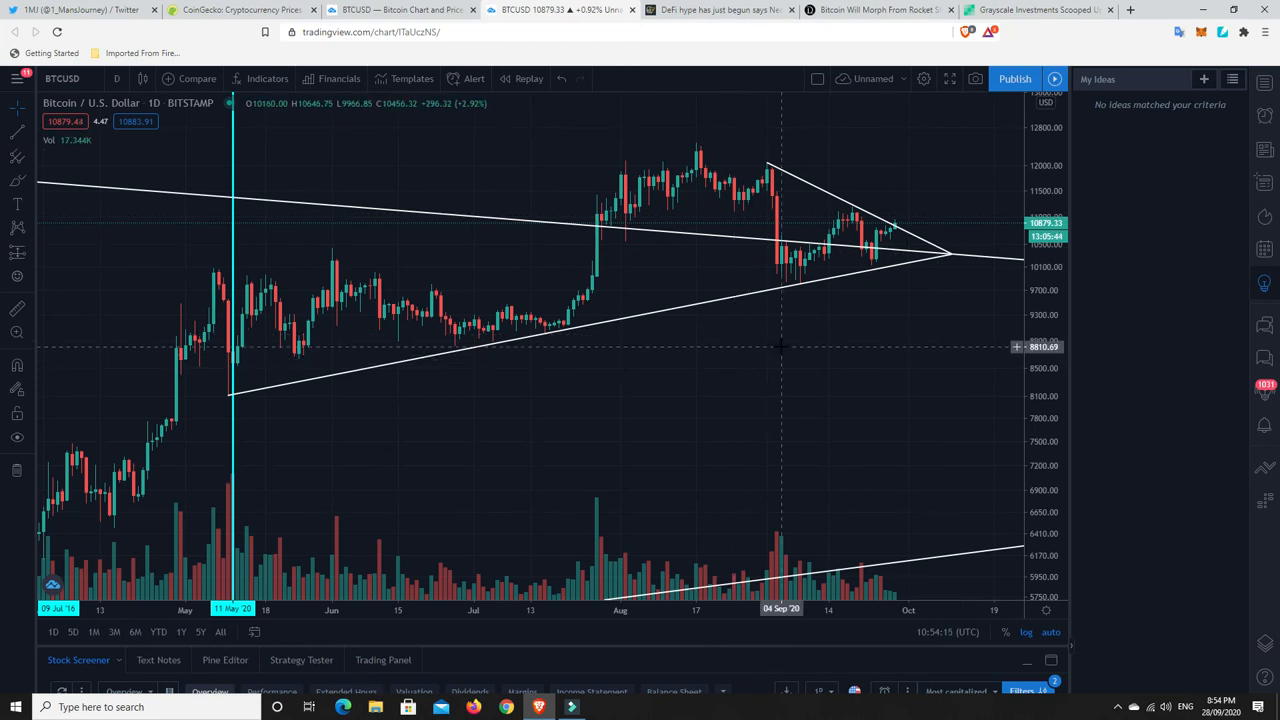
mouse_move(770, 346)
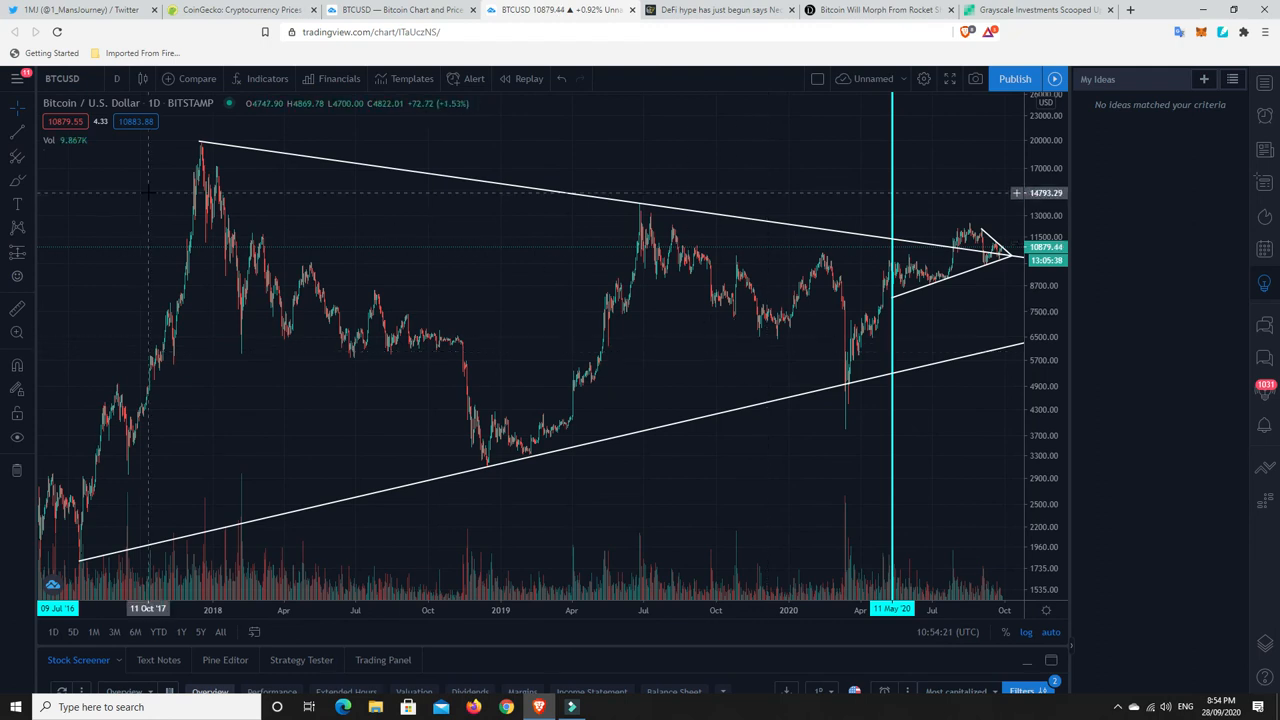
mouse_move(200, 156)
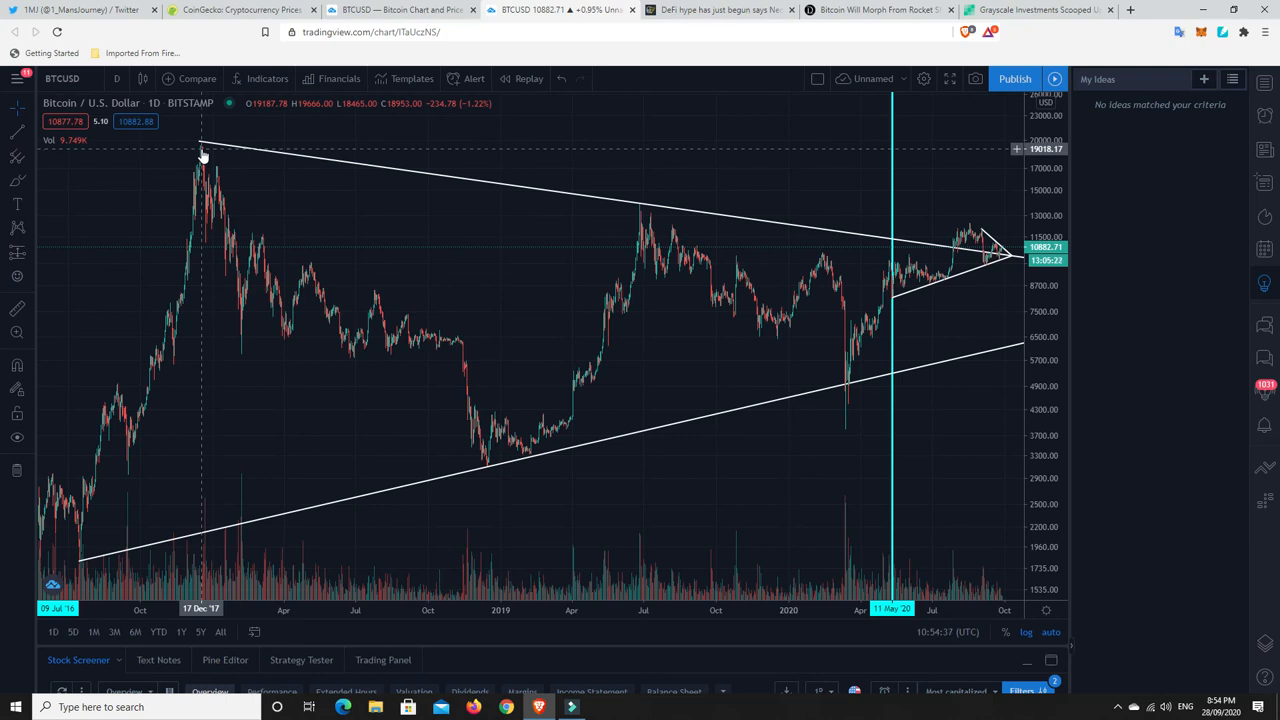
mouse_move(204, 156)
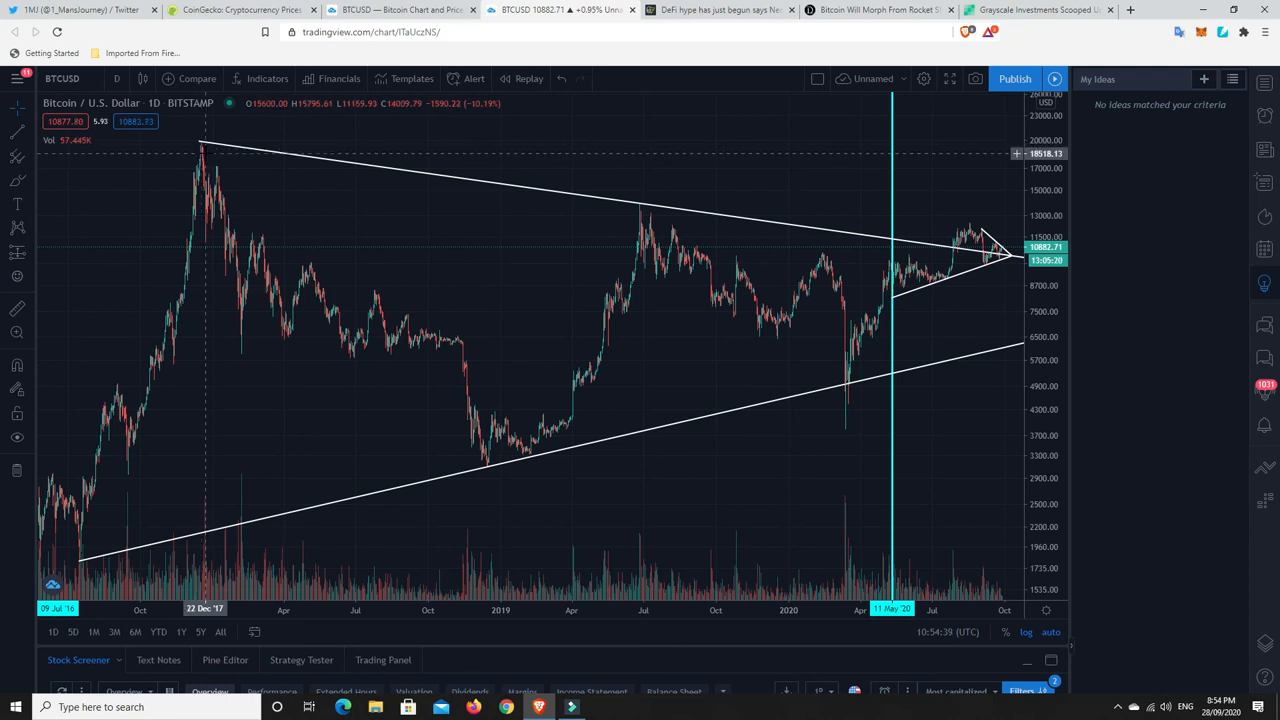